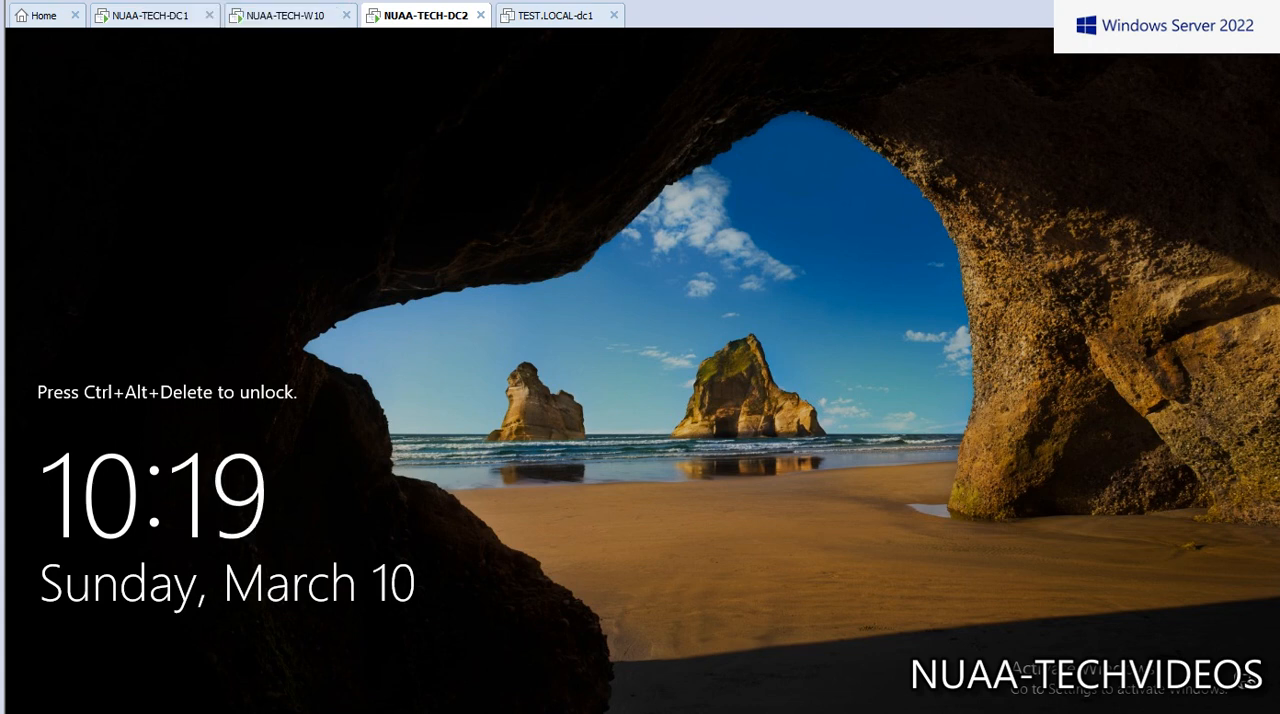
# Sign in to the NUAA-TECH-W10 client with Ctrl+Alt+Delete and its password.
pyautogui.press('ctrl+alt+delete')
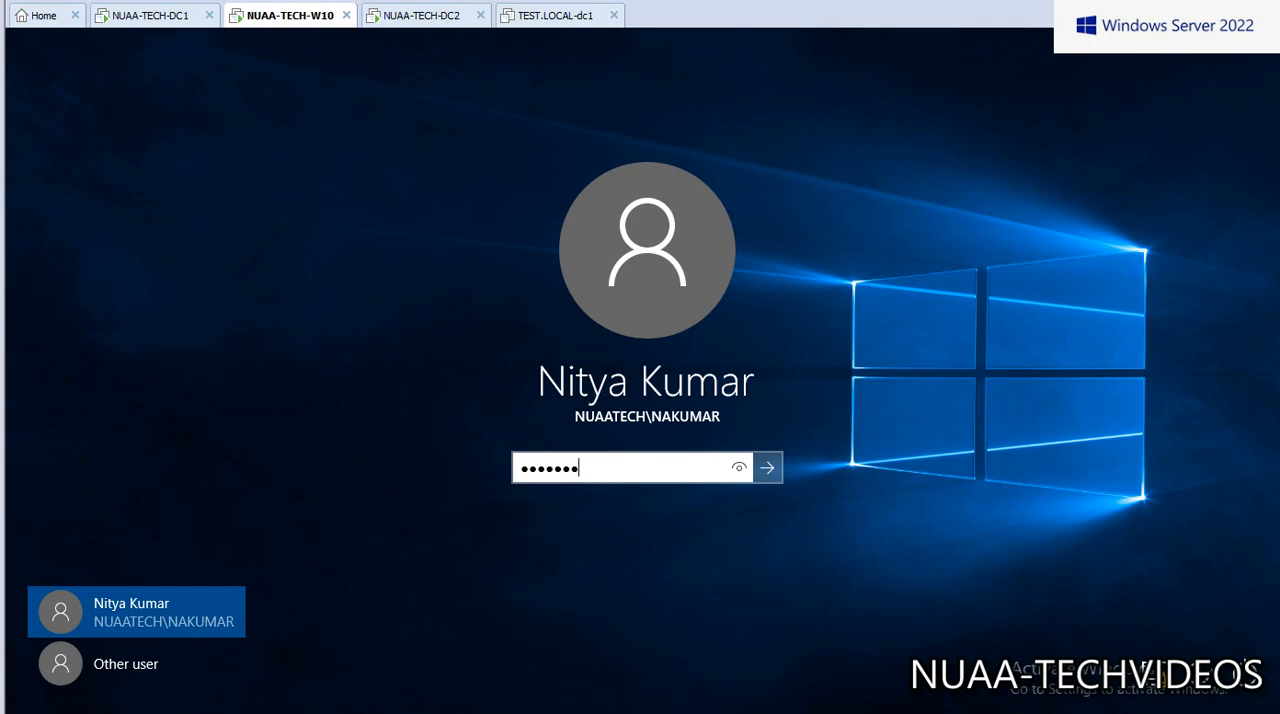
pyautogui.click(767, 467)
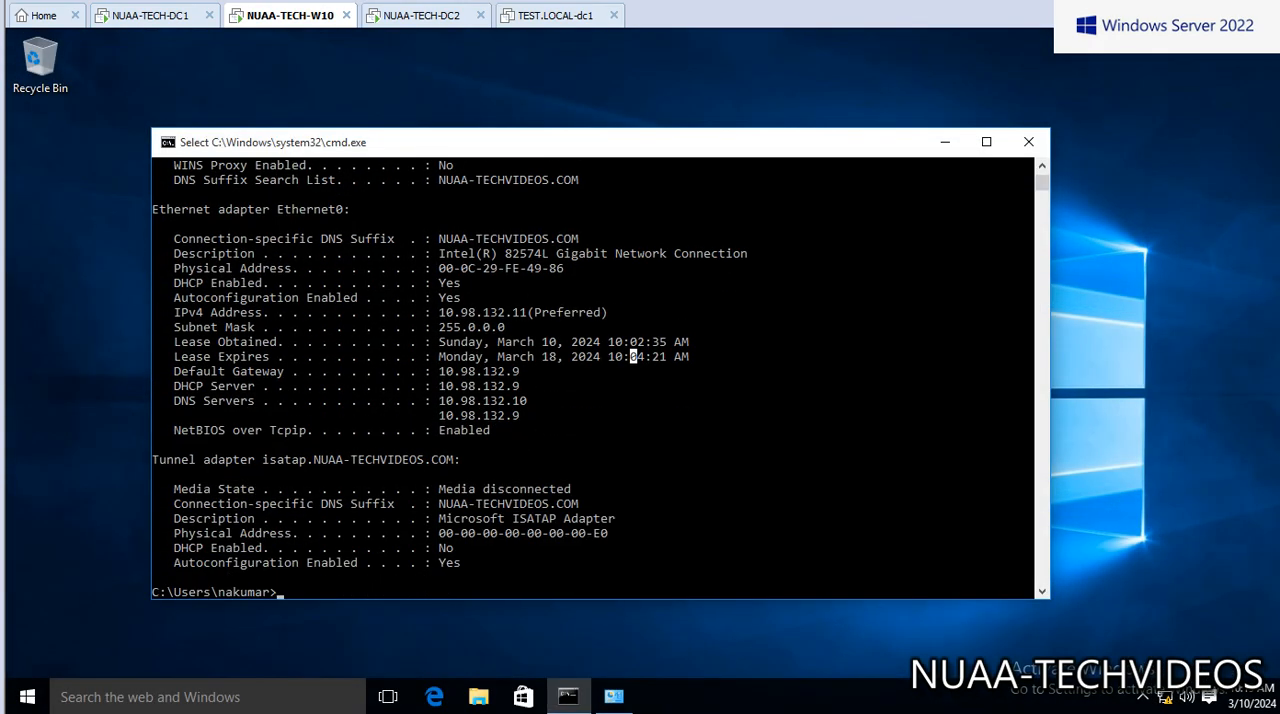
# Highlight the ipconfig output showing address 10.98.132.11 leased from DHCP server 10.98.132.9.
pyautogui.moveTo(438, 371); pyautogui.dragTo(518, 371)
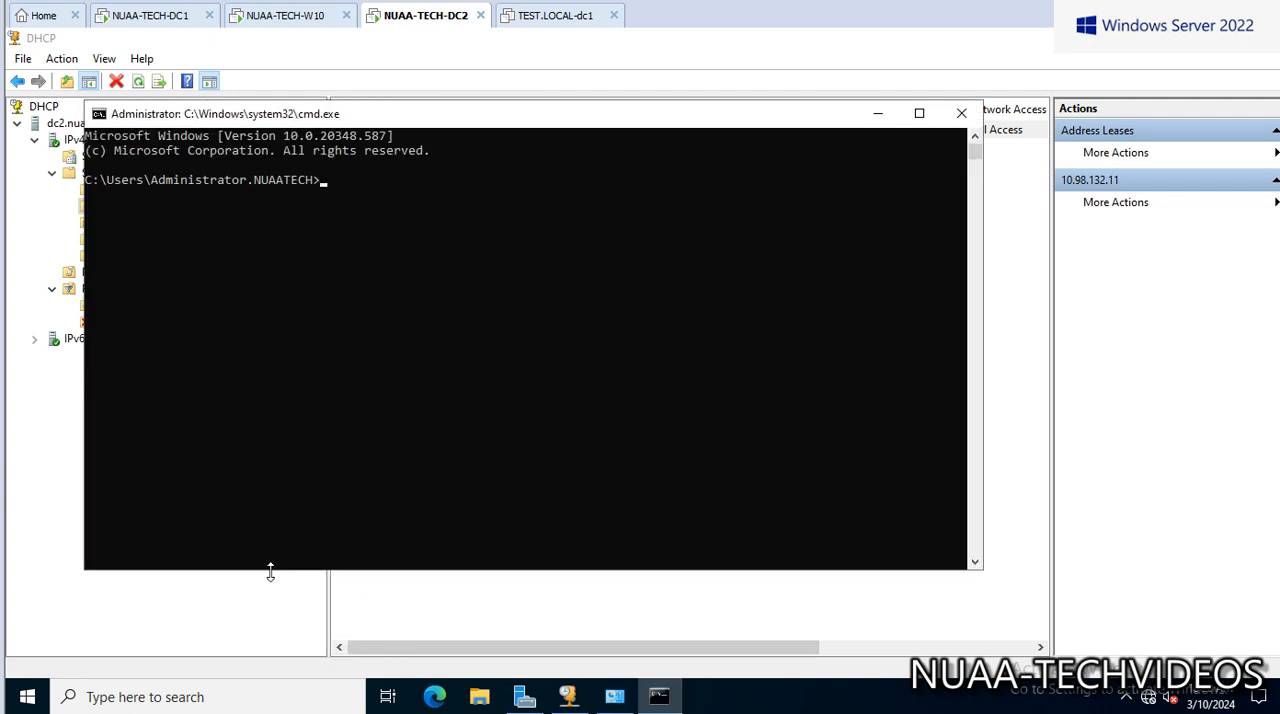
# Enter the ipconfig command in DC2's Command Prompt.
pyautogui.write('ipconfi')
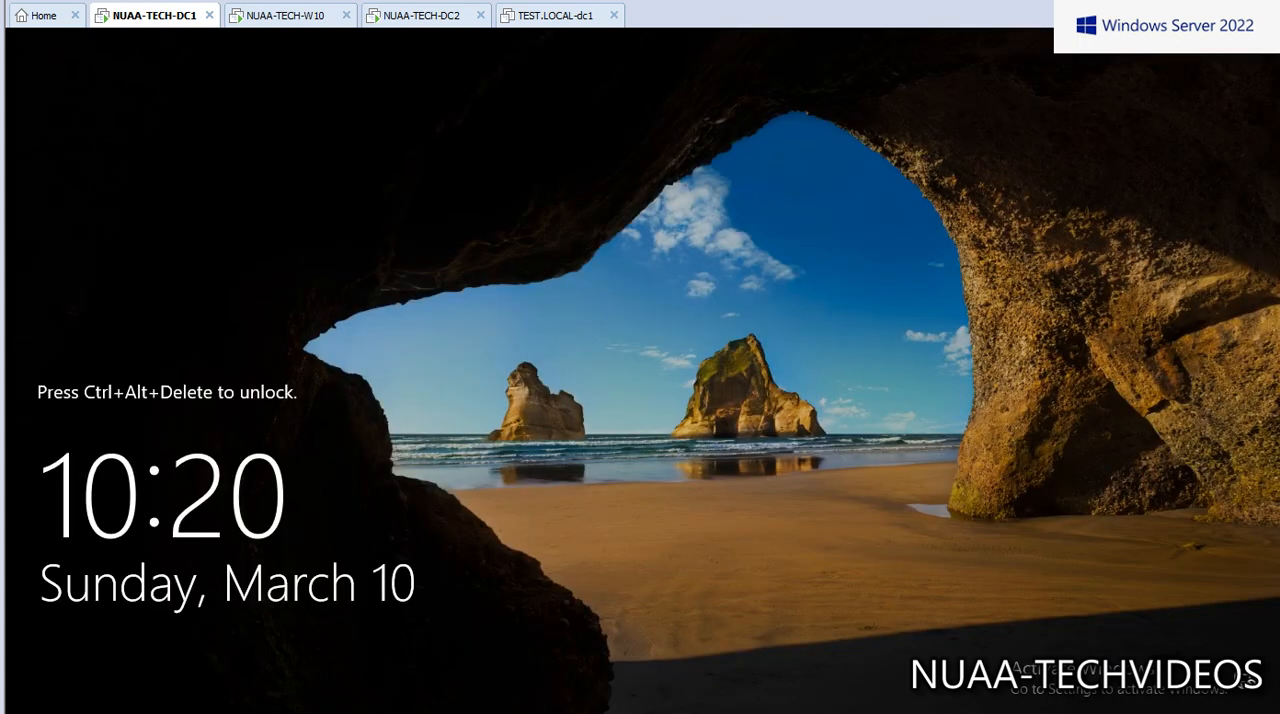
pyautogui.moveTo(154, 14)
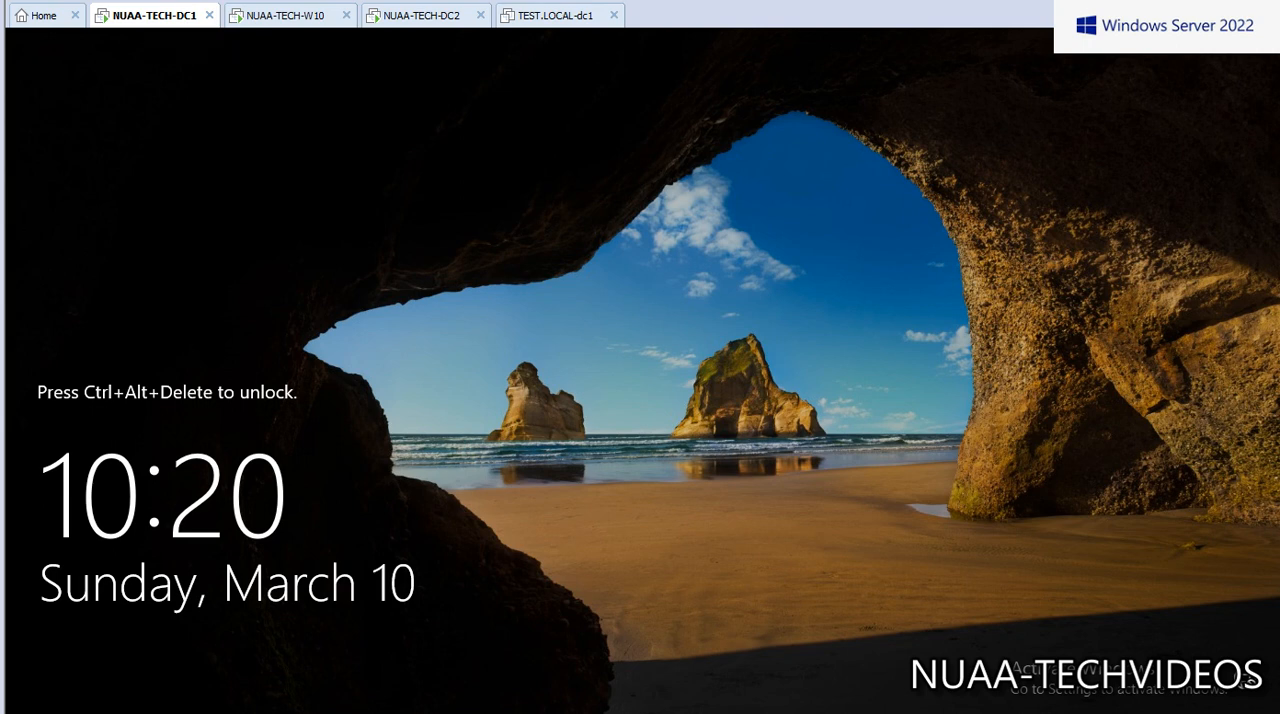
pyautogui.moveTo(420, 14)
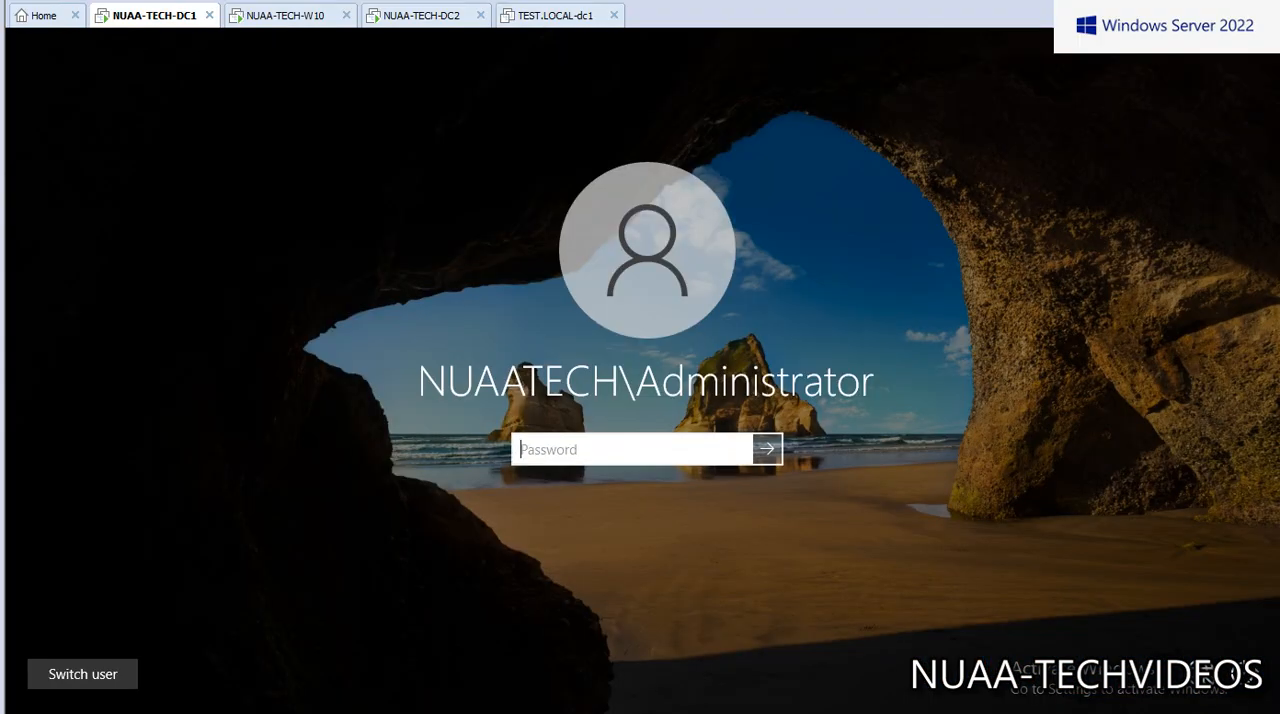
# Unlock NUAA-TECH-DC1 with the Administrator password.
pyautogui.write('•••')
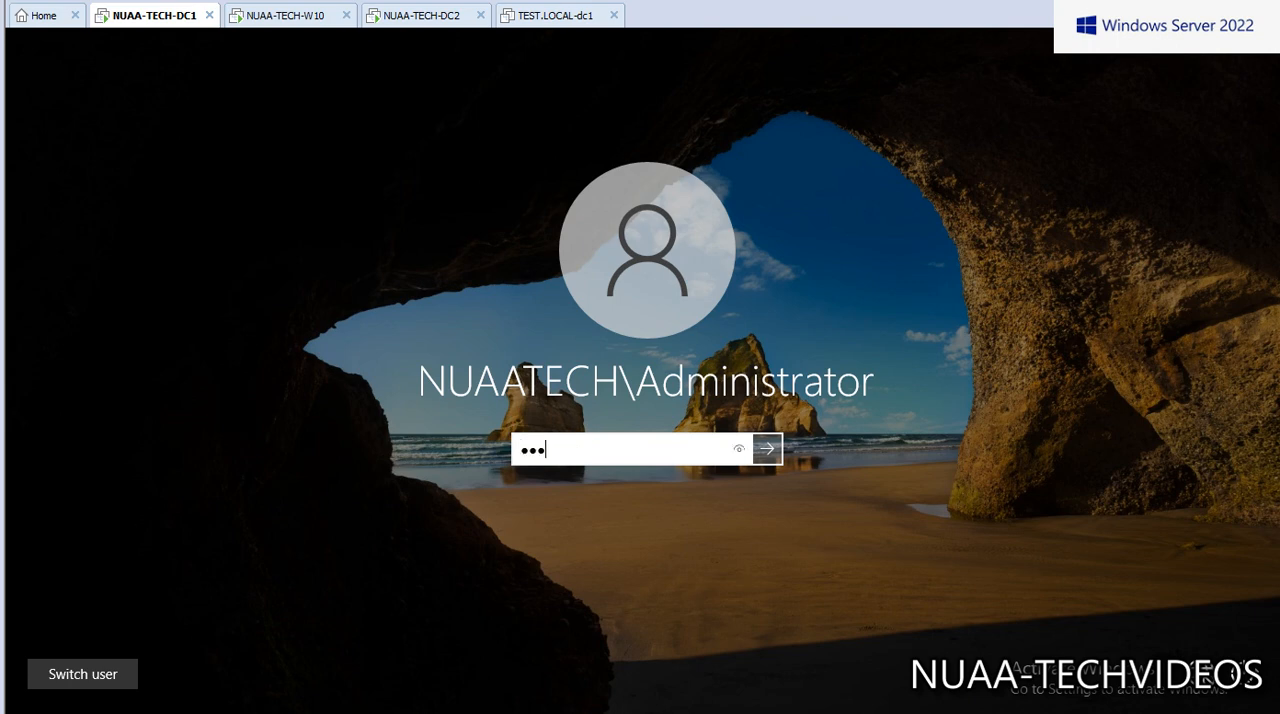
pyautogui.click(766, 448)
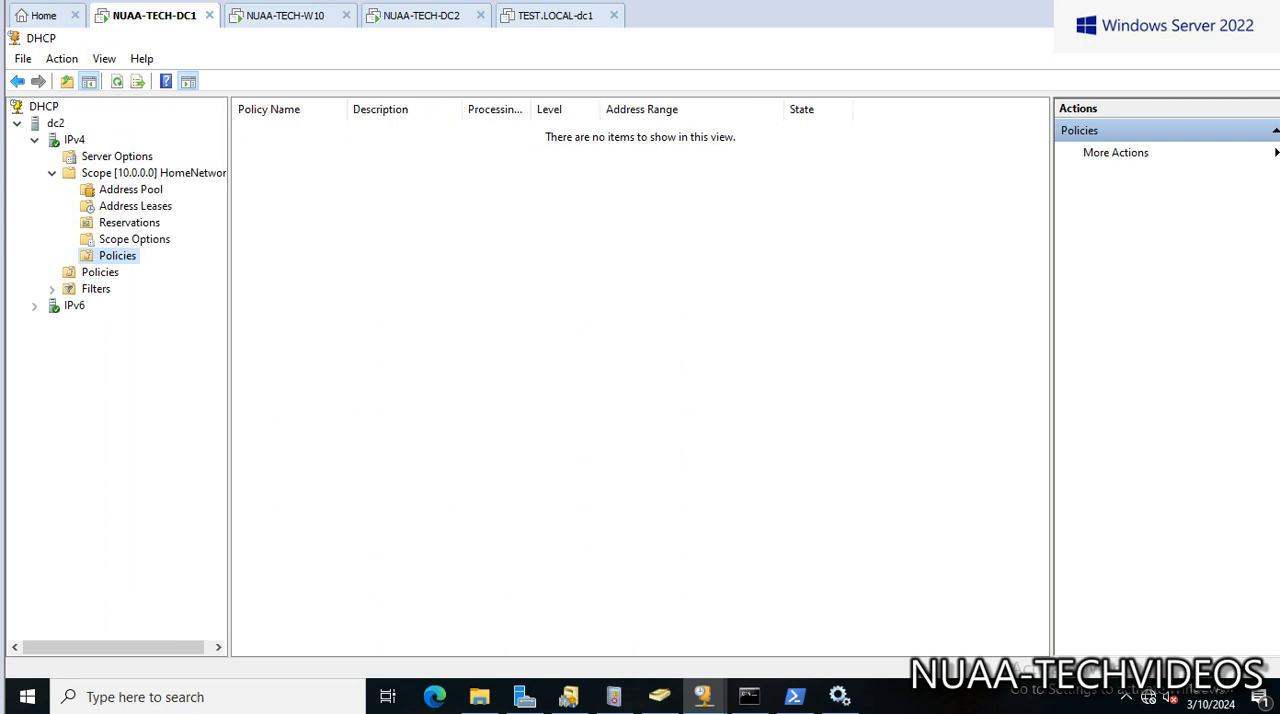
# Delete the dc2 server from DC1's DHCP console and switch to the DC2 machine.
pyautogui.rightClick(55, 122)
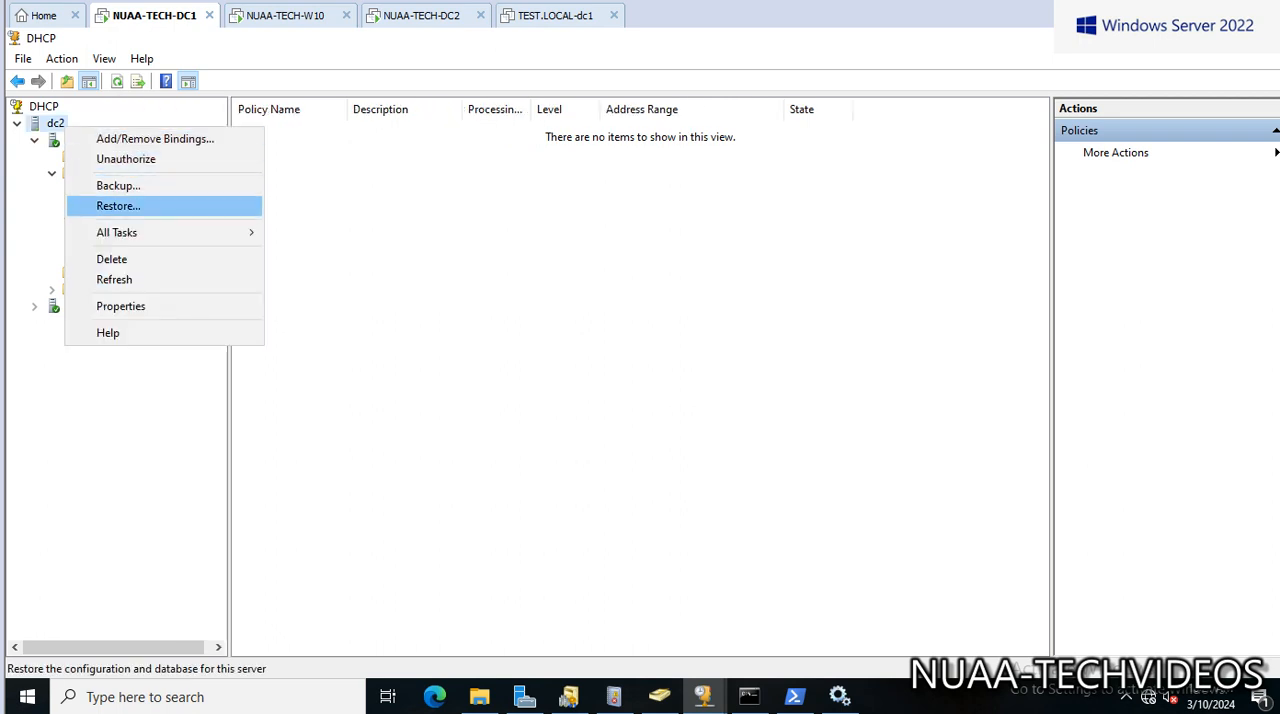
pyautogui.moveTo(116, 232)
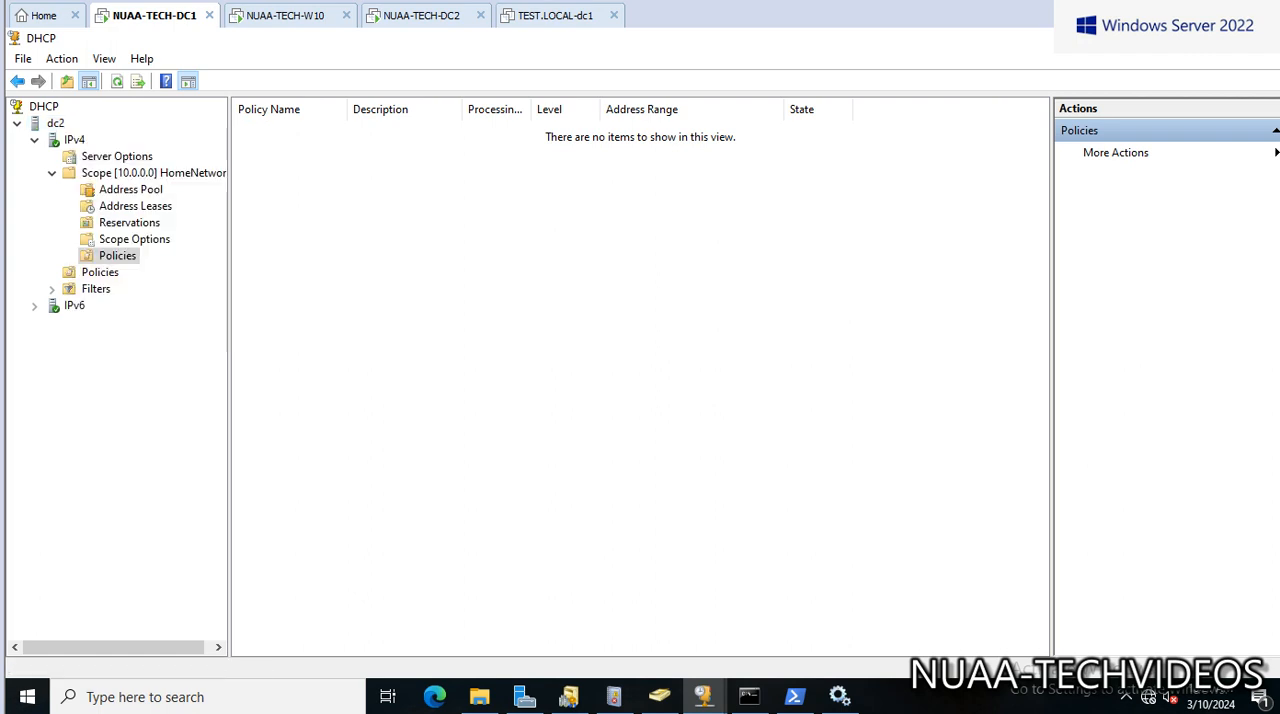
pyautogui.click(55, 122)
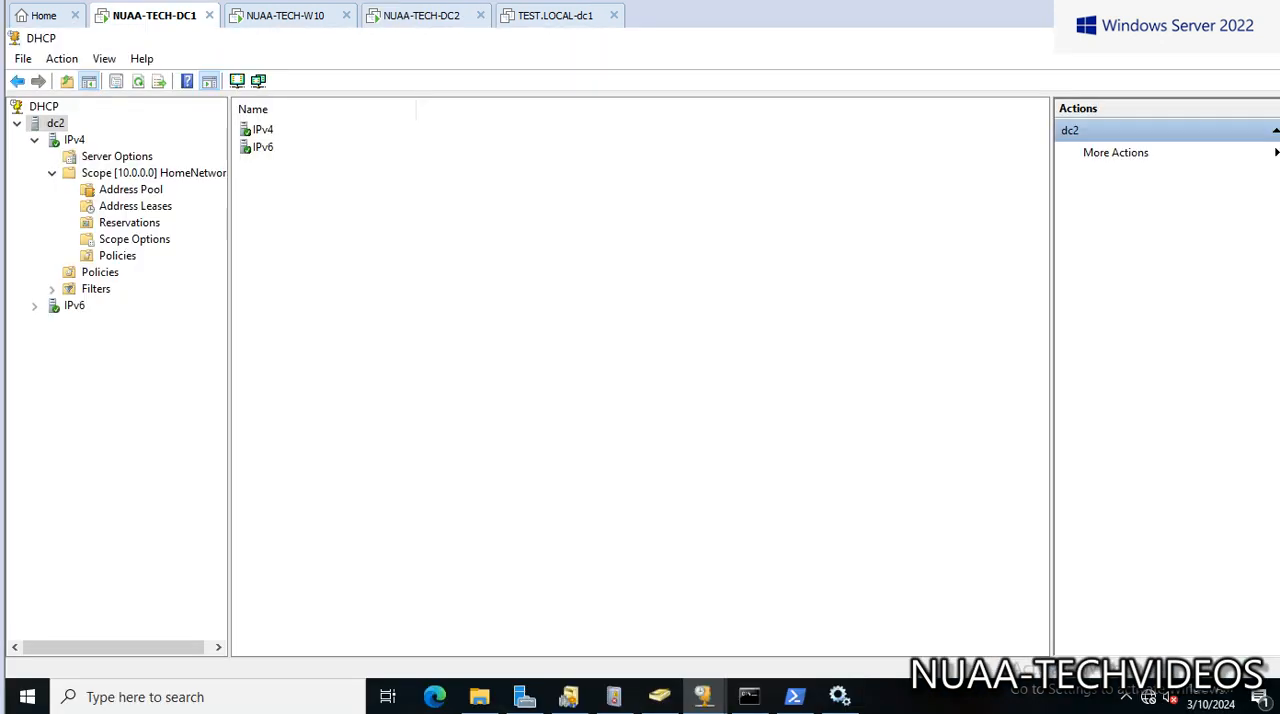
pyautogui.click(115, 81)
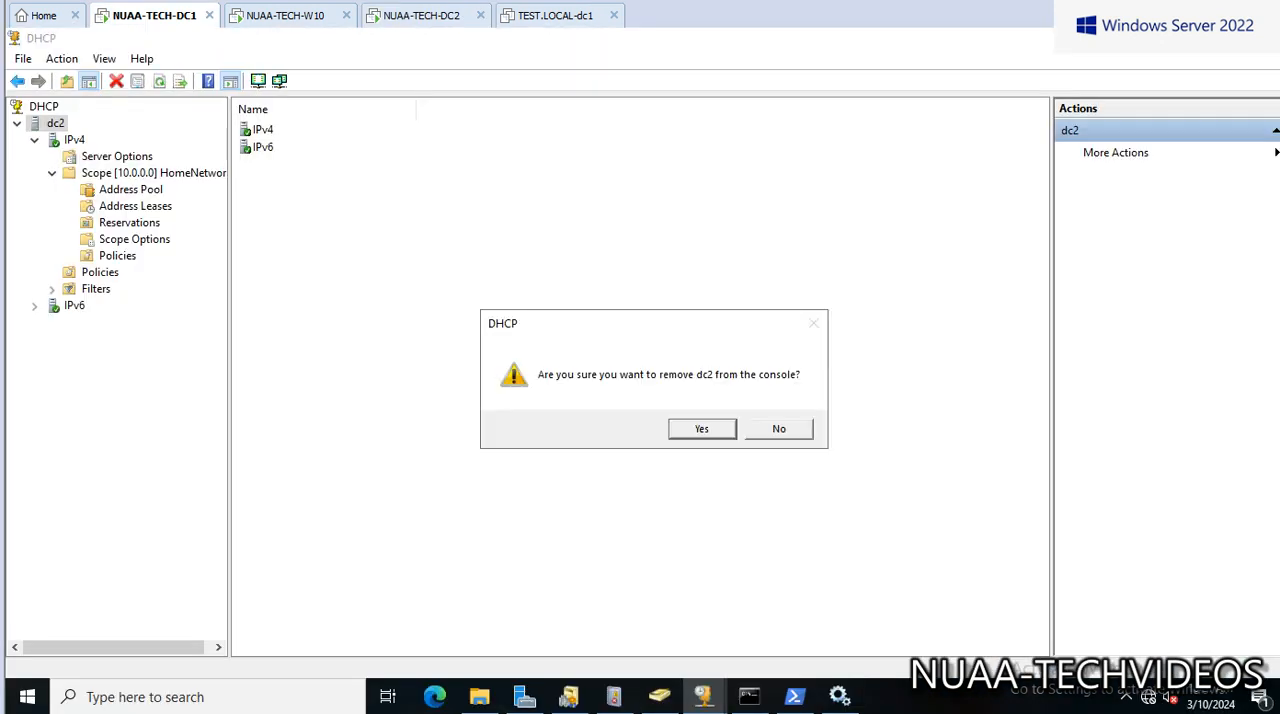
pyautogui.click(701, 428)
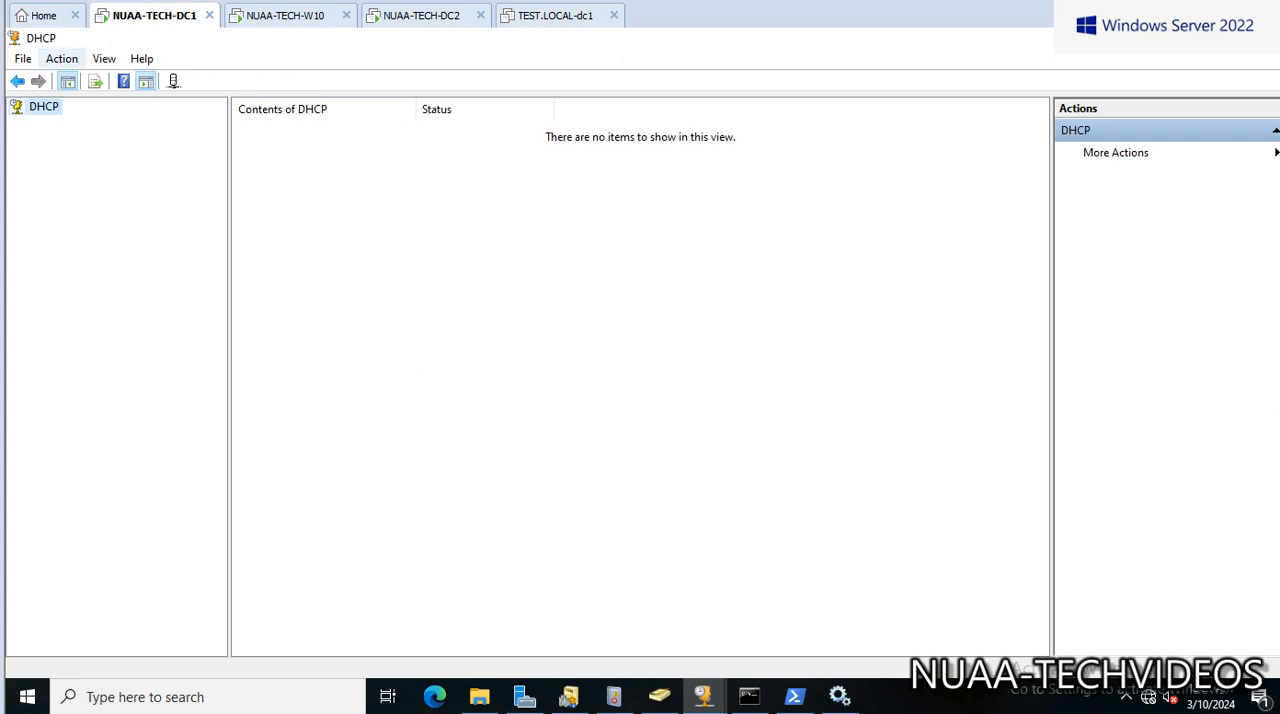
pyautogui.click(43, 106)
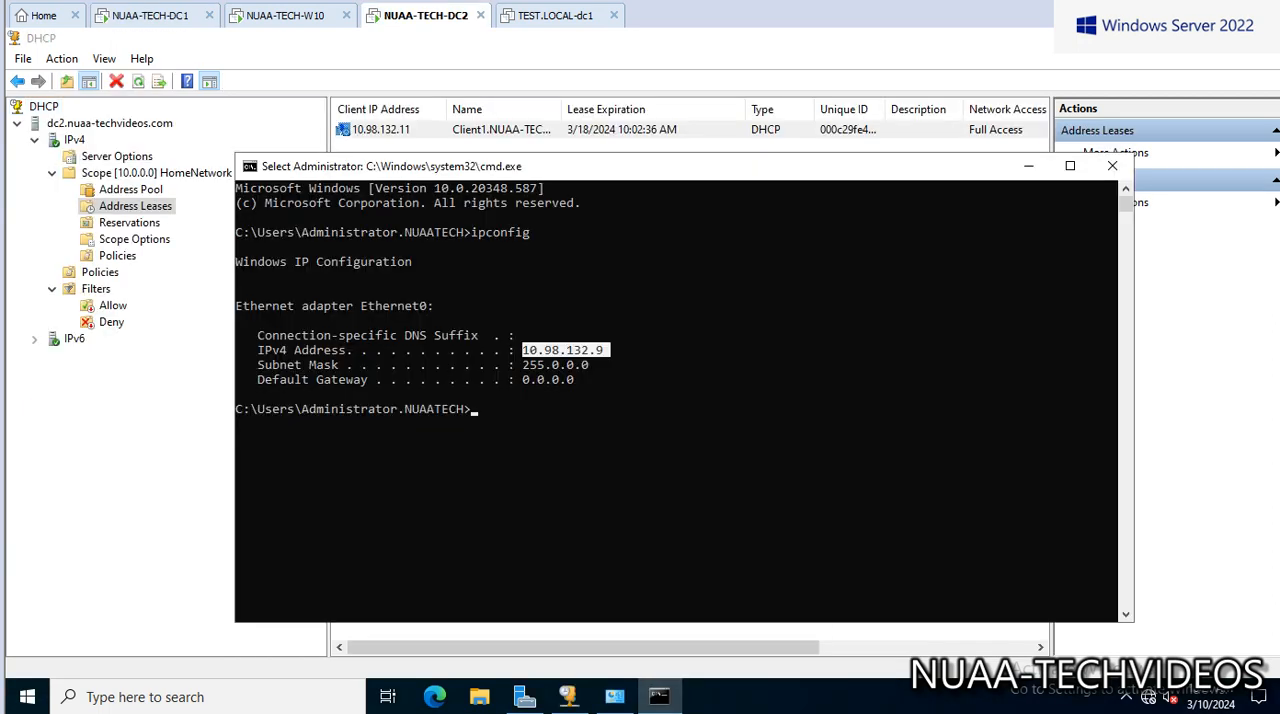
# Close DC2's Command Prompt and launch the New Scope Wizard on the IPv4 node.
pyautogui.click(1111, 166)
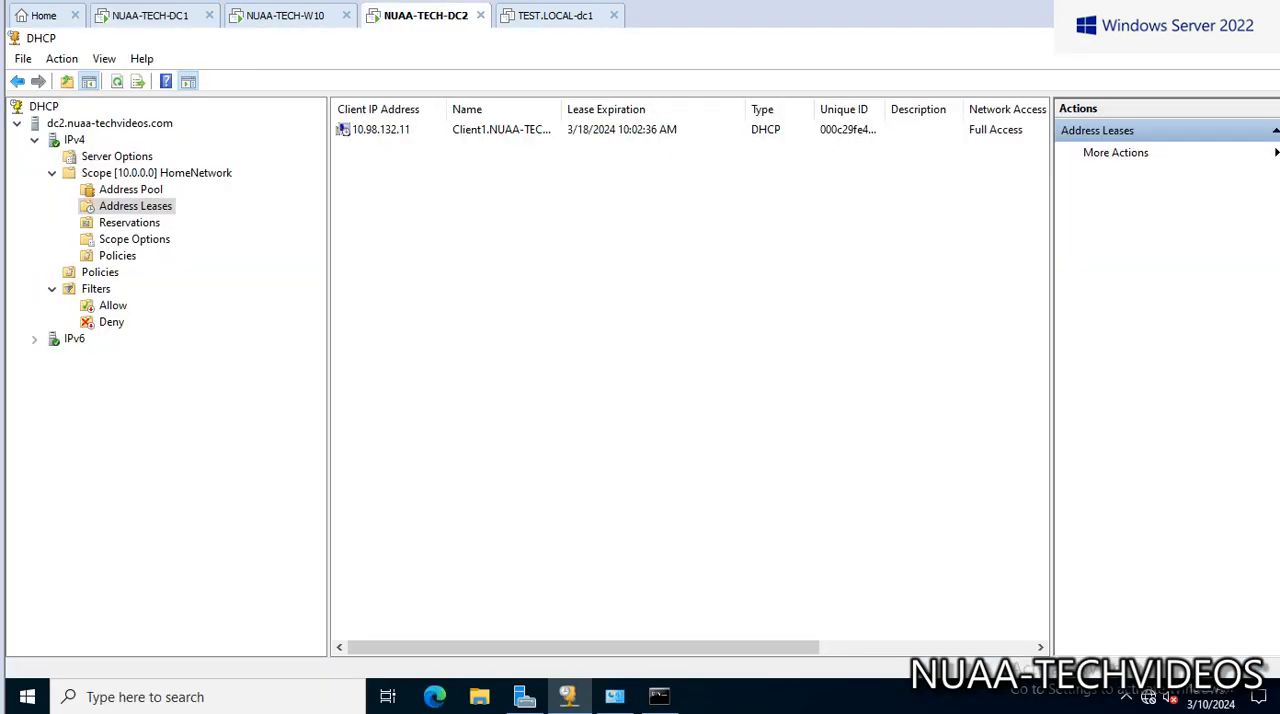
pyautogui.click(150, 15)
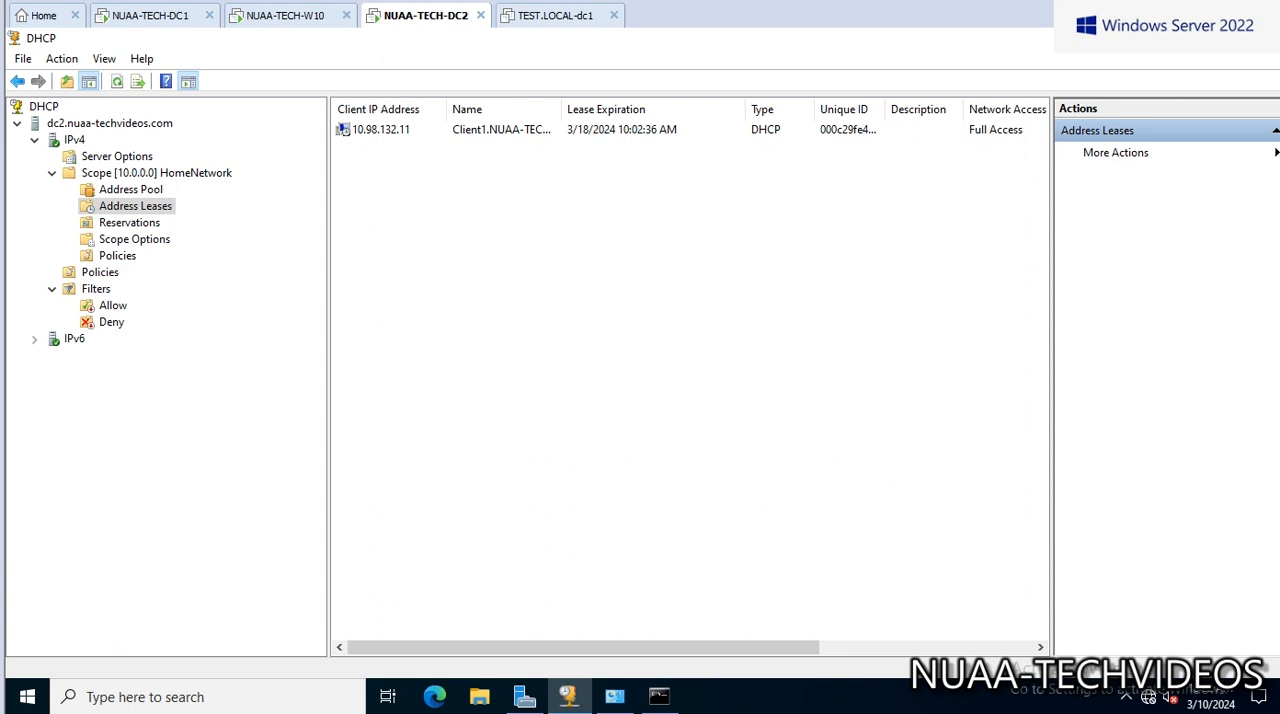
pyautogui.click(157, 172)
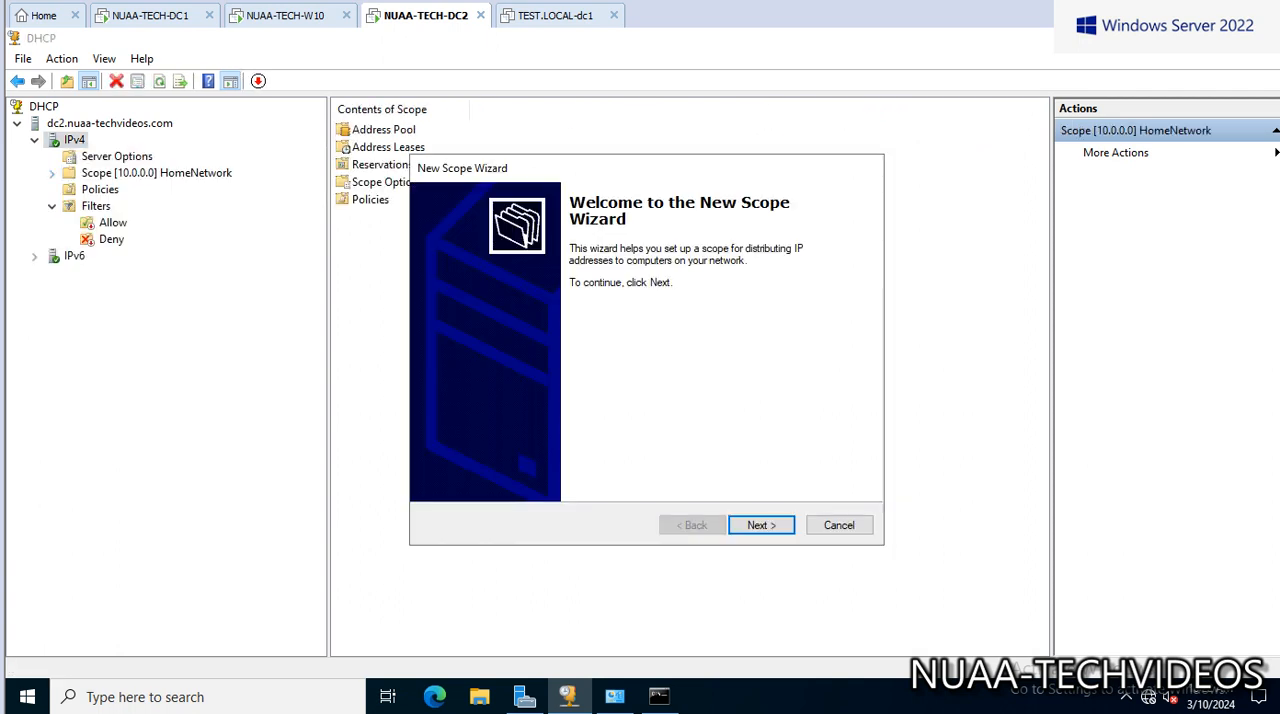
# Name the new scope ScienceDept and advance past the name page.
pyautogui.click(760, 525)
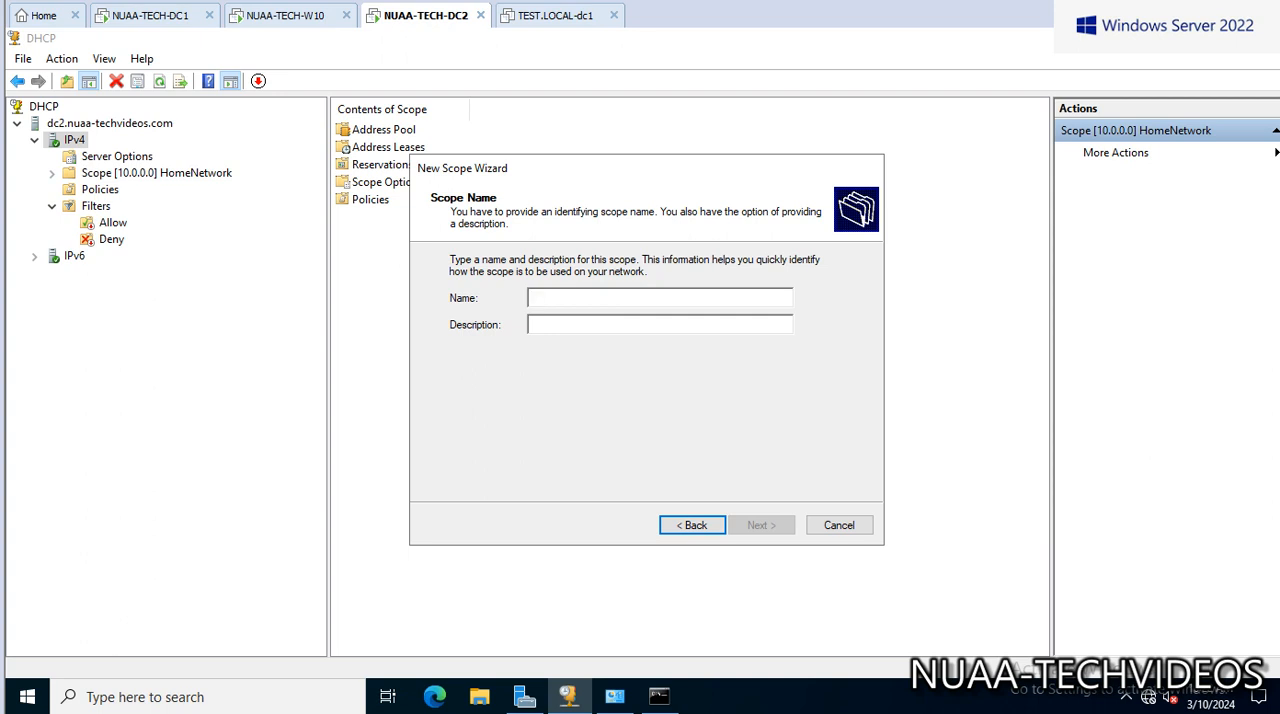
pyautogui.write('S')
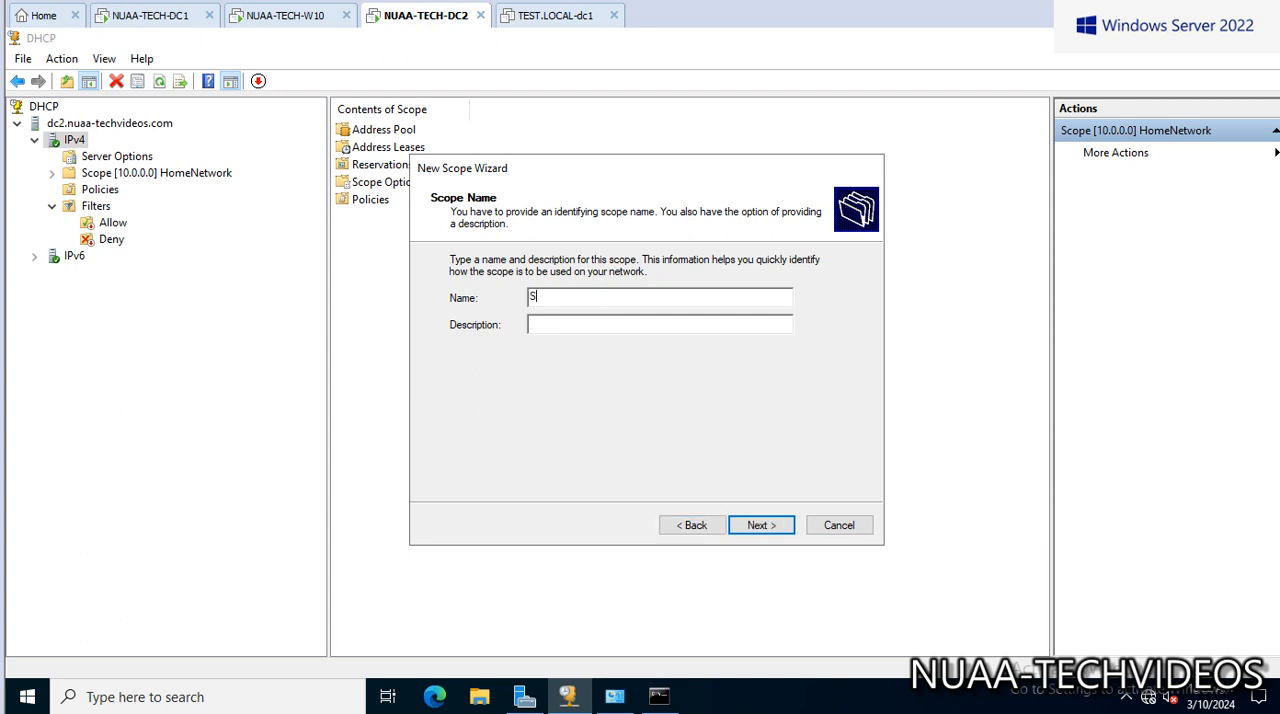
pyautogui.write('cienceDept')
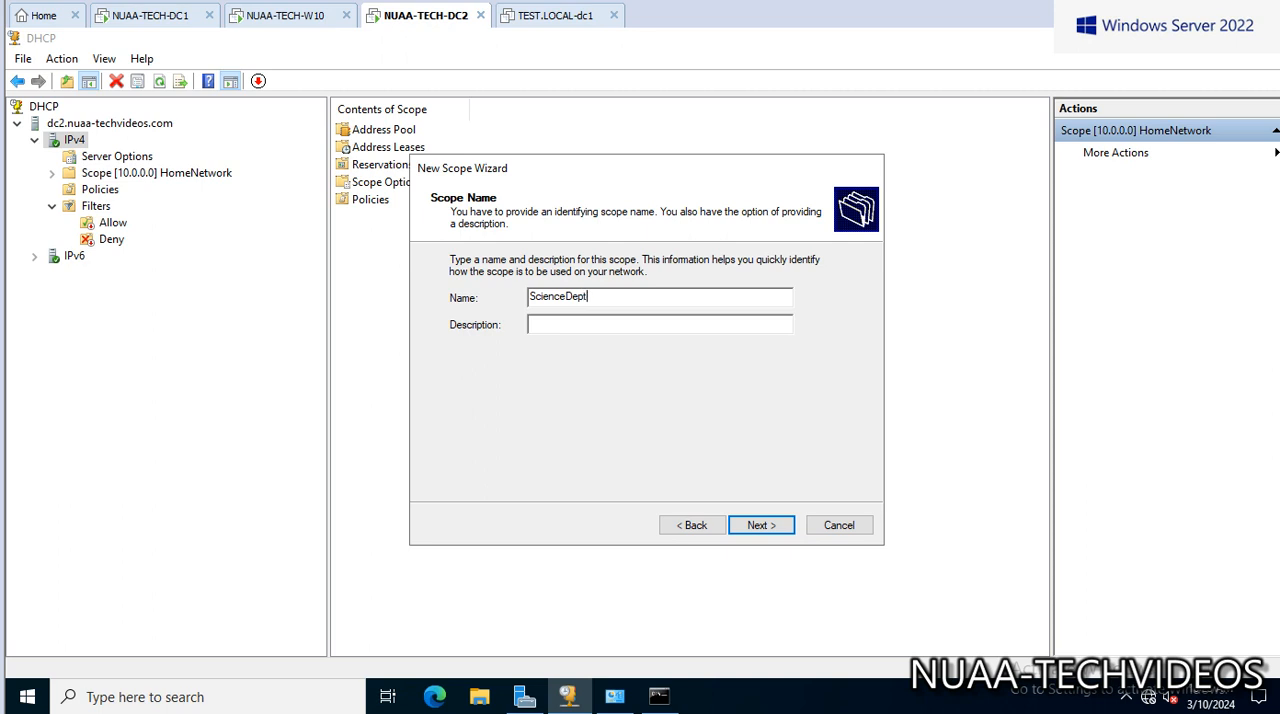
pyautogui.click(760, 525)
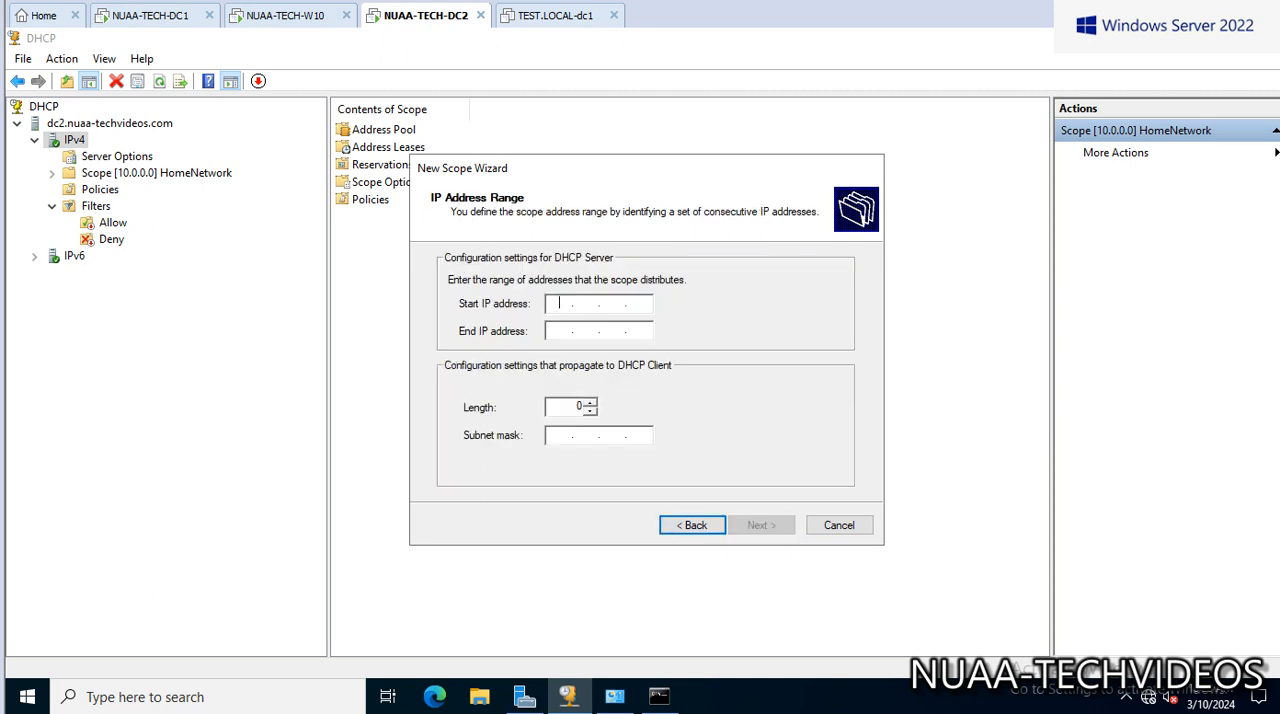
# Enter the address range 10.98.131.10 to 10.98.131.20 and submit it.
pyautogui.write('19...')
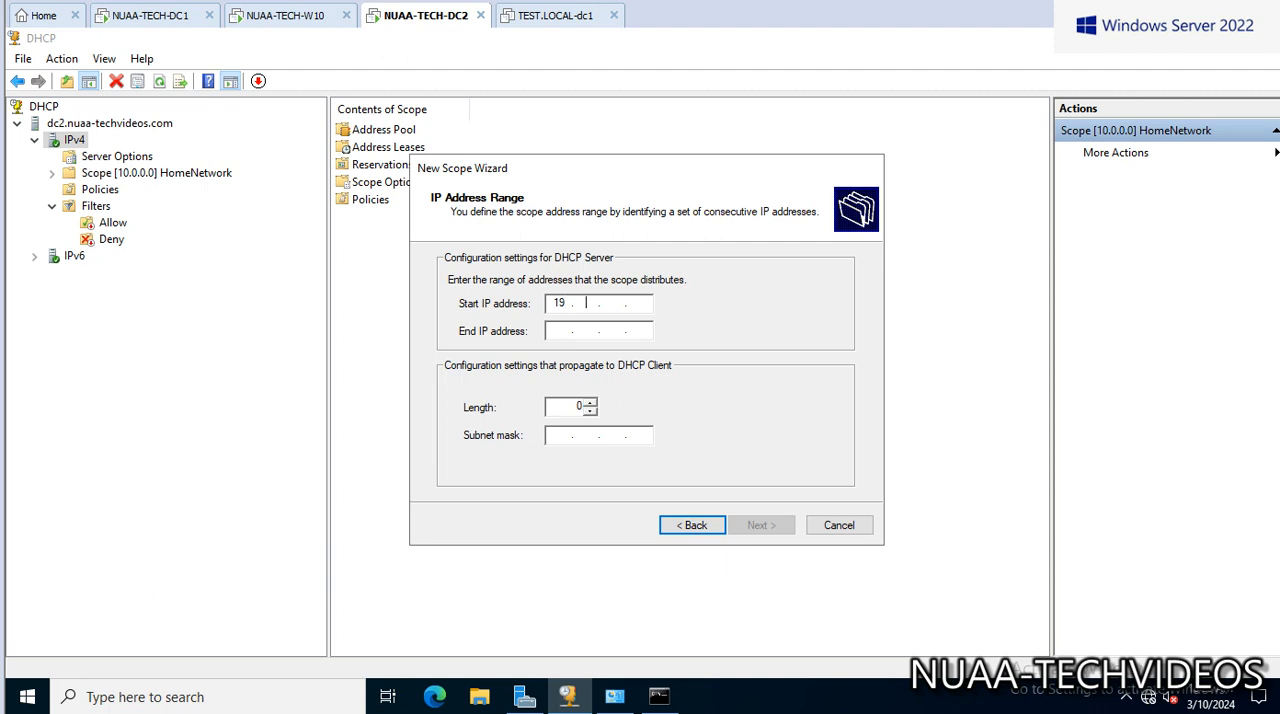
pyautogui.write('10')
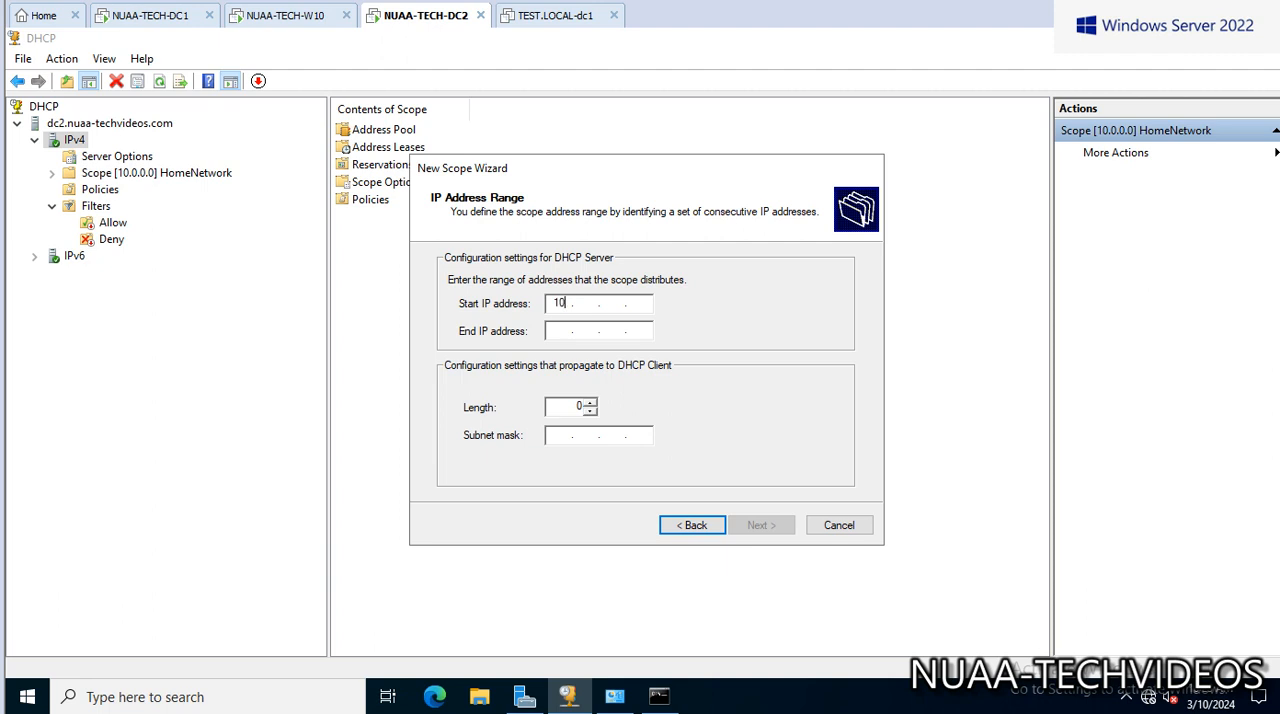
pyautogui.write('98')
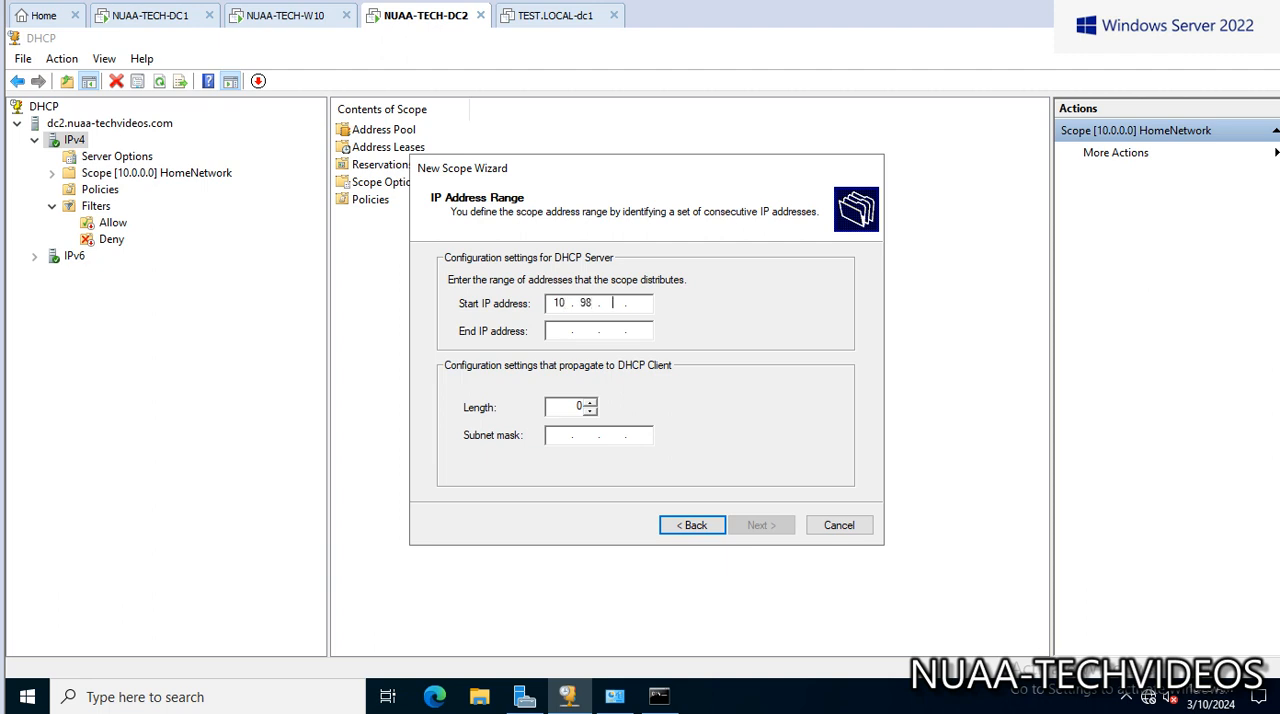
pyautogui.write('131')
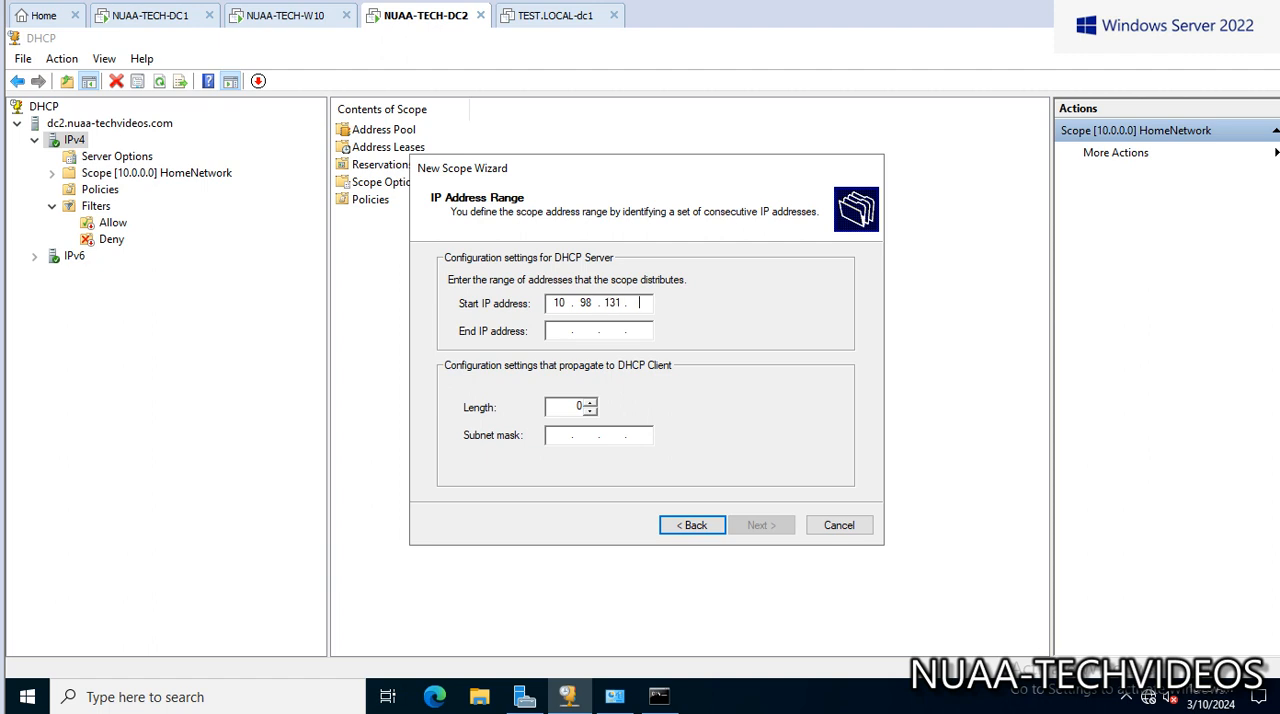
pyautogui.write('10')
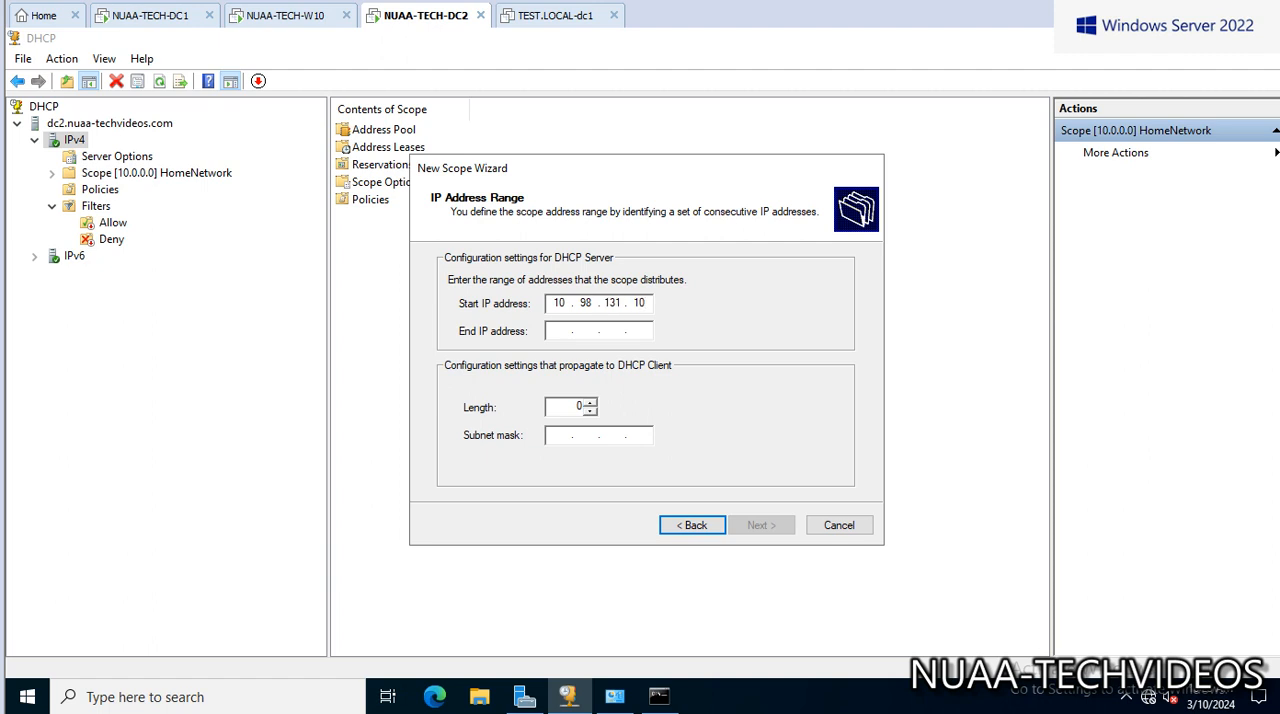
pyautogui.write('1 . . .')
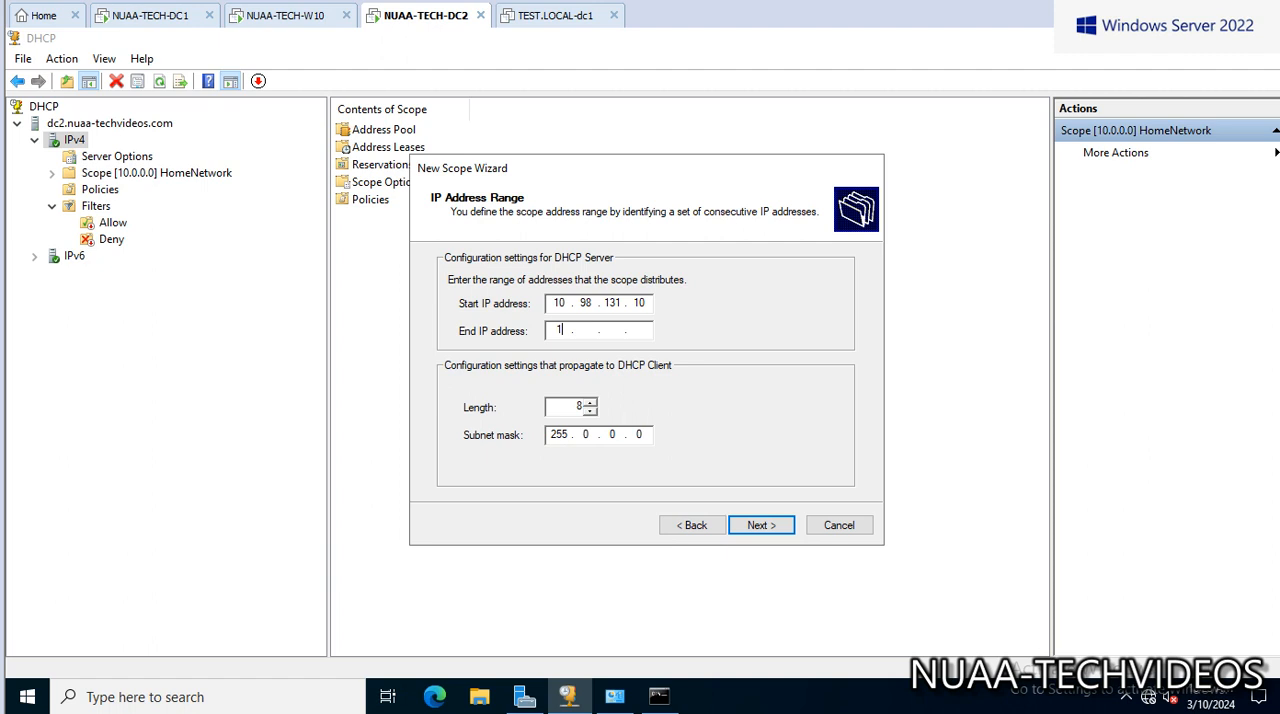
pyautogui.write('109')
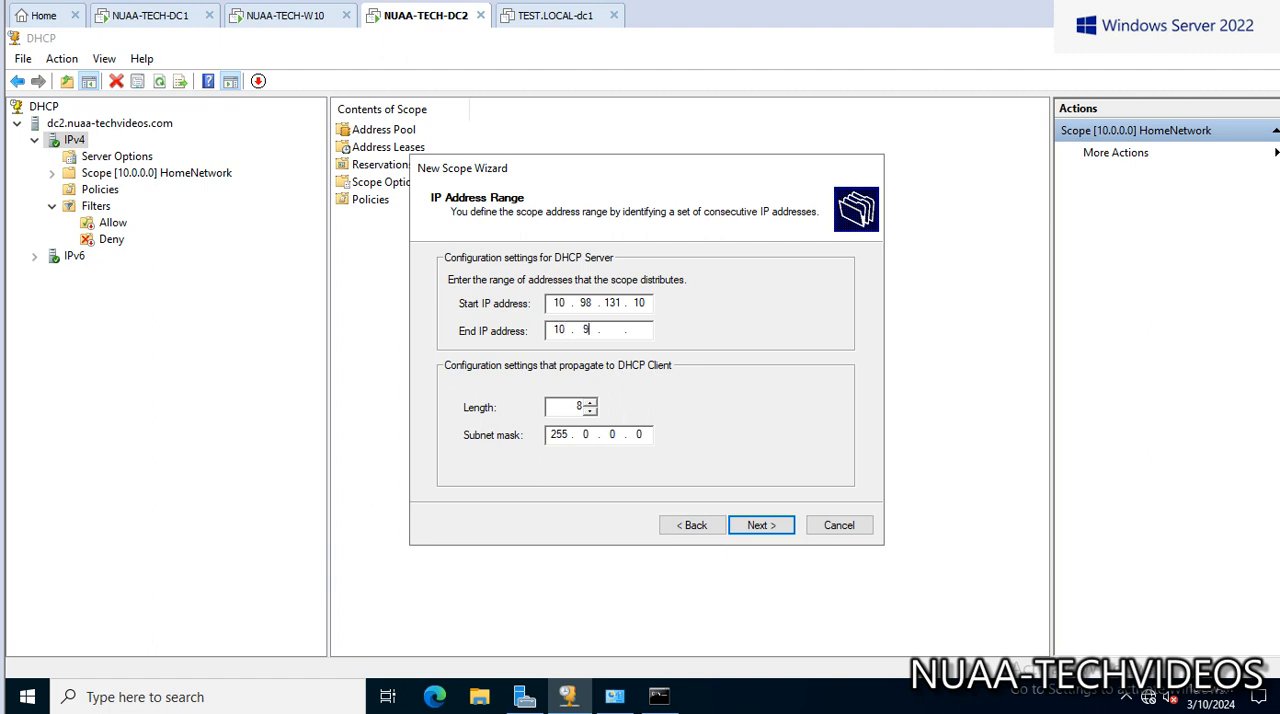
pyautogui.write('8.131')
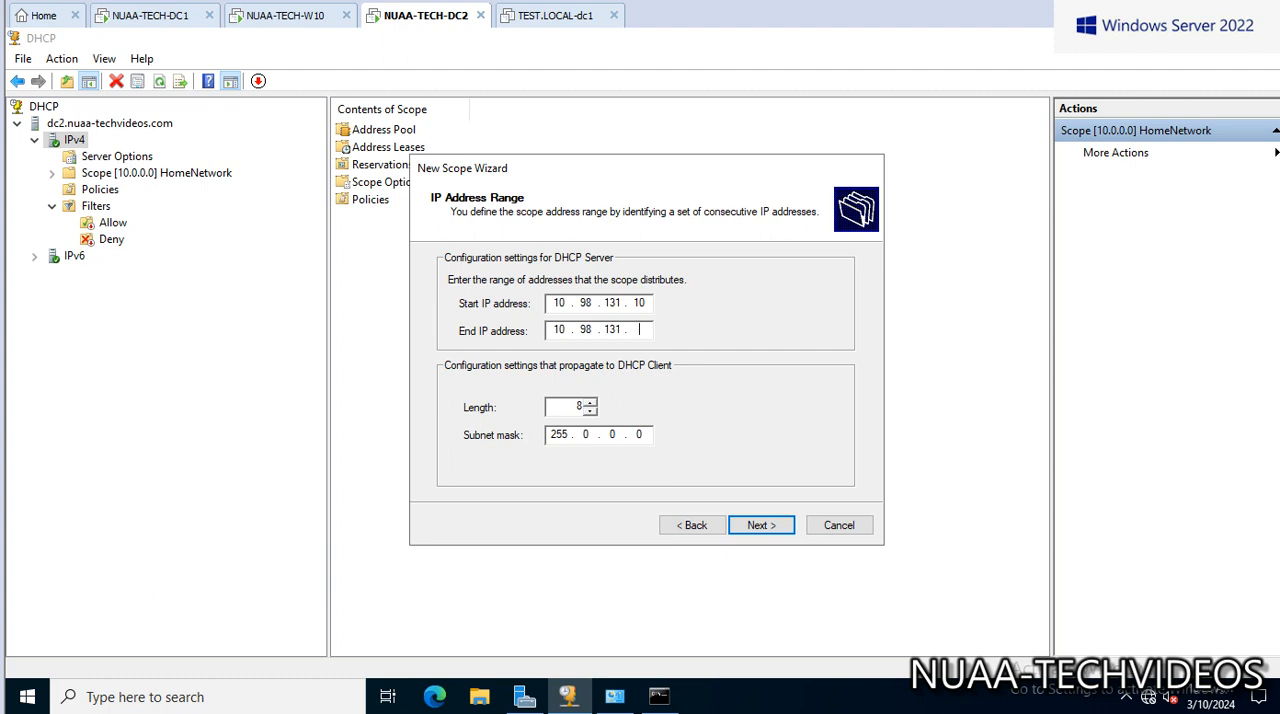
pyautogui.write('20')
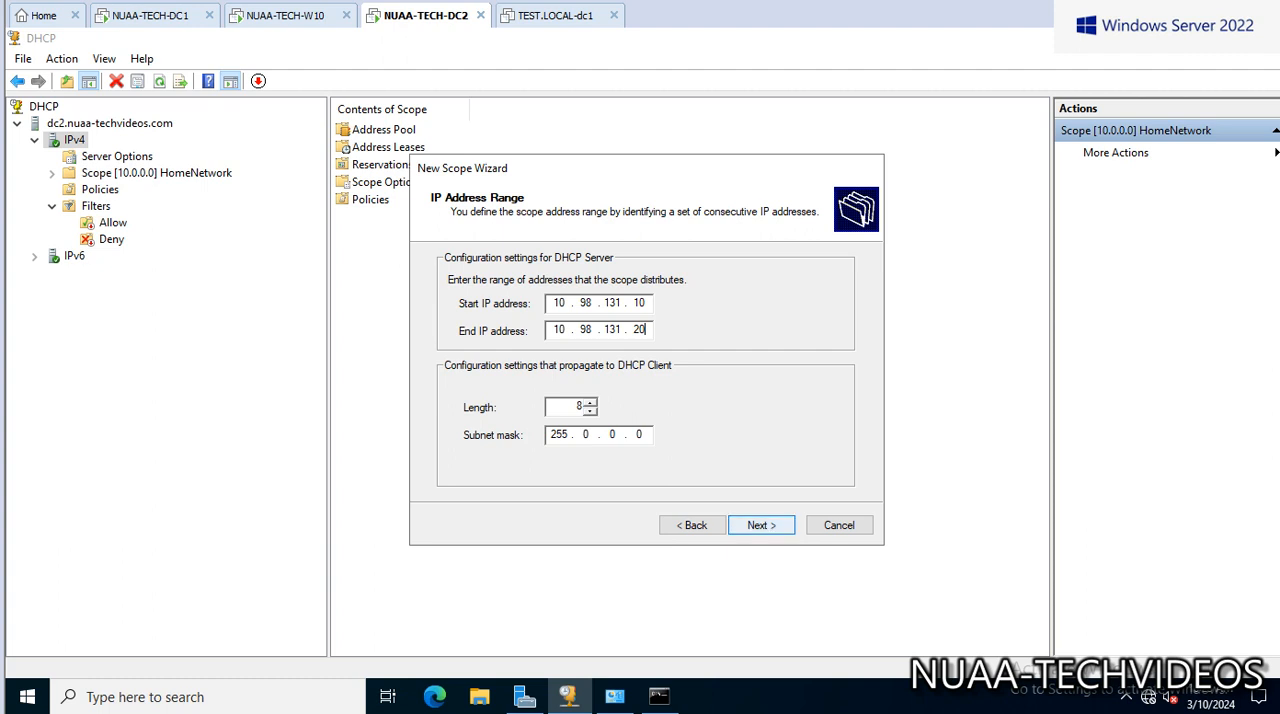
pyautogui.click(760, 525)
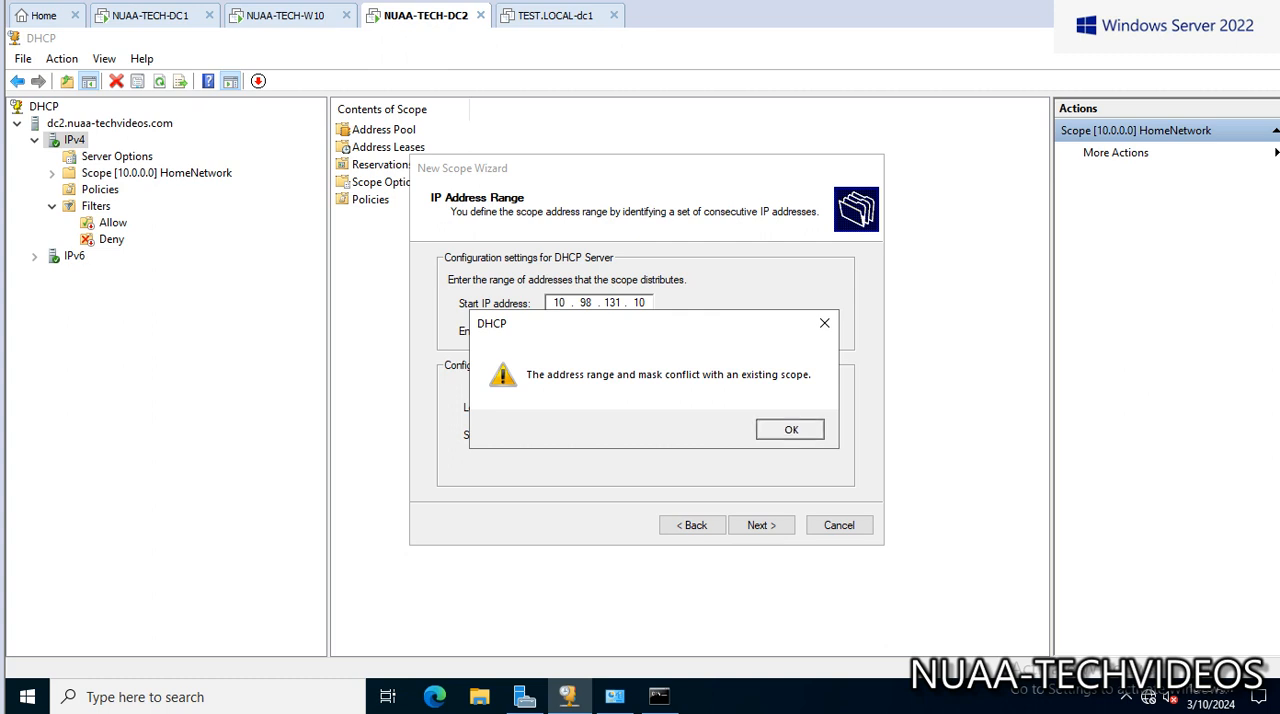
# Clear the conflict warnings, change the range to 10.97.131.x with a 16-bit mask.
pyautogui.click(790, 429)
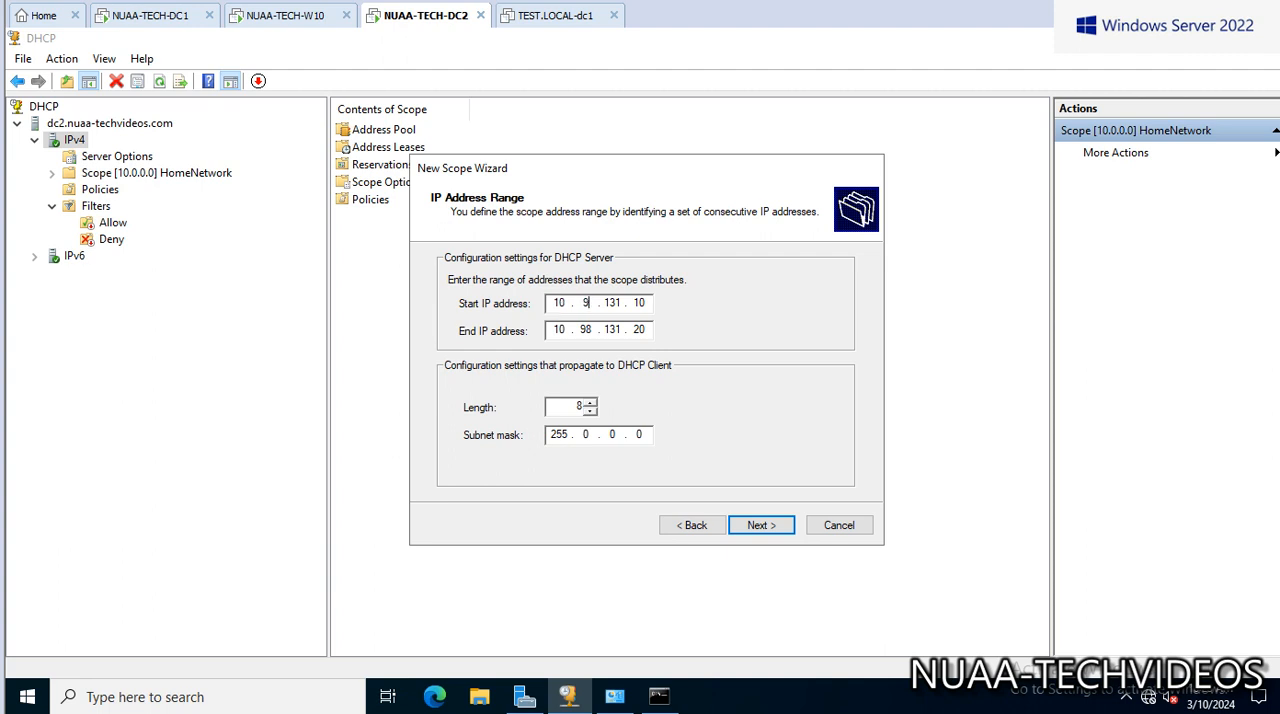
pyautogui.write('97')
pyautogui.click(599, 329)
pyautogui.write('7')
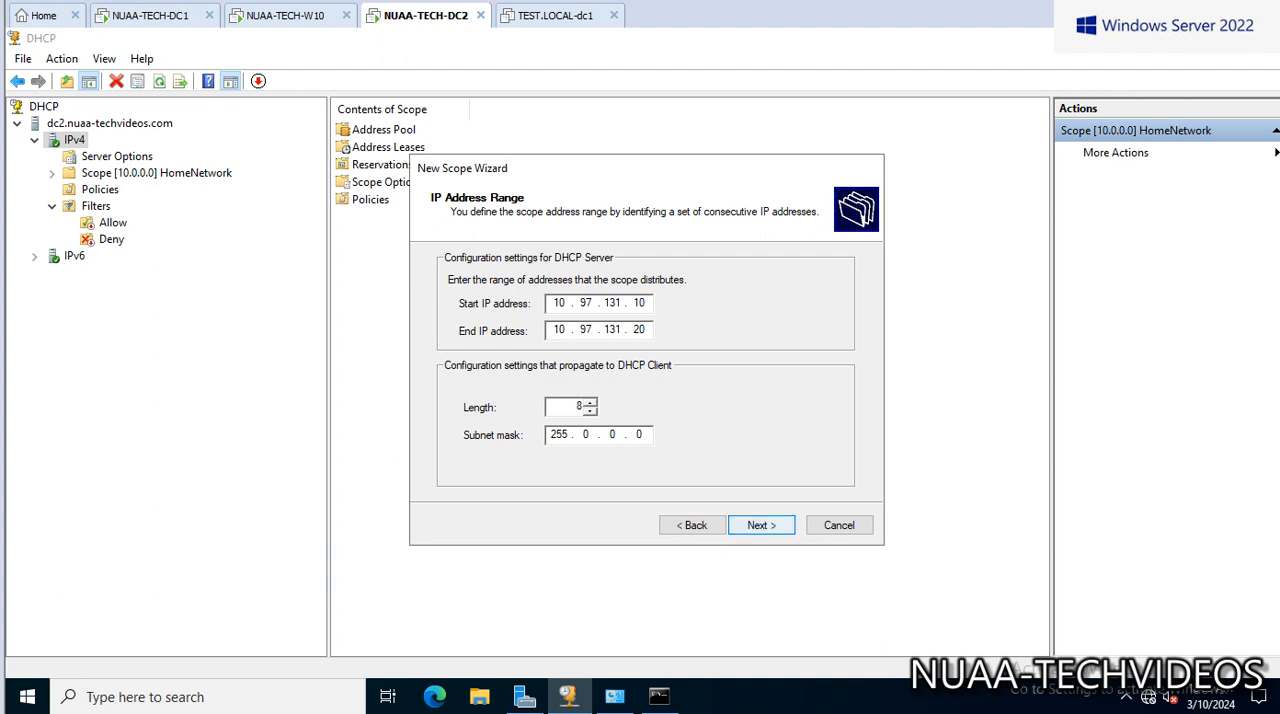
pyautogui.click(760, 525)
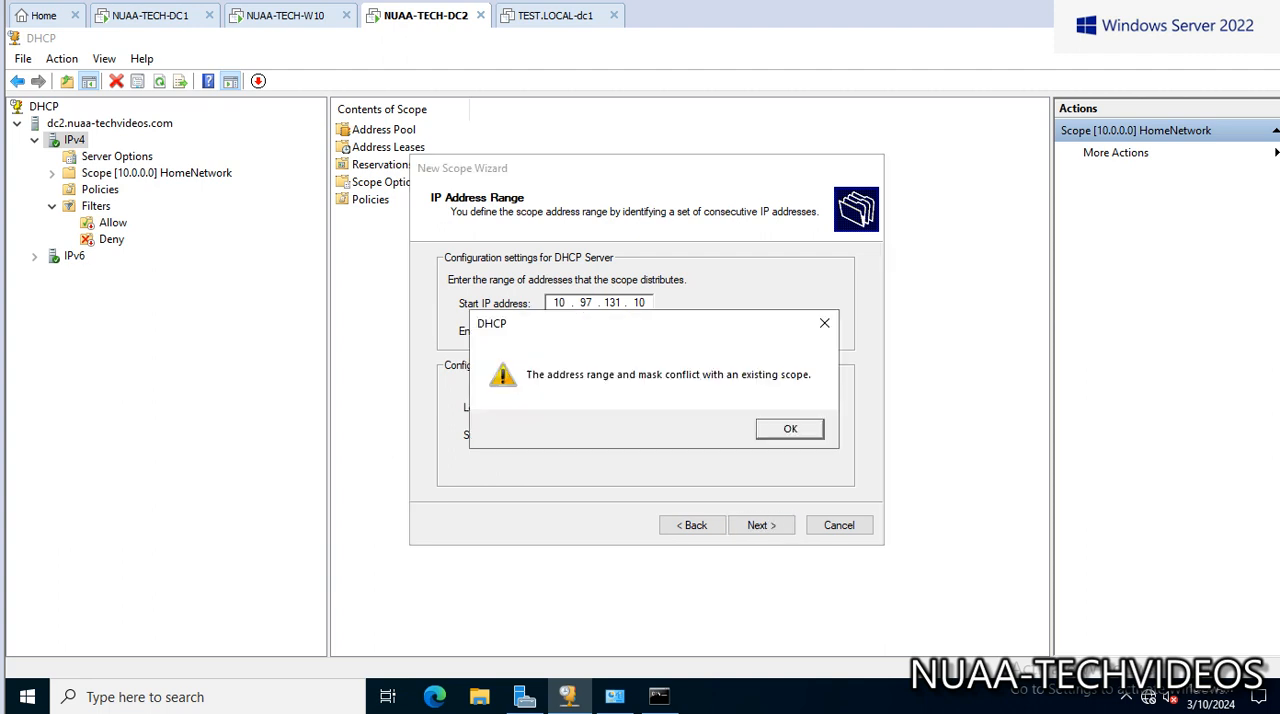
pyautogui.click(789, 428)
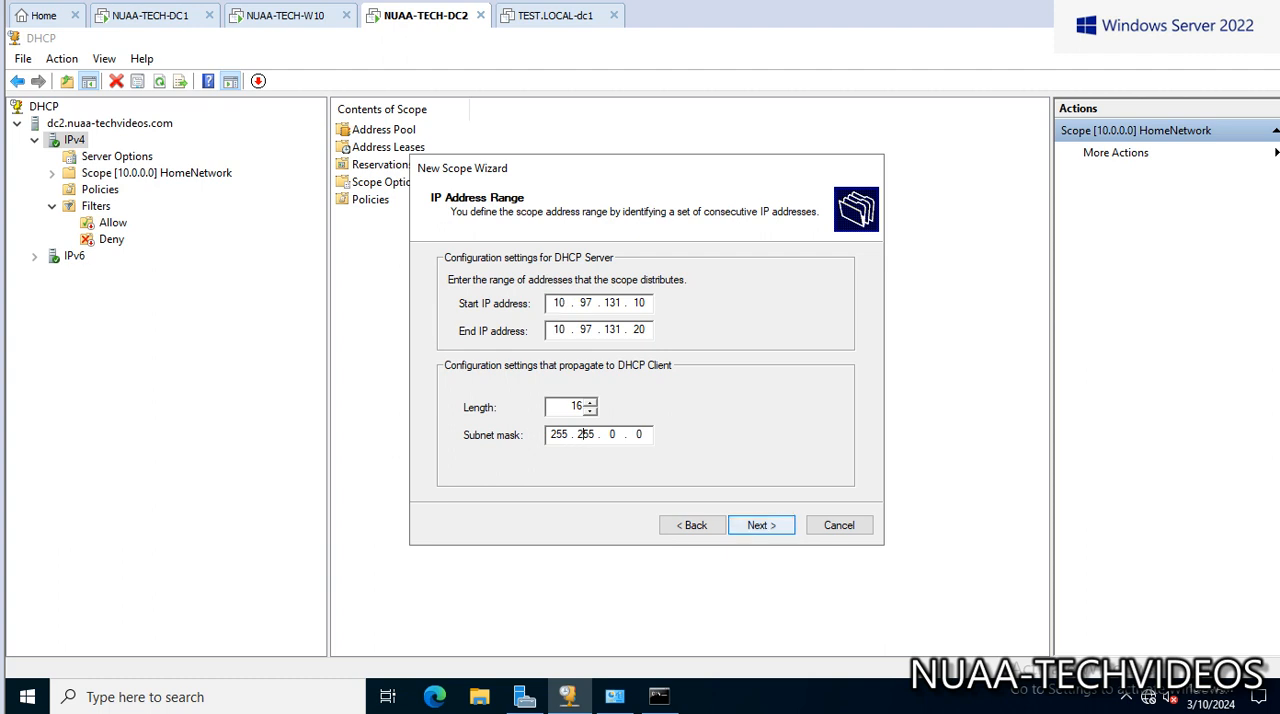
pyautogui.click(760, 525)
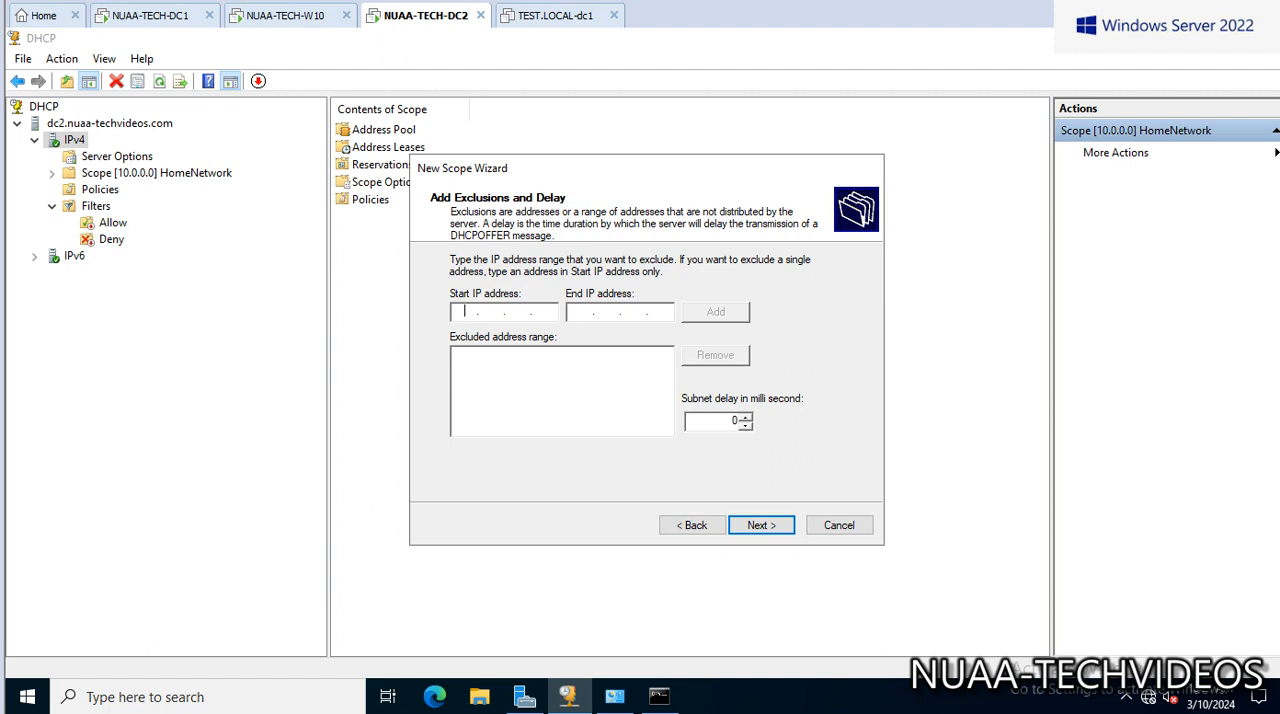
# Skip exclusions, keep the default lease duration, and add router 10.99.132.10.
pyautogui.click(760, 525)
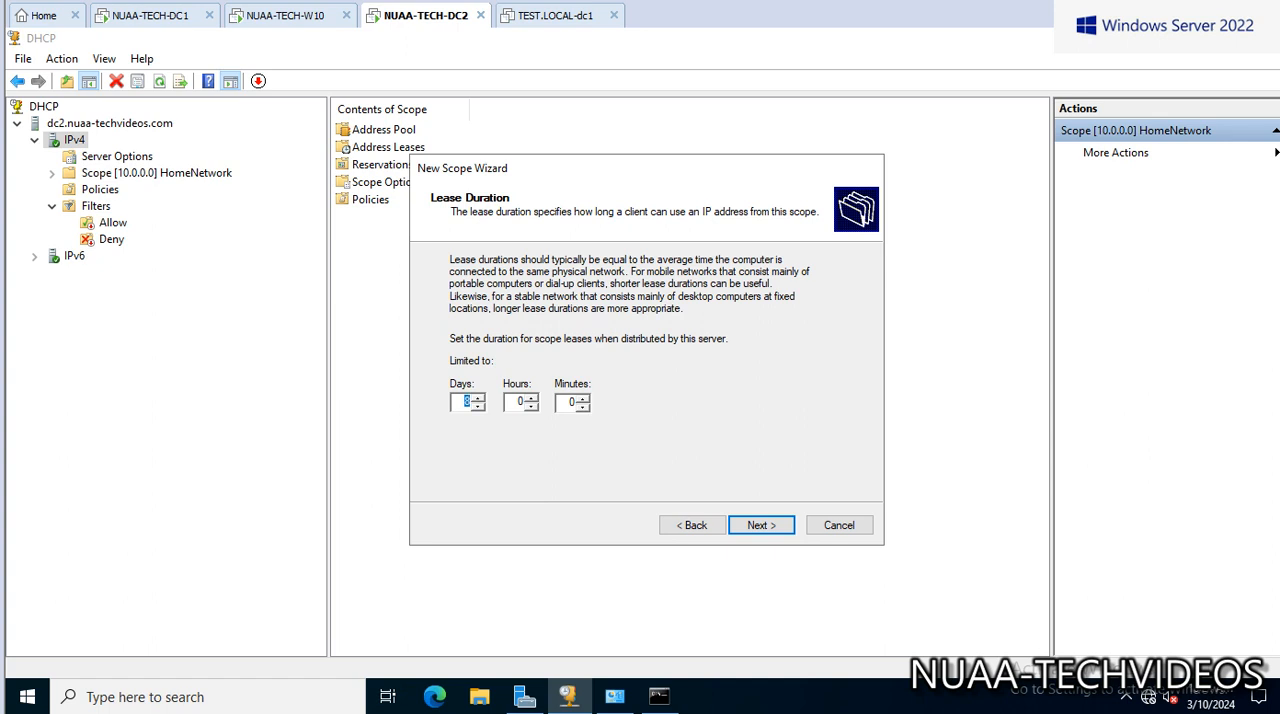
pyautogui.click(761, 525)
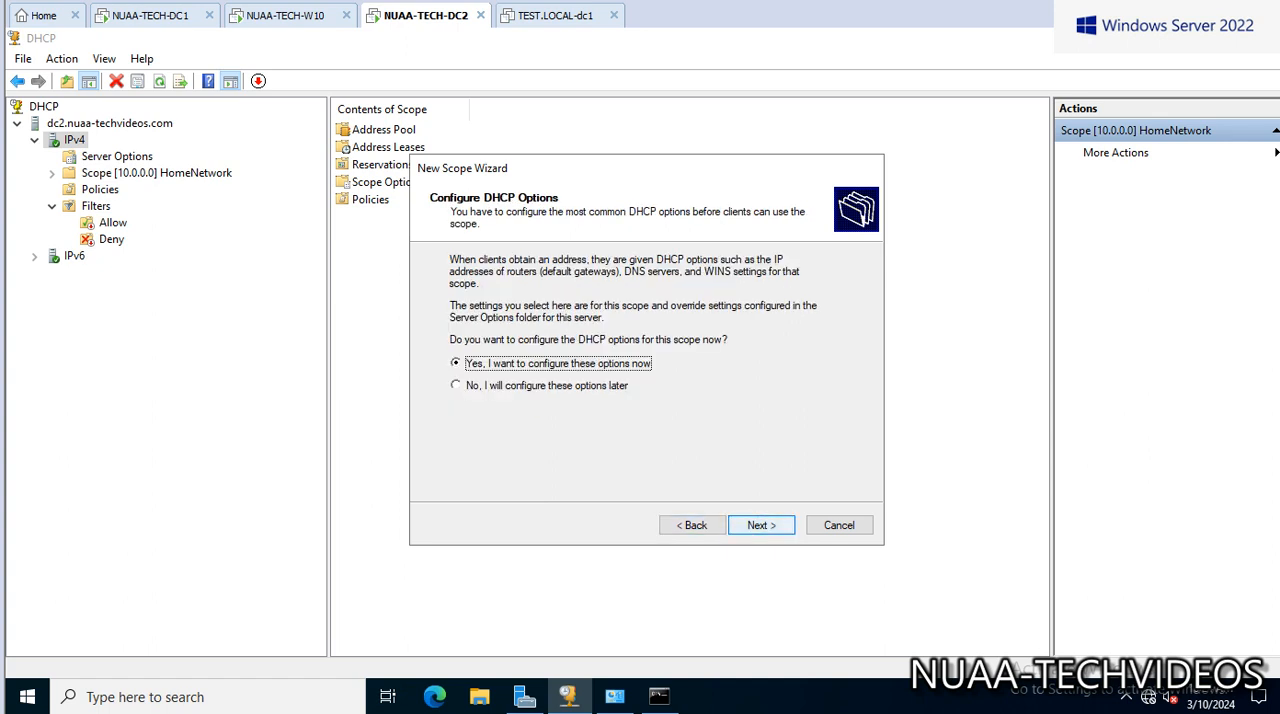
pyautogui.click(760, 525)
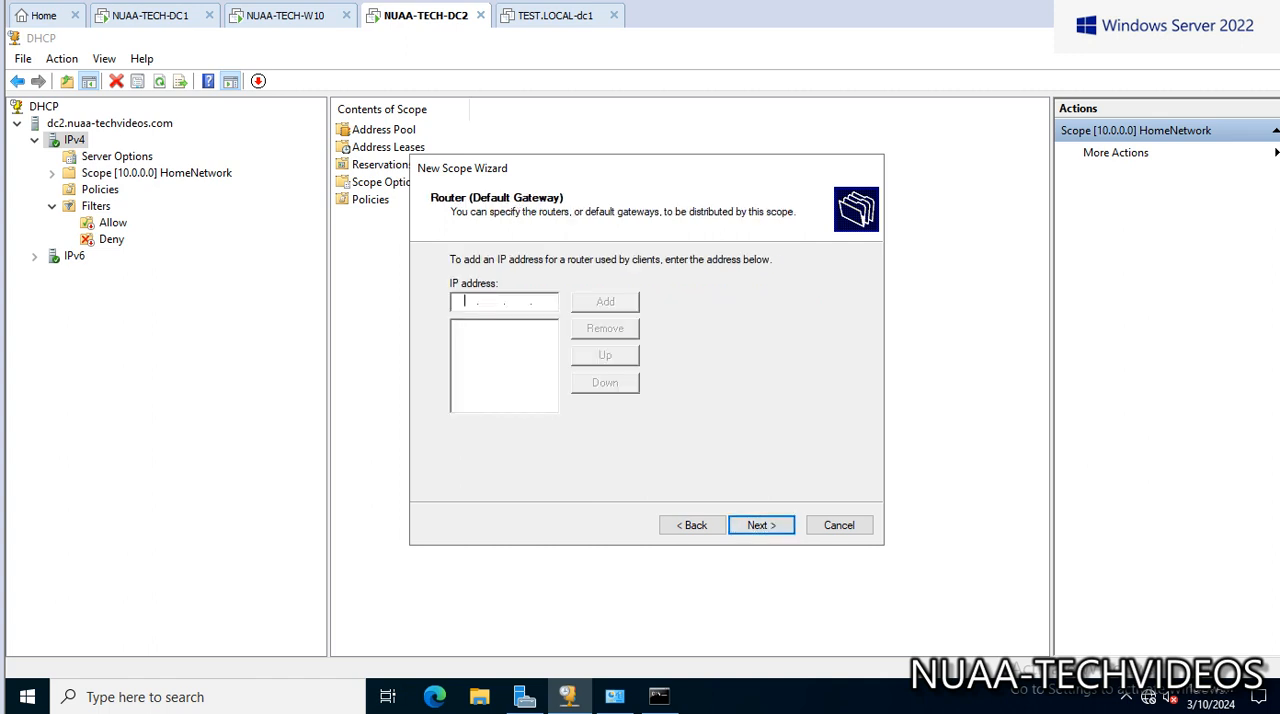
pyautogui.write('10 . . .')
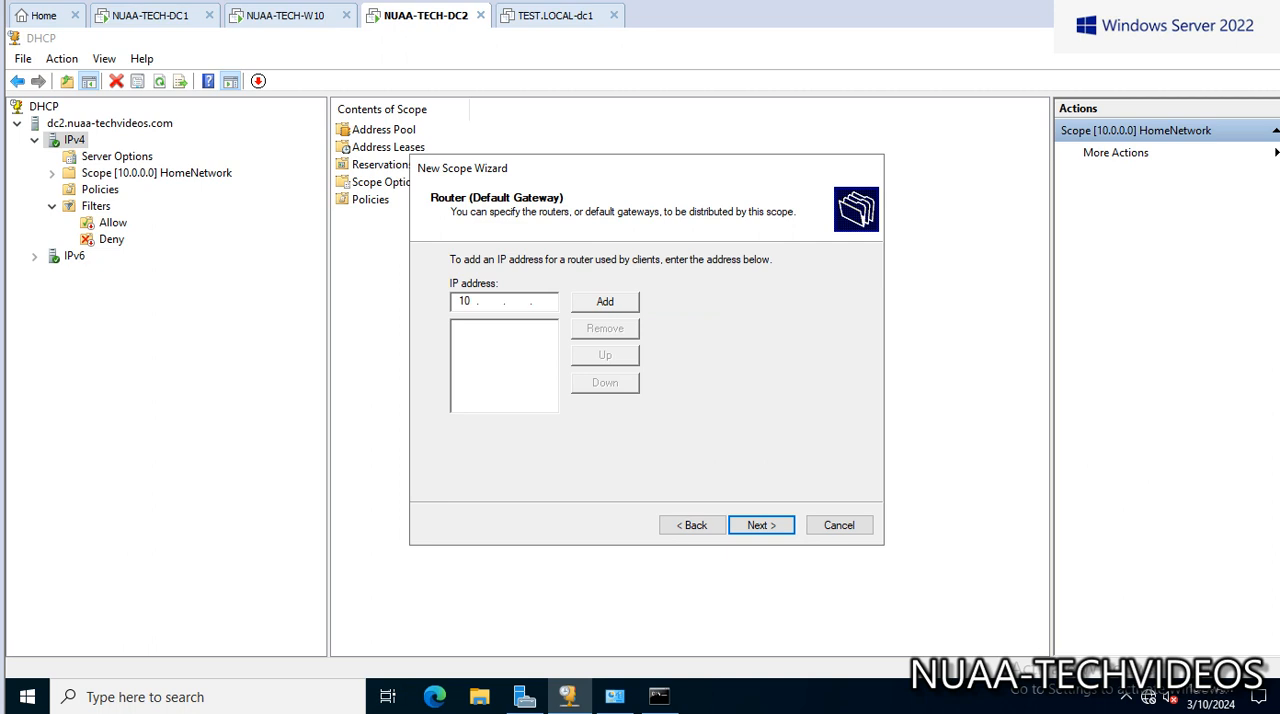
pyautogui.write('9')
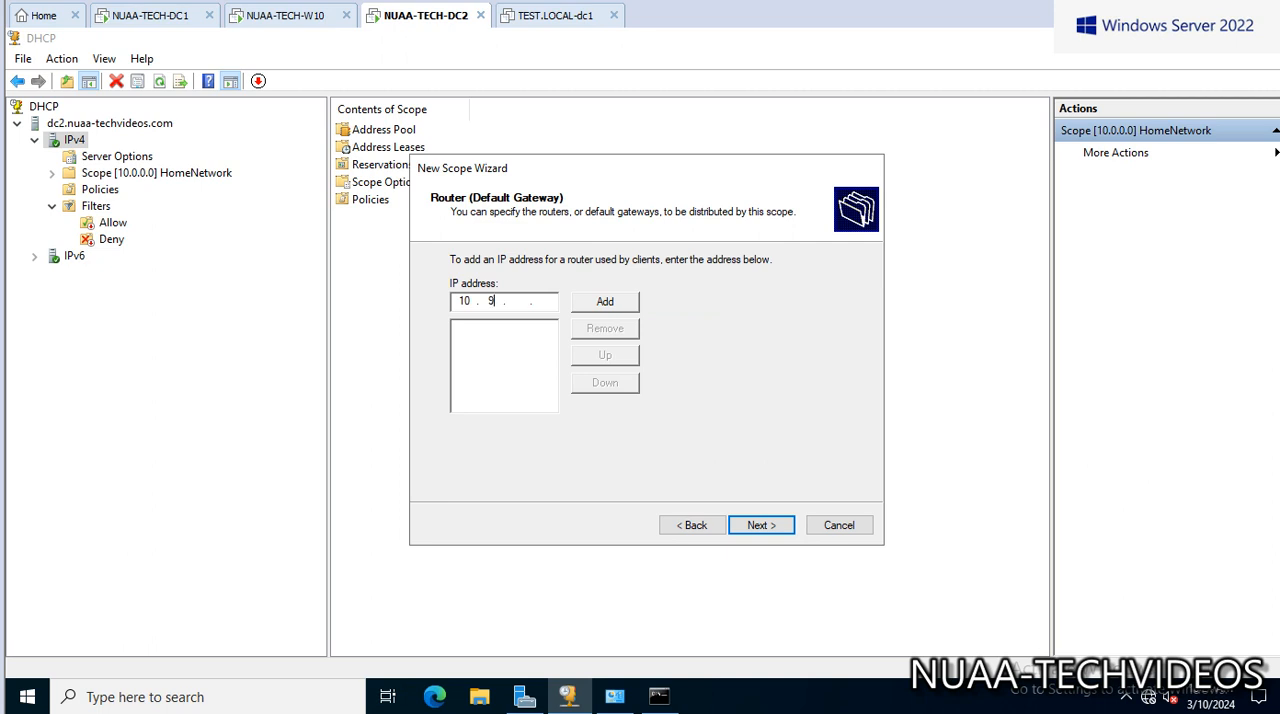
pyautogui.write('9.1')
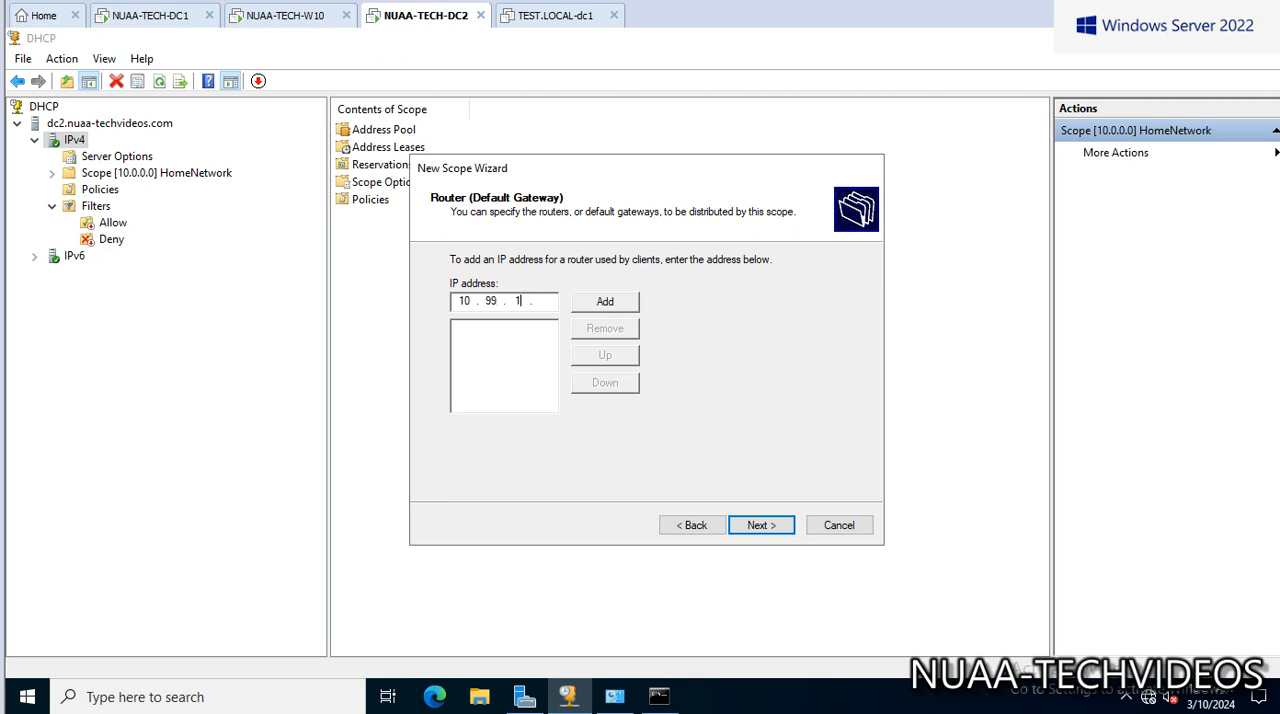
pyautogui.write('132.10')
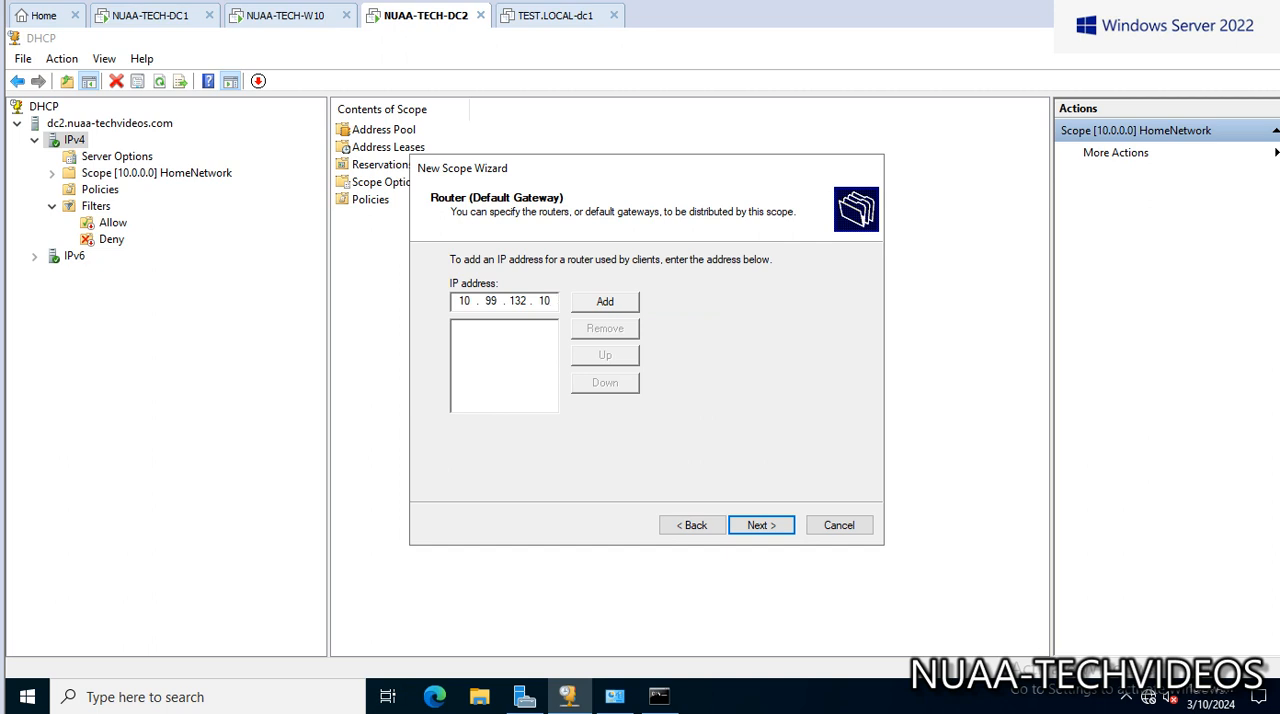
pyautogui.click(604, 301)
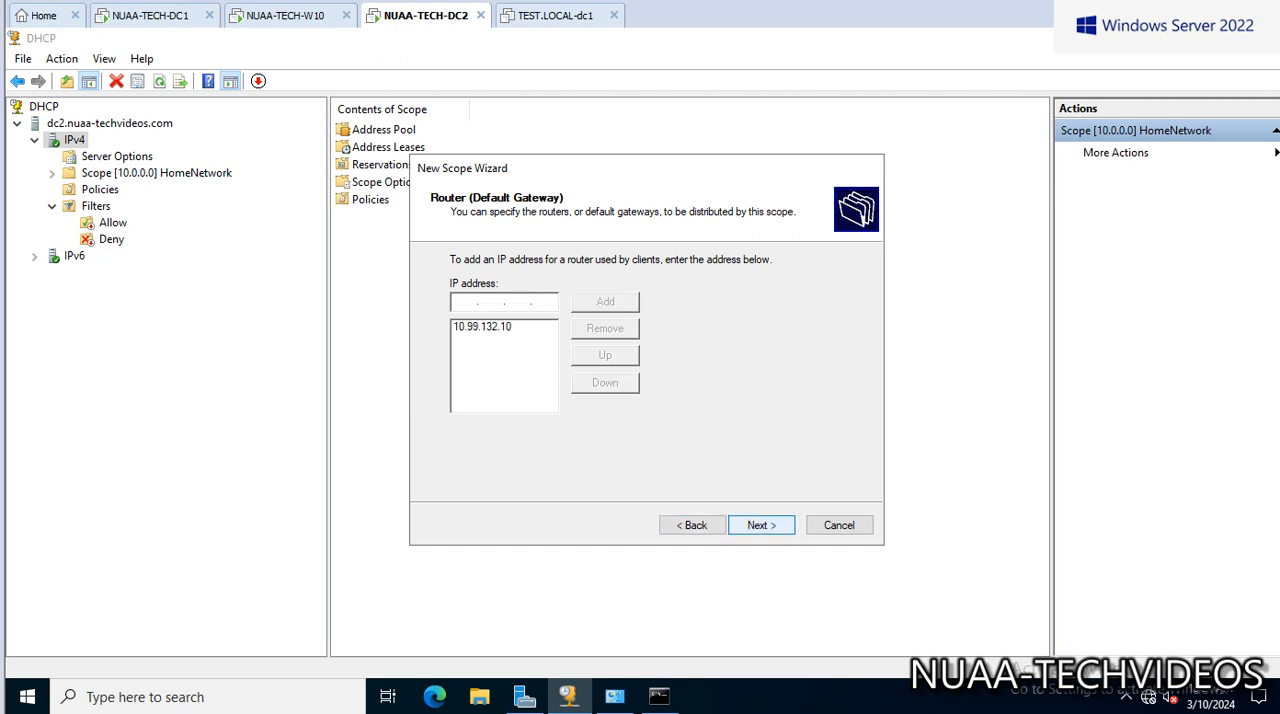
# Accept DNS, leave WINS empty, keep activation on, and dismiss the parameter error.
pyautogui.click(760, 525)
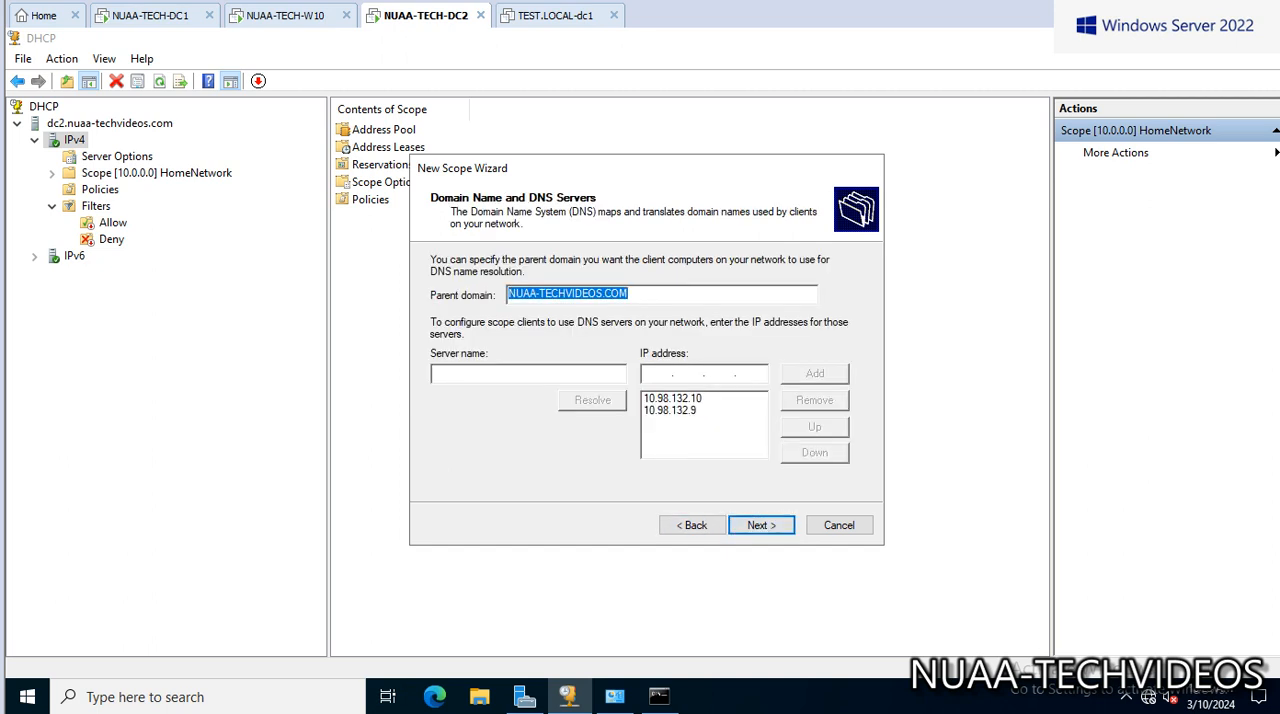
pyautogui.click(760, 525)
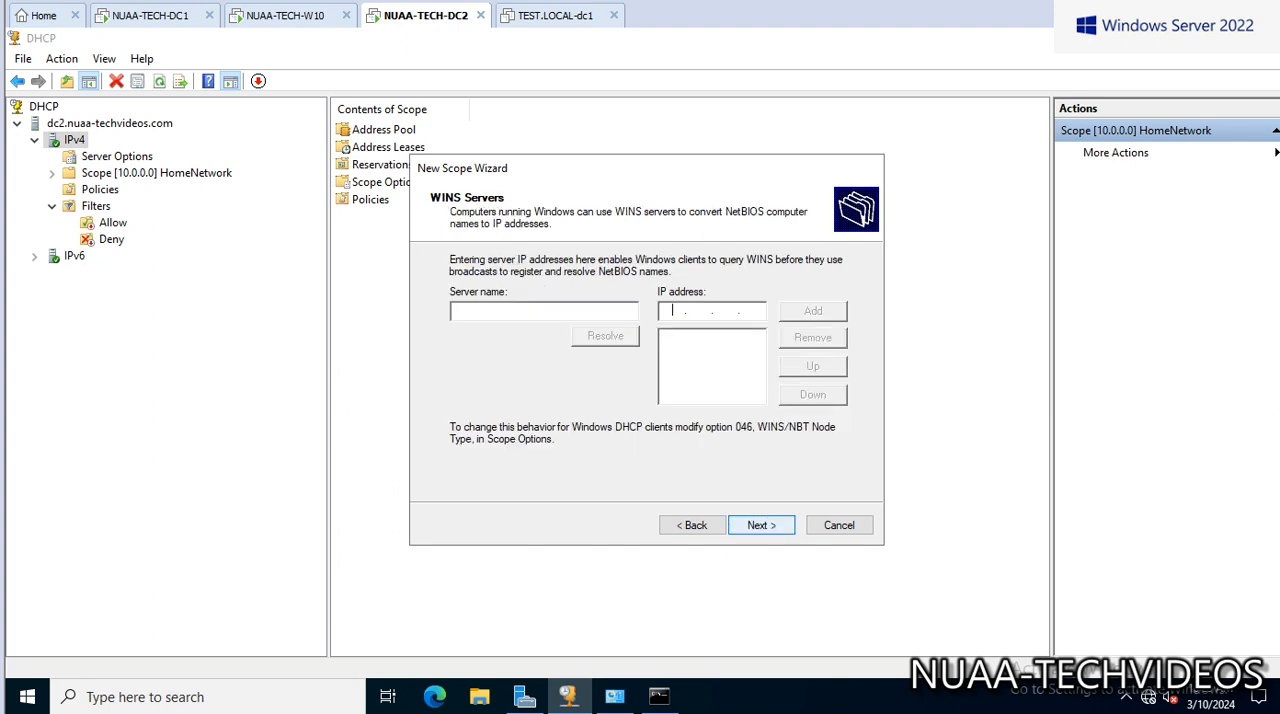
pyautogui.click(760, 525)
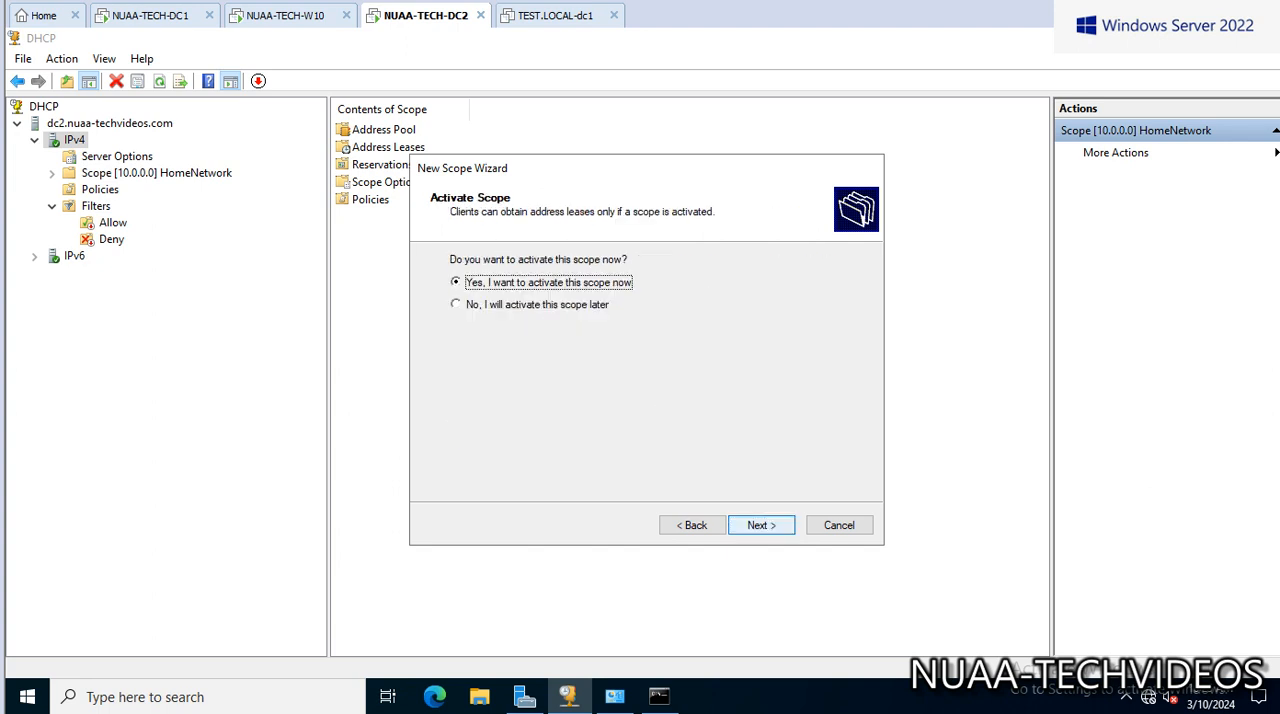
pyautogui.click(760, 525)
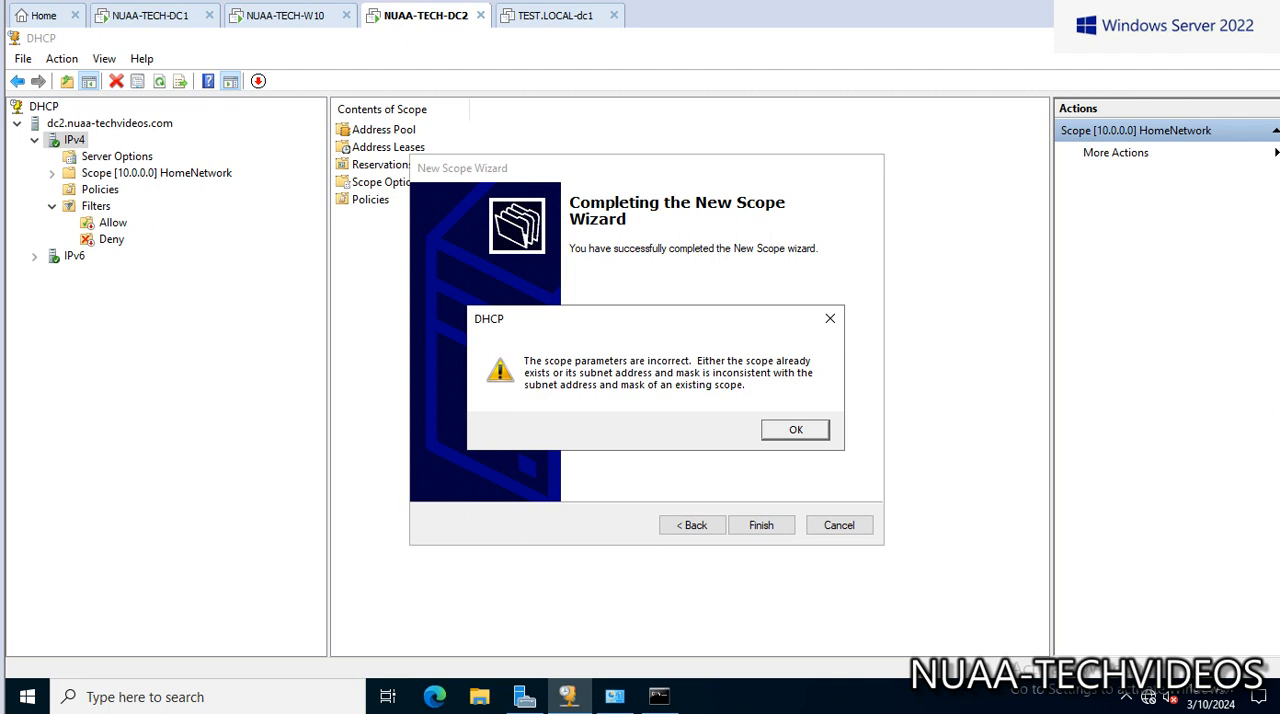
pyautogui.click(795, 429)
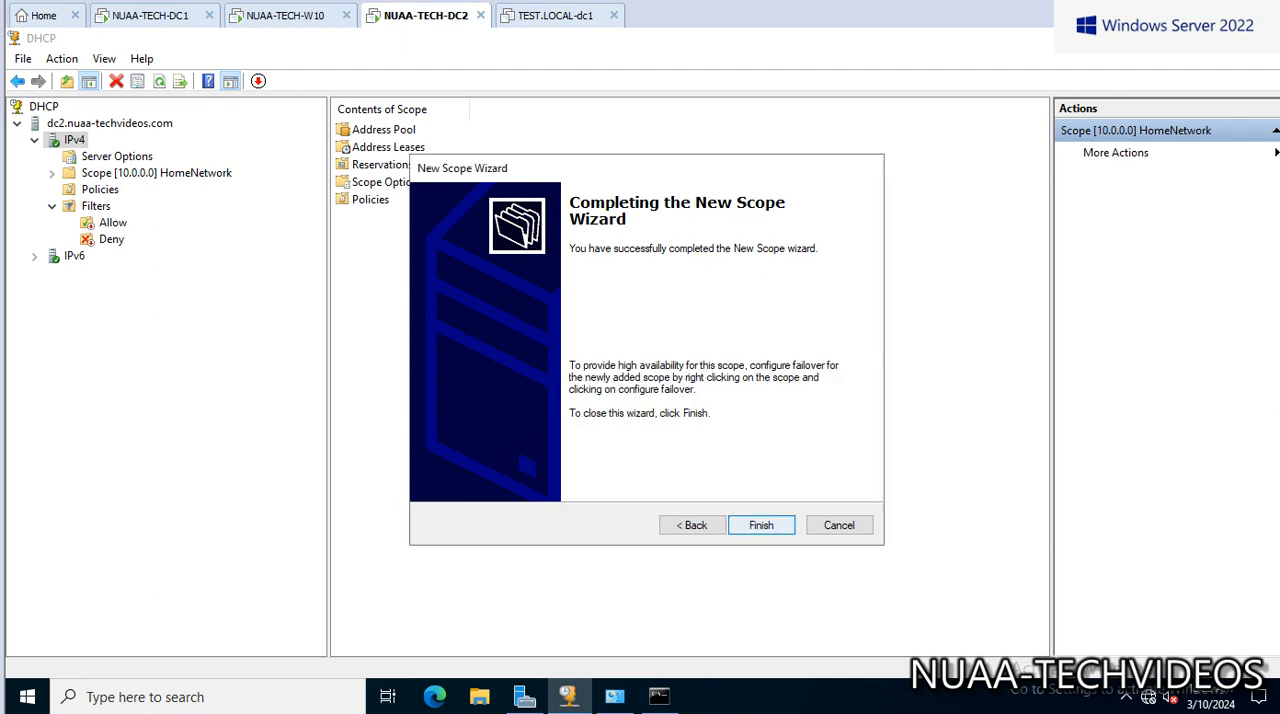
# Close the failed wizard and start another New Scope Wizard from IPv4.
pyautogui.click(760, 525)
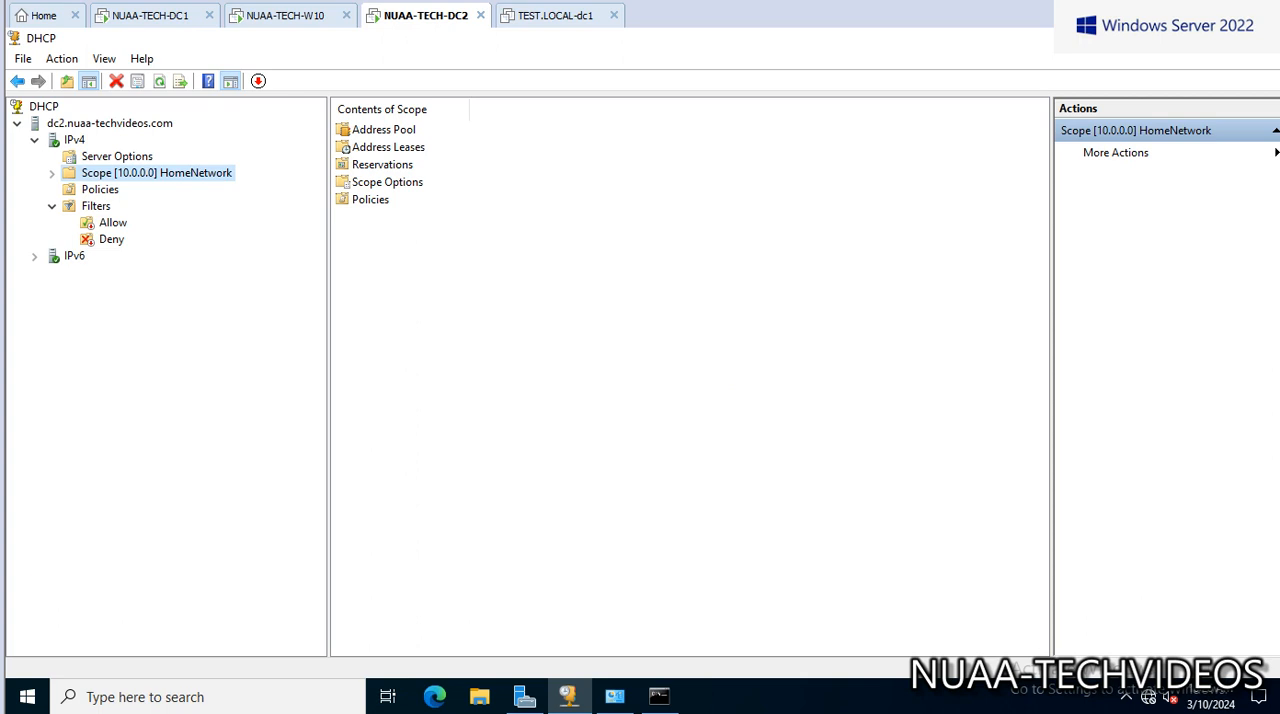
pyautogui.click(51, 172)
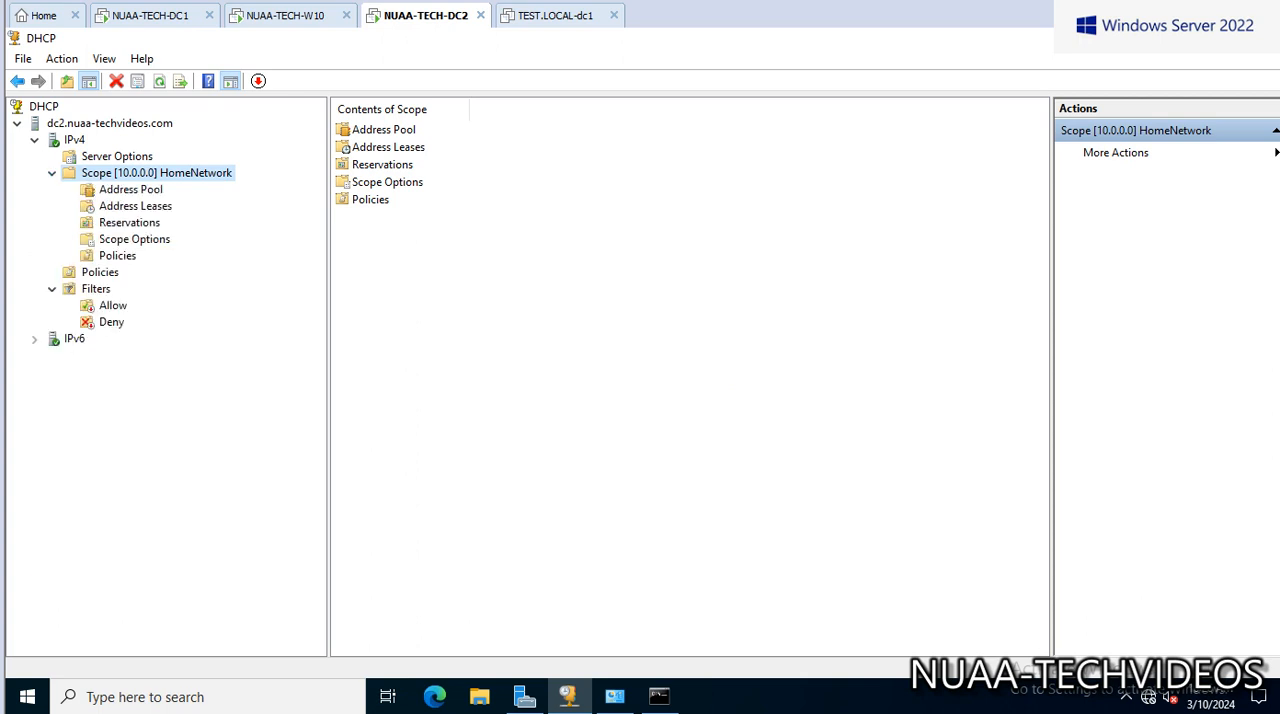
pyautogui.rightClick(75, 139)
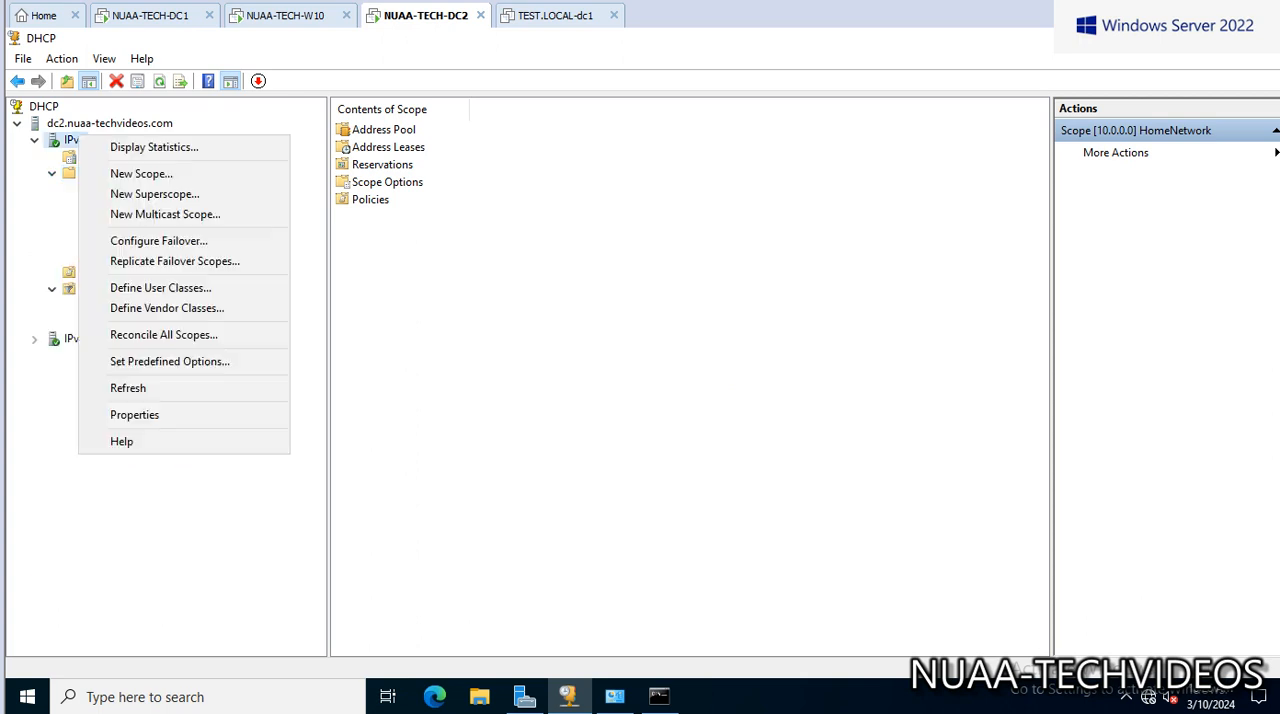
pyautogui.click(141, 173)
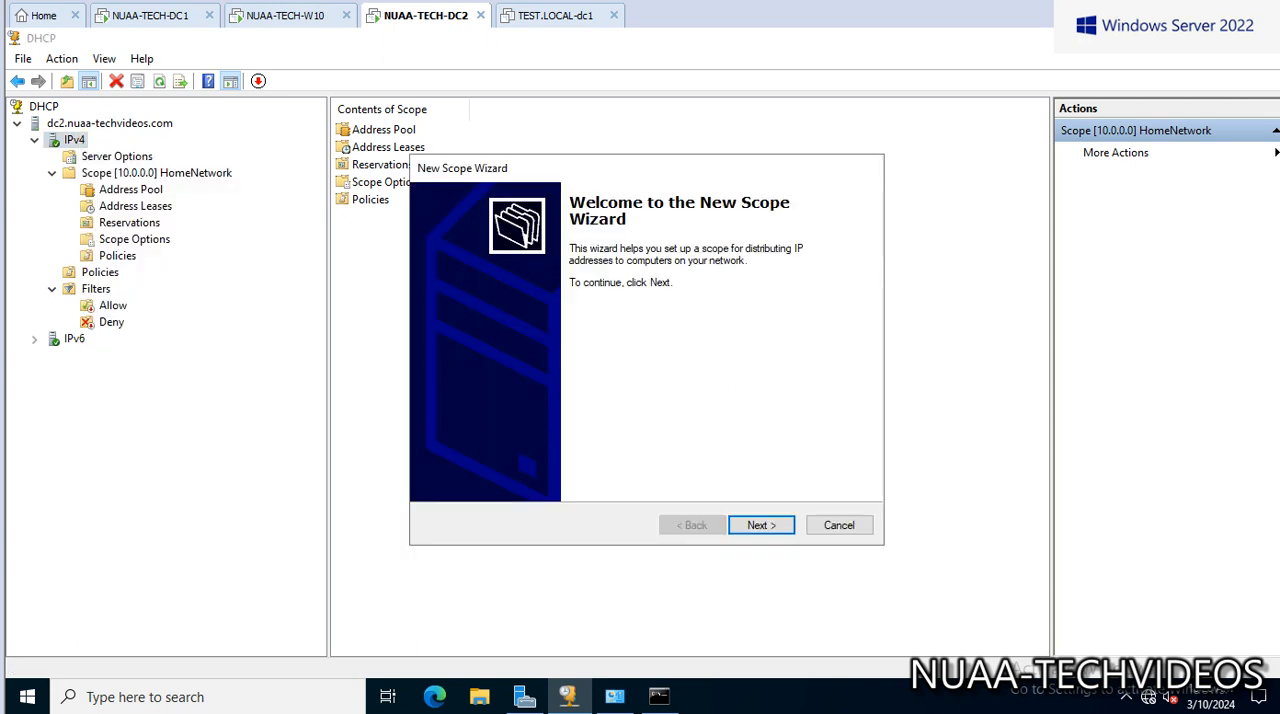
# Name the new scope DEL and advance to the address range page.
pyautogui.click(760, 525)
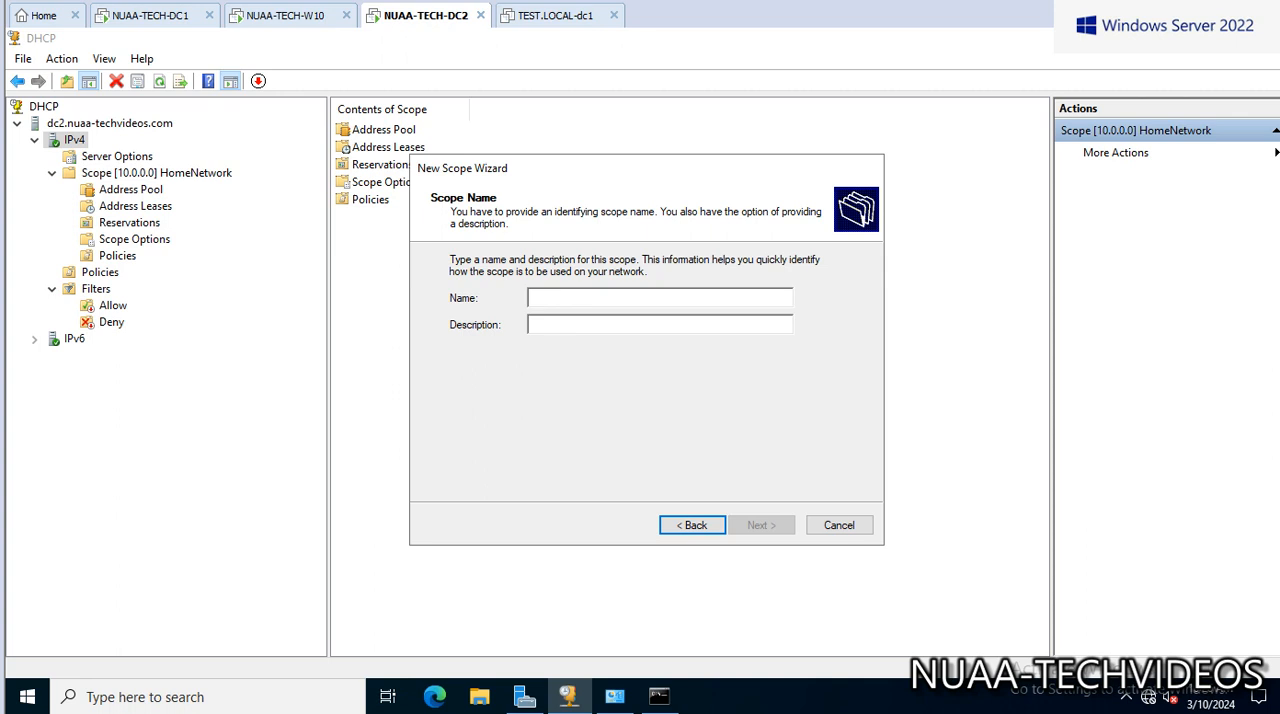
pyautogui.write('DEL')
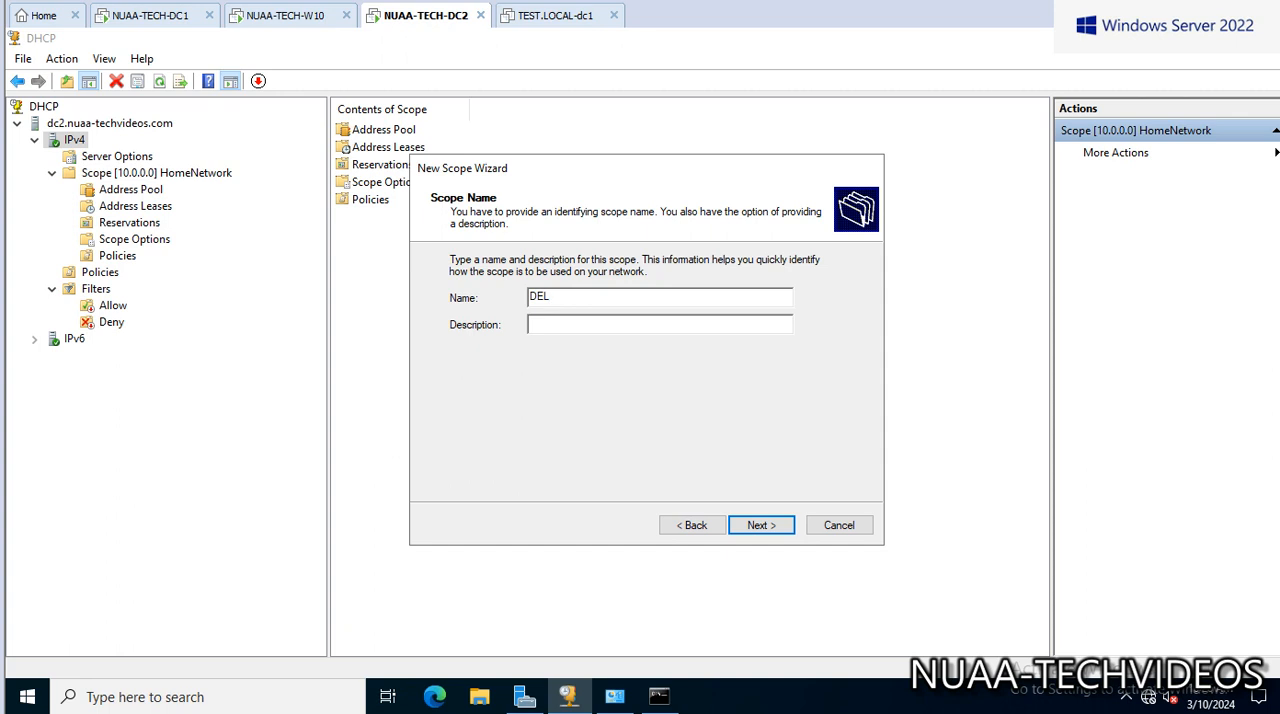
pyautogui.click(760, 525)
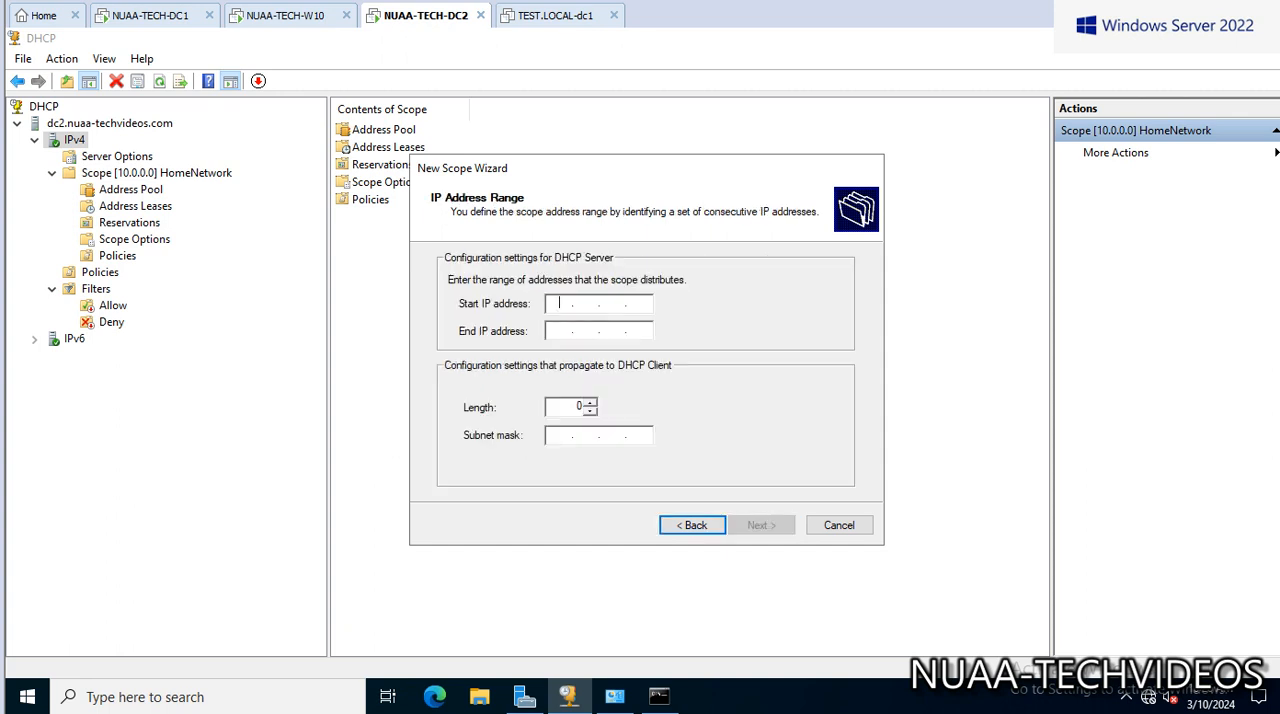
# Enter the DEL scope range 192.168.1.10–192.168.1.20 with a /24 mask.
pyautogui.write('192.1..')
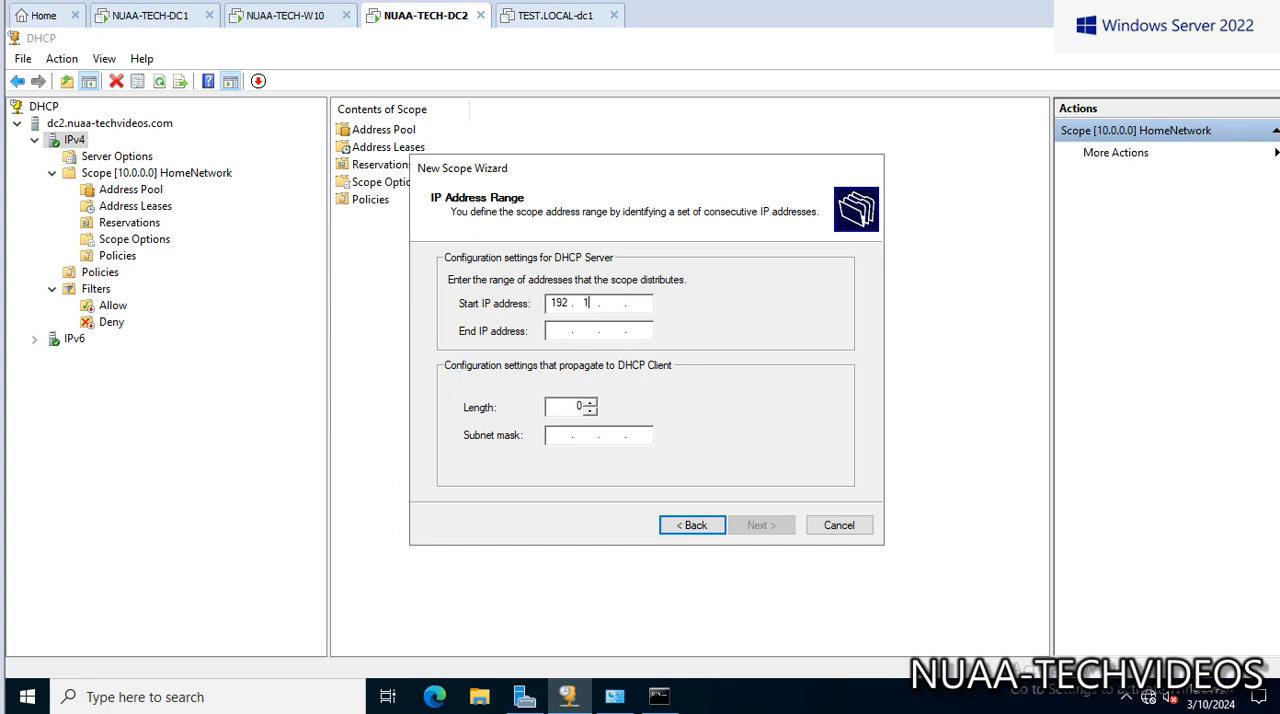
pyautogui.write('68')
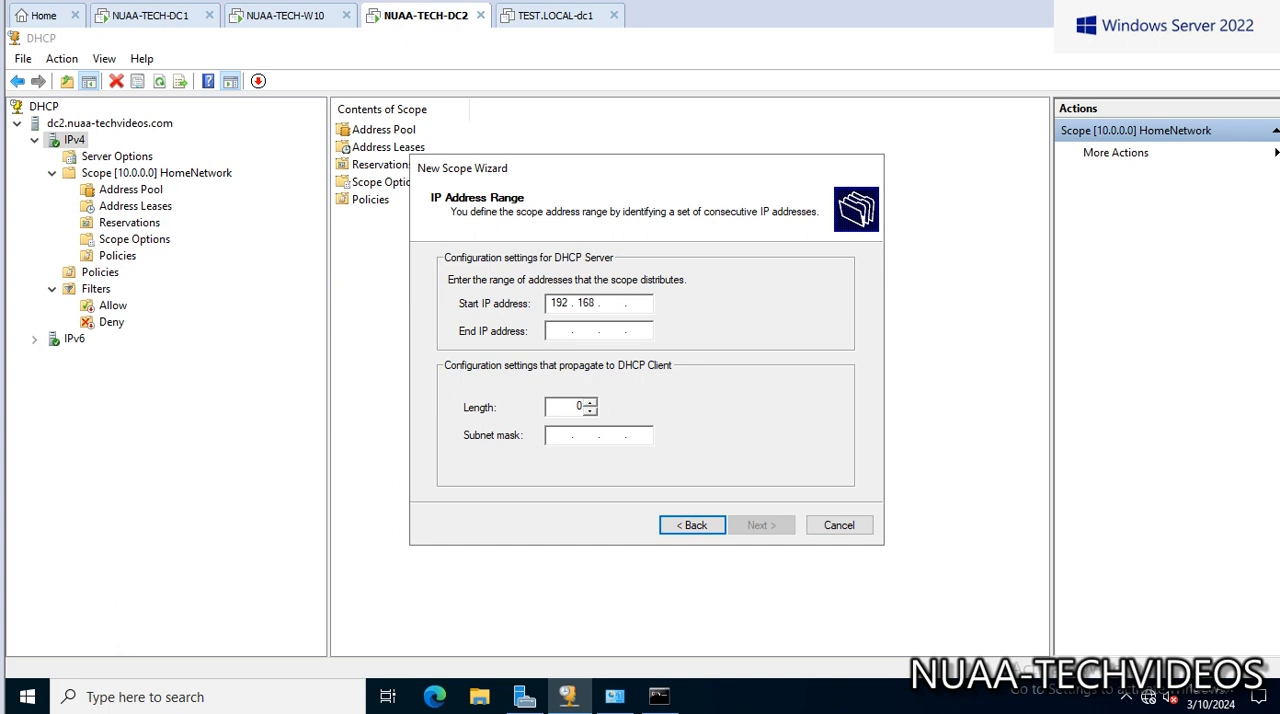
pyautogui.write('1')
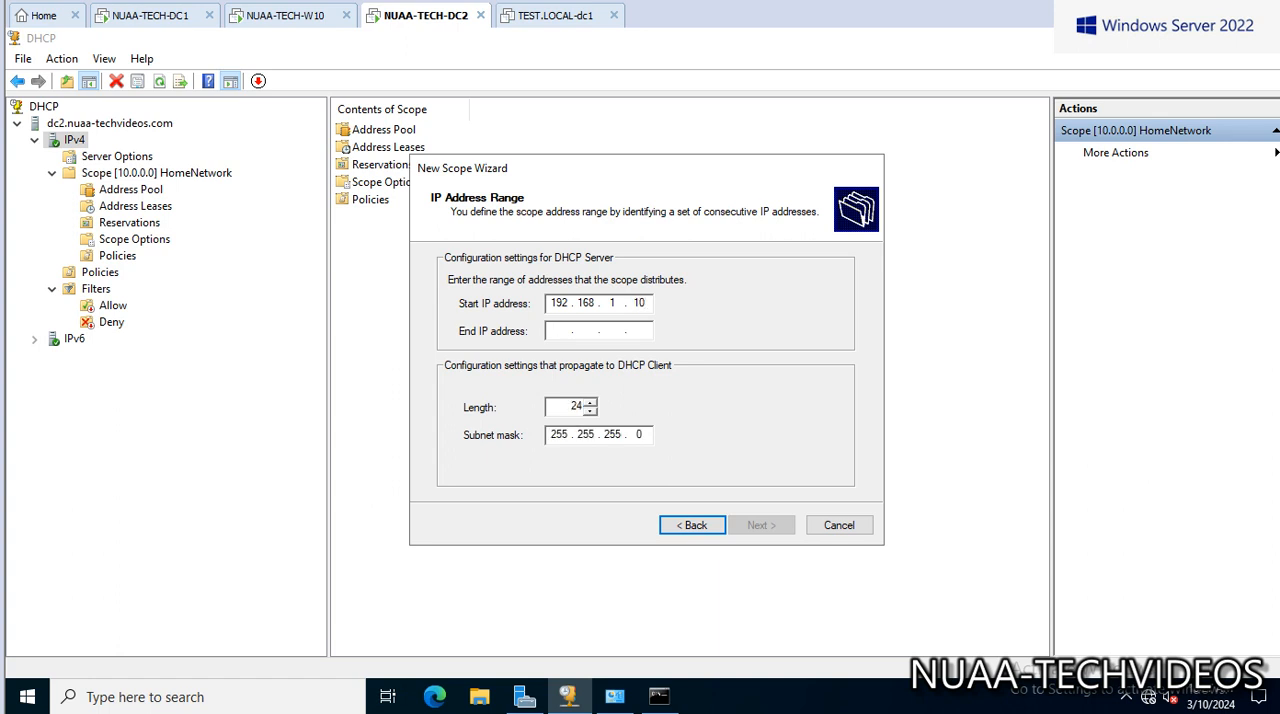
pyautogui.click(590, 331)
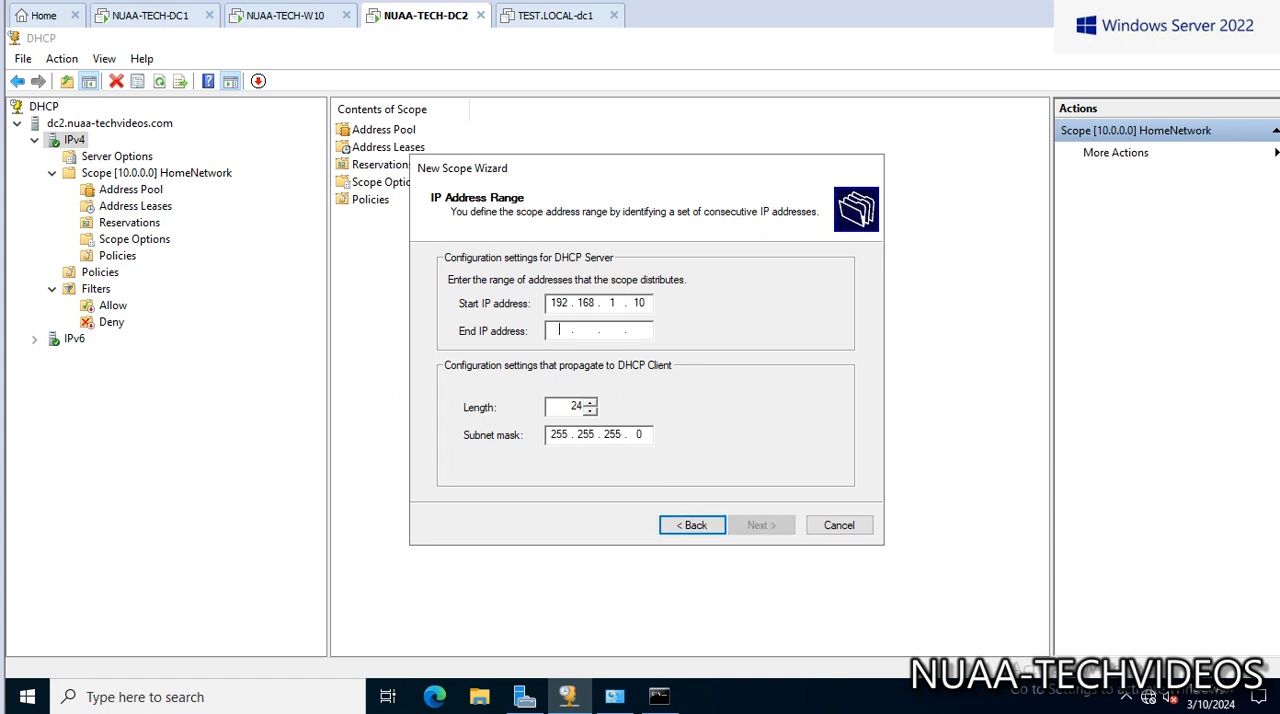
pyautogui.write('192.1')
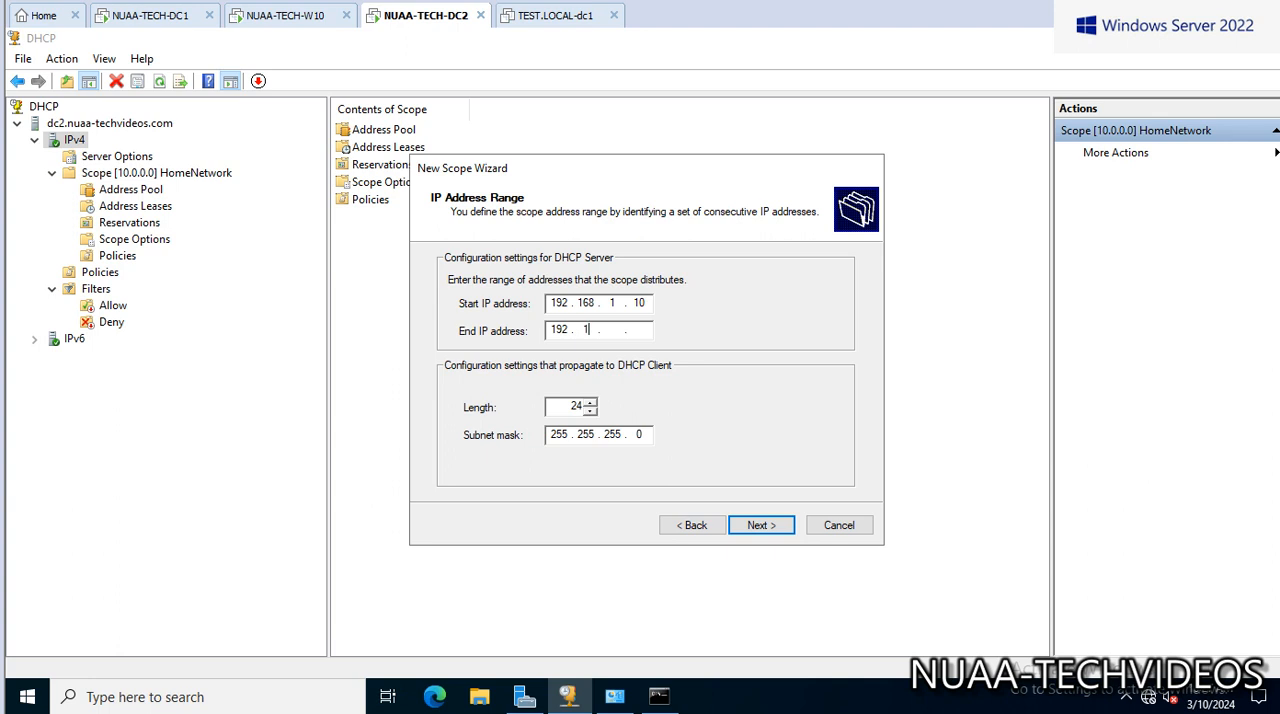
pyautogui.write('68')
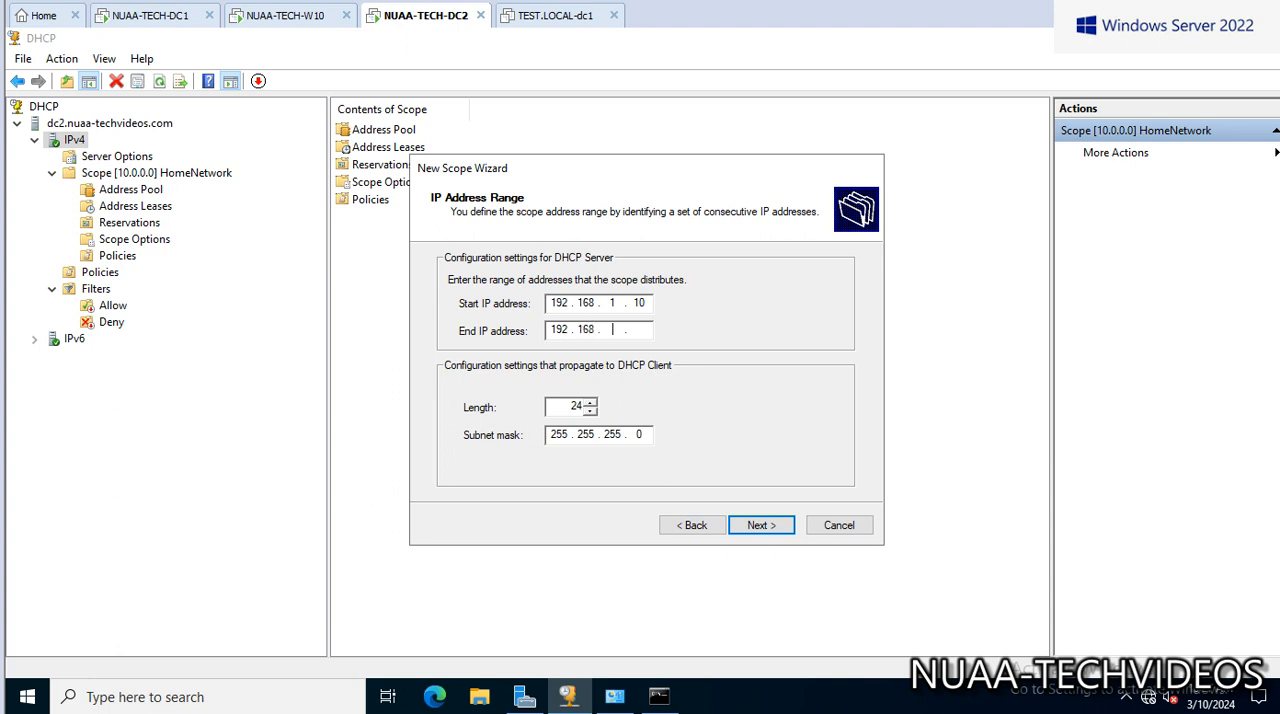
pyautogui.write('1.')
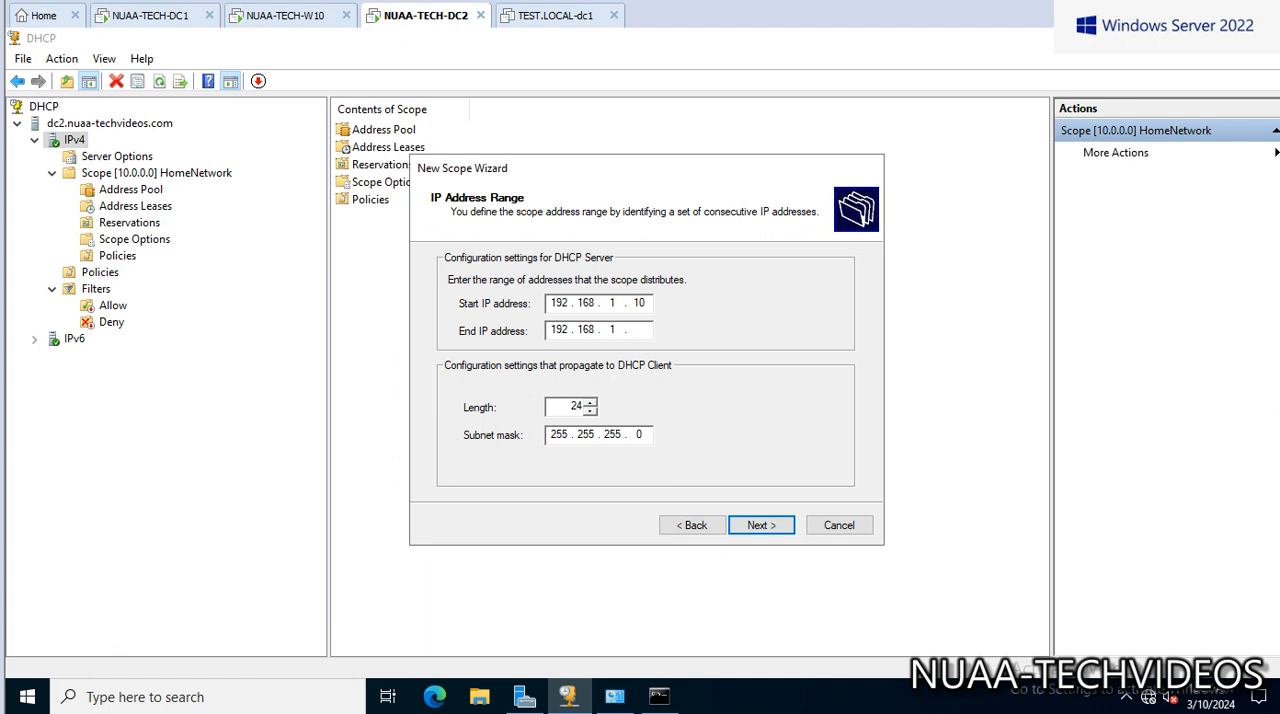
pyautogui.write('20')
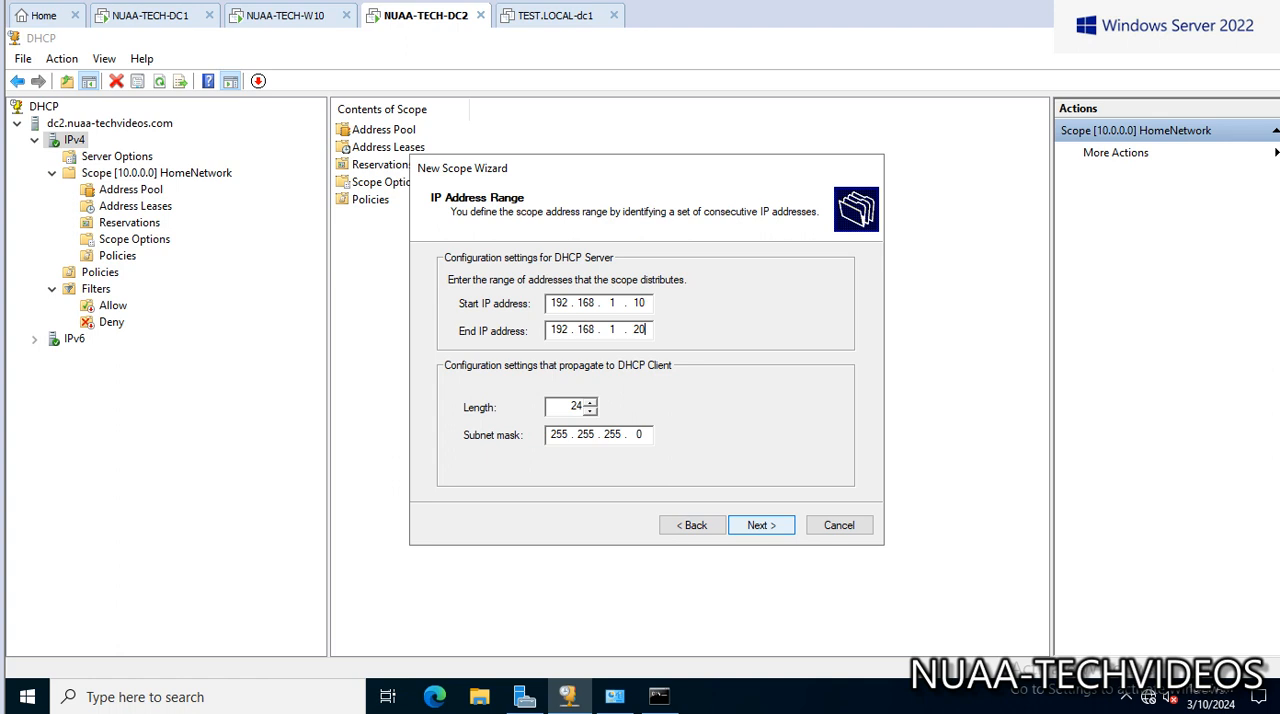
pyautogui.click(760, 525)
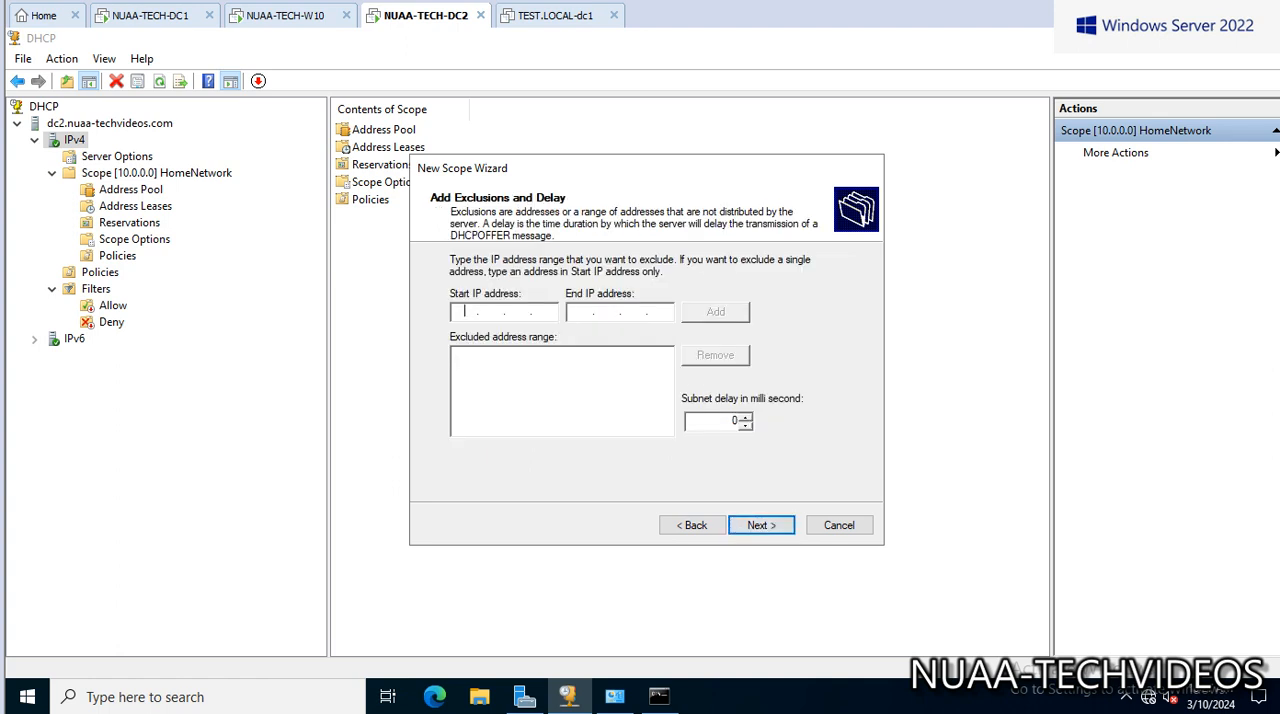
# Skip exclusions, set router 192.168.1.1, and accept DNS servers 10.98.132.10/10.98.132.9 without WINS.
pyautogui.click(760, 525)
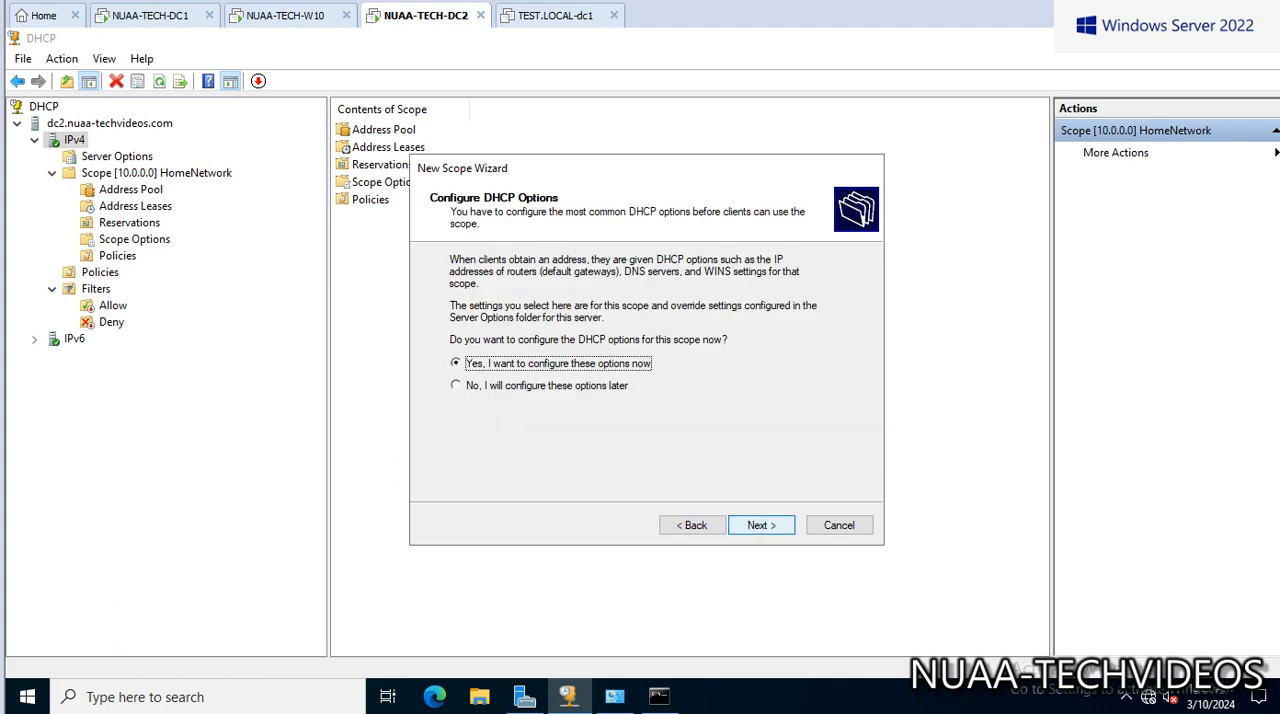
pyautogui.click(760, 525)
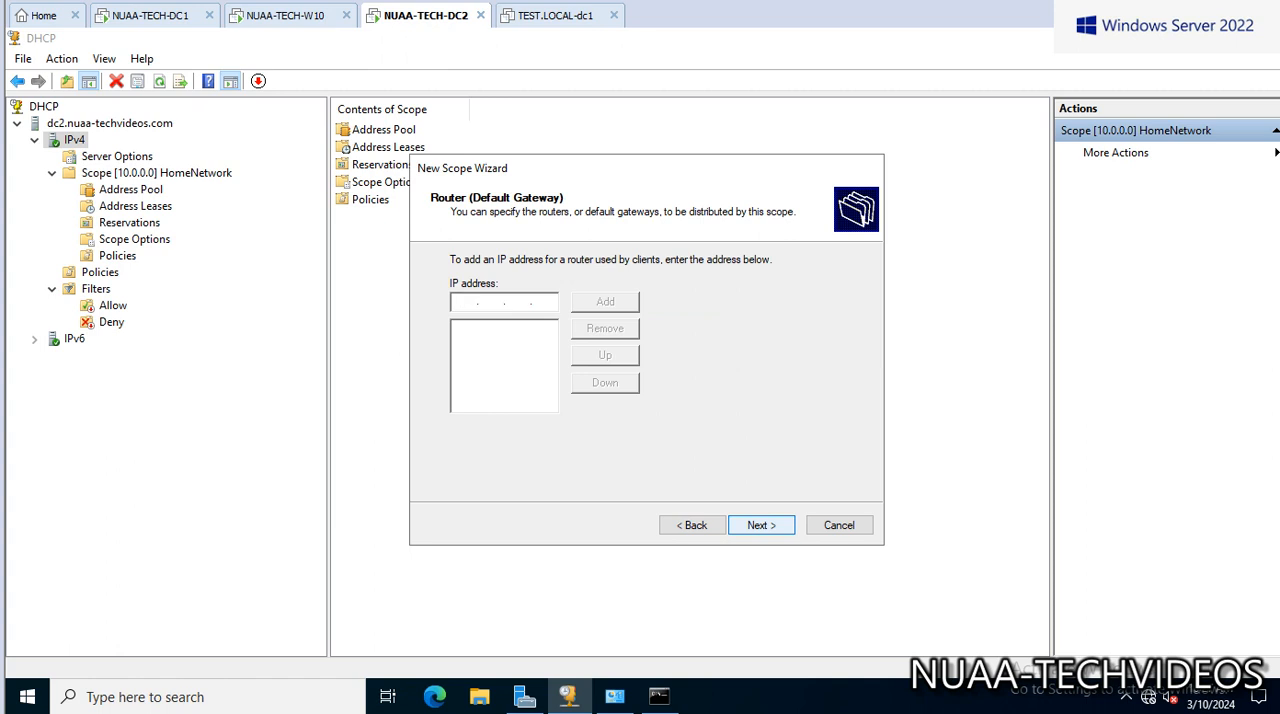
pyautogui.click(503, 302)
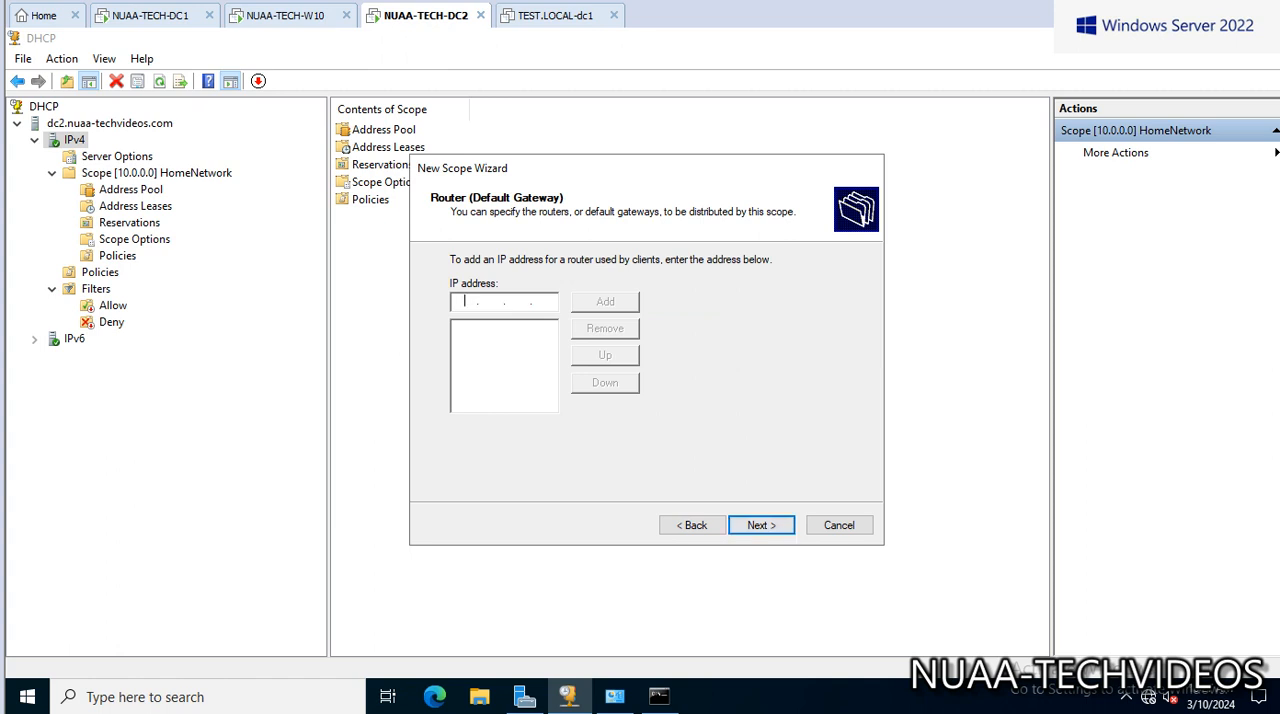
pyautogui.write('192')
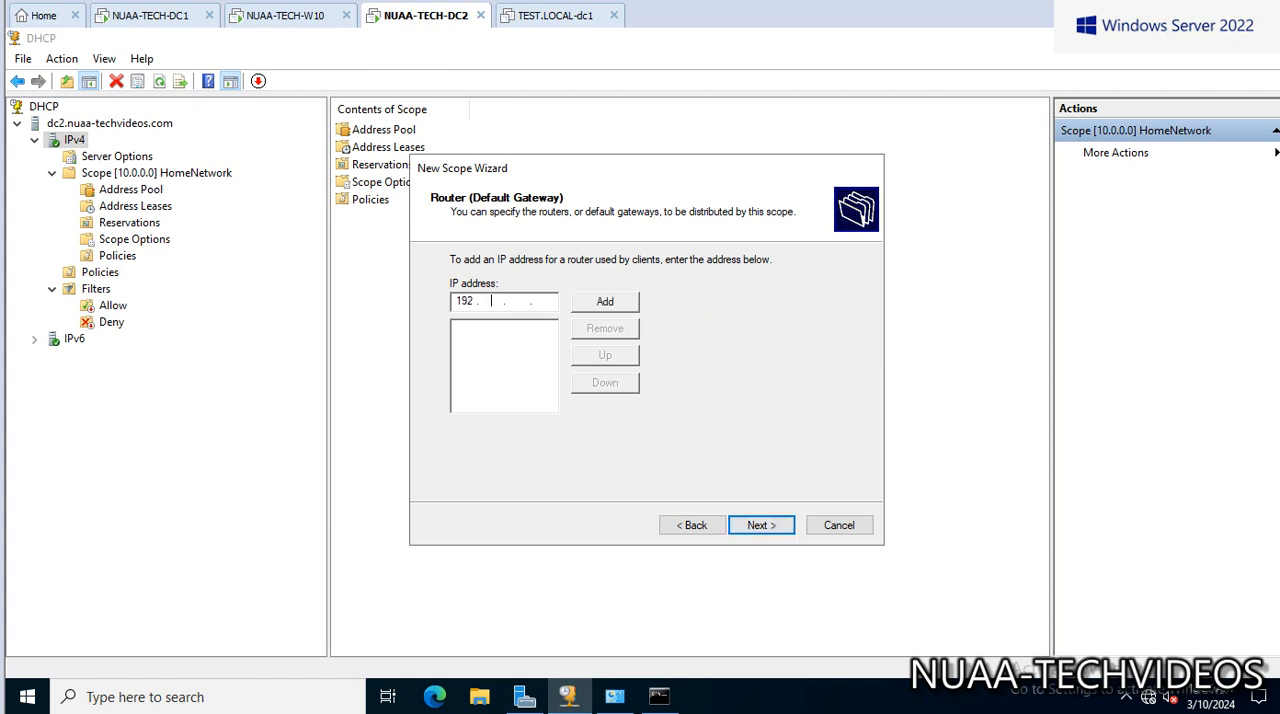
pyautogui.write('168')
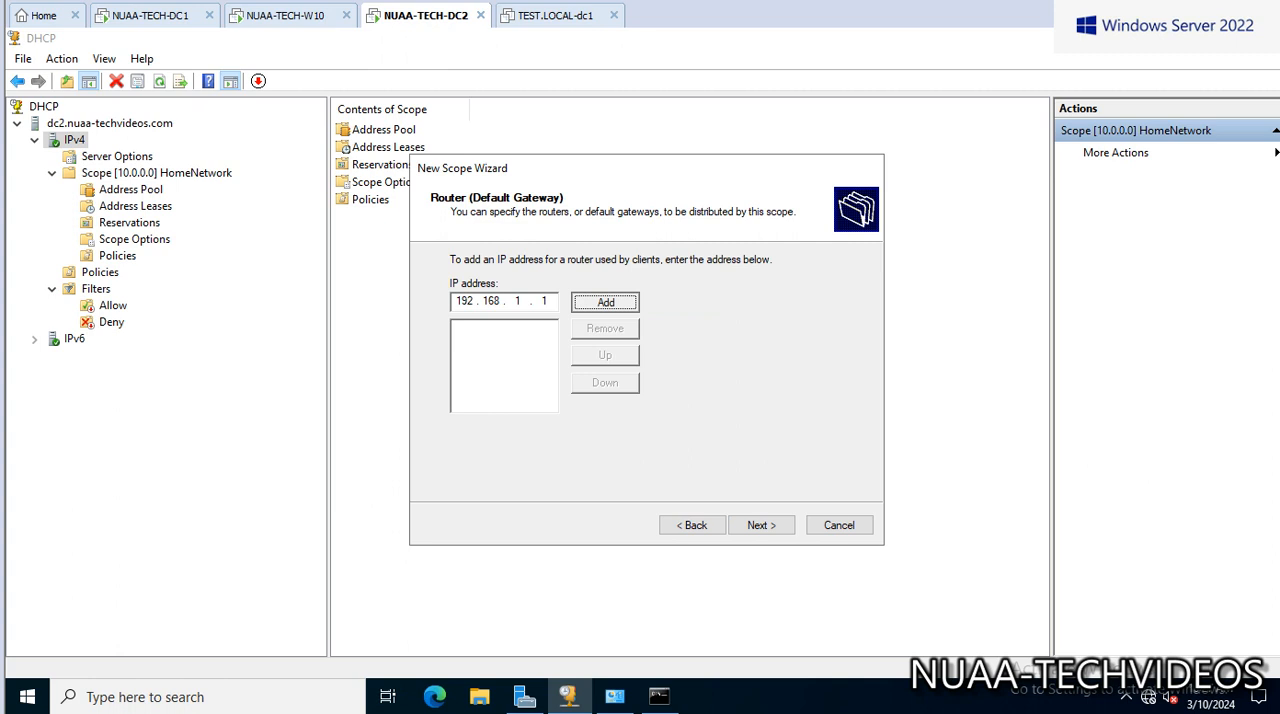
pyautogui.click(760, 525)
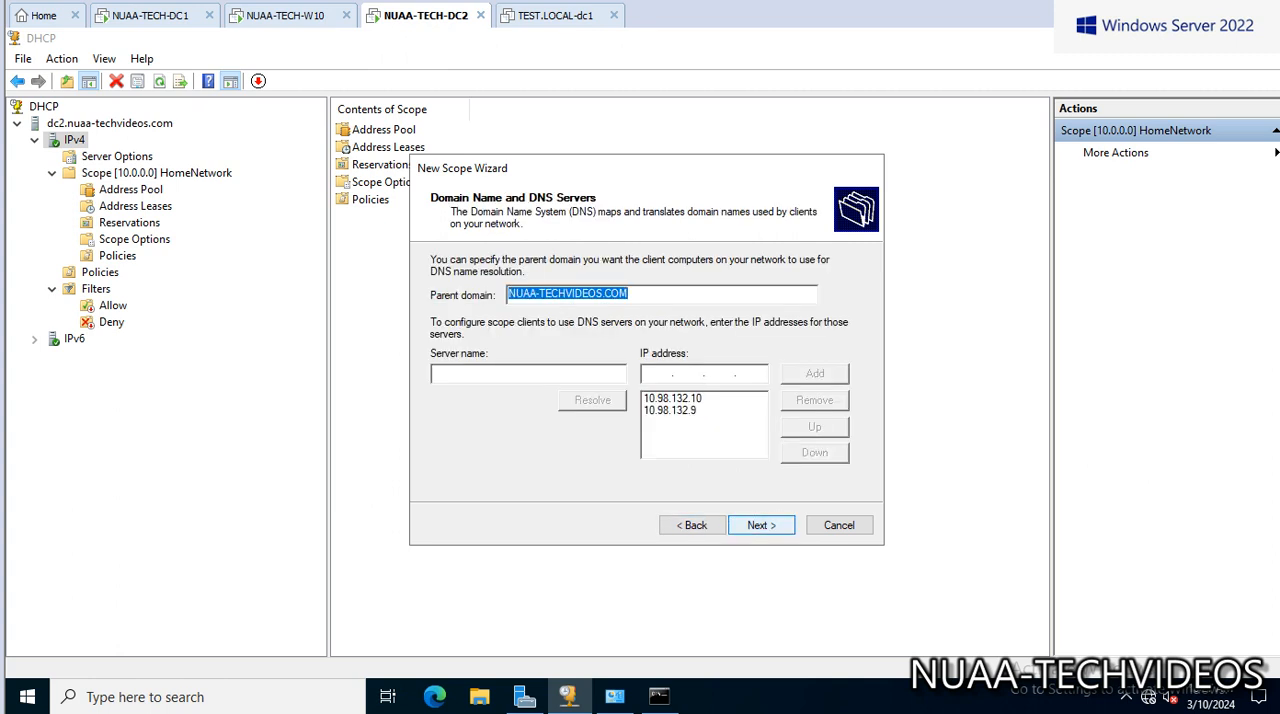
pyautogui.click(760, 525)
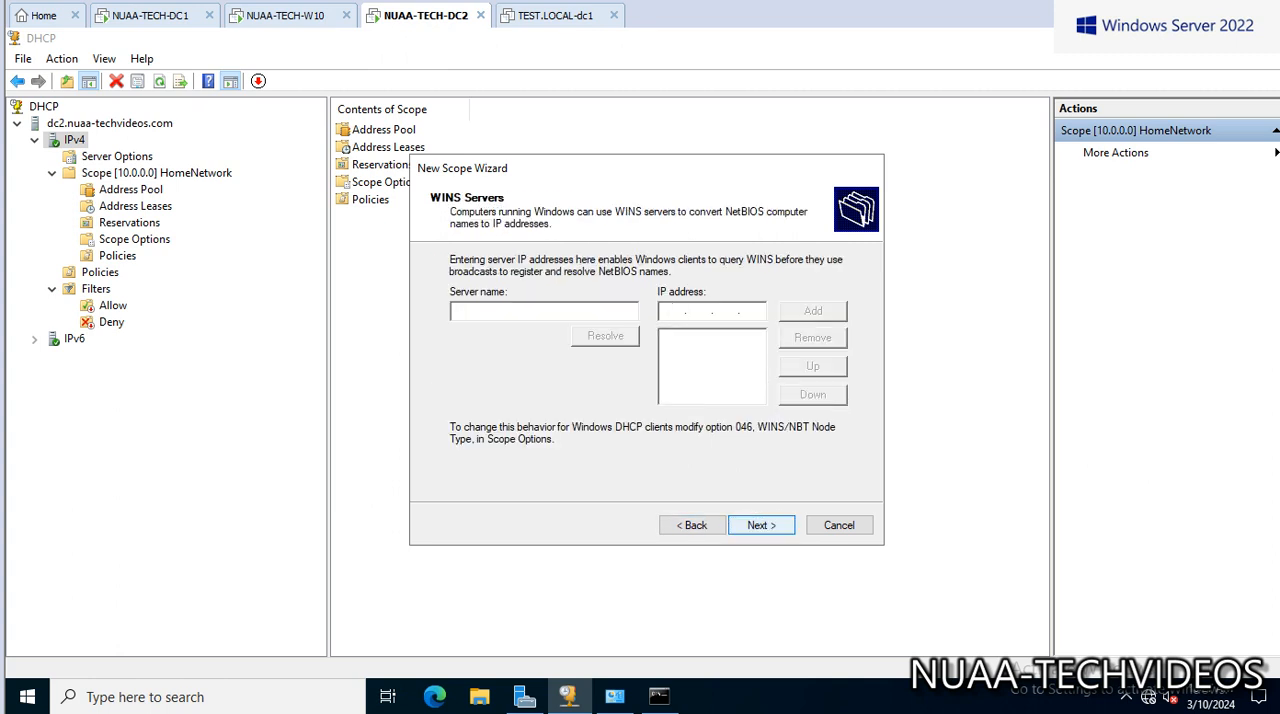
pyautogui.click(760, 525)
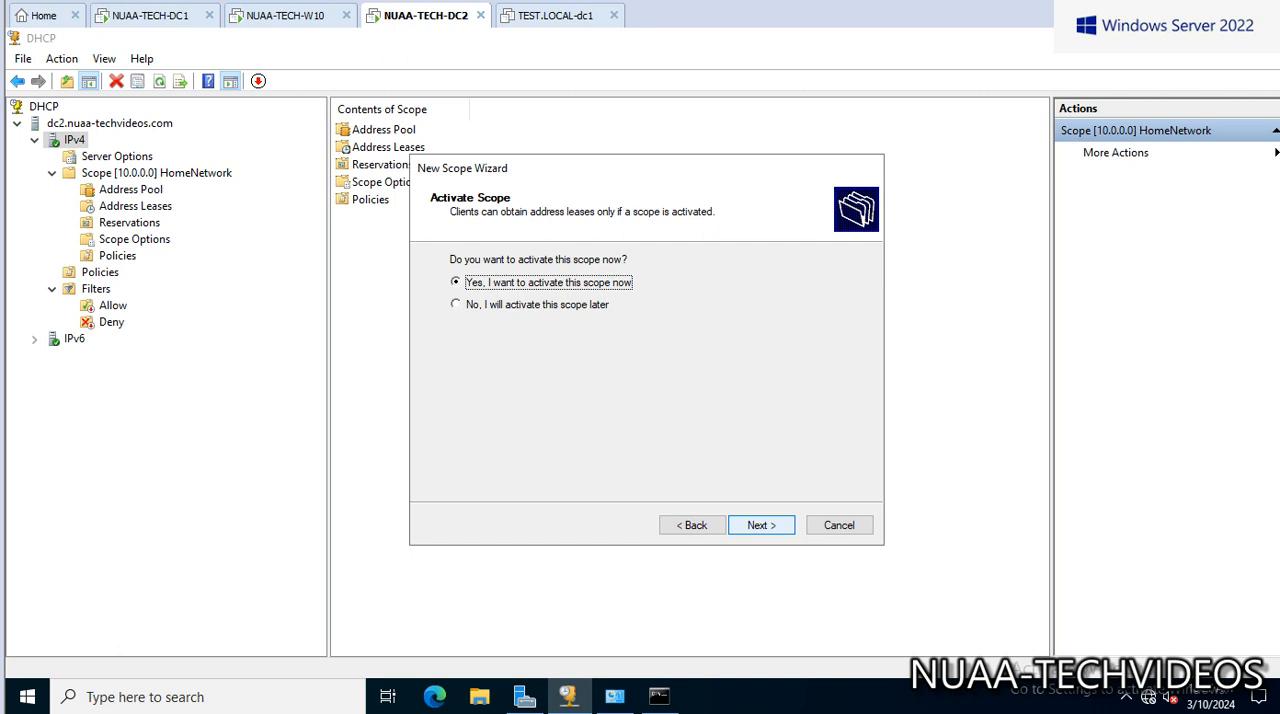
# Activate the 192.168.1.0 DEL scope and finish the New Scope Wizard.
pyautogui.click(760, 525)
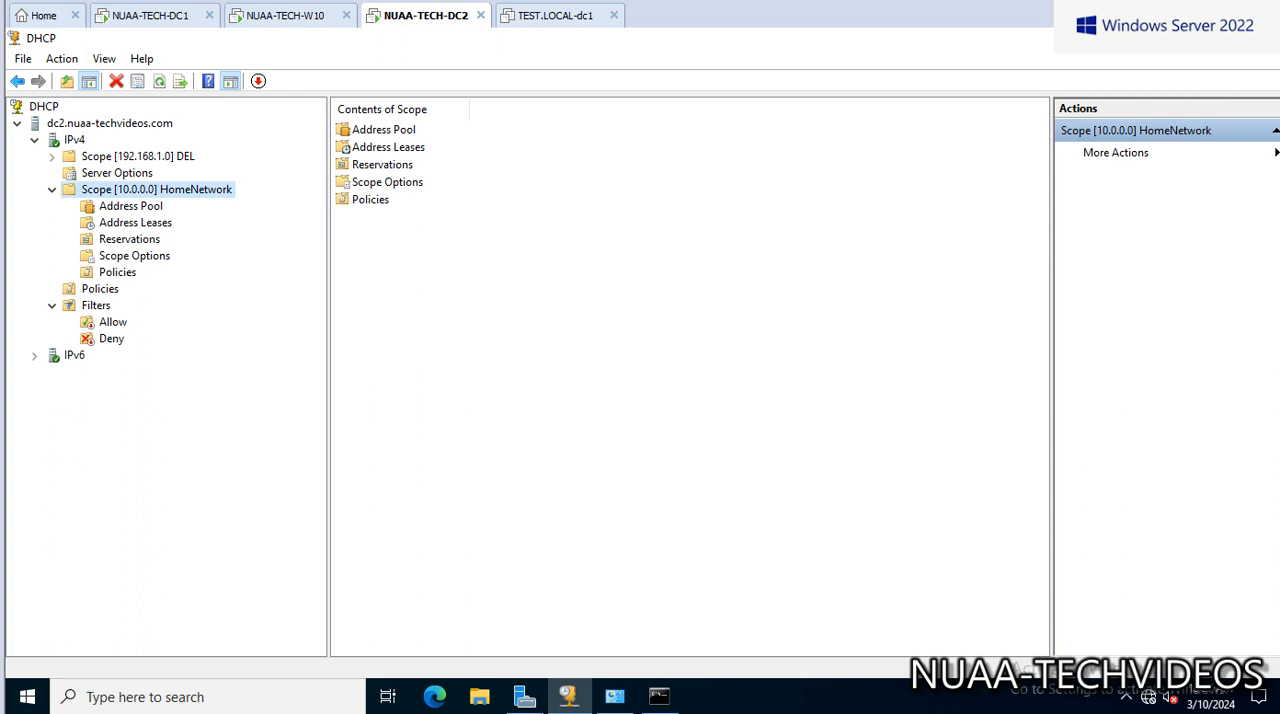
pyautogui.rightClick(109, 122)
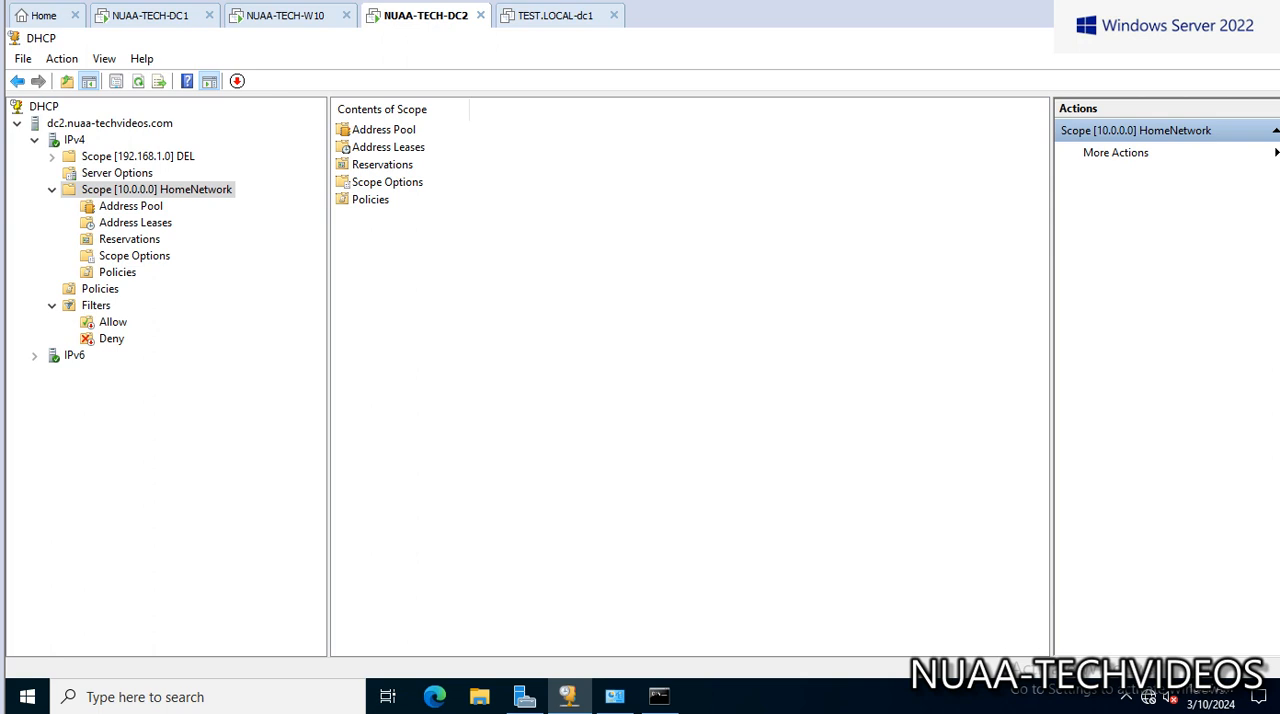
pyautogui.rightClick(74, 139)
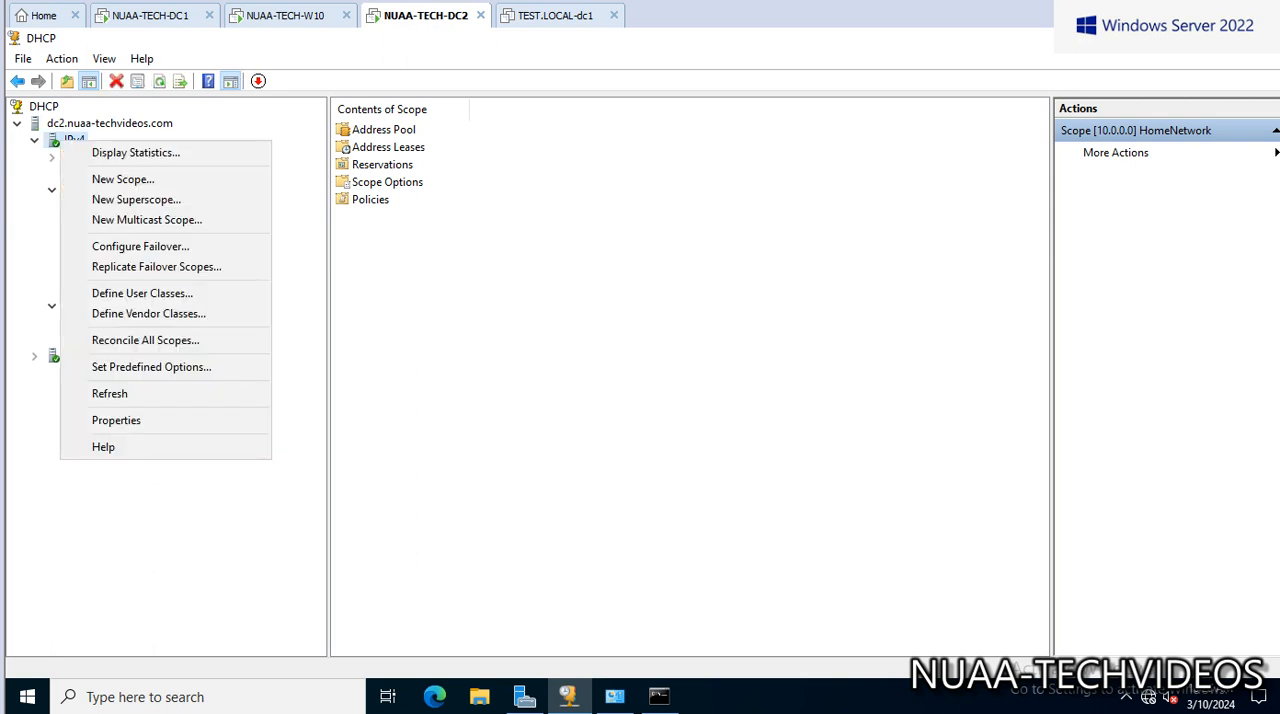
pyautogui.moveTo(140, 246)
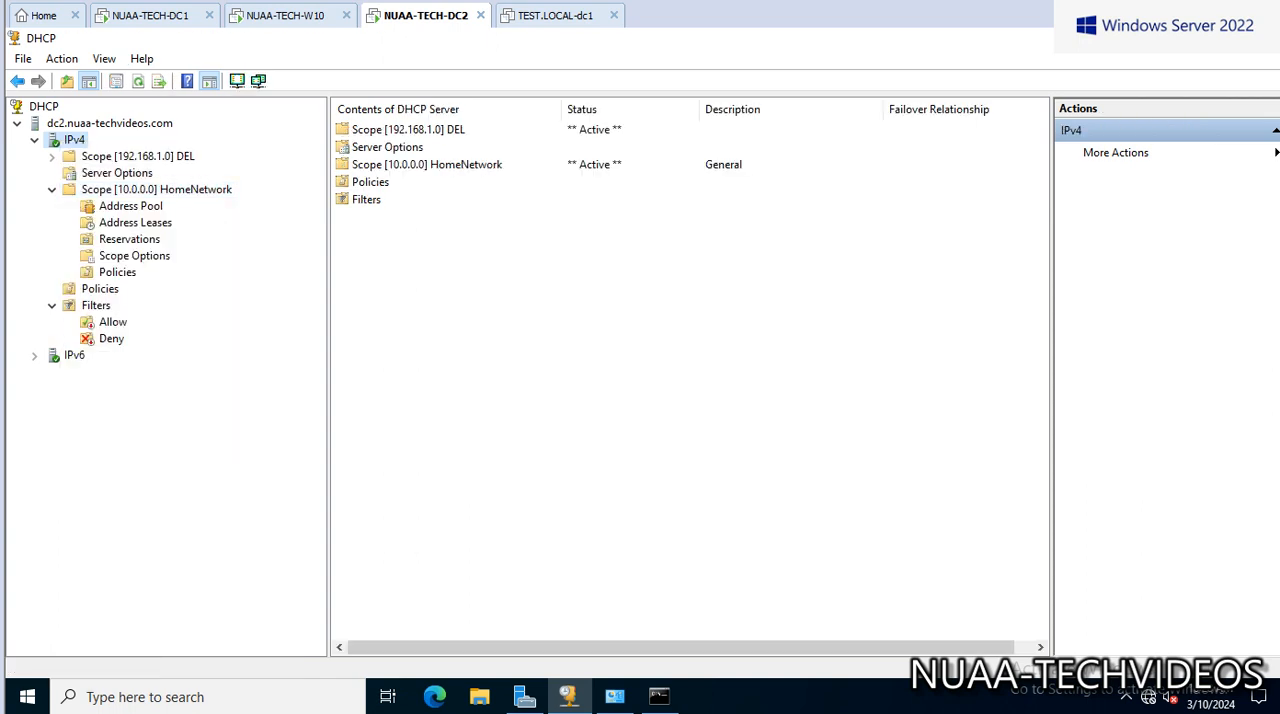
# Review the active 192.168.1.0 and 10.0.0.0 scopes under IPv4 and launch Configure Failover.
pyautogui.rightClick(74, 139)
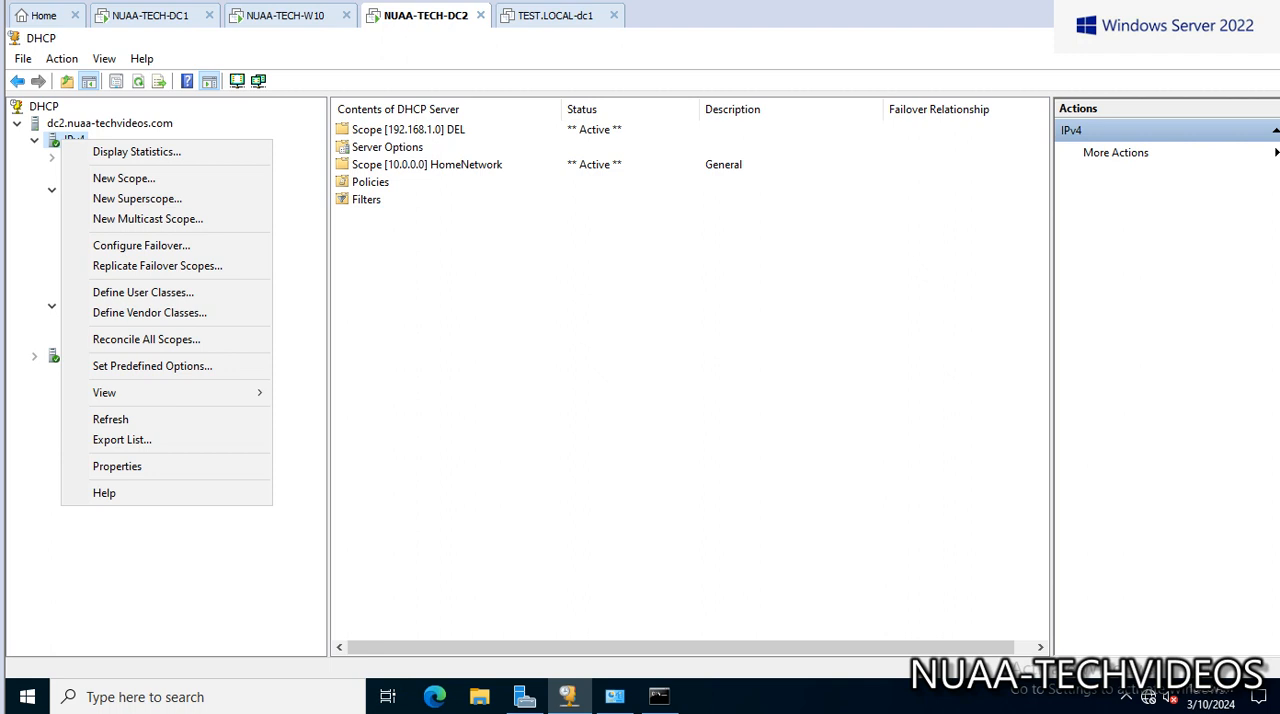
pyautogui.rightClick(137, 155)
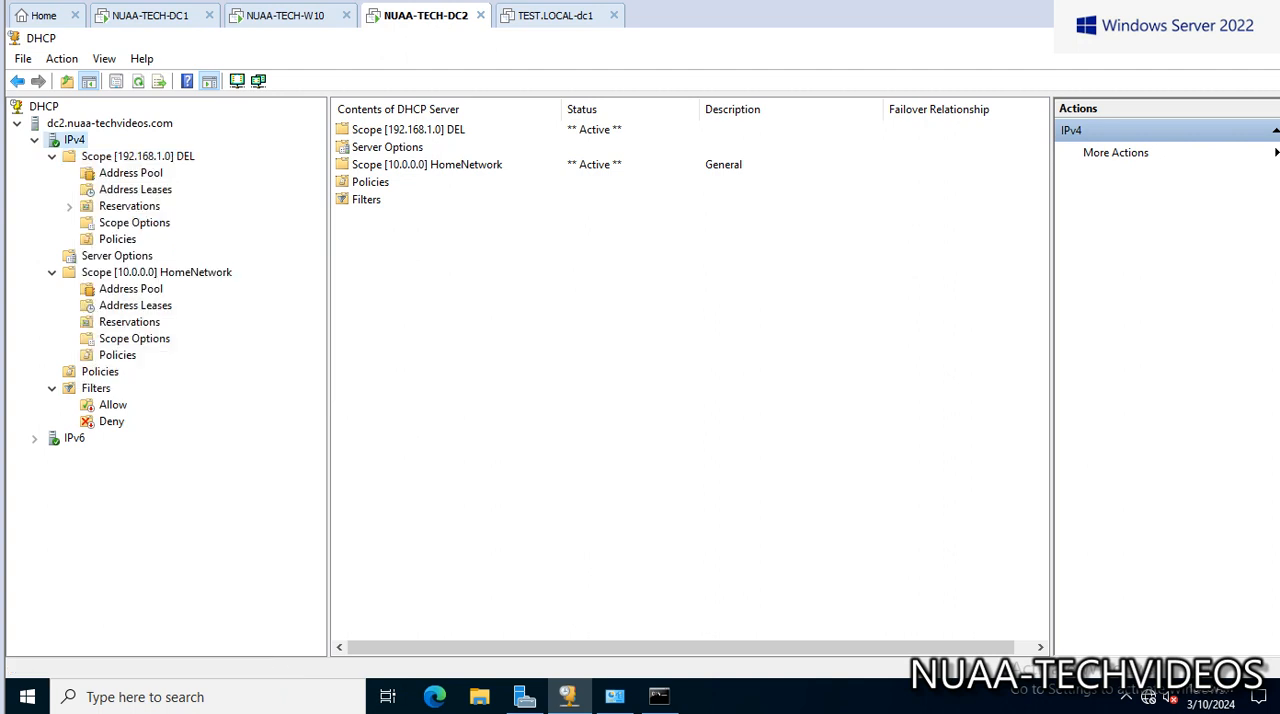
pyautogui.rightClick(74, 139)
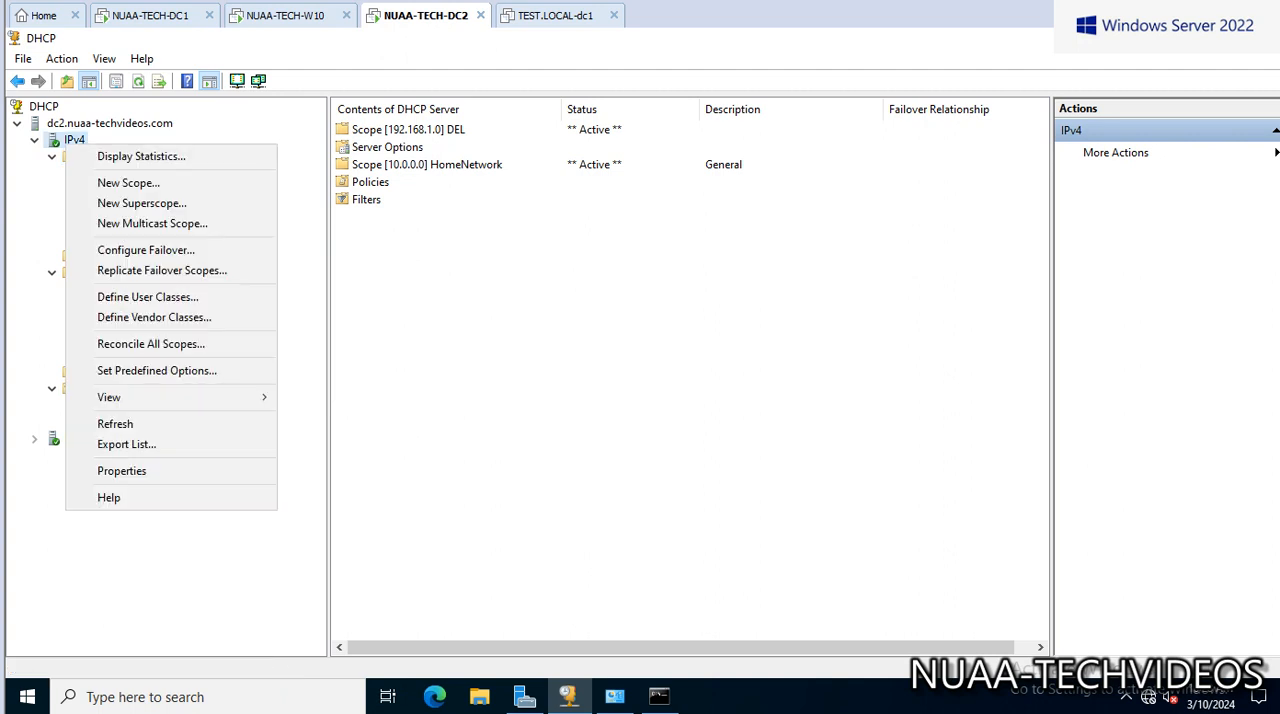
pyautogui.moveTo(141, 203)
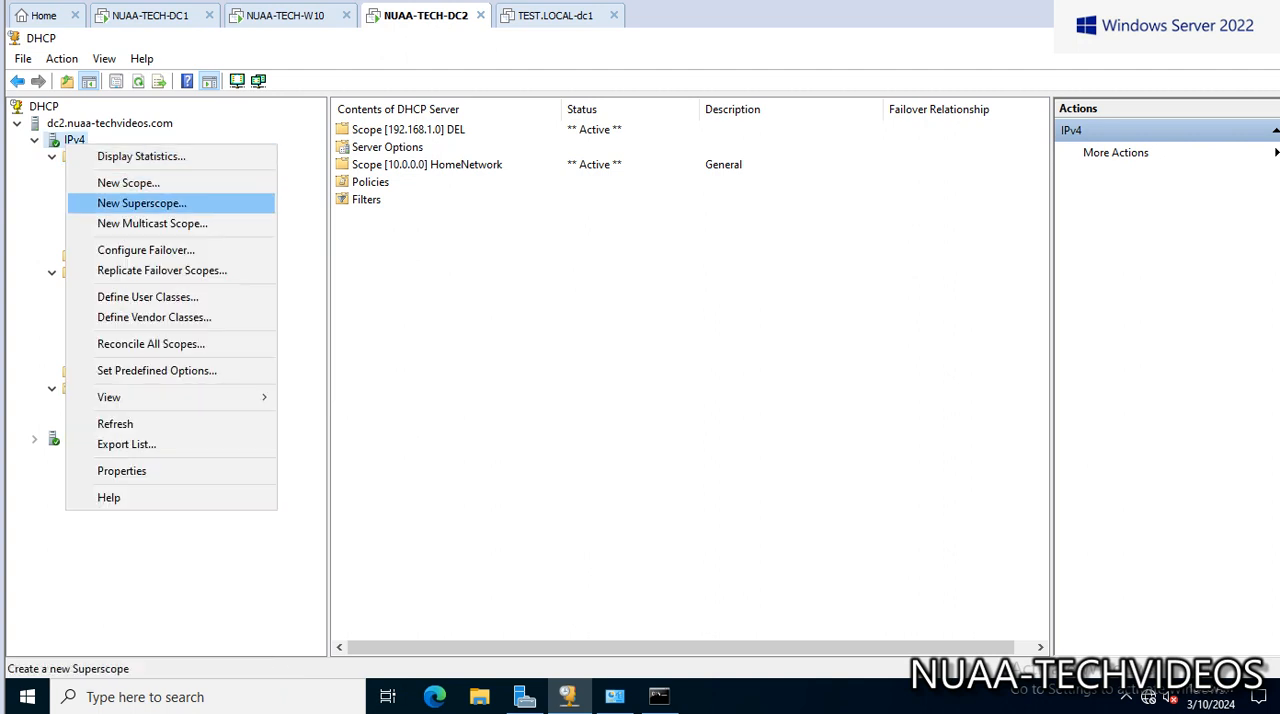
pyautogui.moveTo(145, 249)
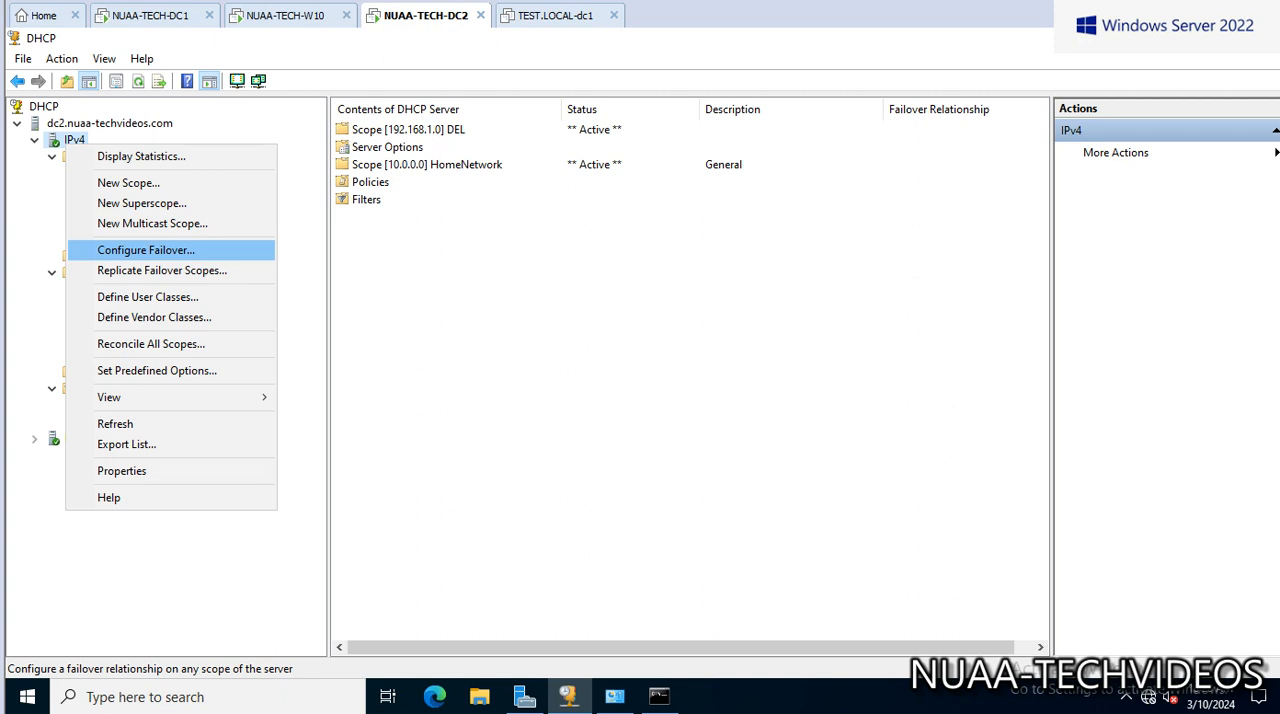
pyautogui.click(146, 249)
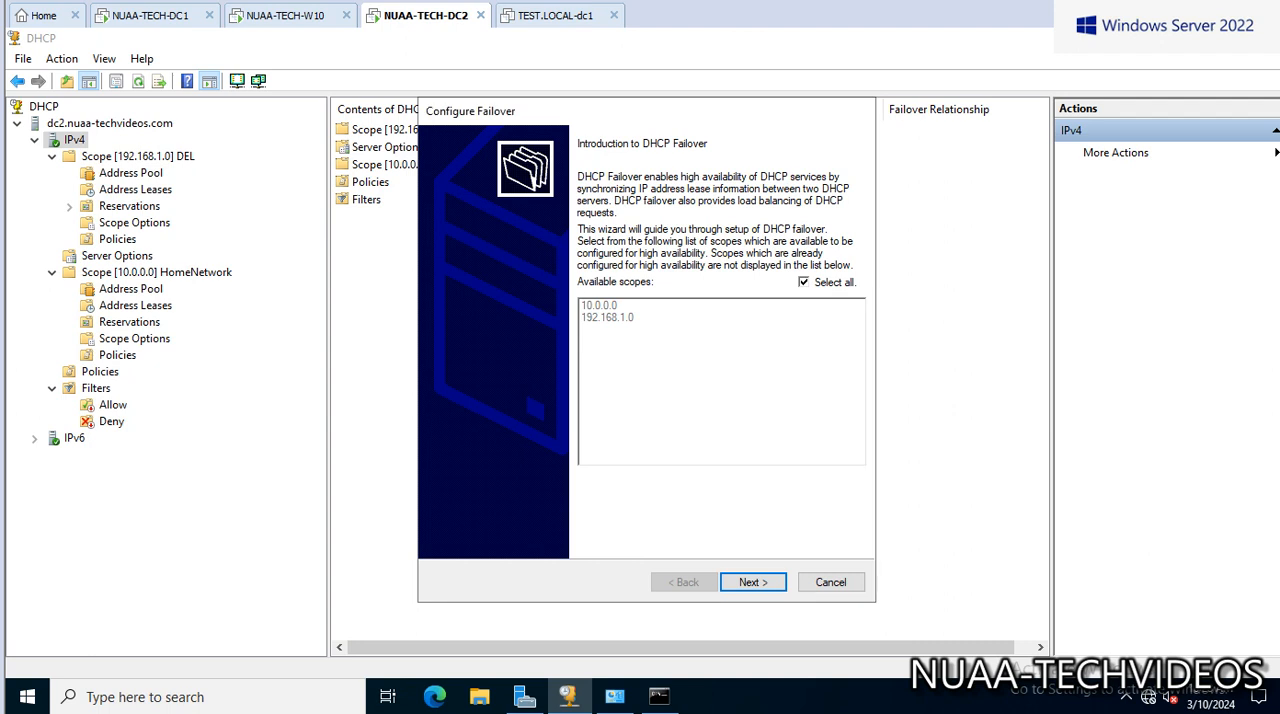
# Choose only the 10.0.0.0 scope for failover instead of all scopes.
pyautogui.click(803, 282)
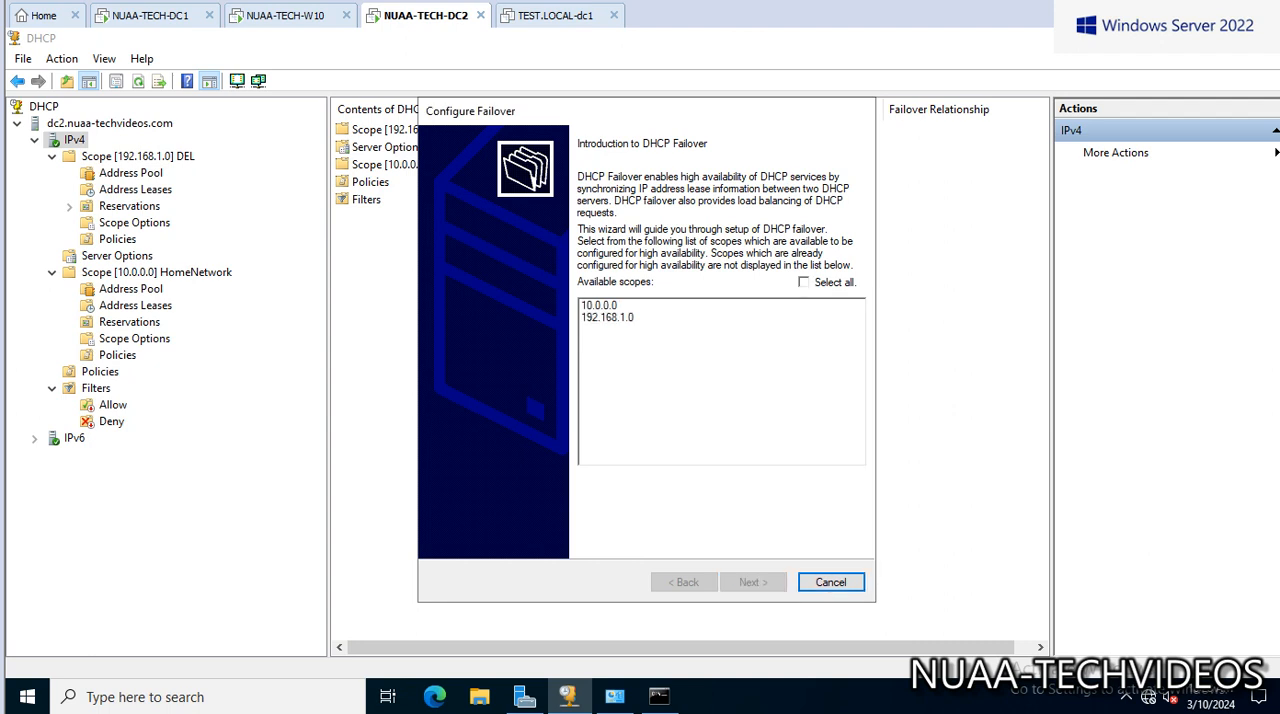
pyautogui.click(598, 305)
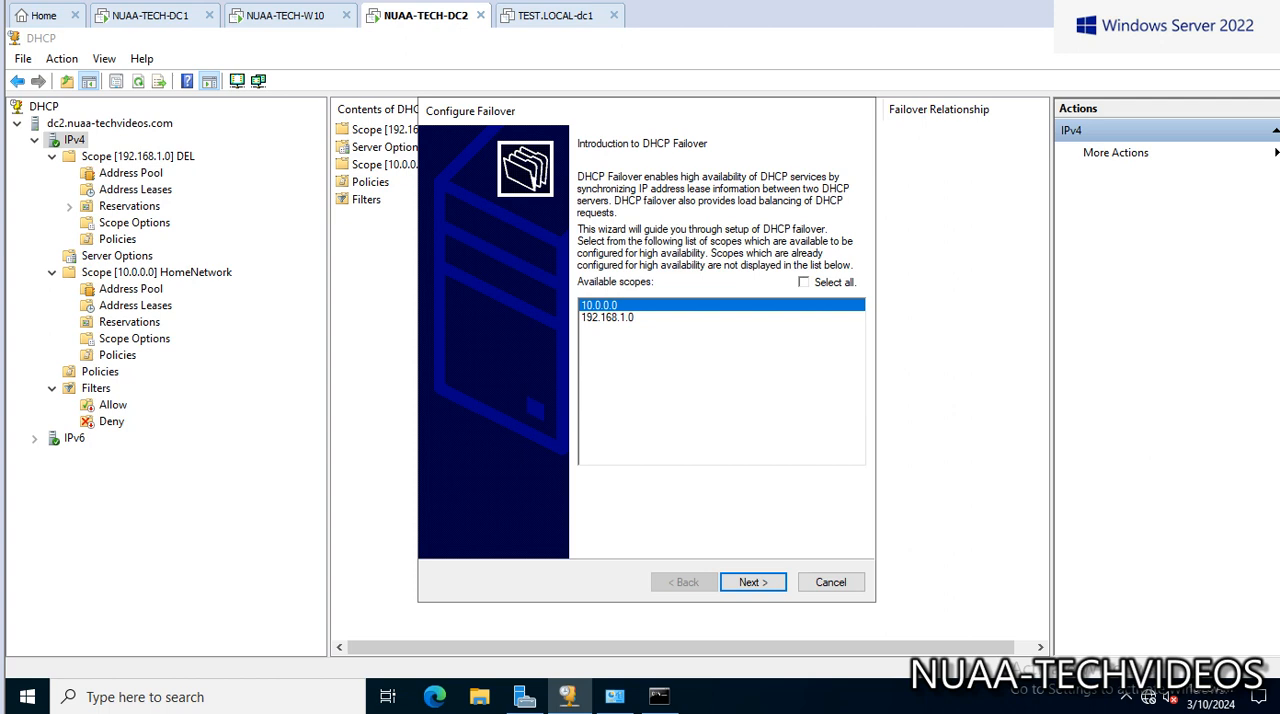
pyautogui.click(752, 582)
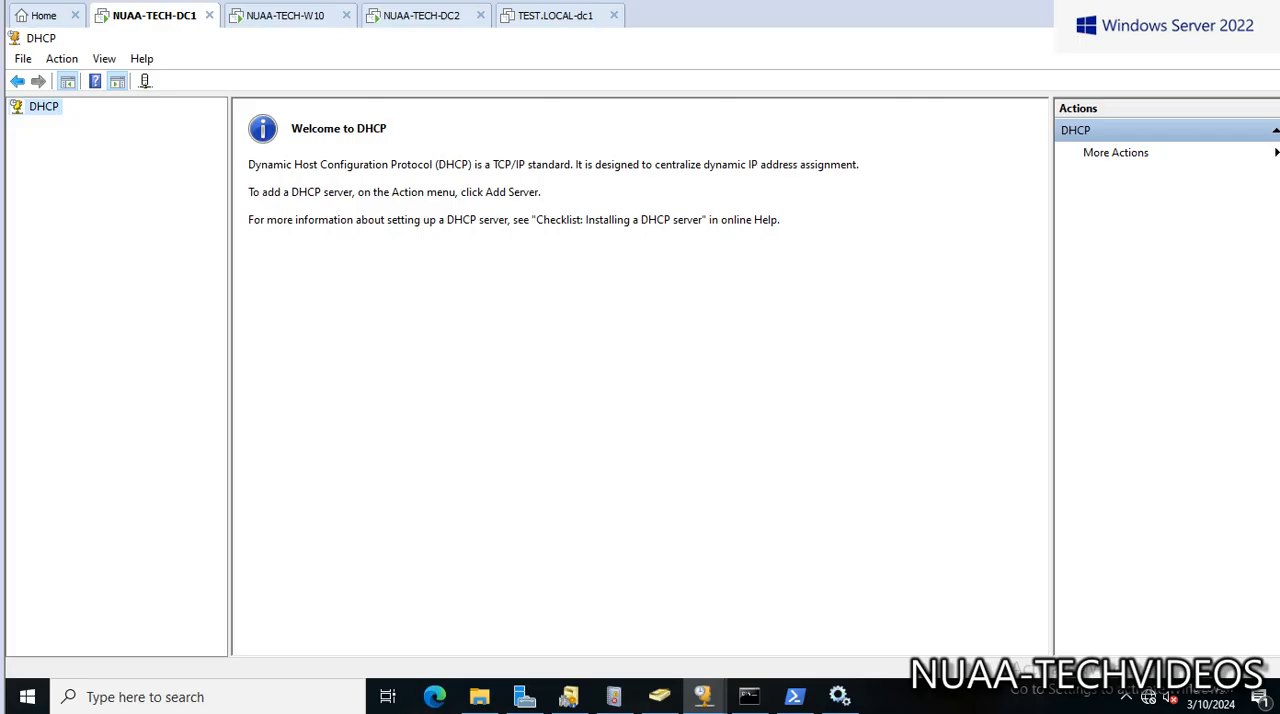
# On DC2, add dc1.nuaa-techvideos.com as the failover partner server.
pyautogui.click(420, 15)
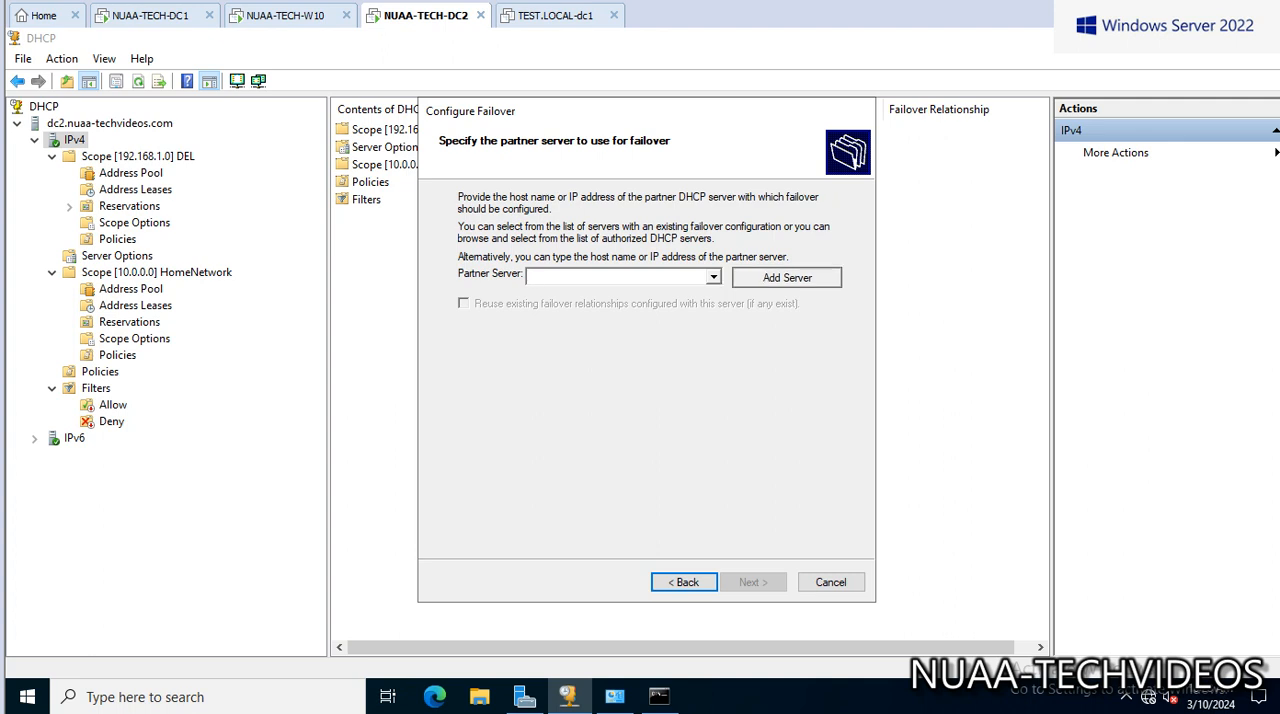
pyautogui.click(786, 277)
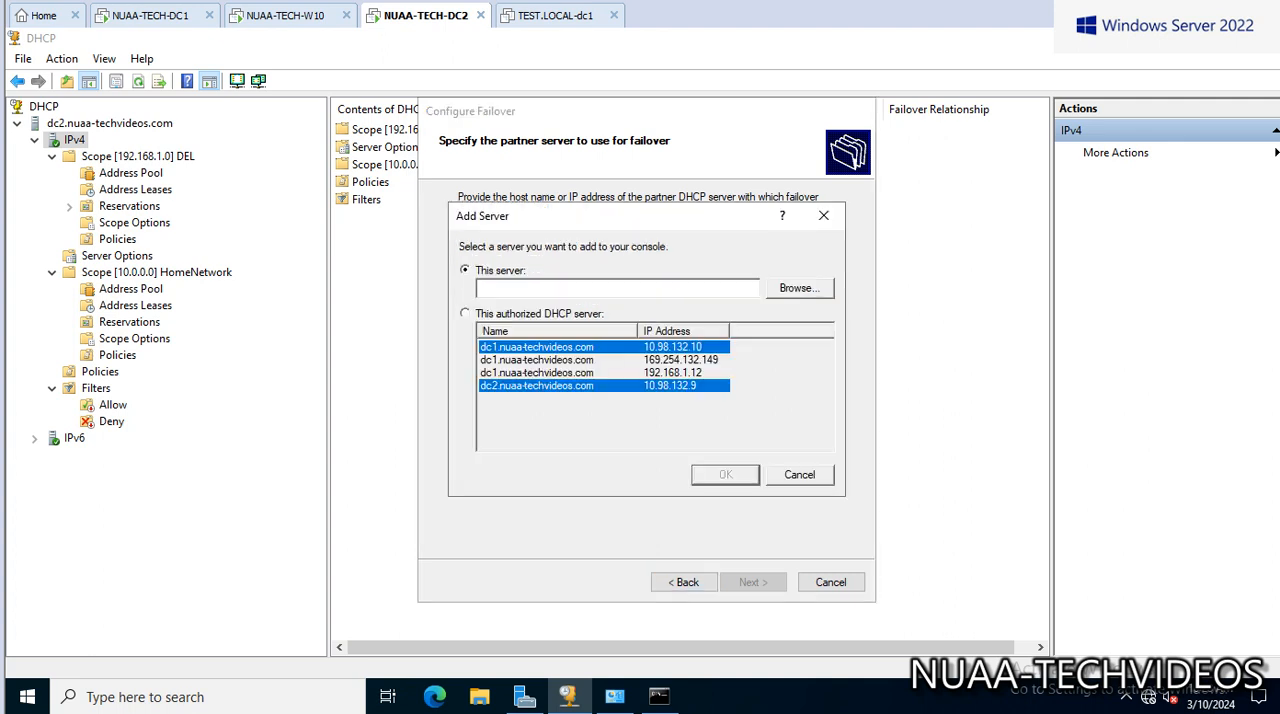
pyautogui.click(798, 288)
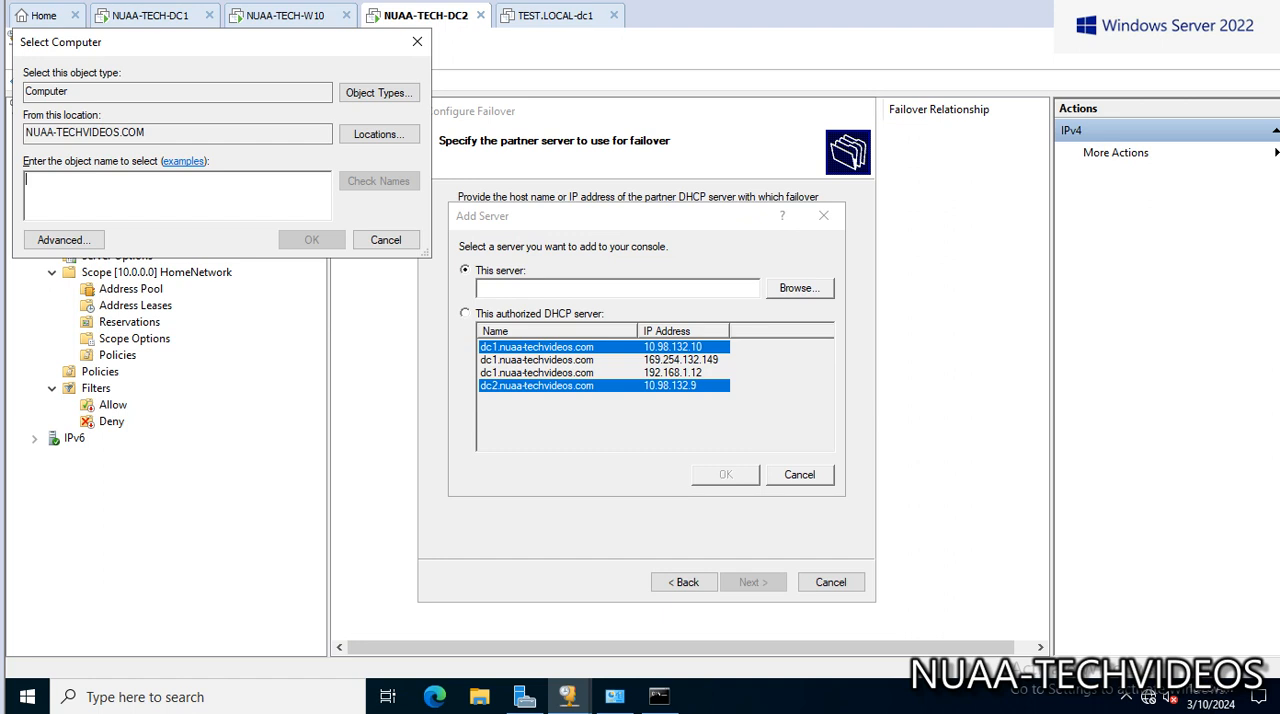
pyautogui.write('Dc')
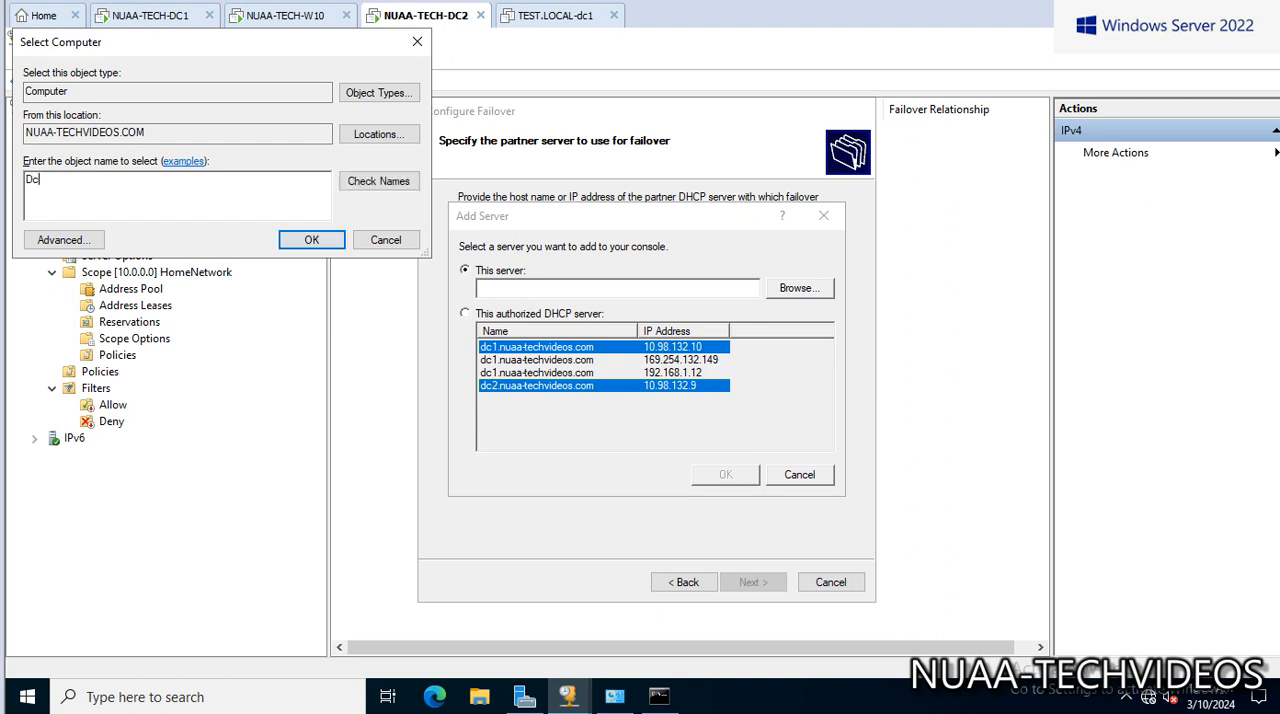
pyautogui.write('C1')
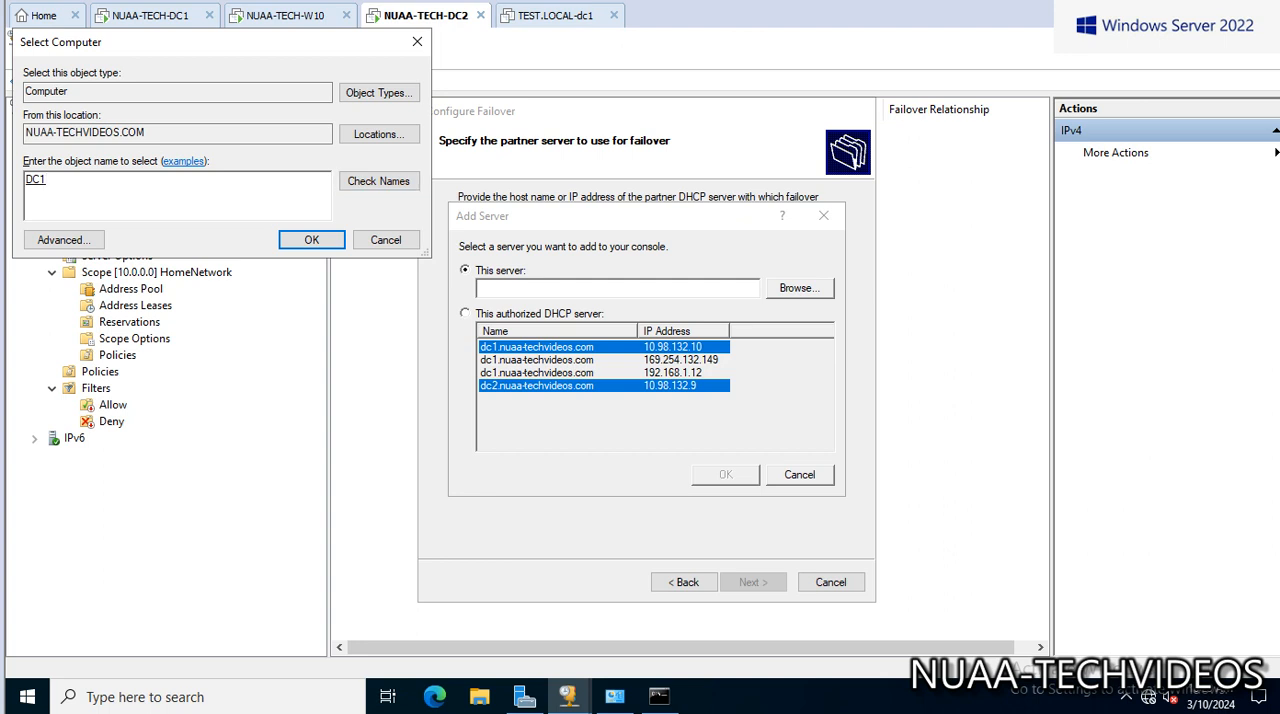
pyautogui.click(311, 239)
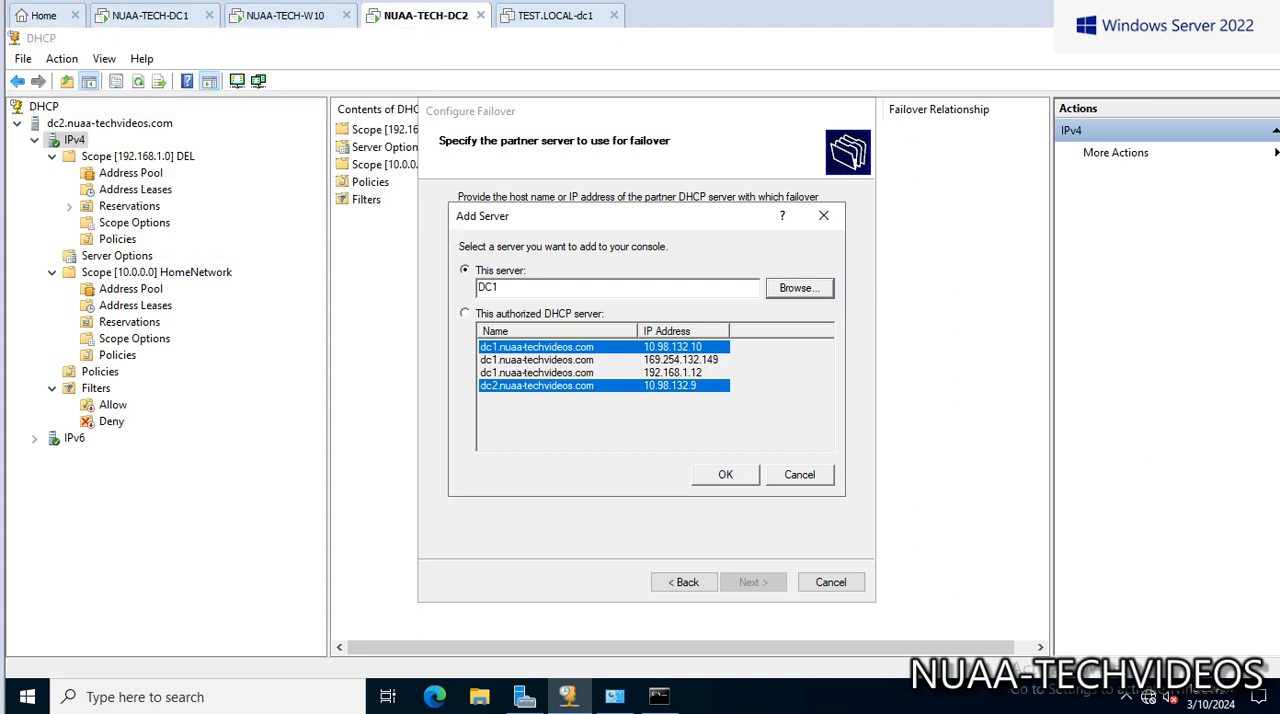
pyautogui.click(725, 474)
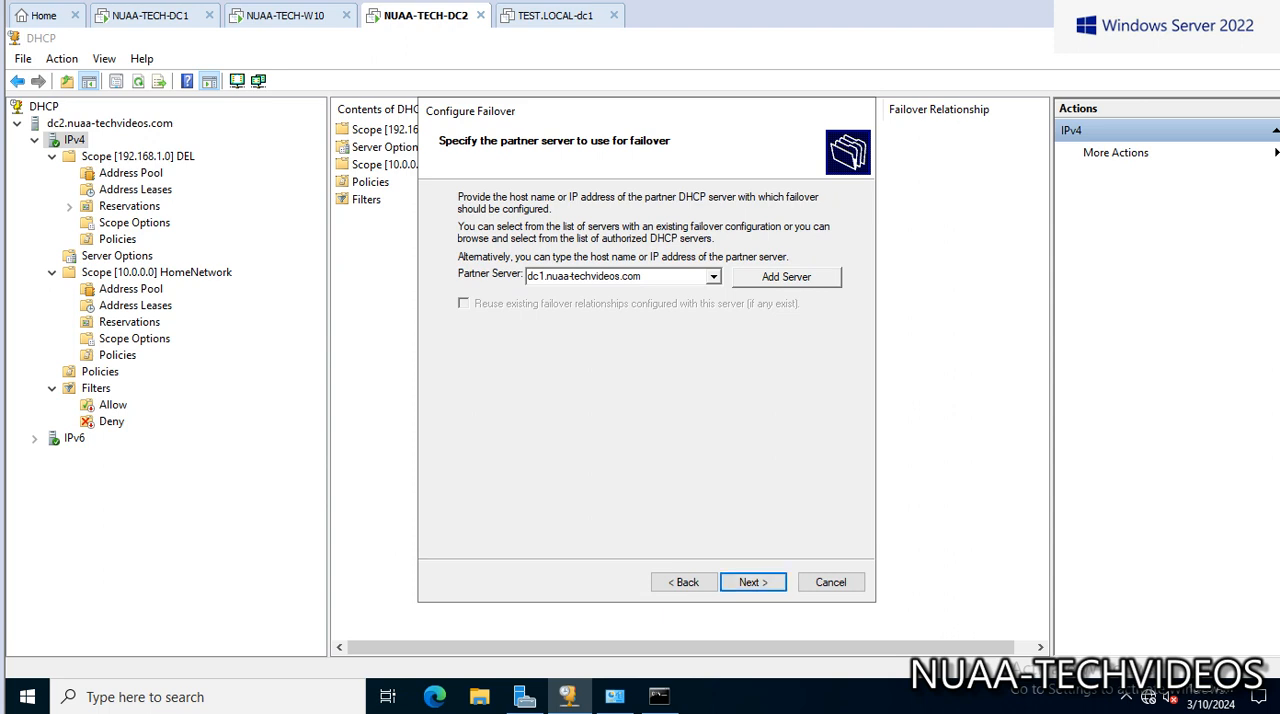
# Set DC1's DHCP Server service startup to Automatic and start the service.
pyautogui.click(752, 582)
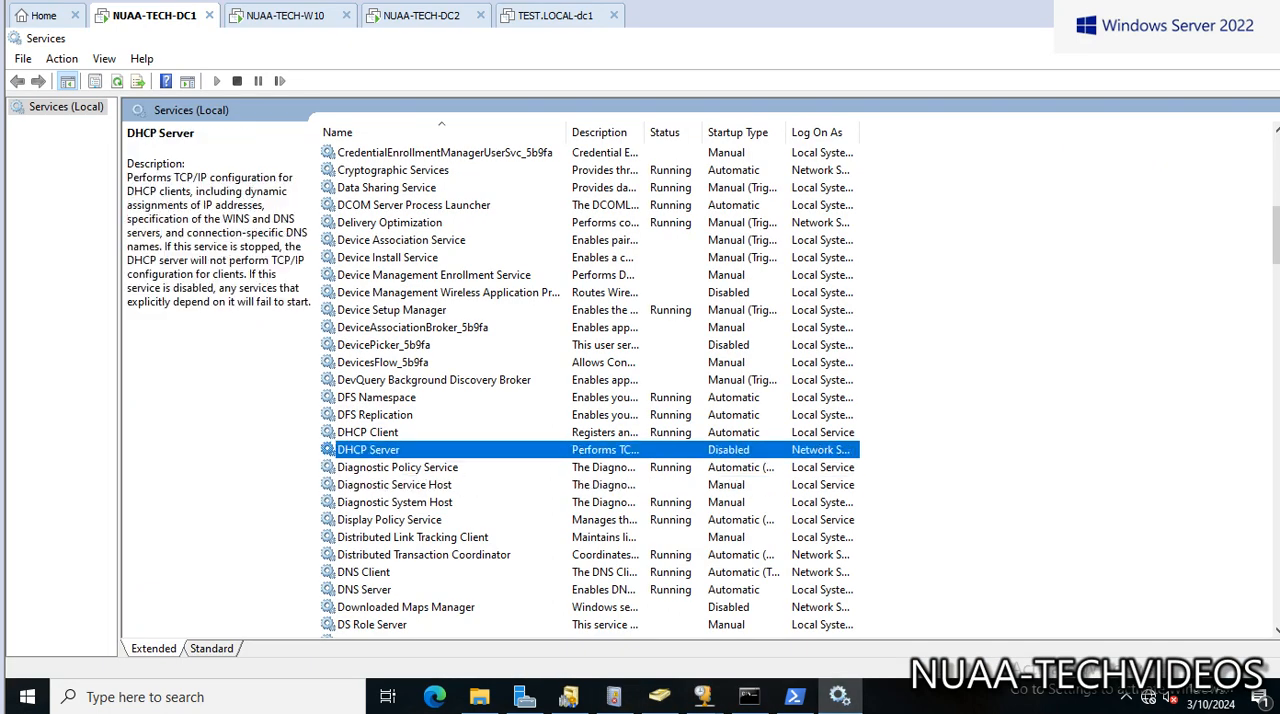
pyautogui.rightClick(368, 449)
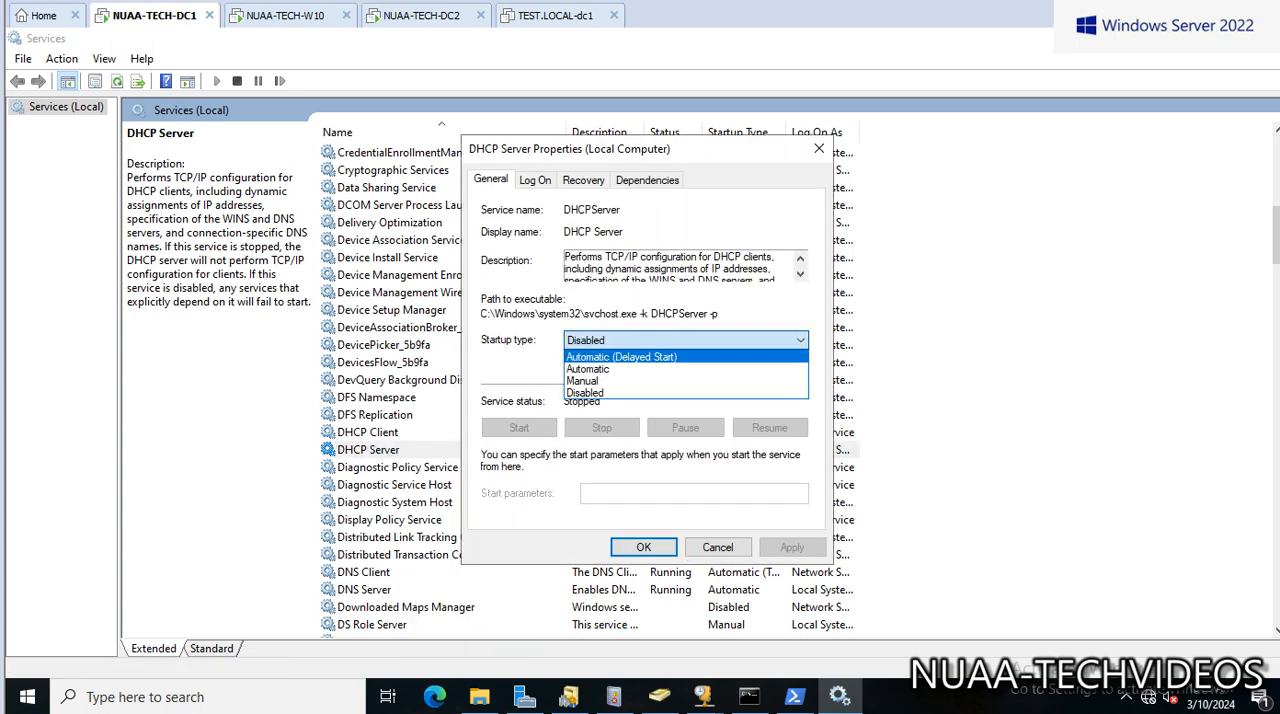
pyautogui.click(587, 369)
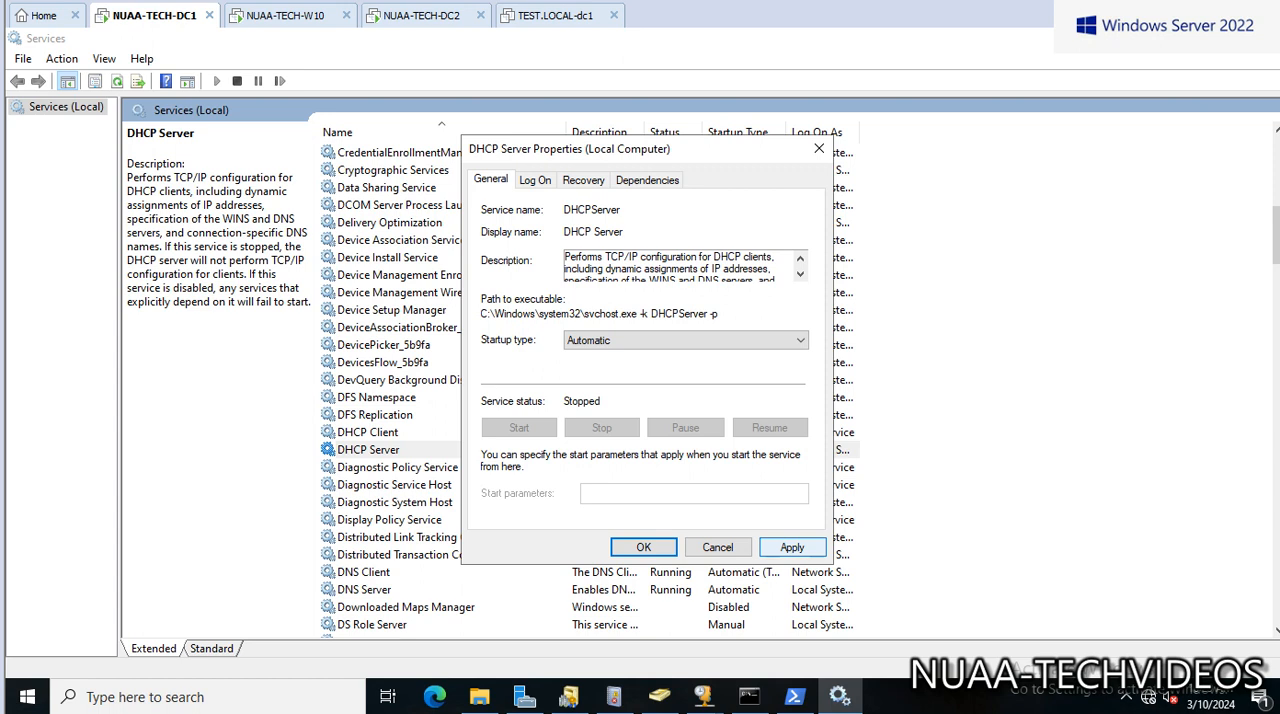
pyautogui.click(519, 427)
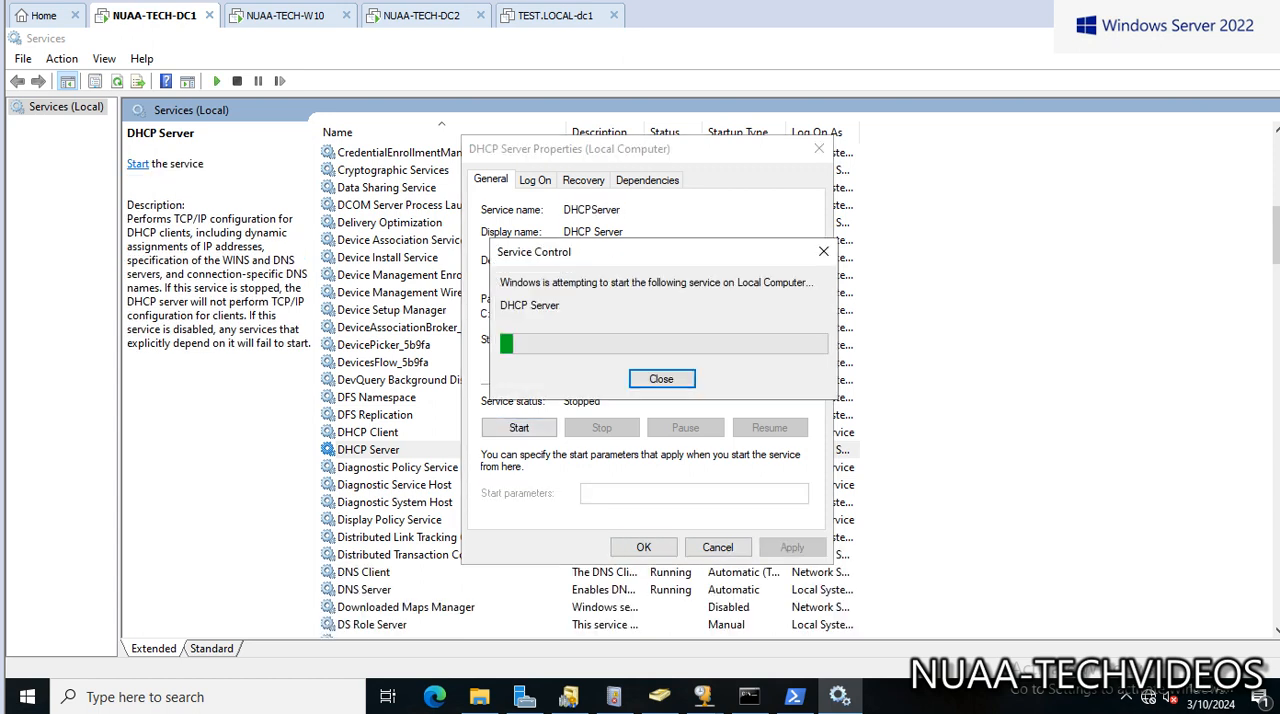
pyautogui.click(519, 427)
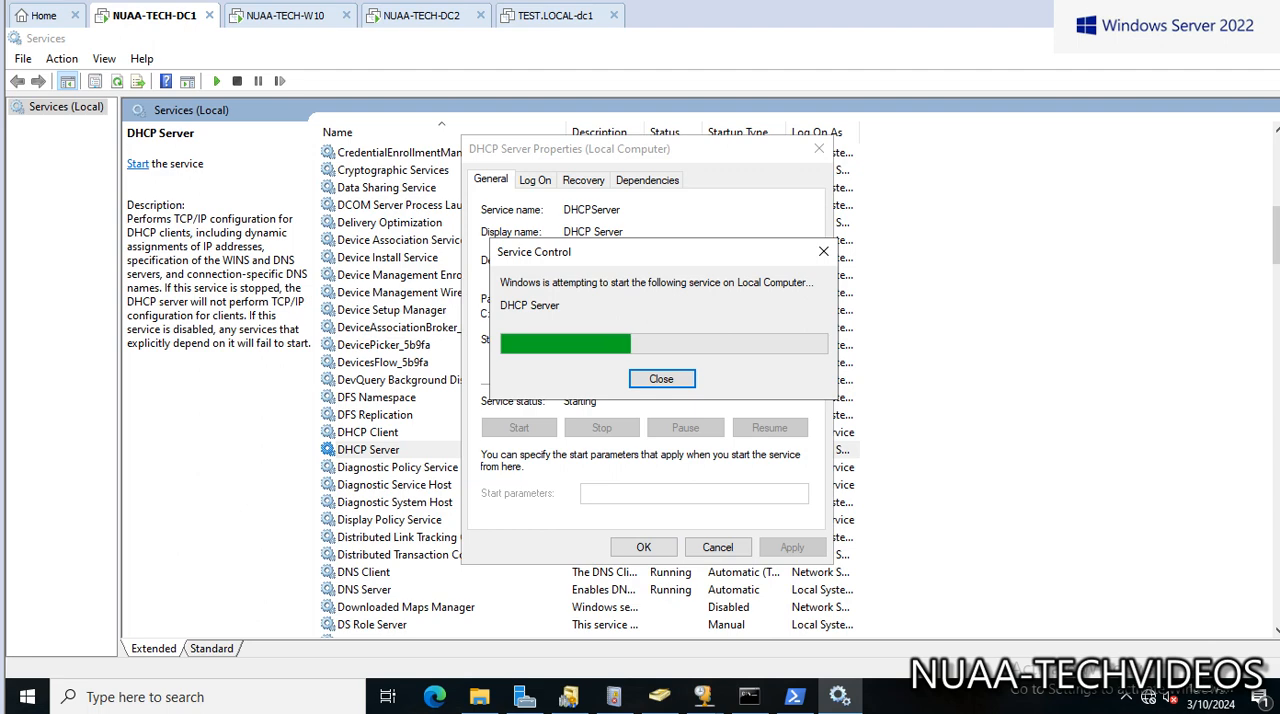
pyautogui.click(661, 378)
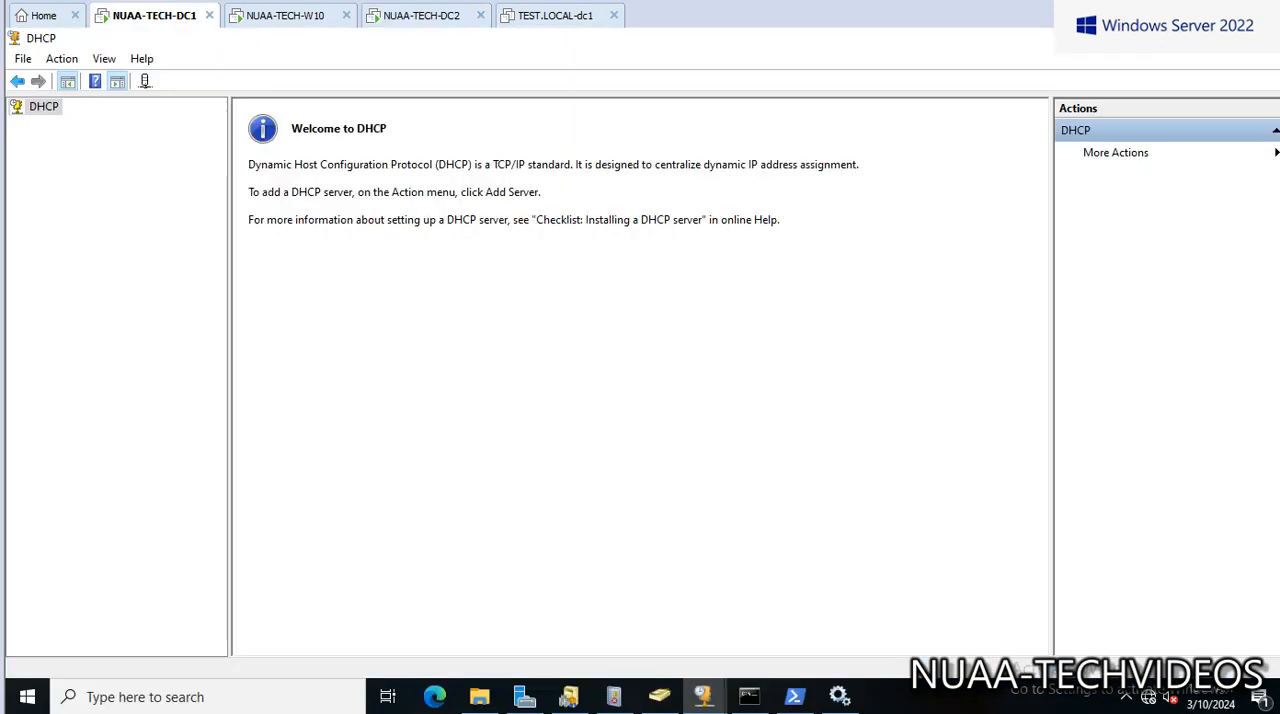
# Delete the active 10.0.0.0 HomeNetwork scope from DC1's IPv4 node.
pyautogui.click(104, 58)
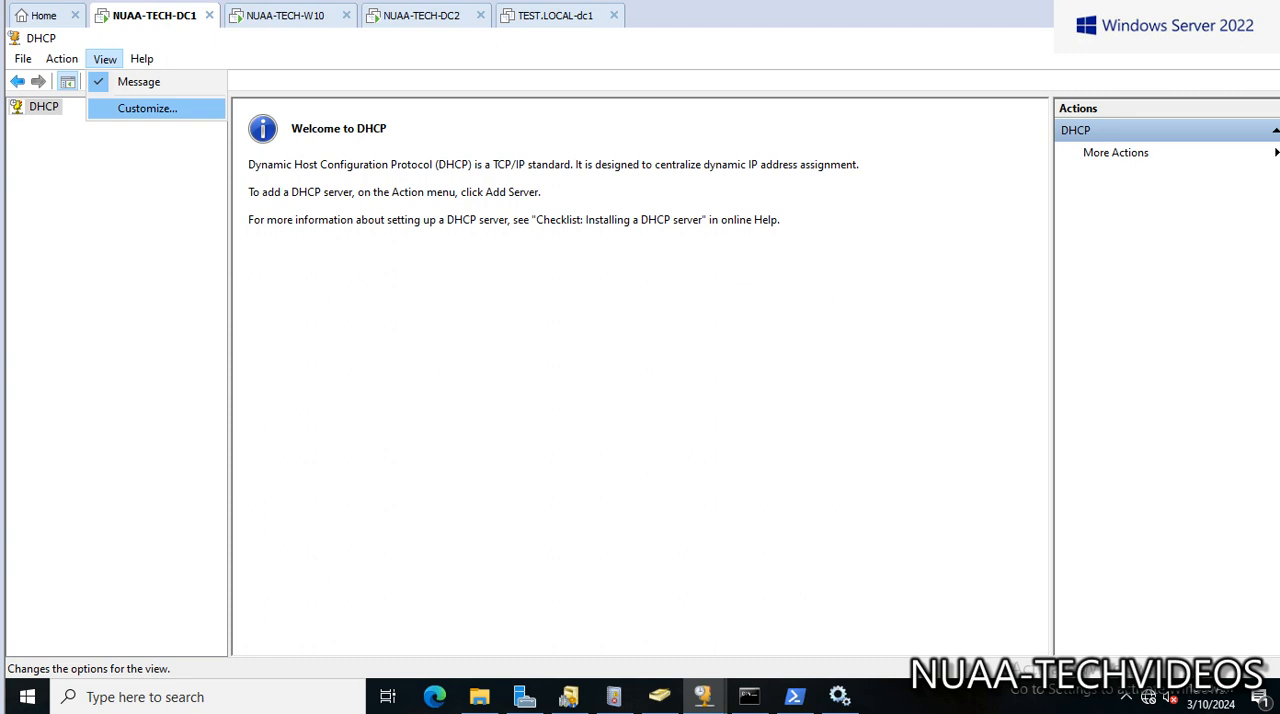
pyautogui.click(153, 172)
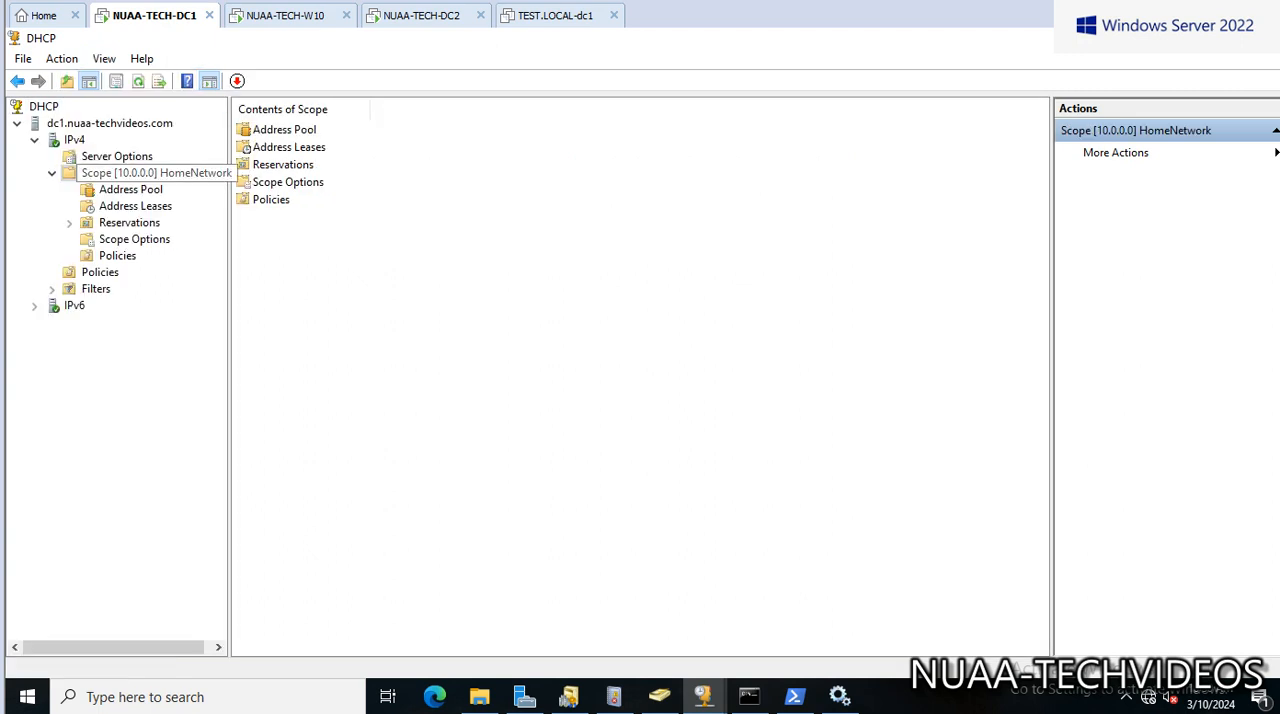
pyautogui.rightClick(155, 172)
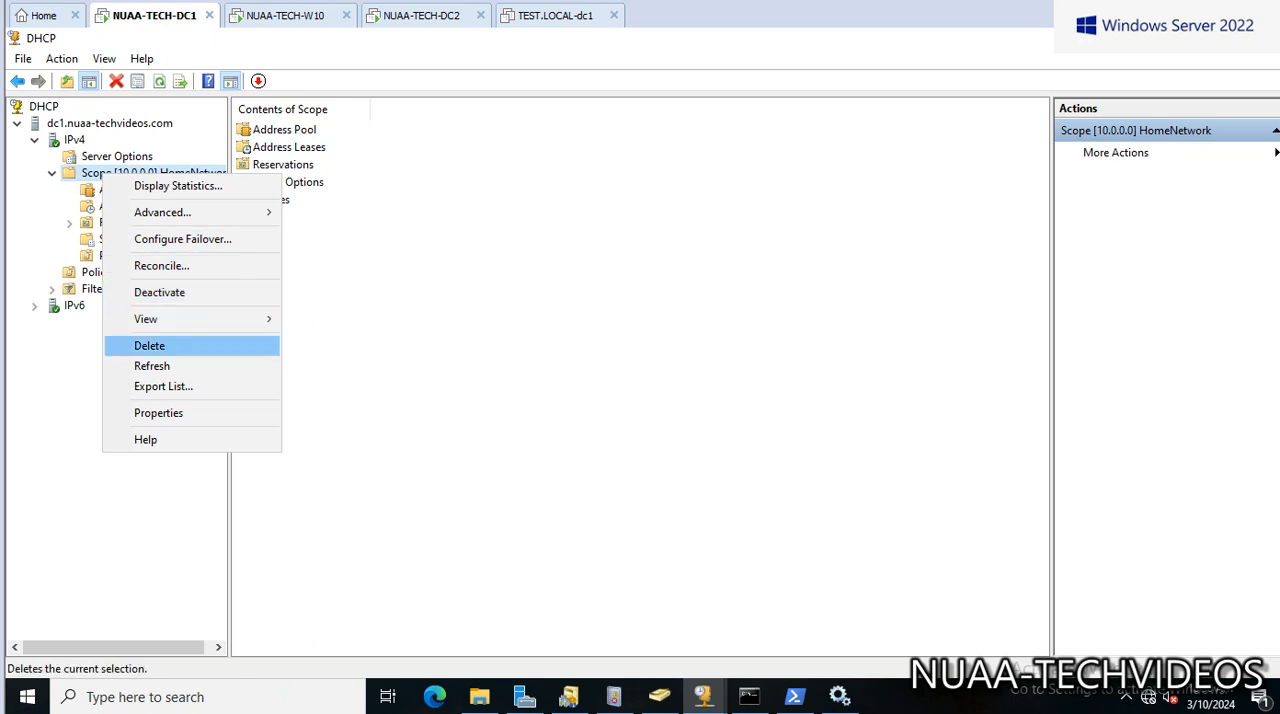
pyautogui.click(149, 345)
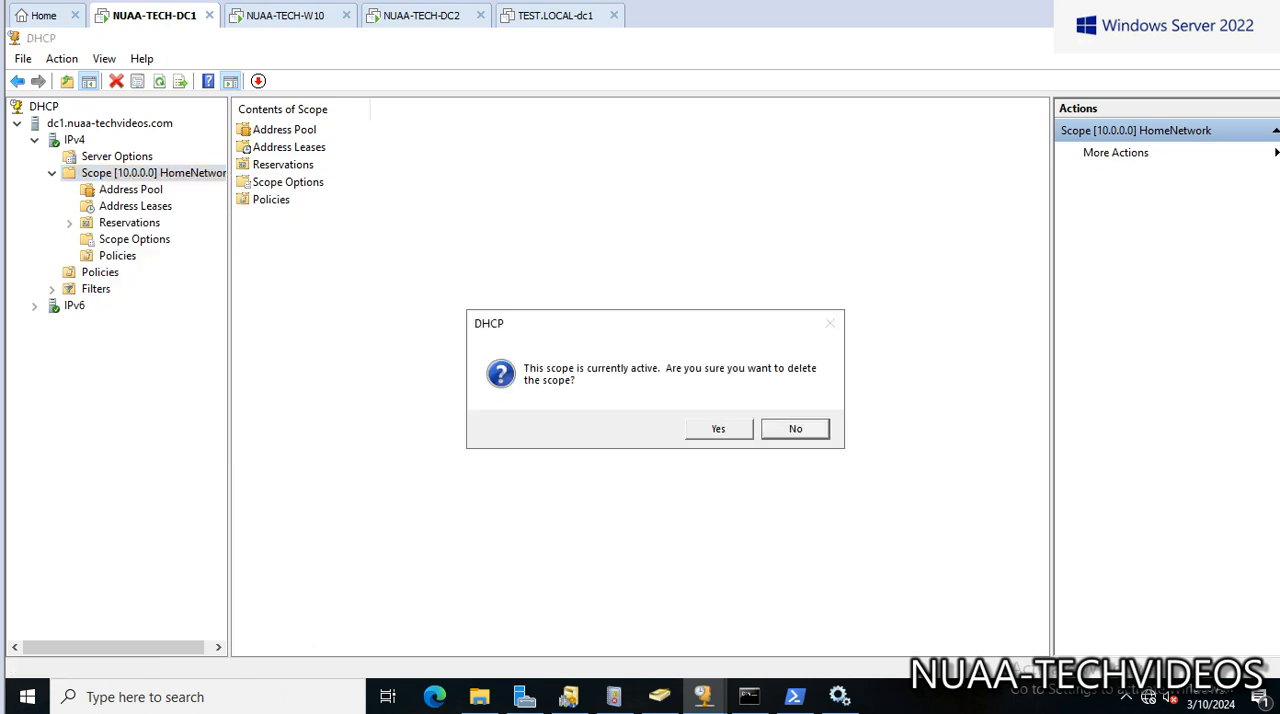
pyautogui.click(795, 428)
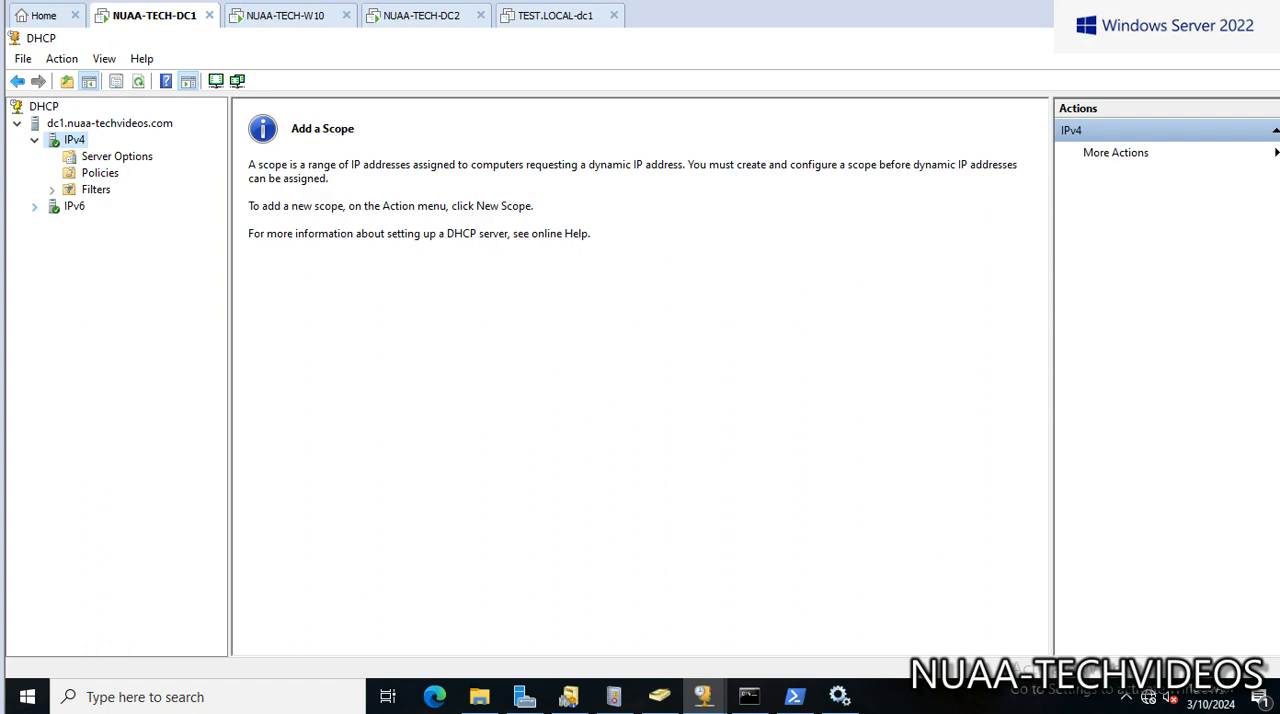
pyautogui.click(100, 172)
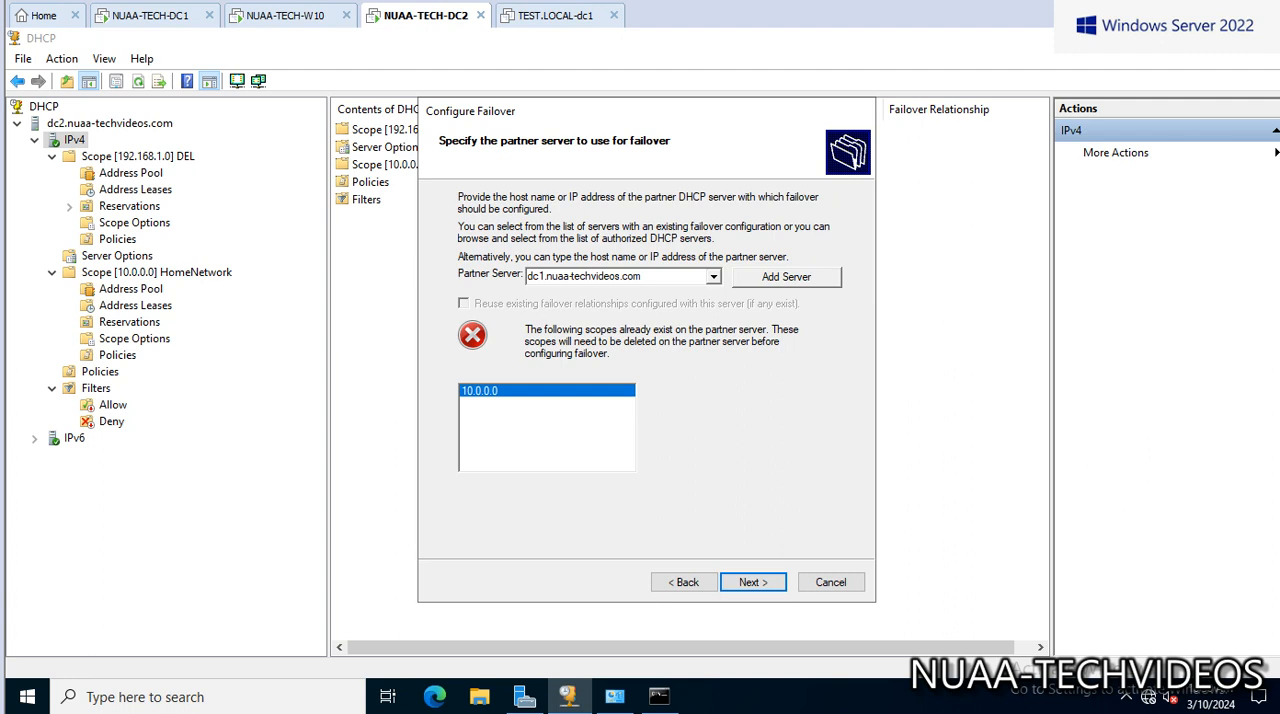
# Re-add DC1 as the failover partner to reach the 50/50 load-balance relationship page.
pyautogui.click(786, 276)
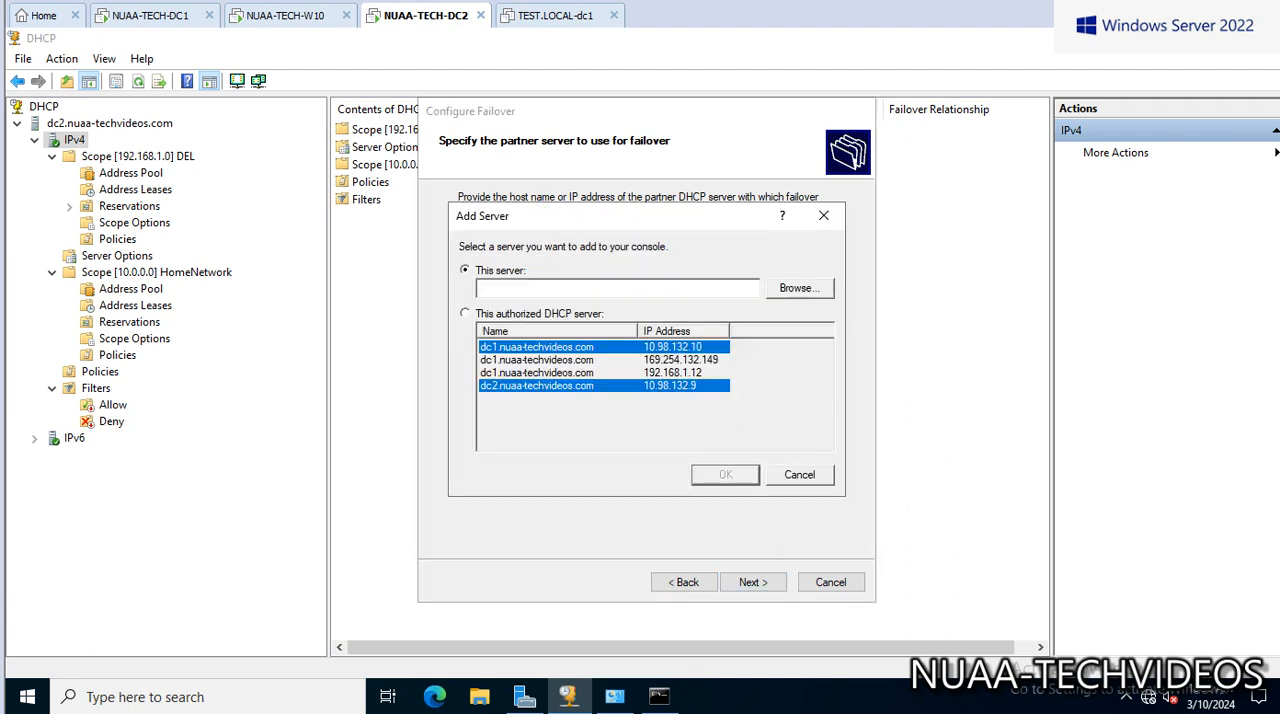
pyautogui.click(798, 288)
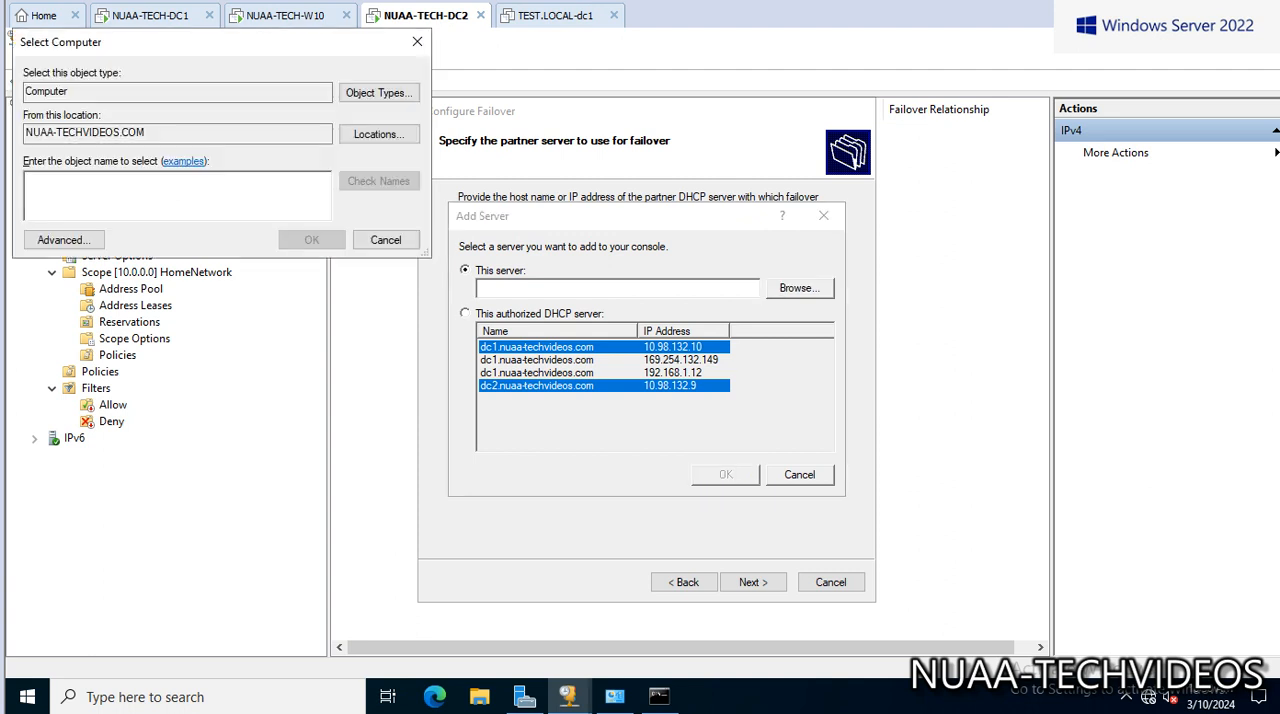
pyautogui.write('DC')
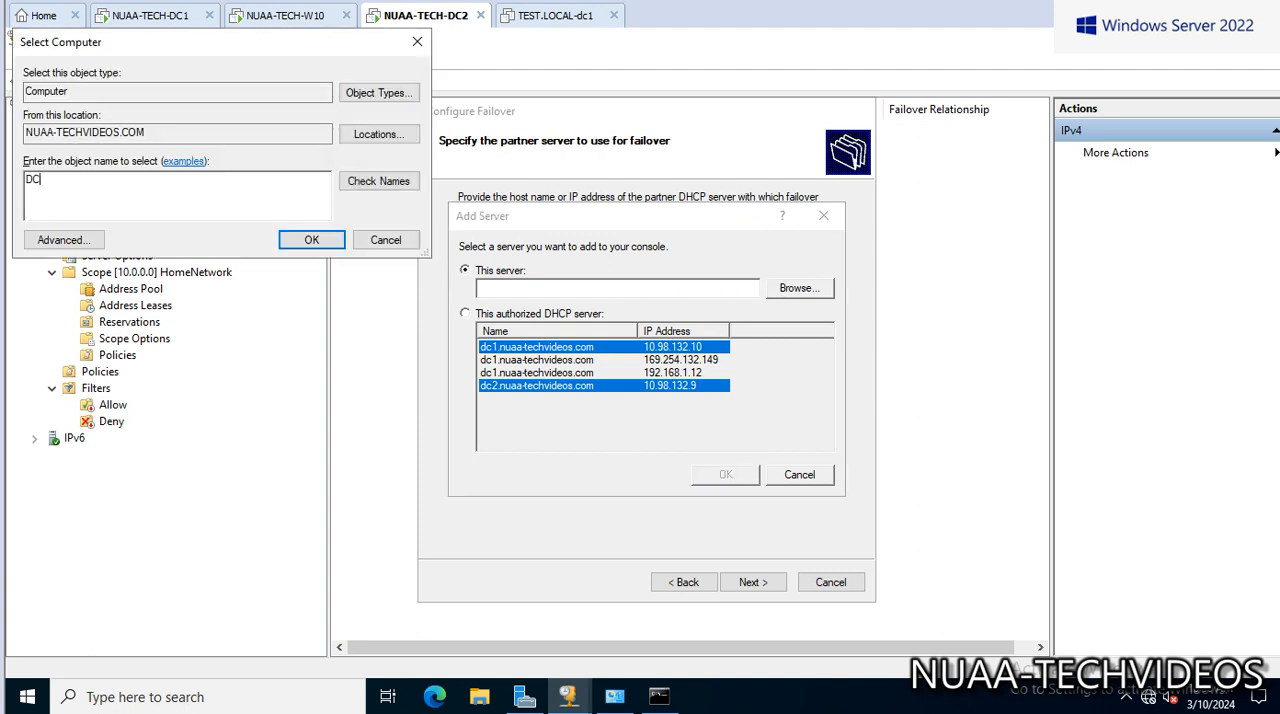
pyautogui.write('1')
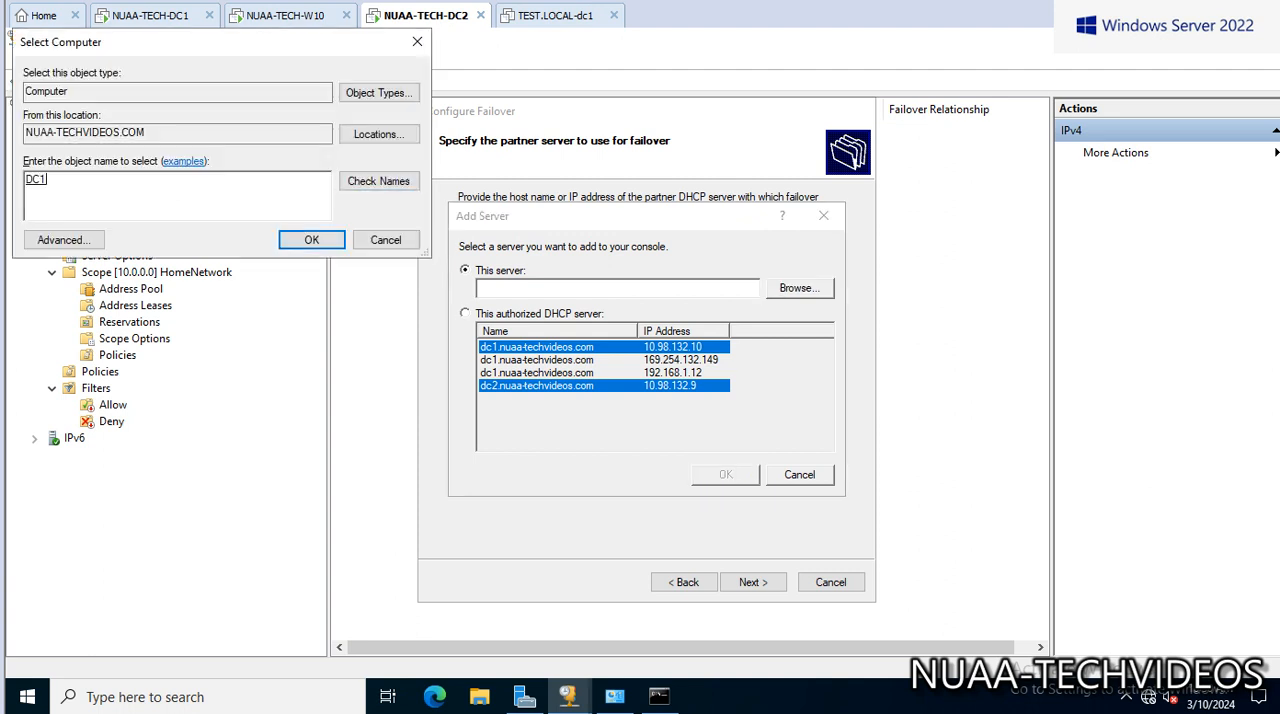
pyautogui.click(311, 239)
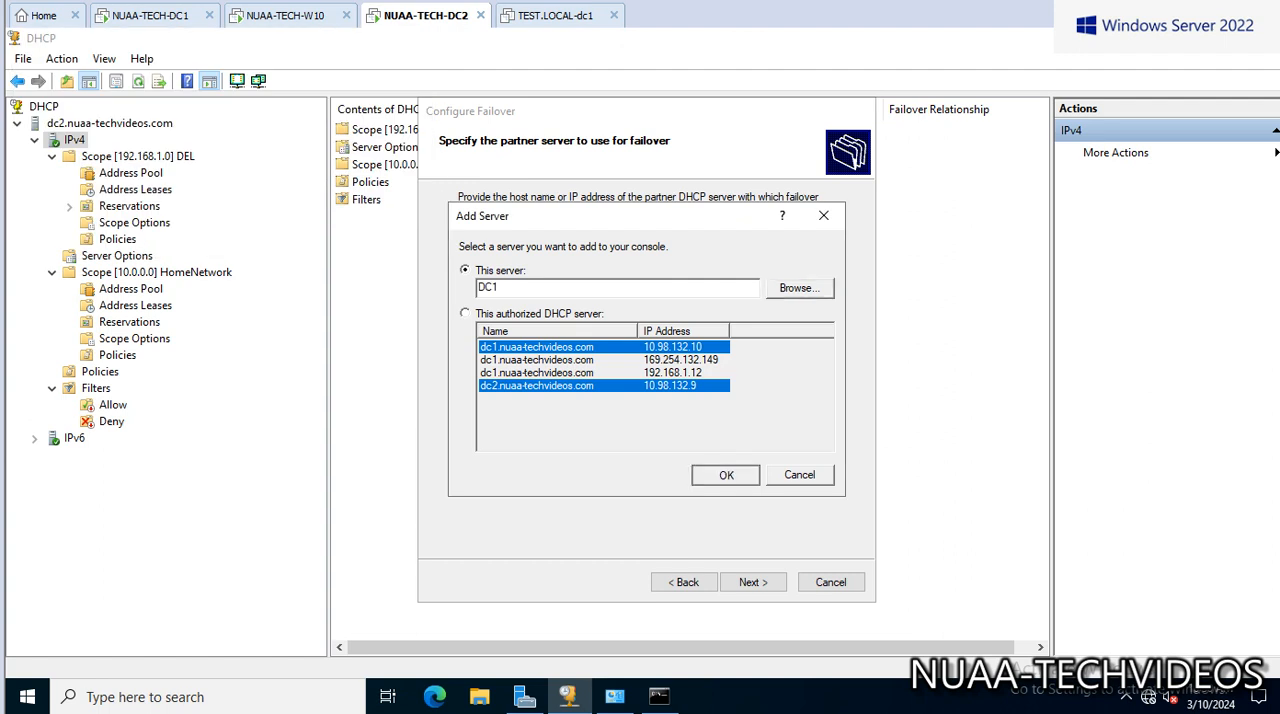
pyautogui.click(726, 474)
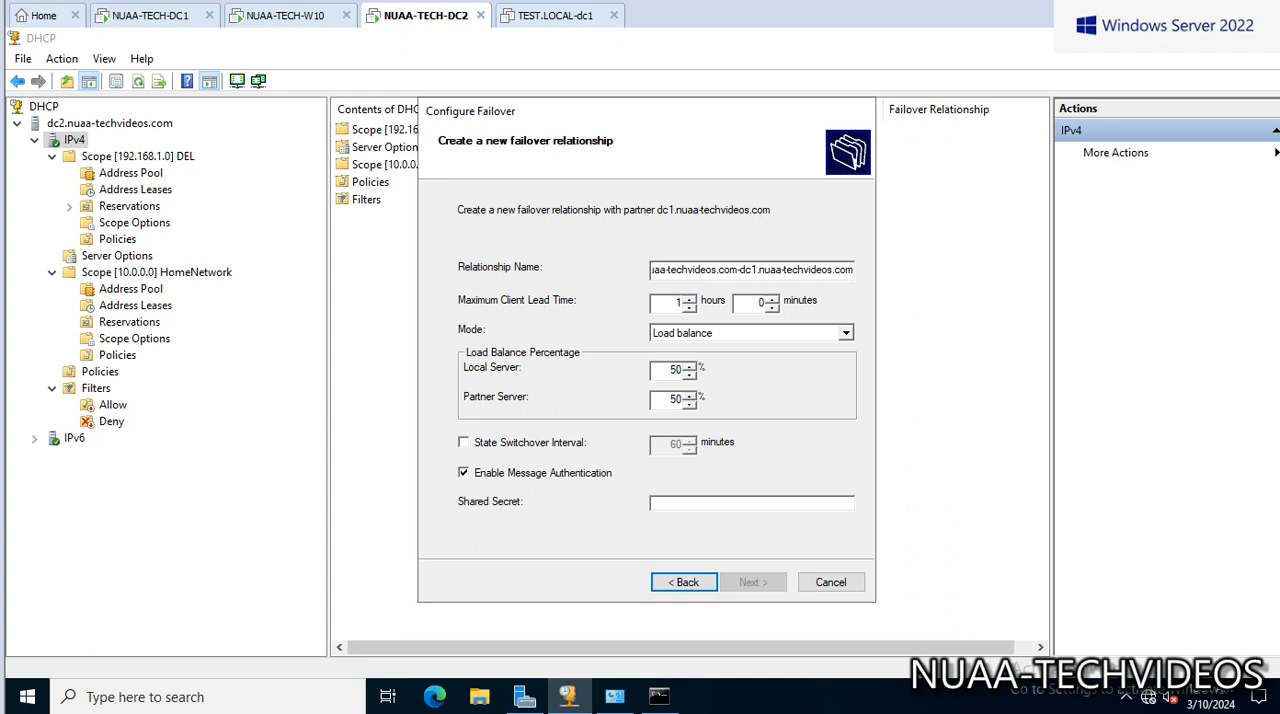
# Change the maximum client lead time from 1 hour to 0 hours 15 minutes.
pyautogui.write('15')
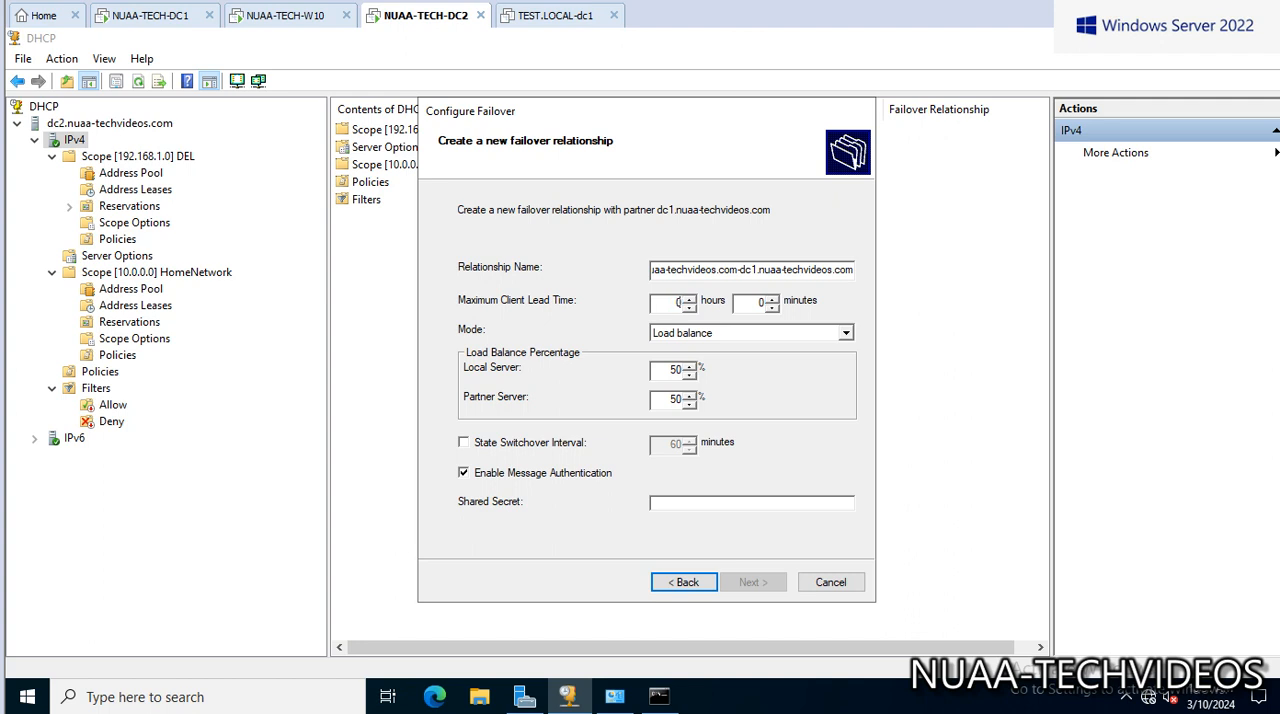
pyautogui.click(770, 298)
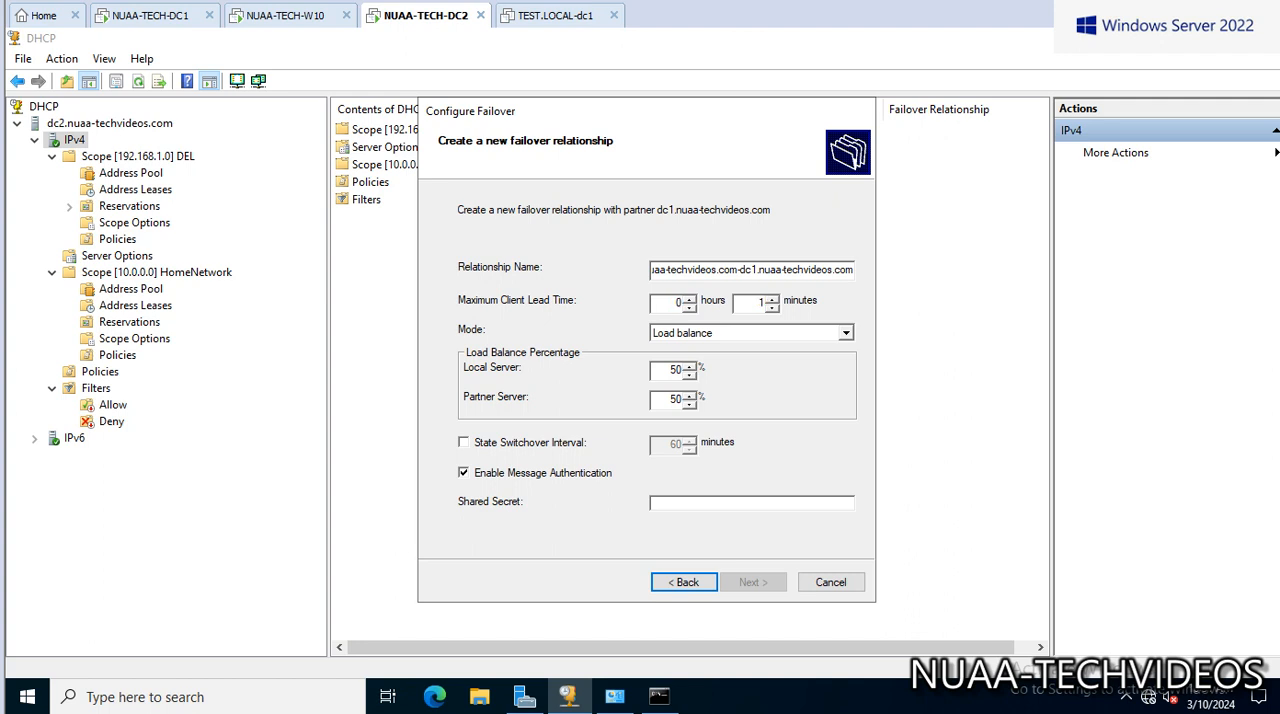
pyautogui.write('18')
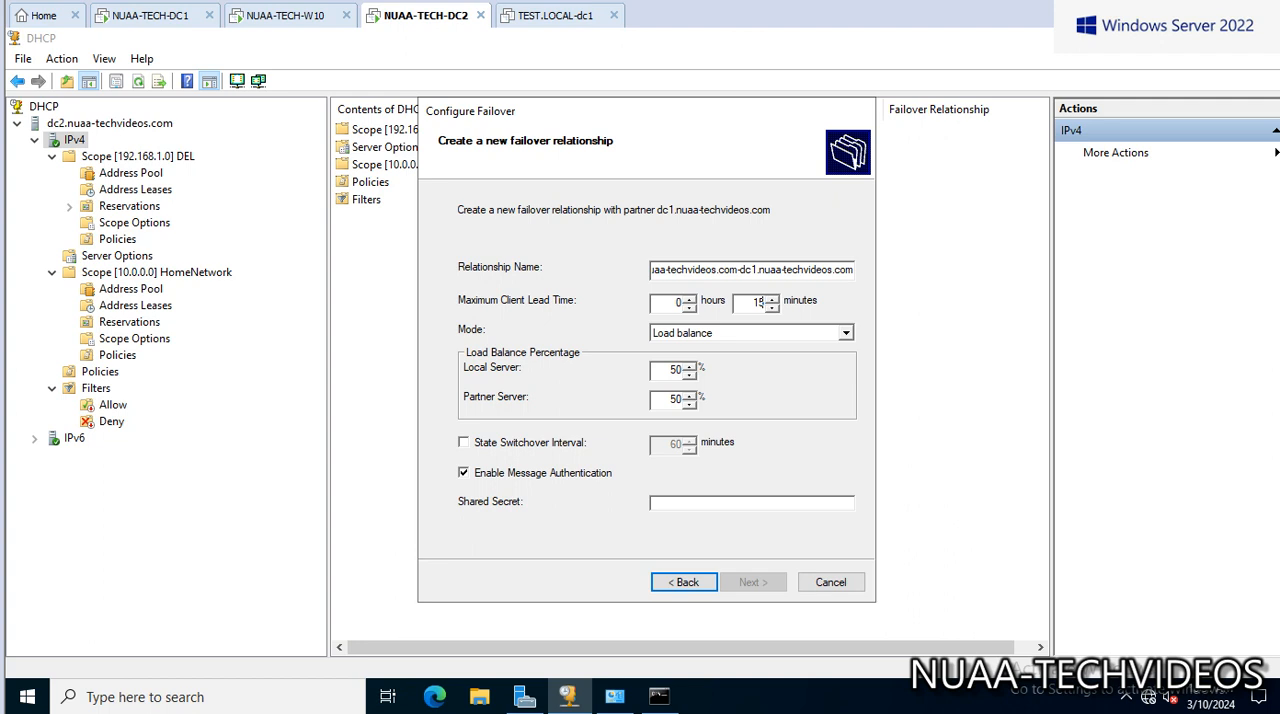
# Create the load-balance failover with a shared secret for scopes 10.0.0.0 and 192.168.1.0.
pyautogui.click(845, 332)
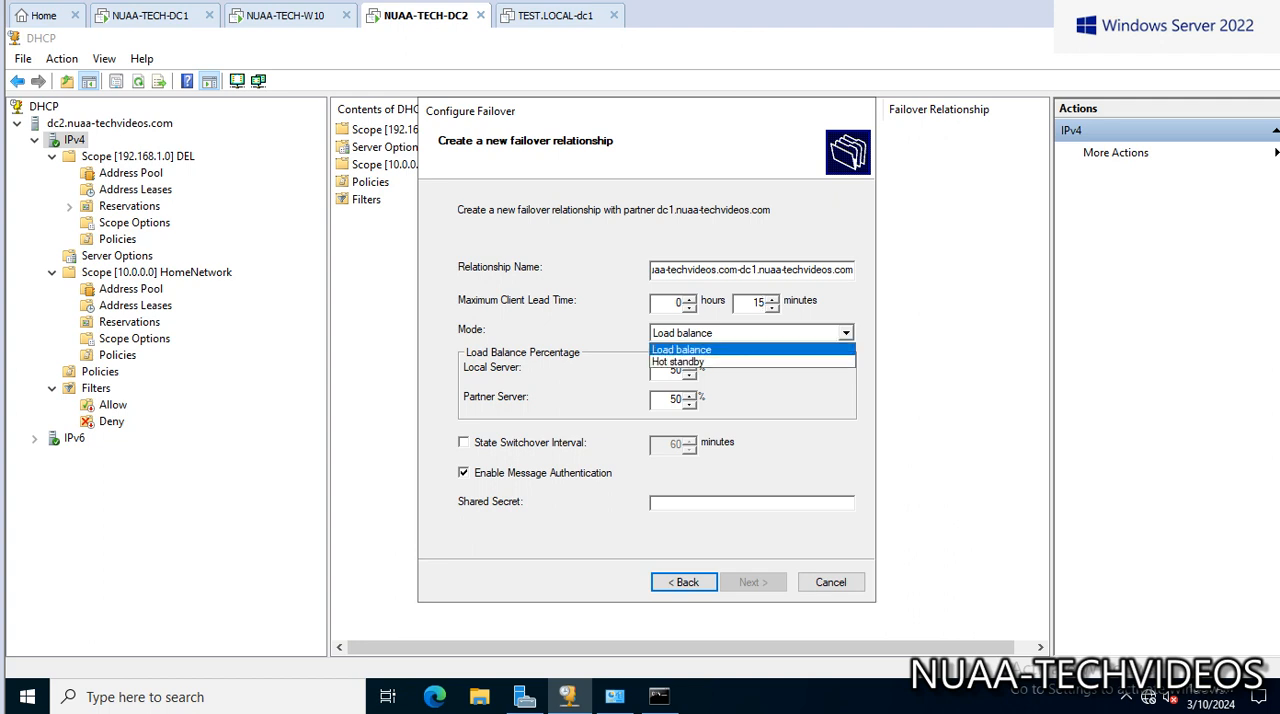
pyautogui.moveTo(678, 361)
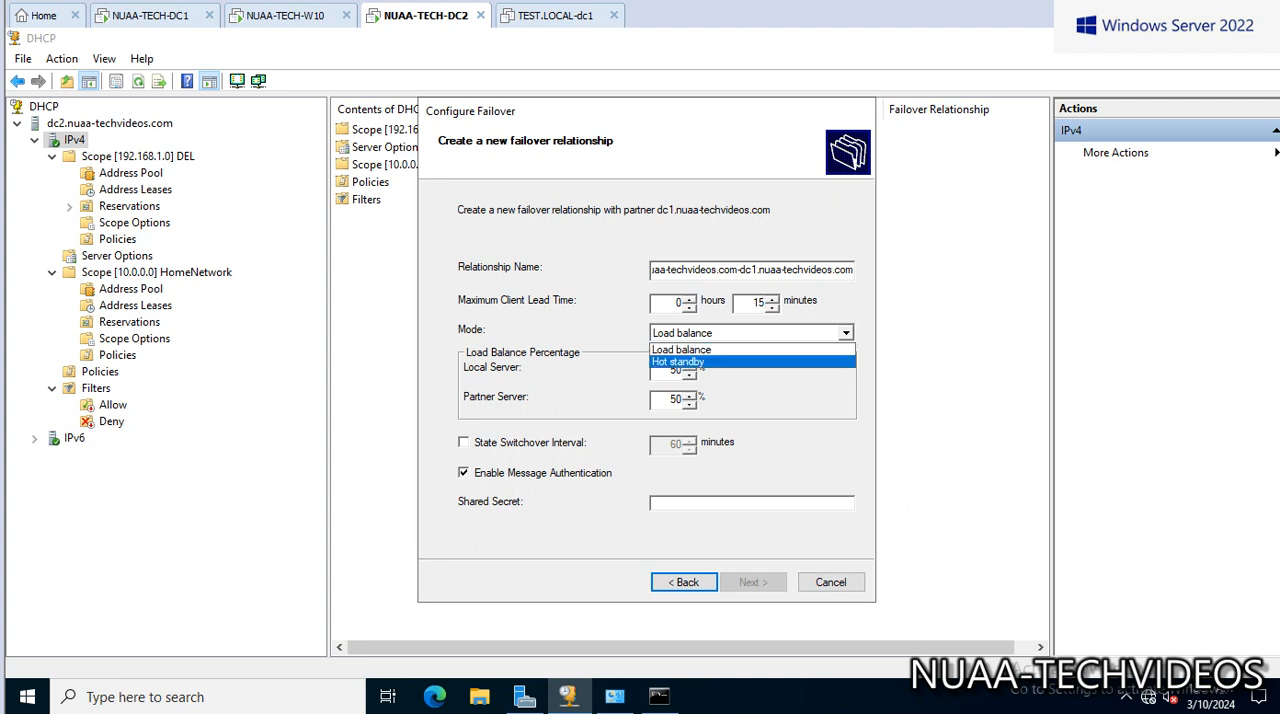
pyautogui.moveTo(680, 349)
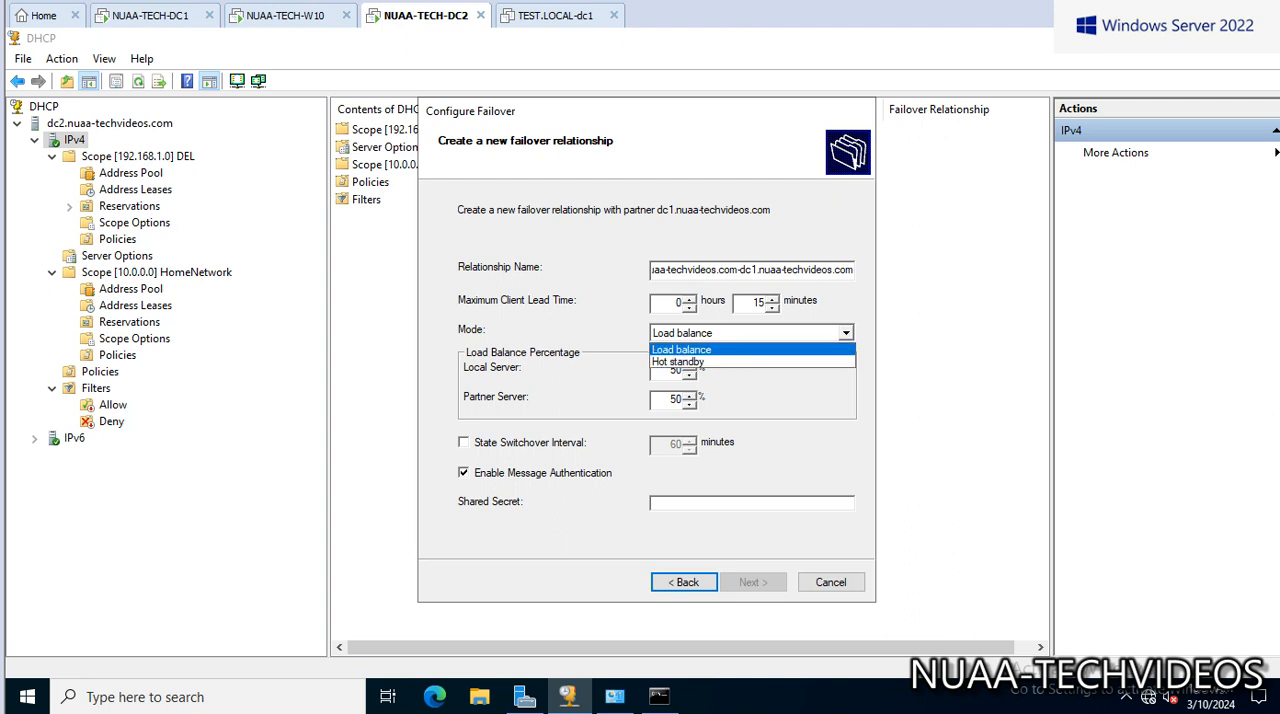
pyautogui.click(681, 349)
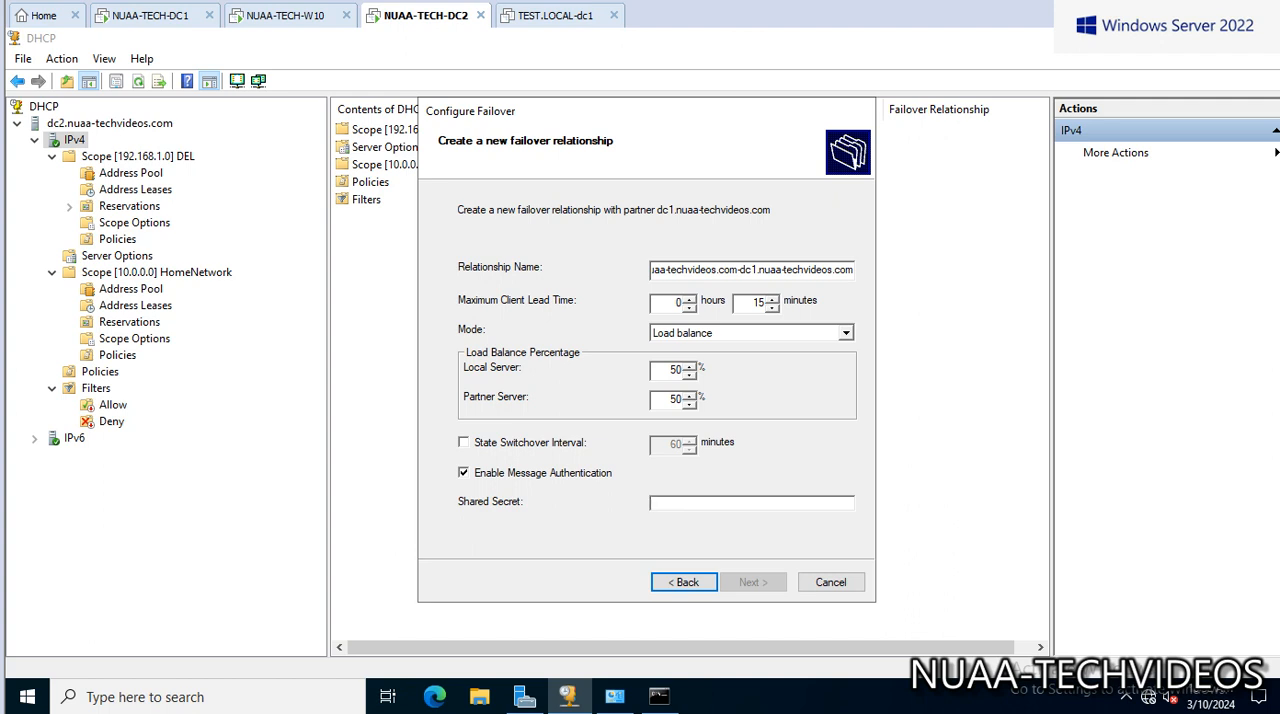
pyautogui.write('****')
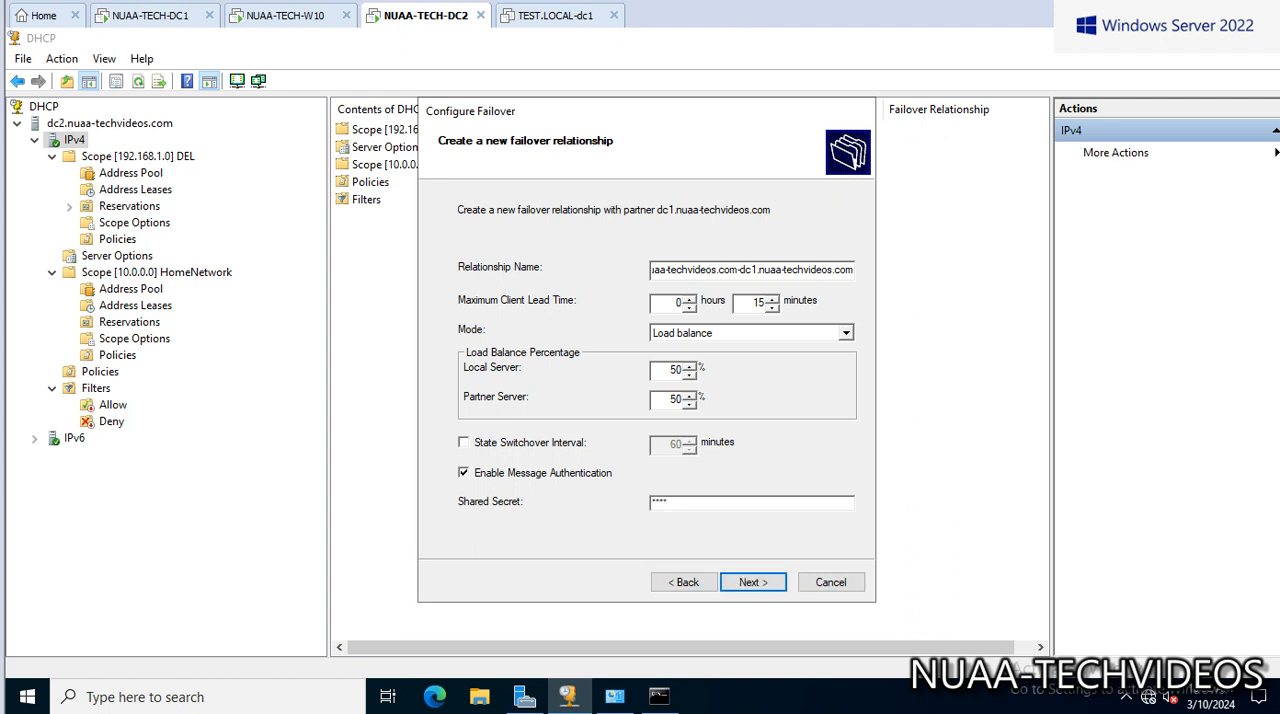
pyautogui.click(750, 501)
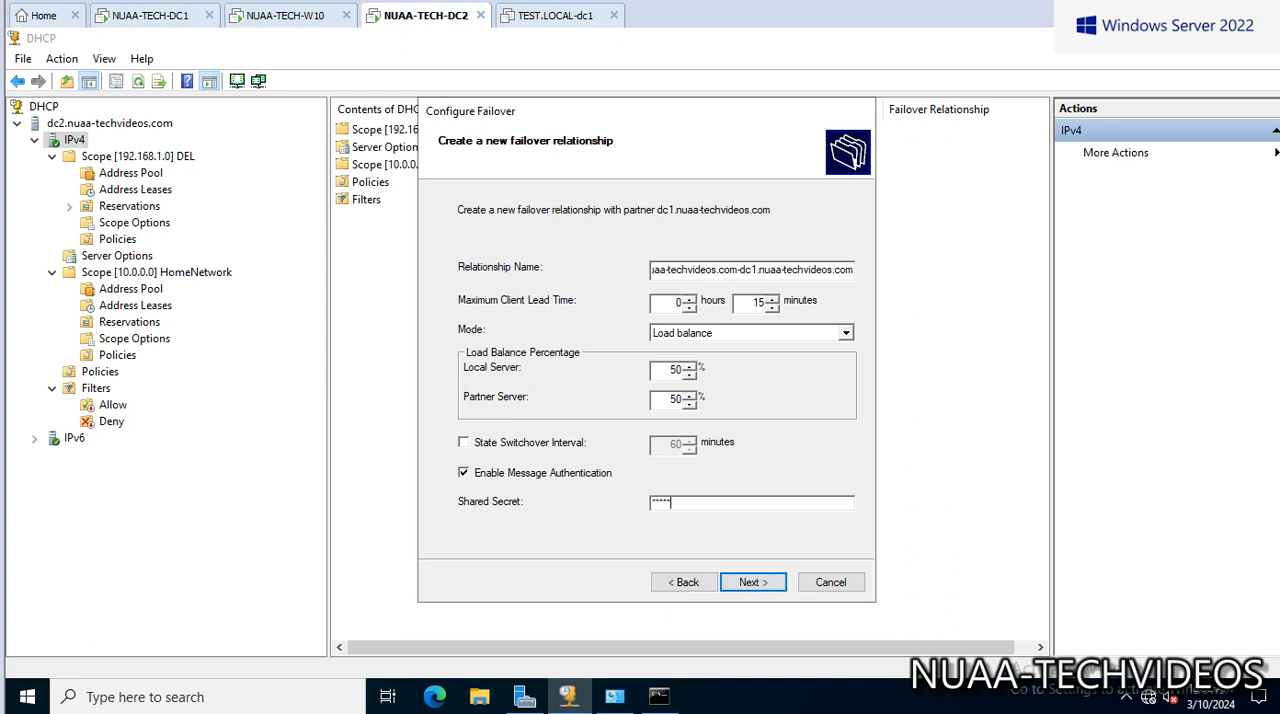
pyautogui.click(752, 582)
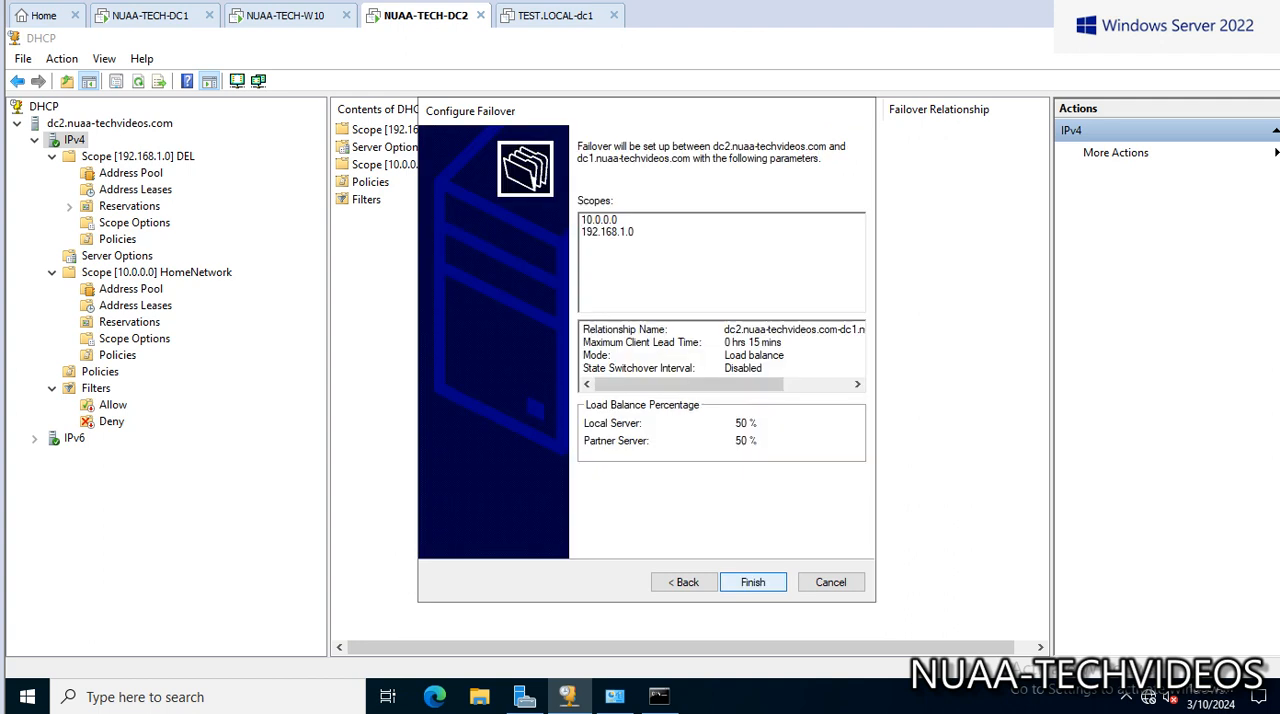
pyautogui.click(753, 582)
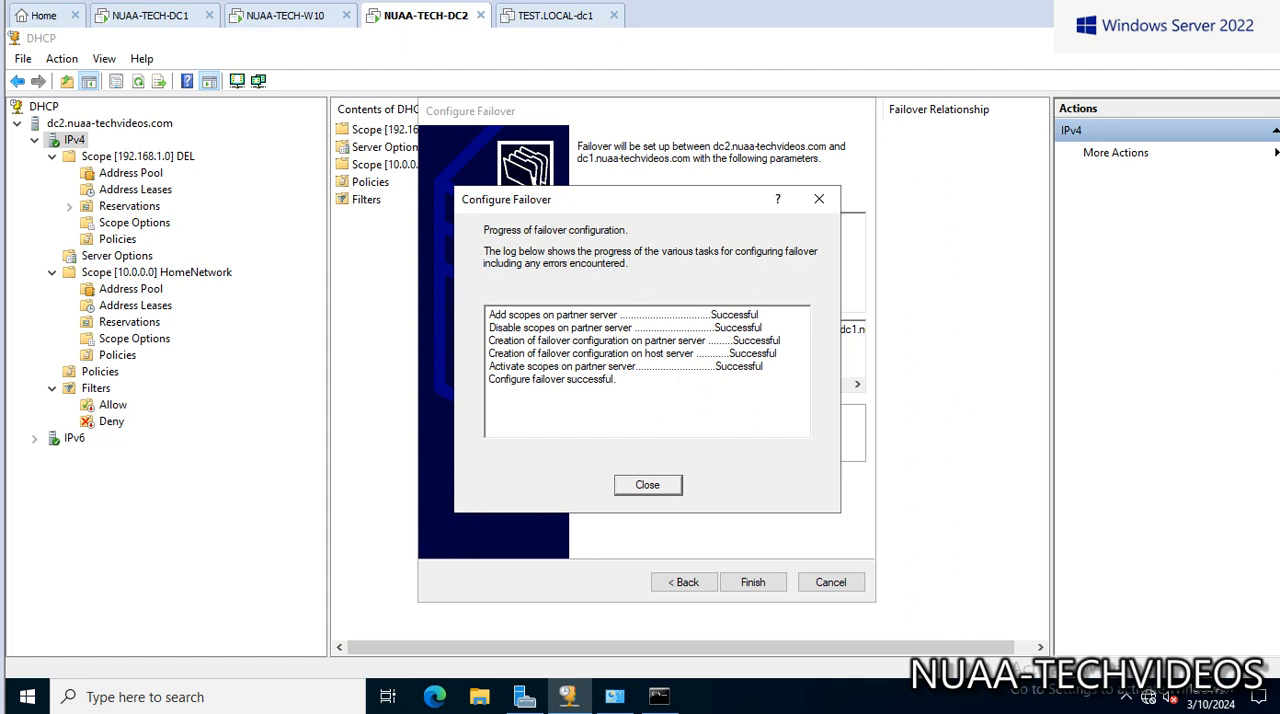
pyautogui.click(647, 485)
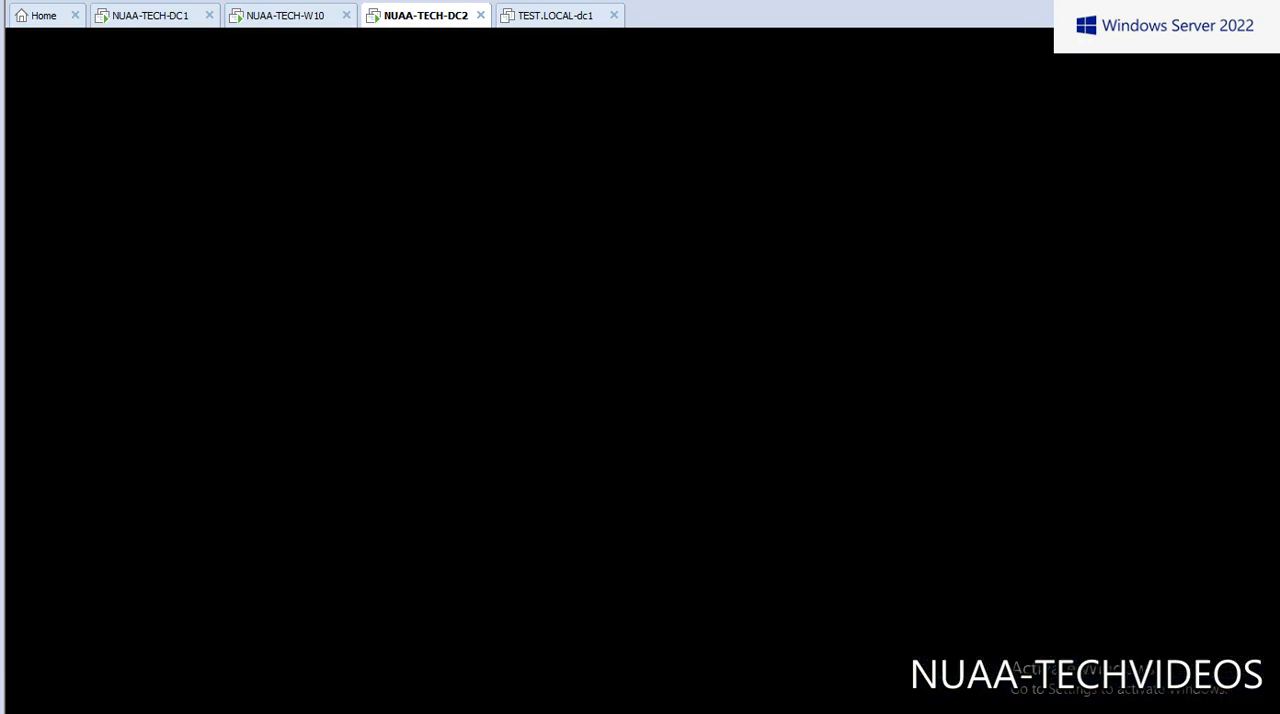
# Refresh DC1's DHCP server to show the replicated 192.168.1.0 DEL scope.
pyautogui.click(154, 14)
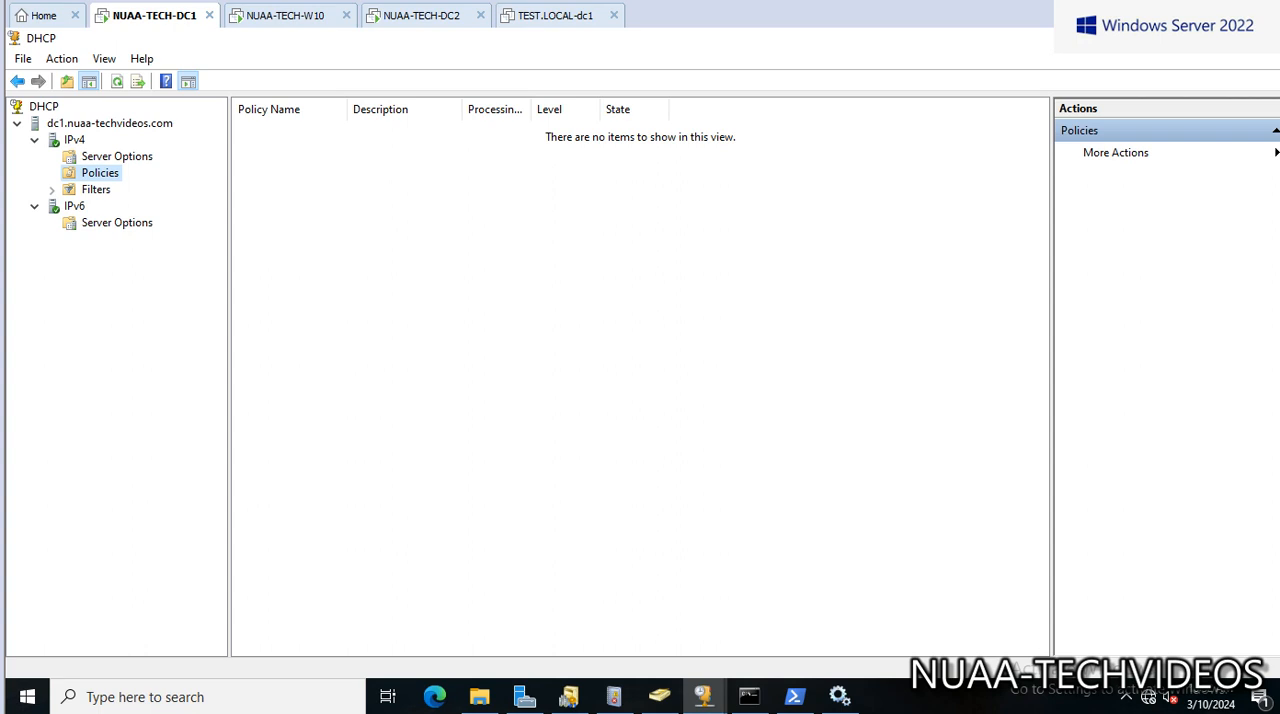
pyautogui.rightClick(109, 122)
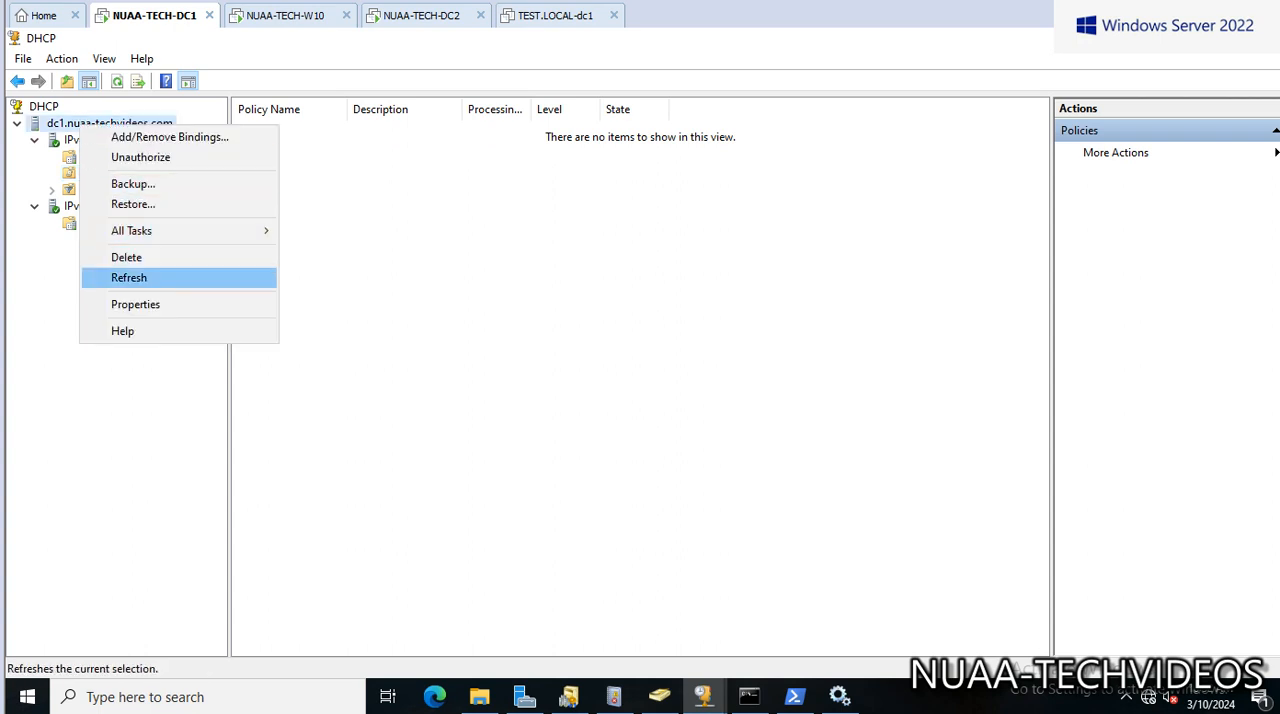
pyautogui.click(128, 277)
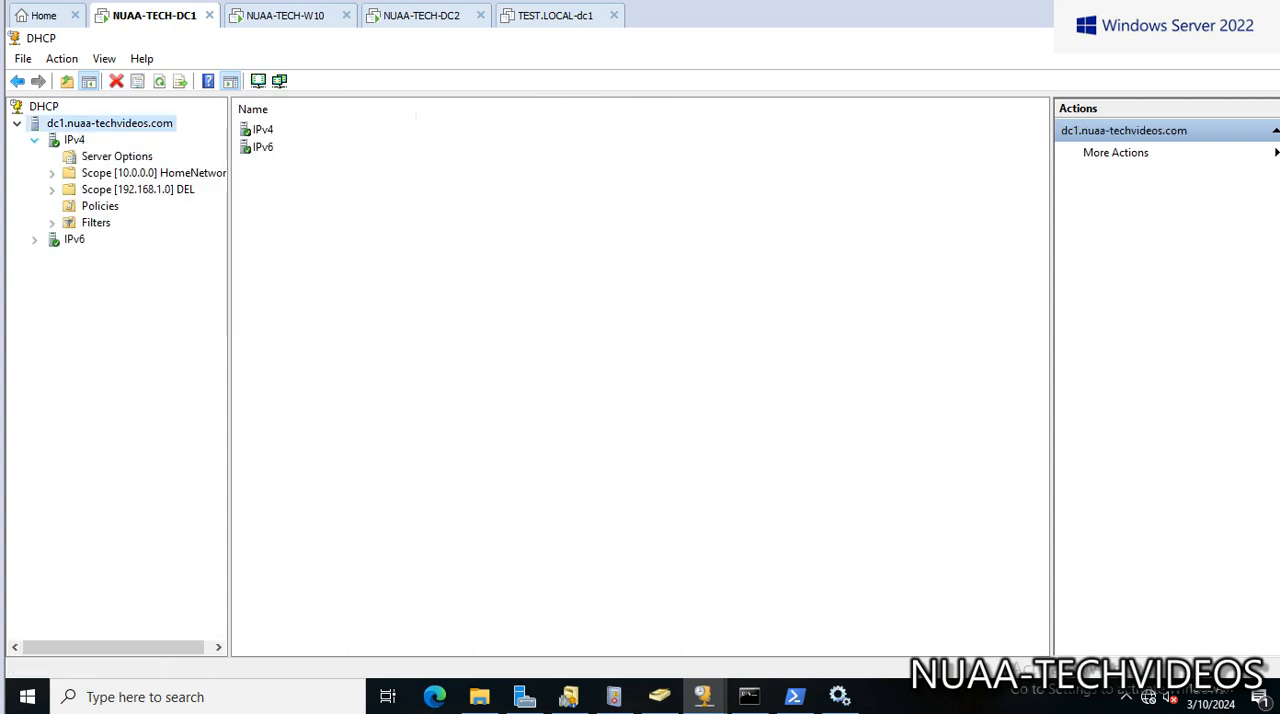
pyautogui.click(138, 189)
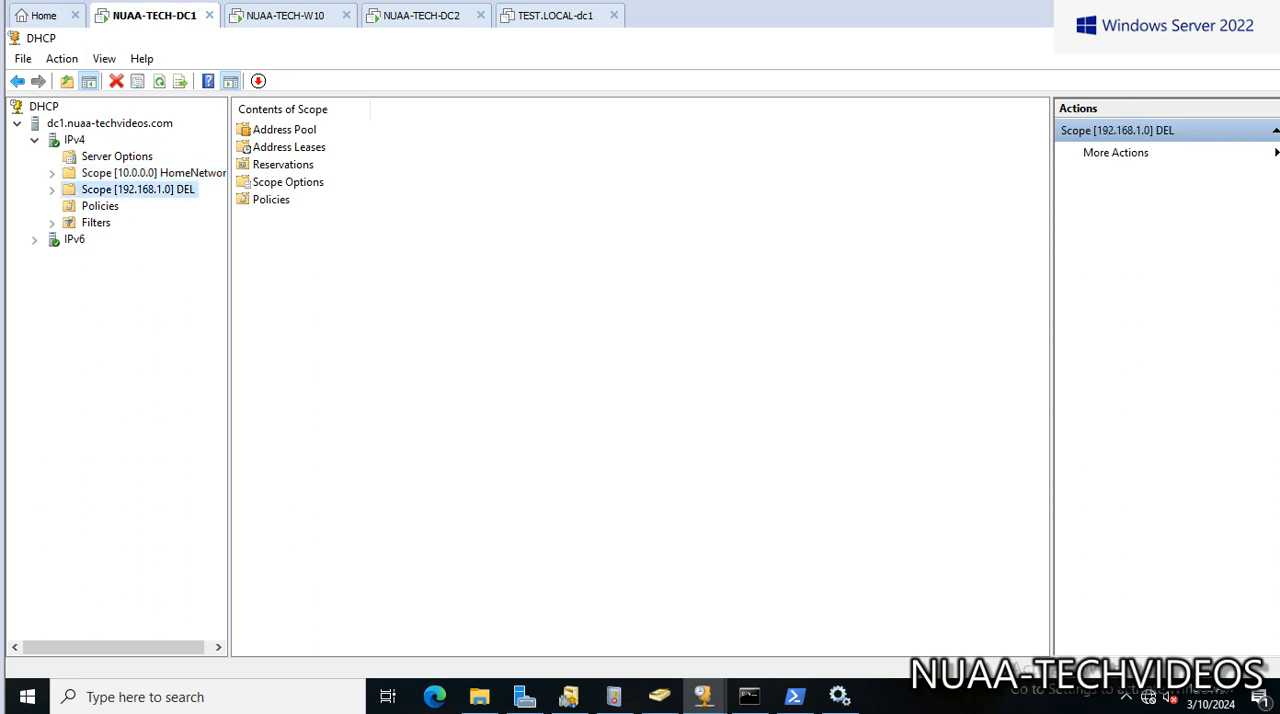
pyautogui.click(52, 189)
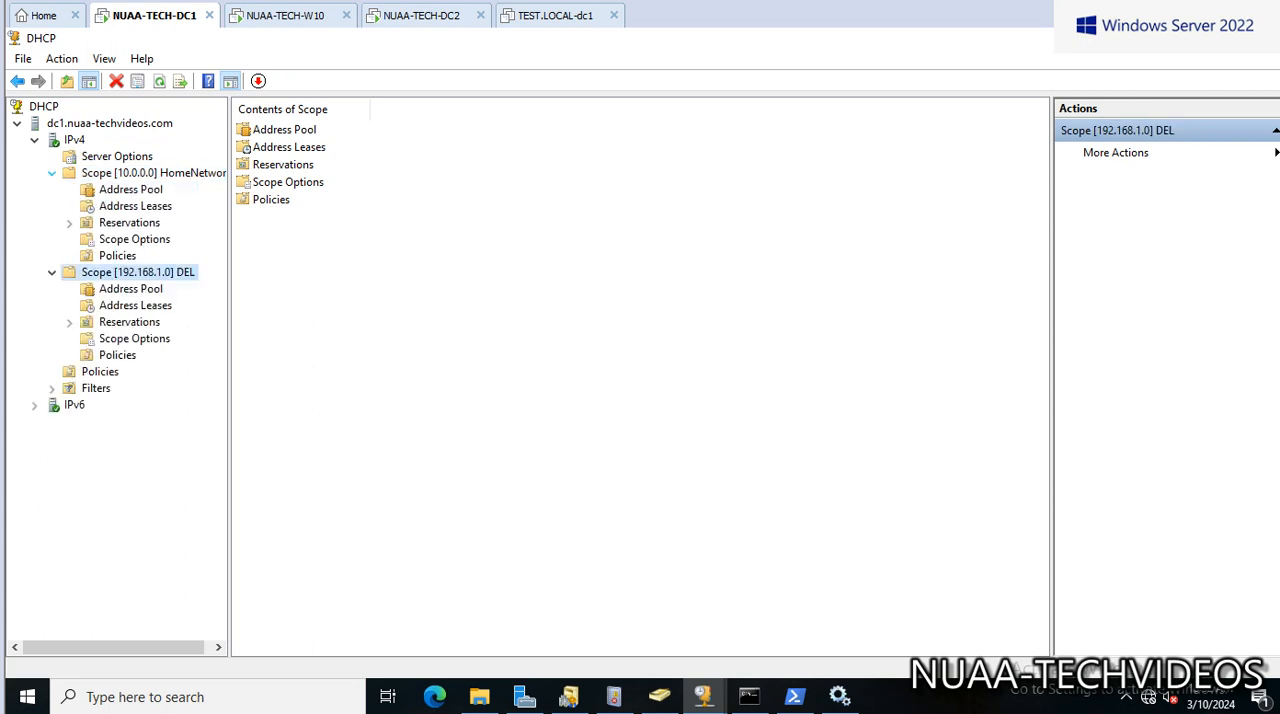
# Review DC1's HomeNetwork scope address leases, then go to the Windows 10 client.
pyautogui.click(135, 205)
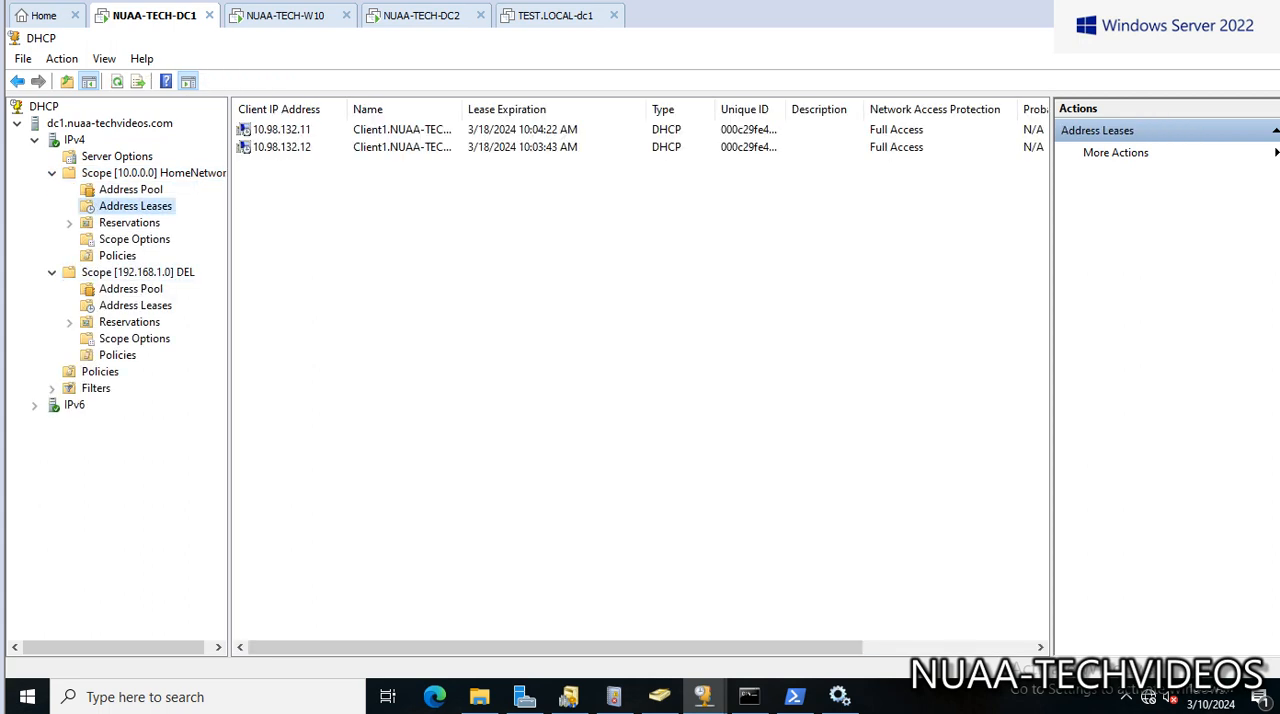
pyautogui.click(153, 172)
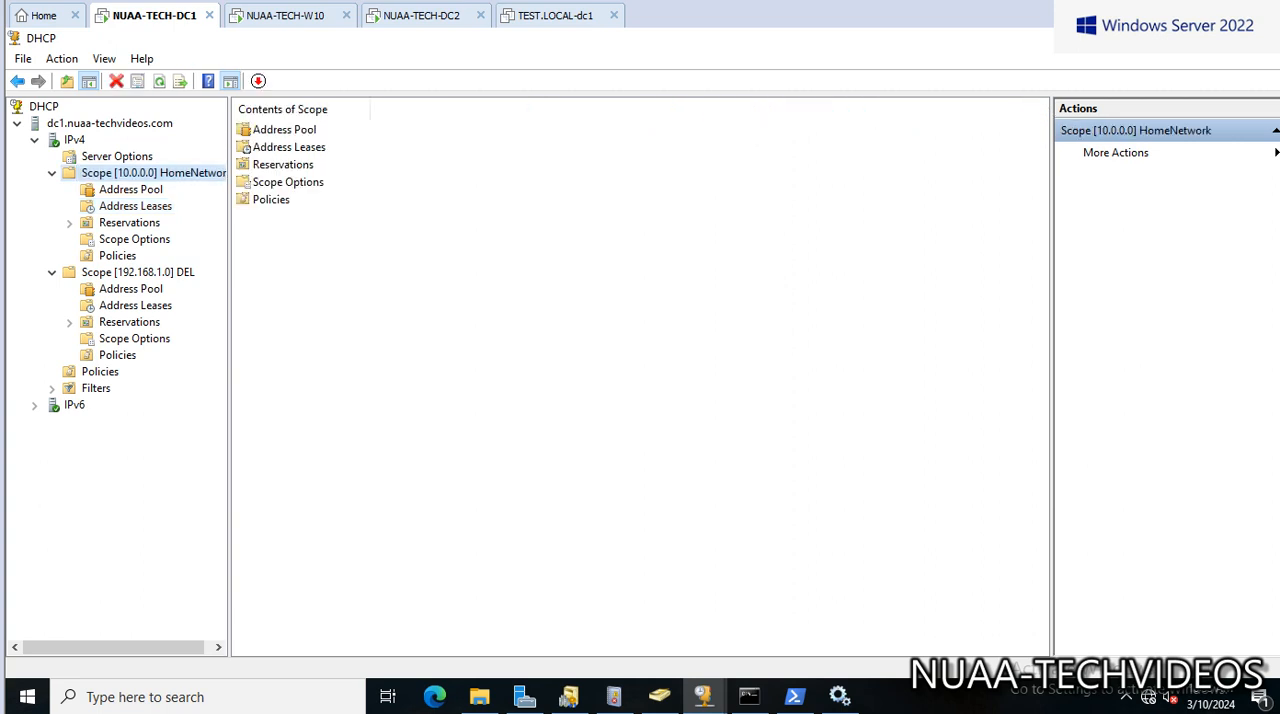
pyautogui.click(135, 205)
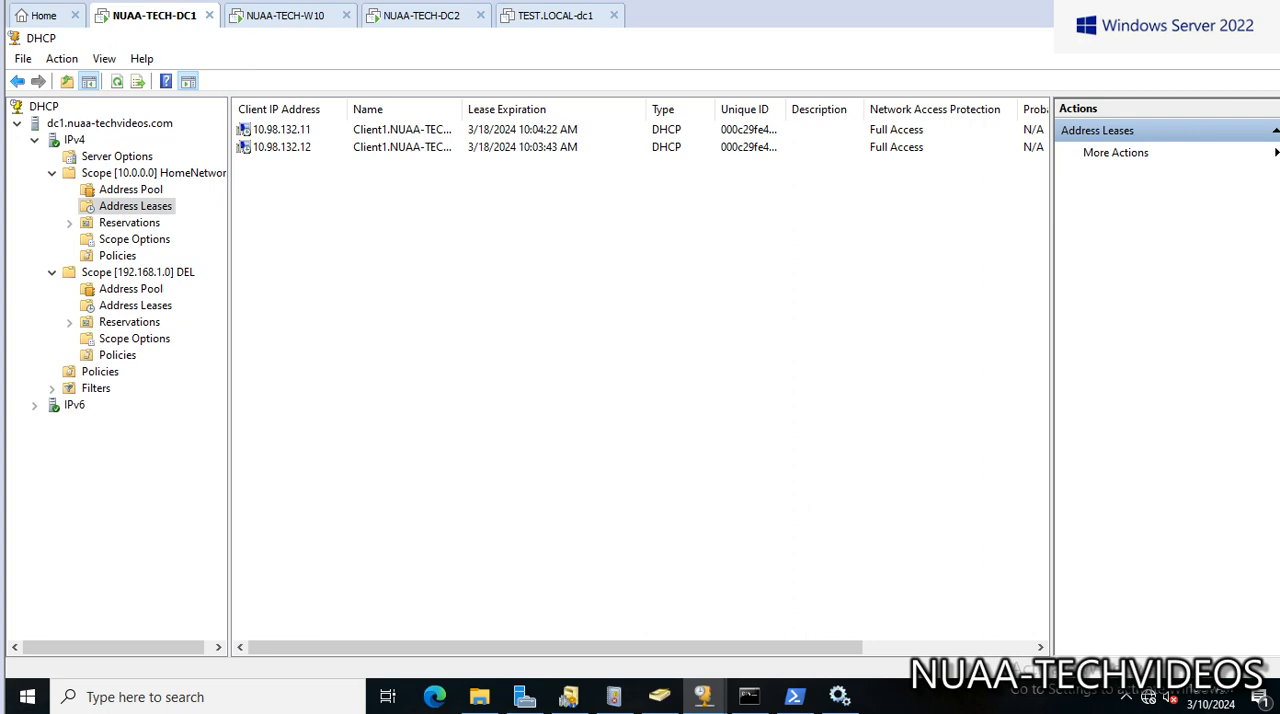
pyautogui.click(288, 15)
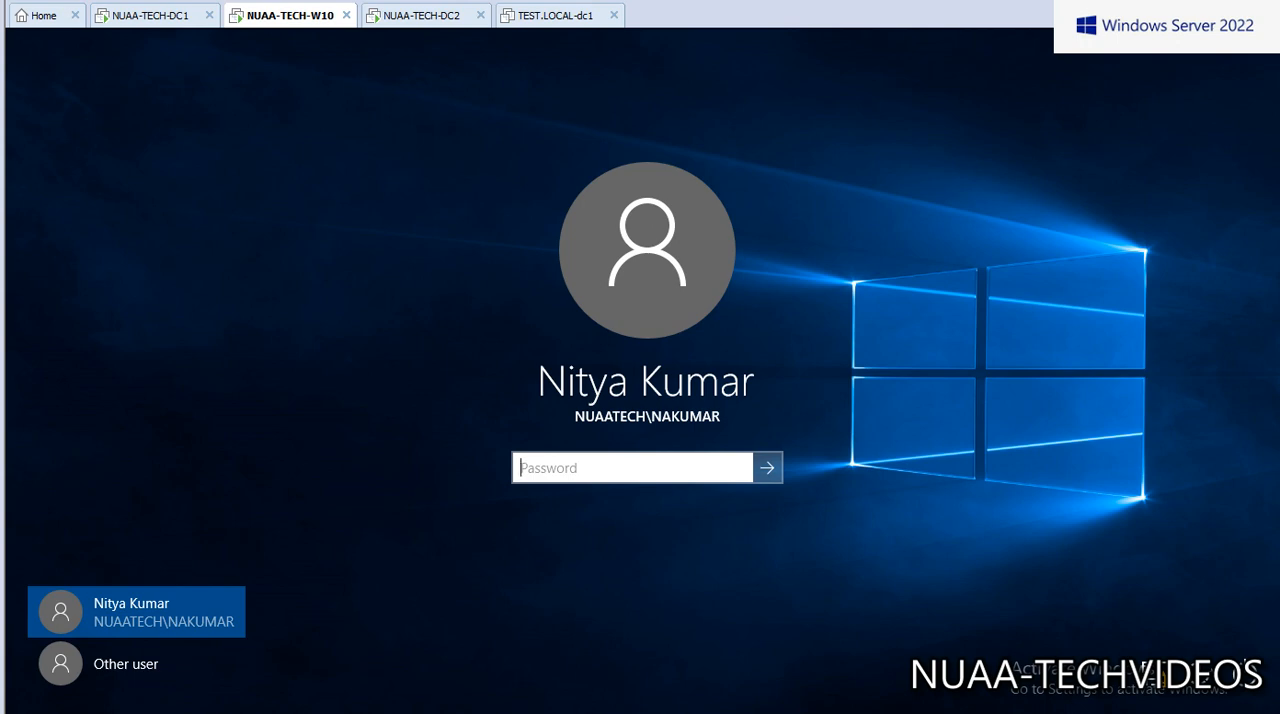
# Sign in to Windows 10, run ipconfig /all, and highlight the DHCP server 10.98.132.9.
pyautogui.write('••••••')
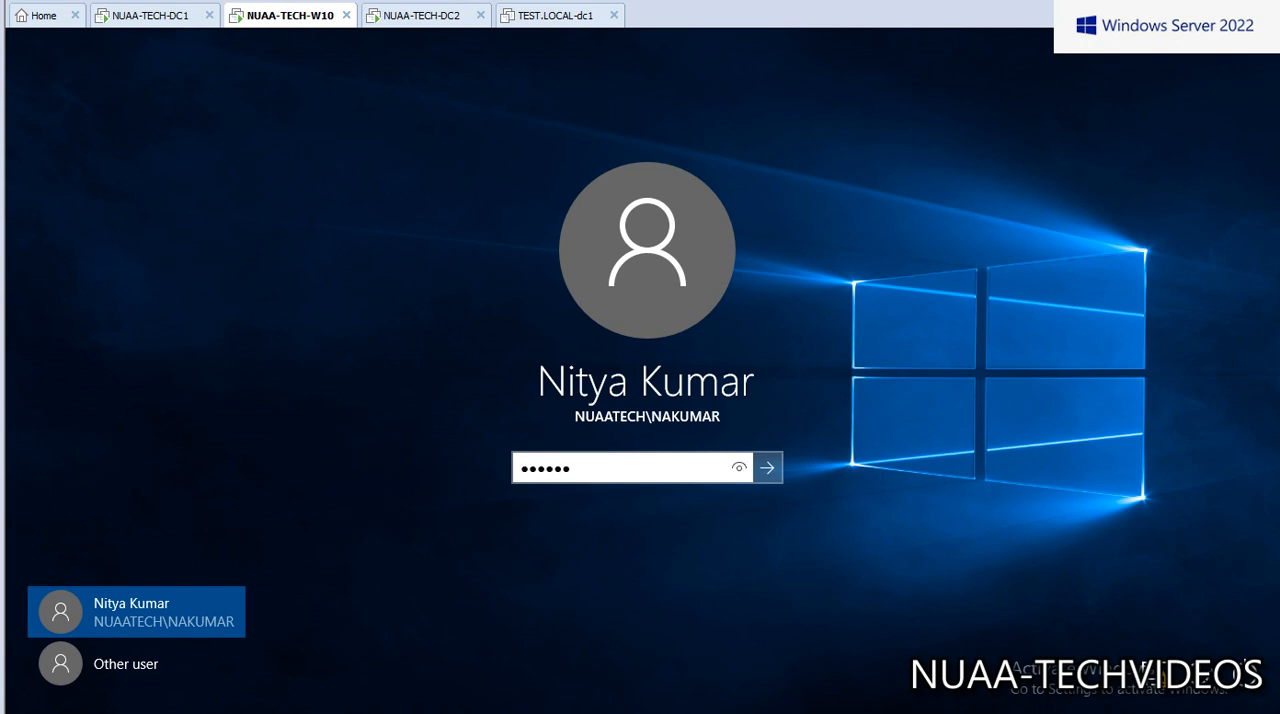
pyautogui.click(767, 467)
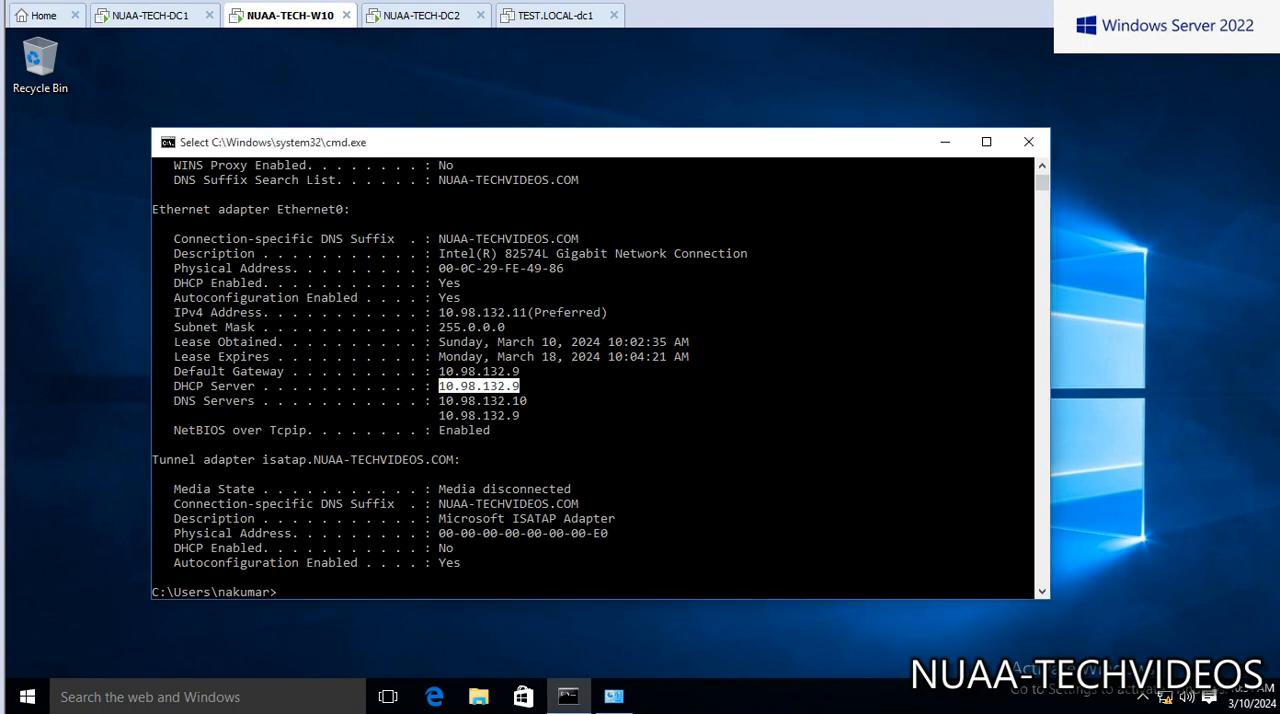
pyautogui.write('ipconfig')
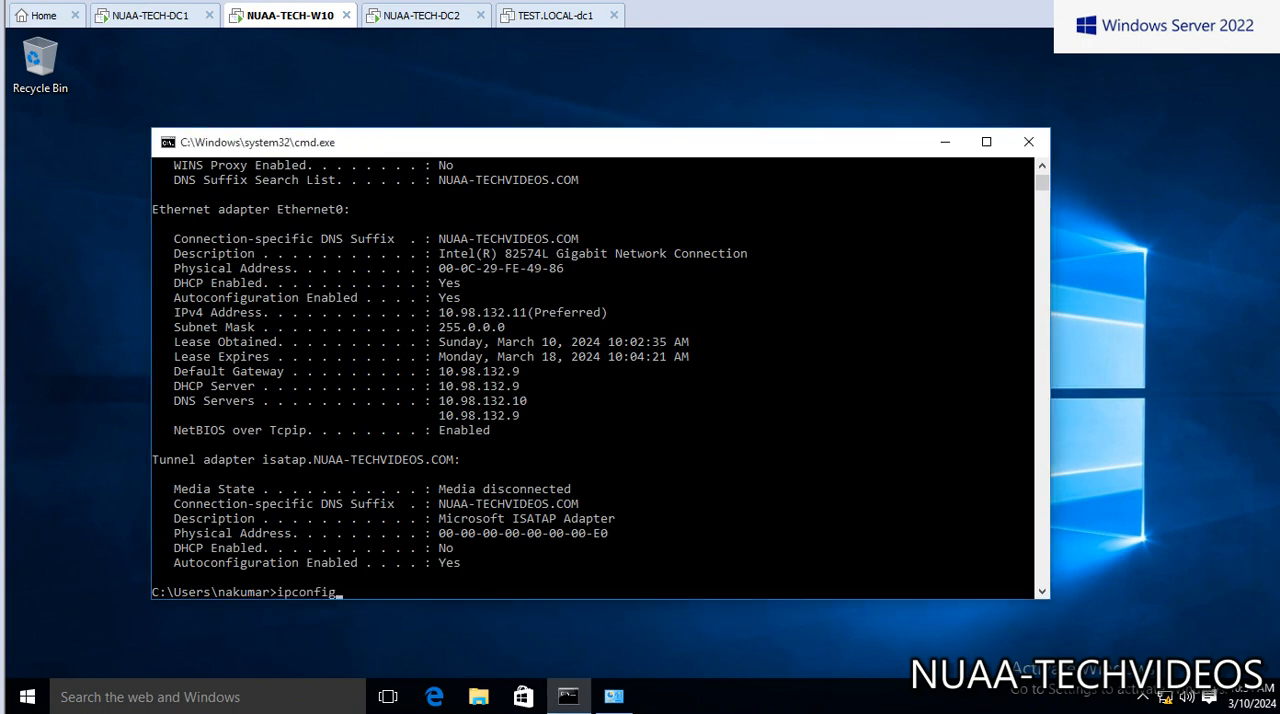
pyautogui.write('/a')
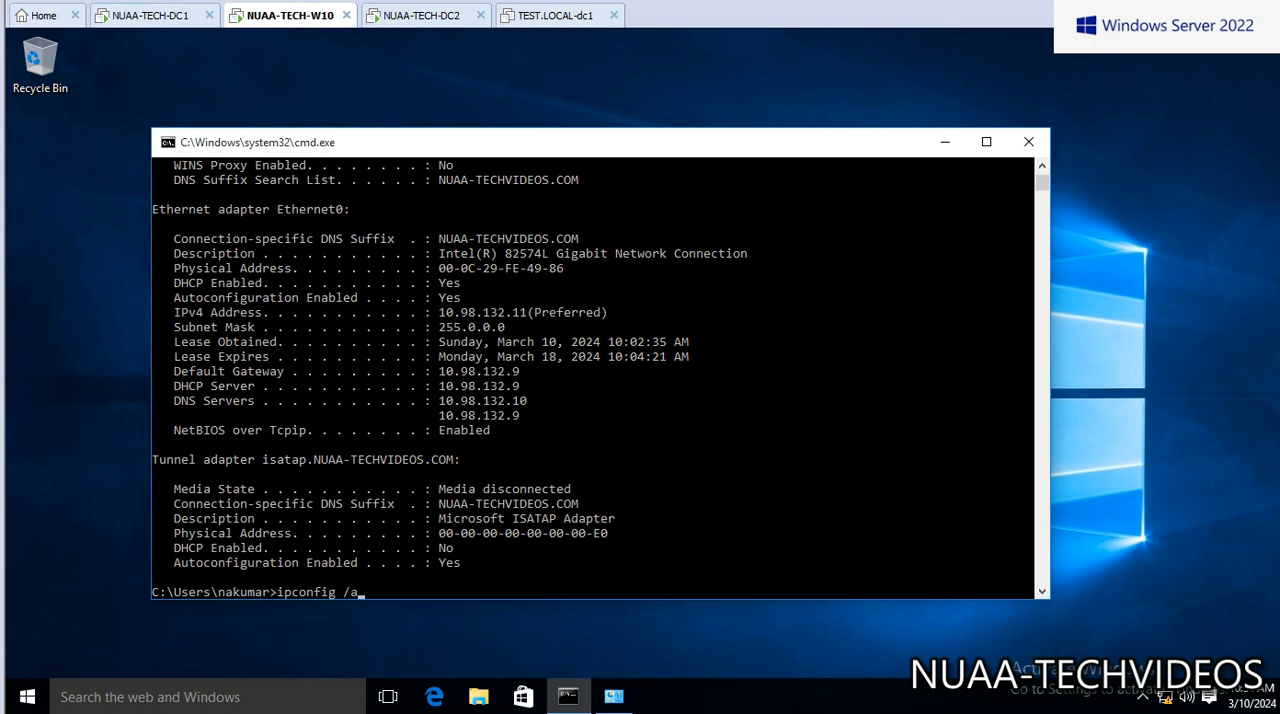
pyautogui.press('enter')
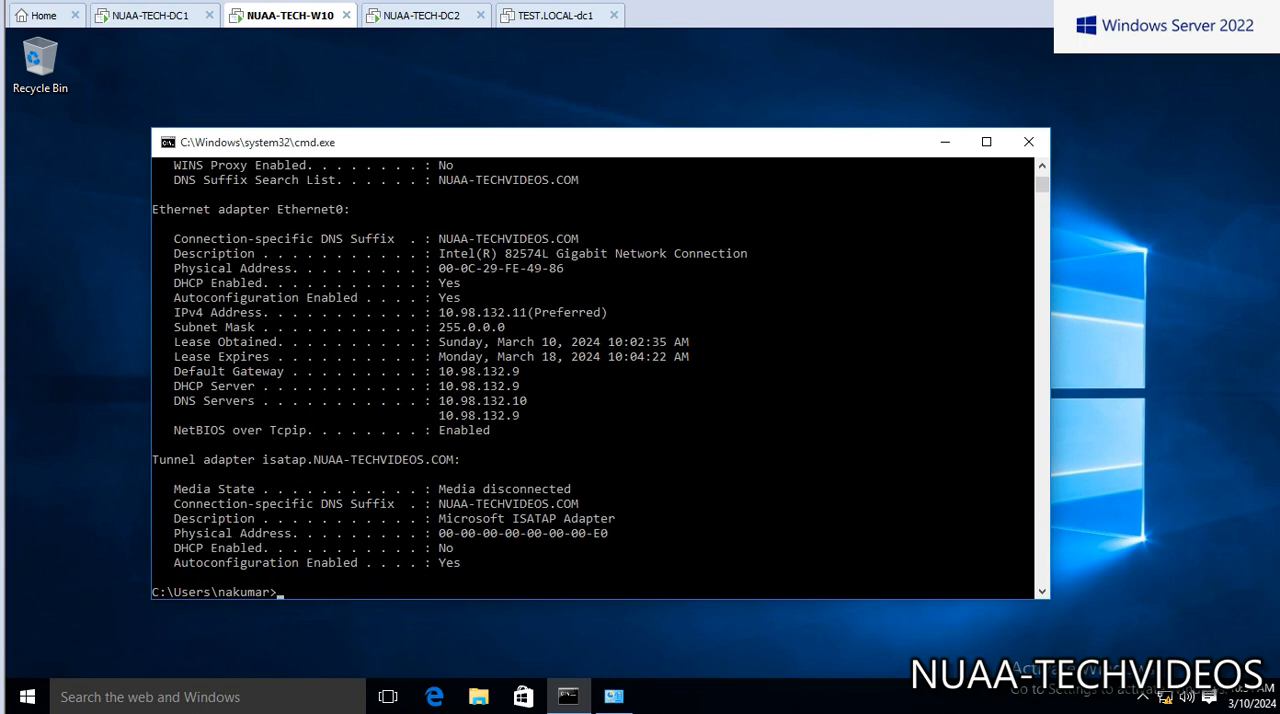
pyautogui.moveTo(438, 385); pyautogui.dragTo(522, 385)
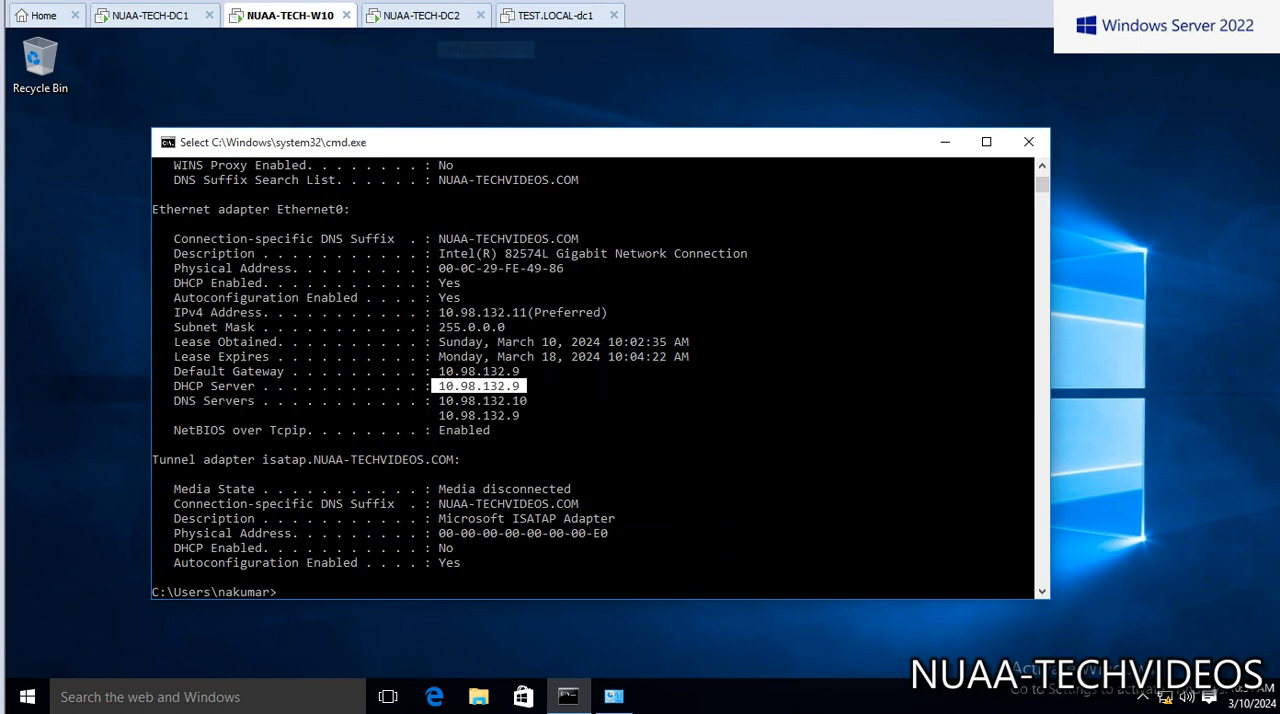
pyautogui.click(425, 15)
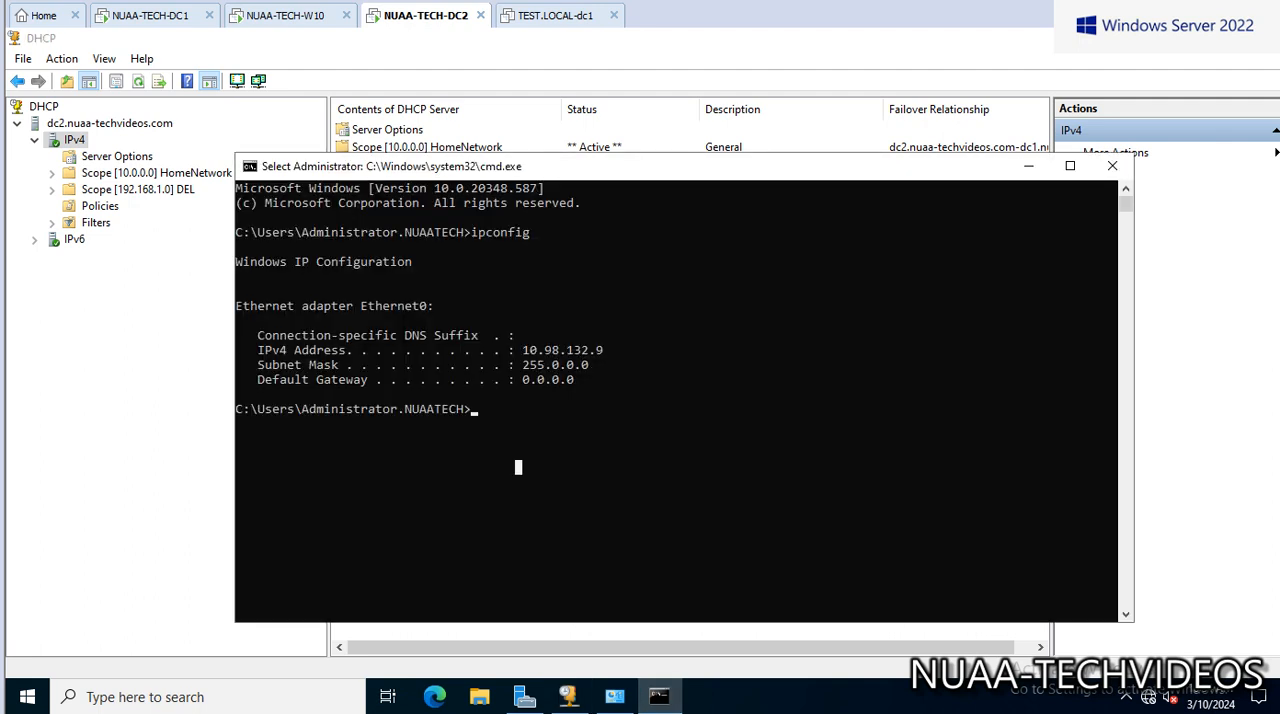
# Launch the Services console on DC2 with services.msc and return to DHCP Manager.
pyautogui.doubleClick(561, 349)
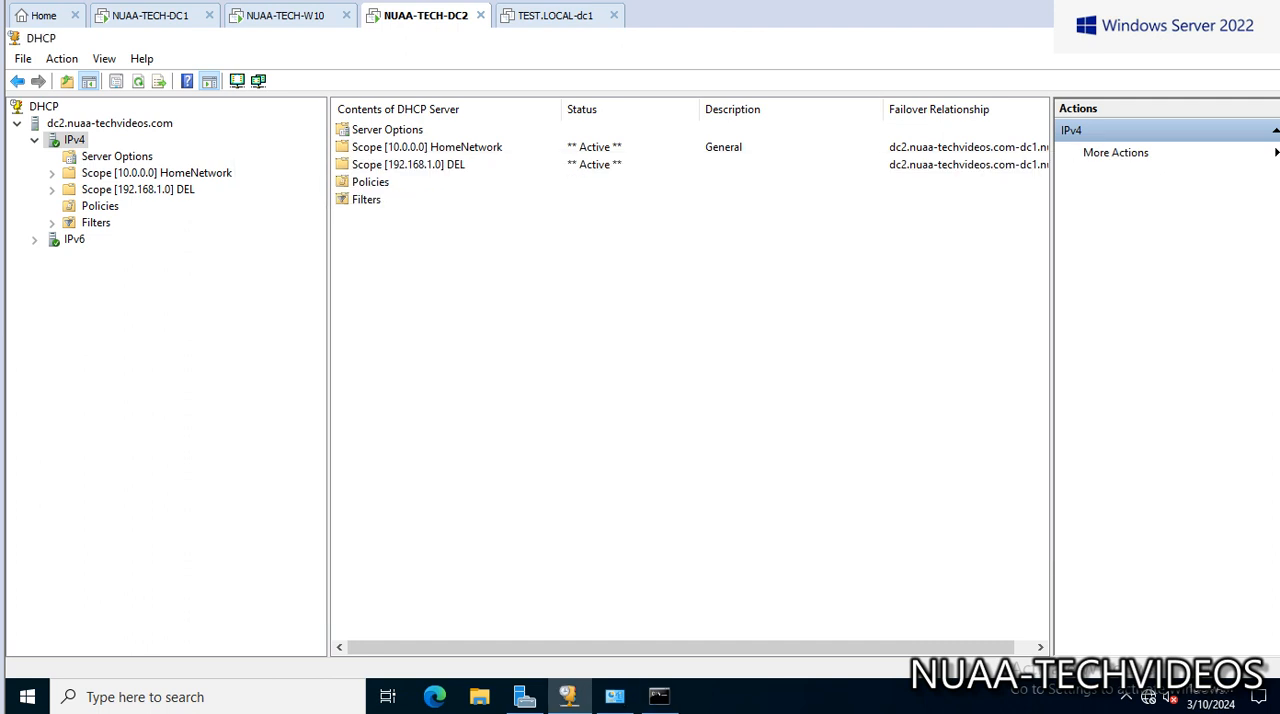
pyautogui.click(658, 696)
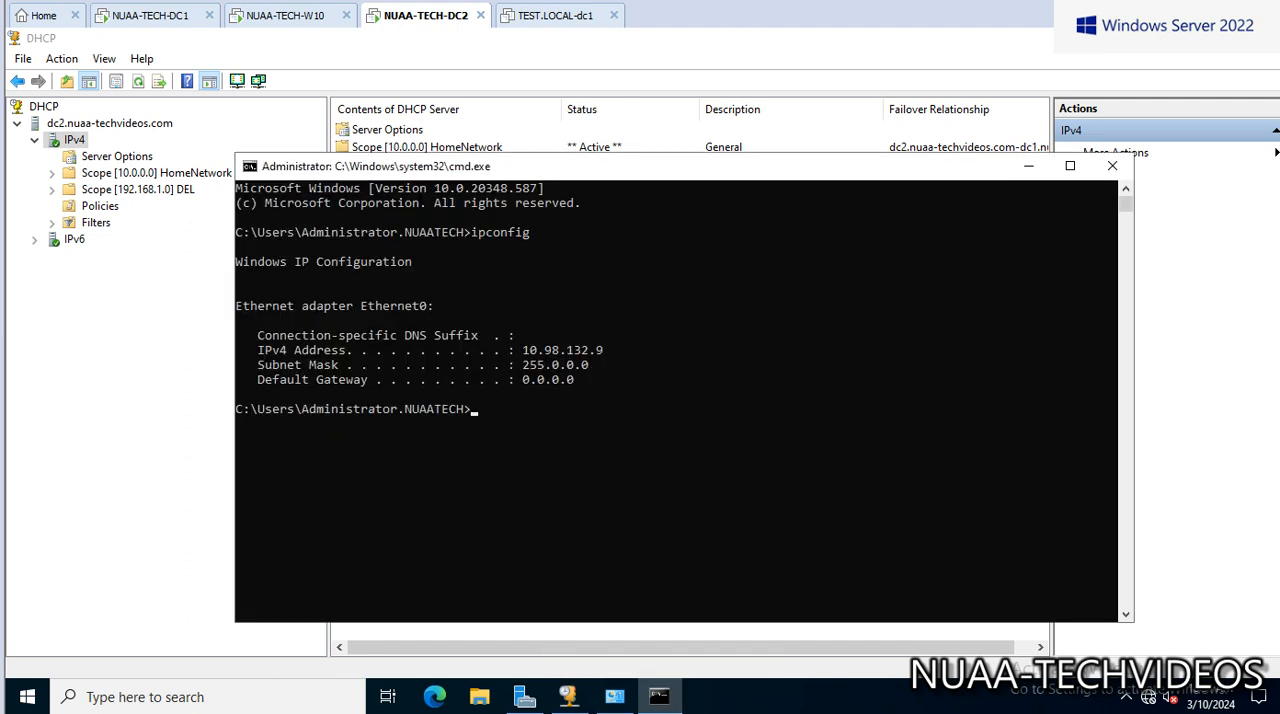
pyautogui.write('services')
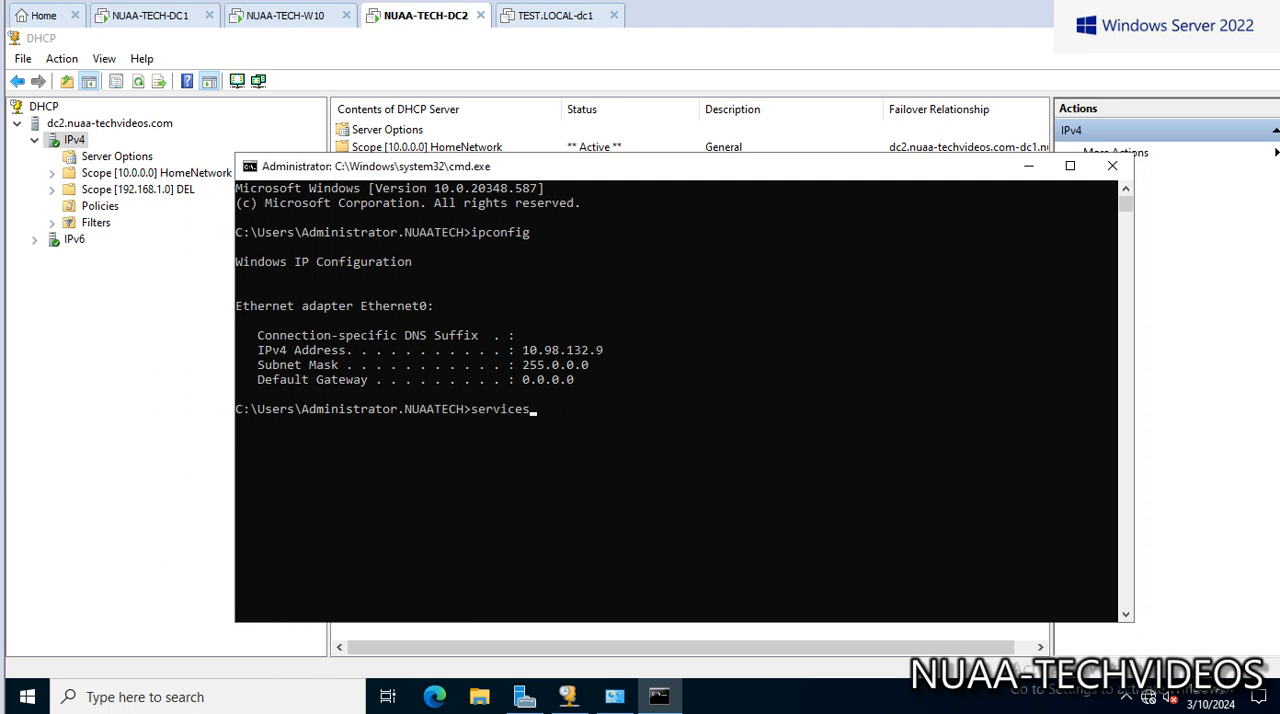
pyautogui.write('.mscc')
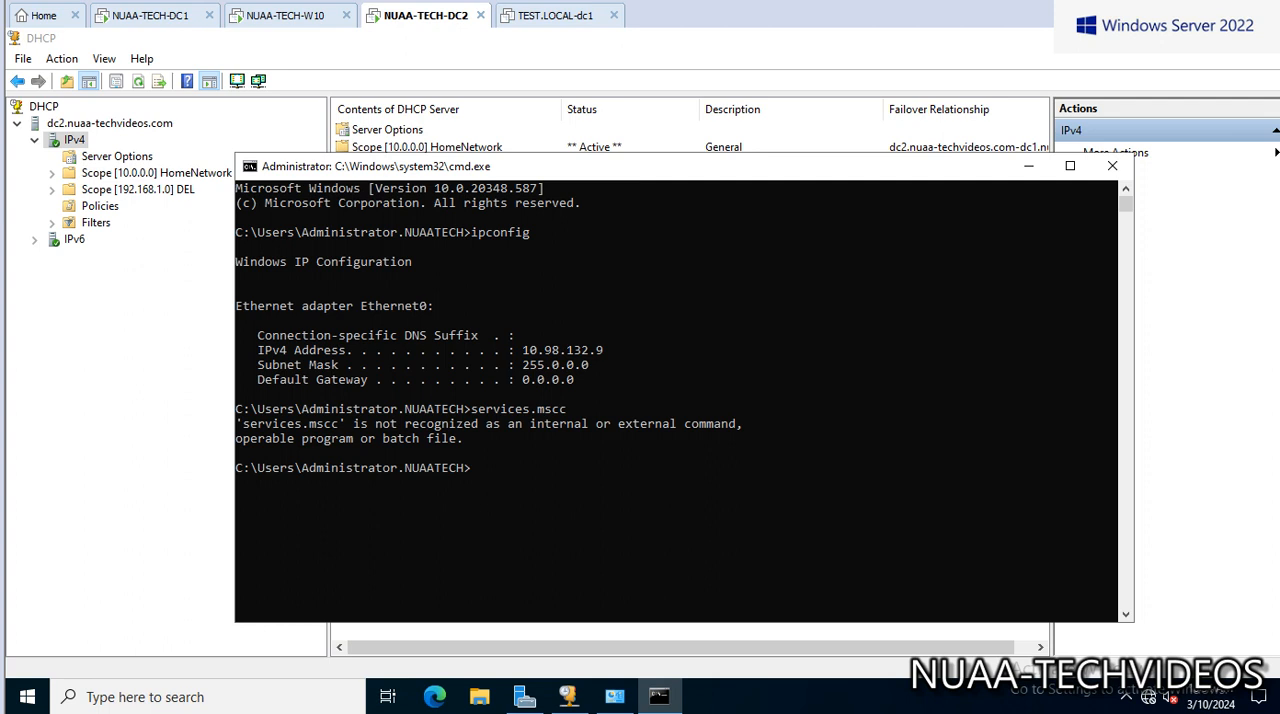
pyautogui.write('services.ms')
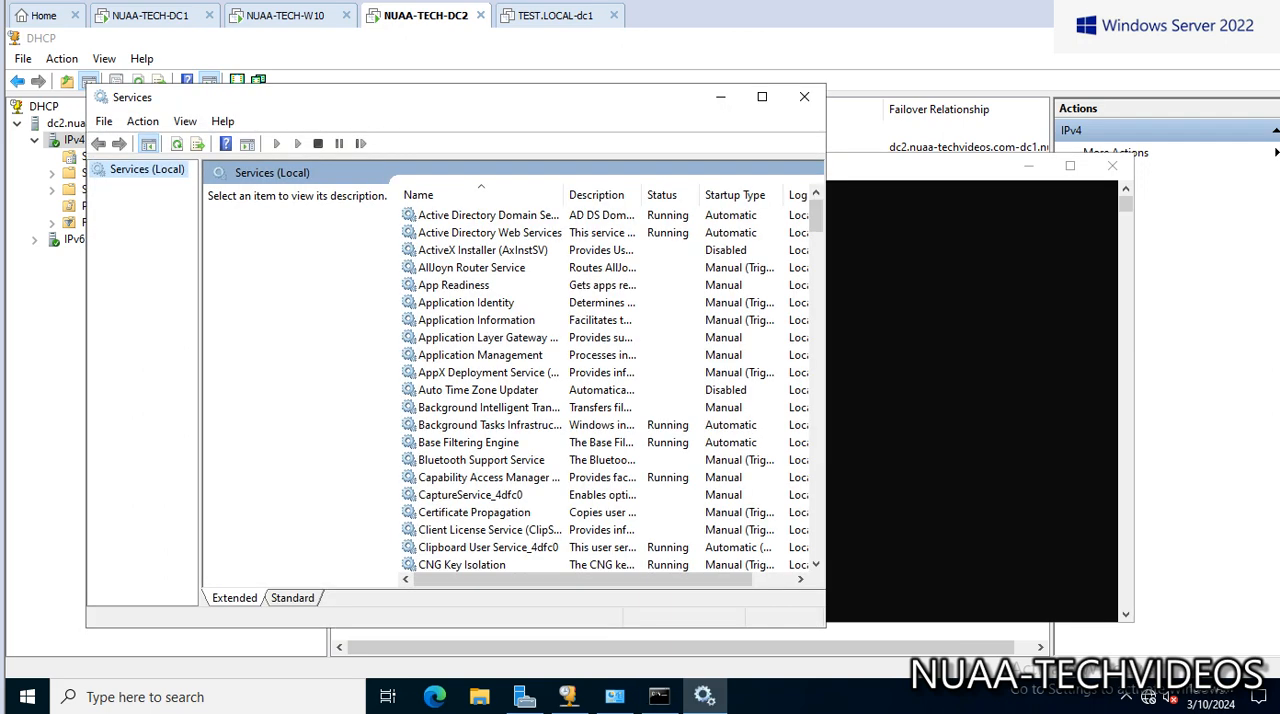
pyautogui.click(470, 232)
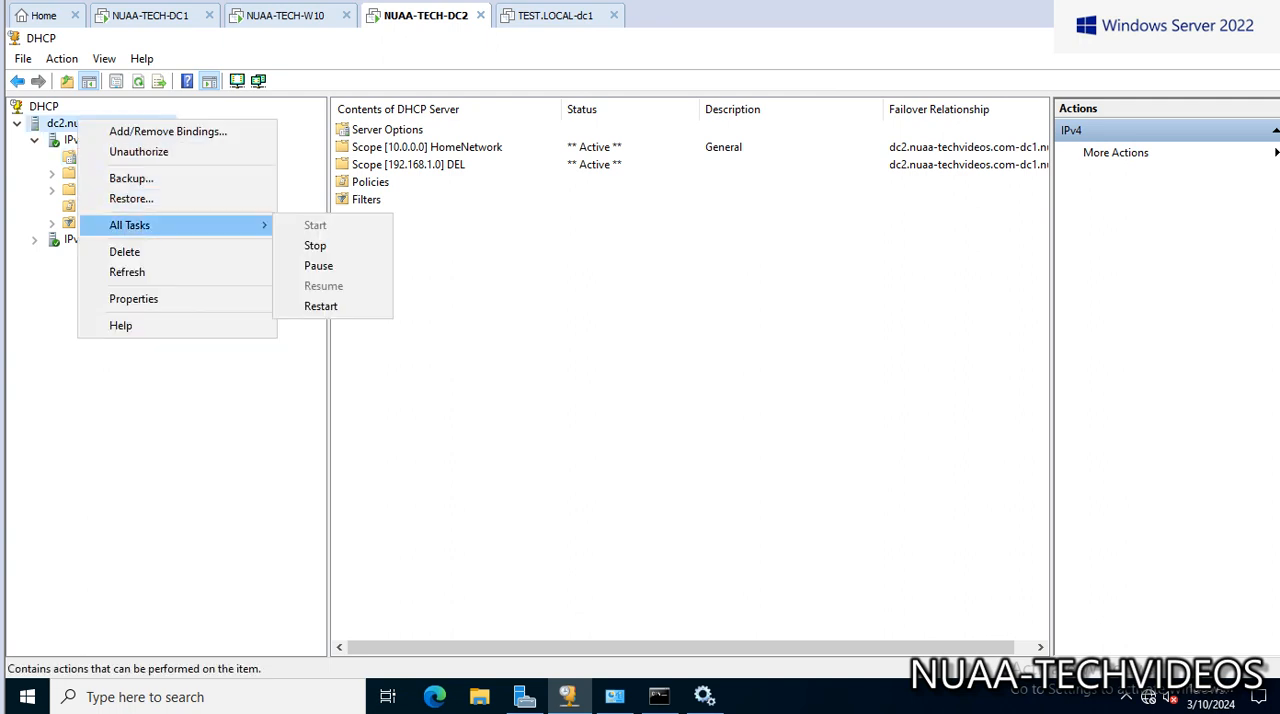
pyautogui.moveTo(318, 265)
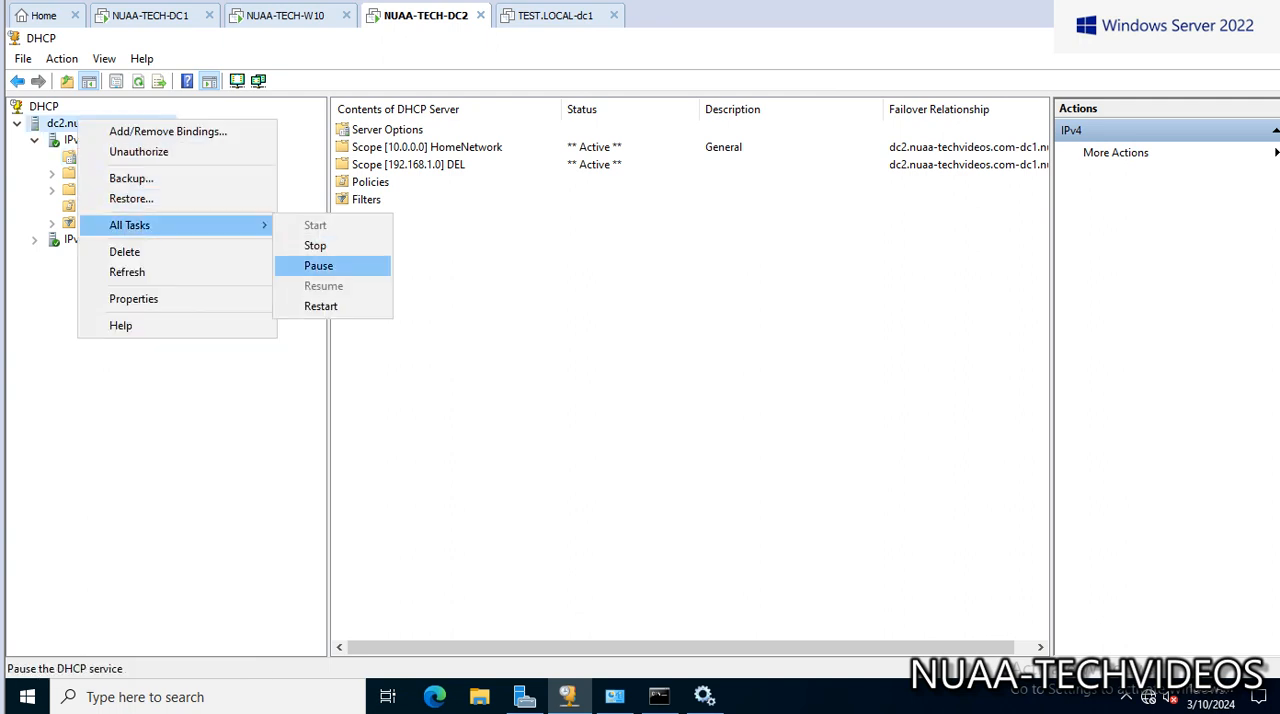
# Stop dc2's DHCP service, glance at DC1, then return to the Windows 10 client.
pyautogui.click(315, 245)
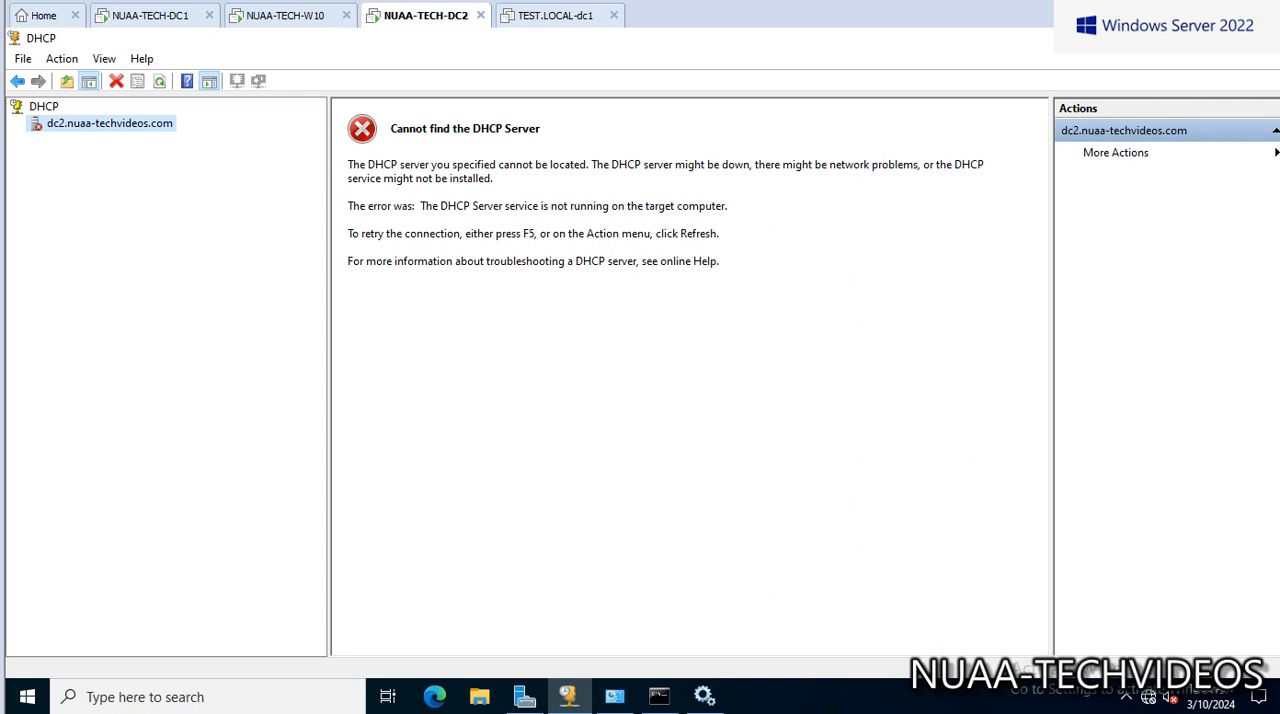
pyautogui.click(150, 15)
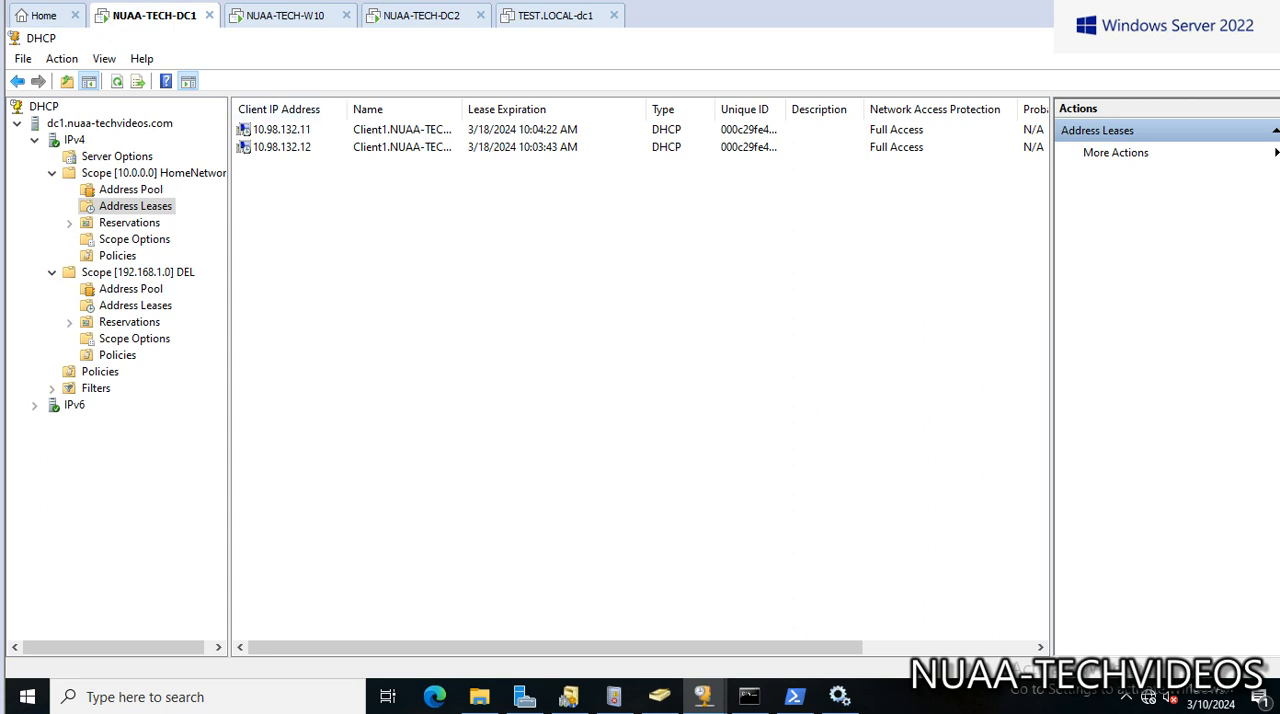
pyautogui.click(290, 15)
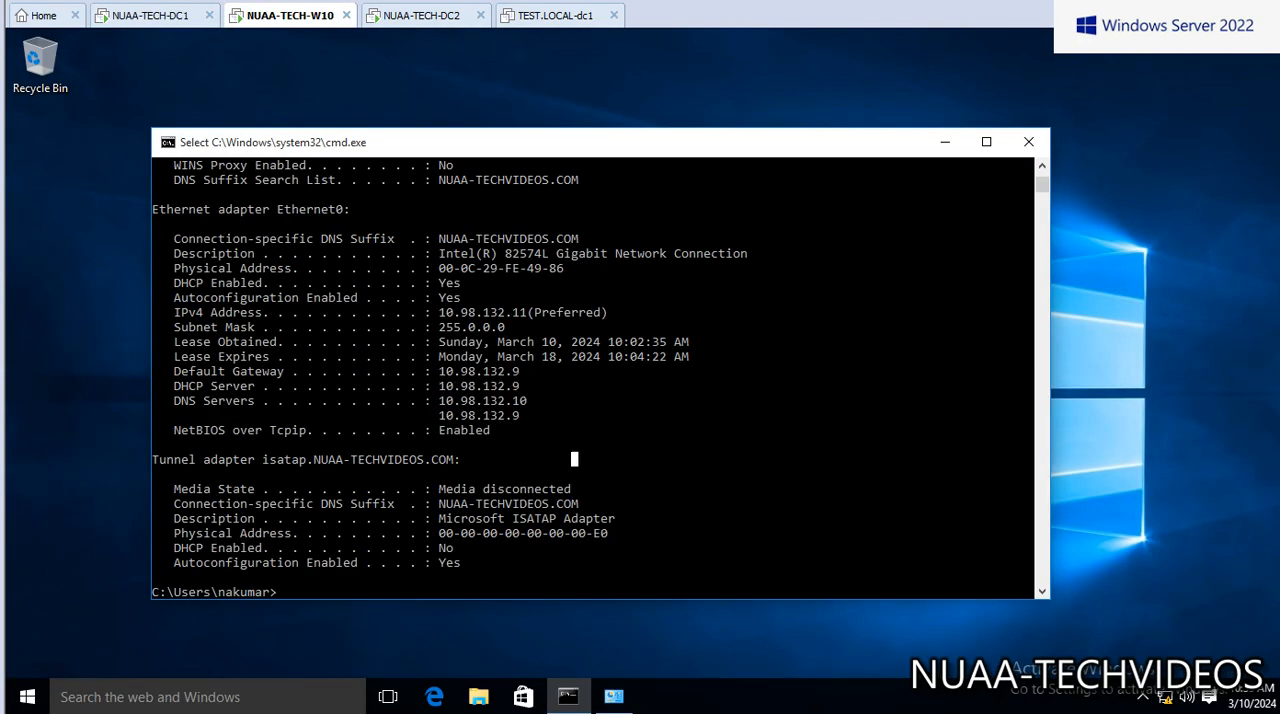
# Release and renew the client's IP address with ipconfig /release and /renew.
pyautogui.write('ipcofni')
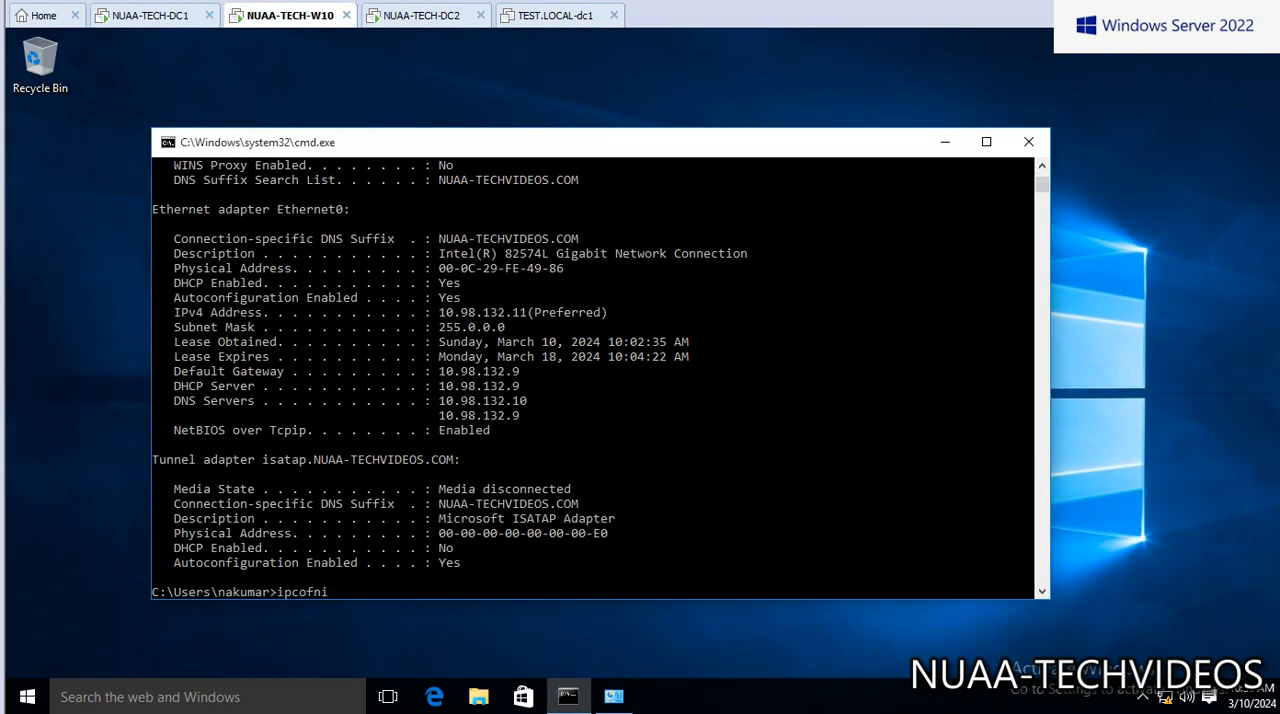
pyautogui.write('ipconfig')
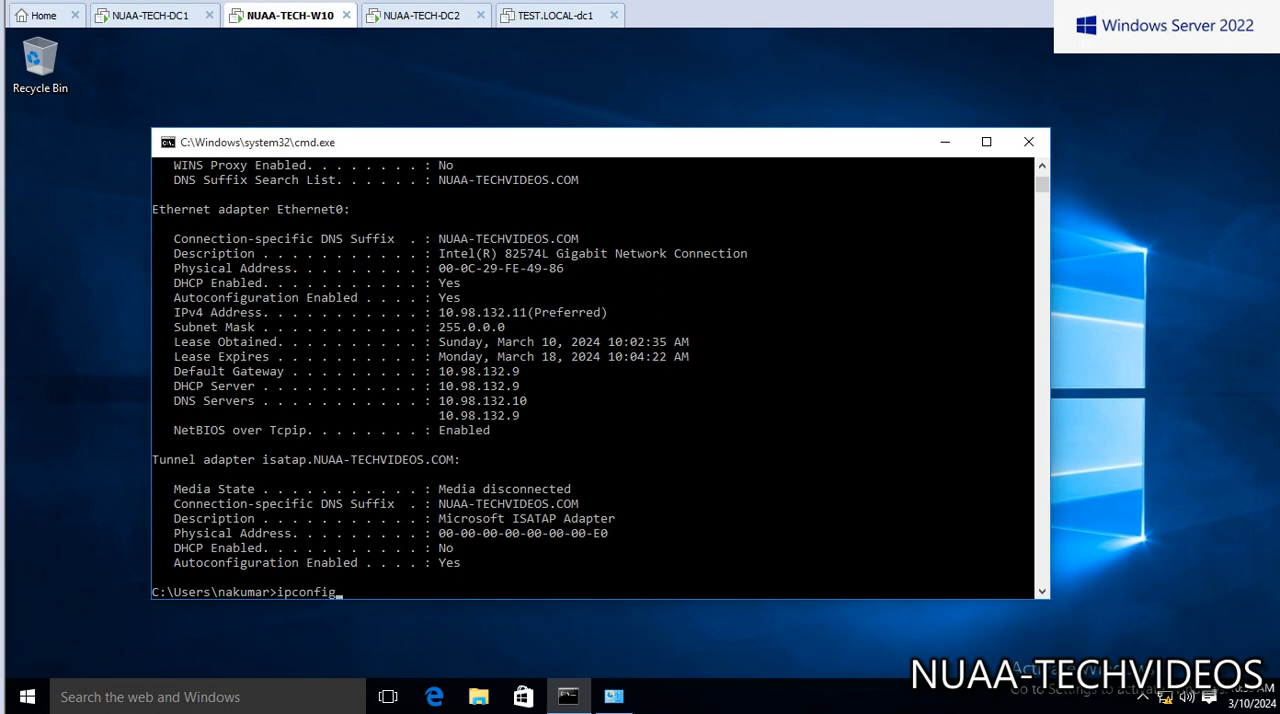
pyautogui.write('/re')
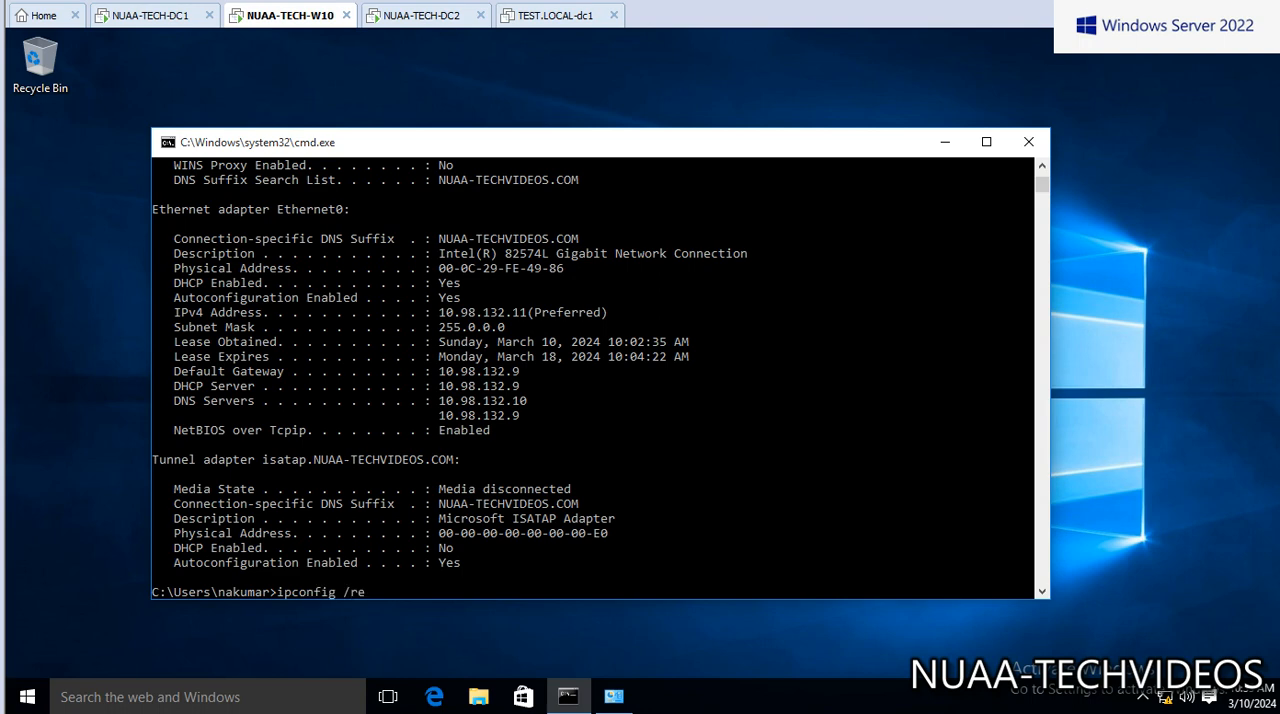
pyautogui.press('enter')
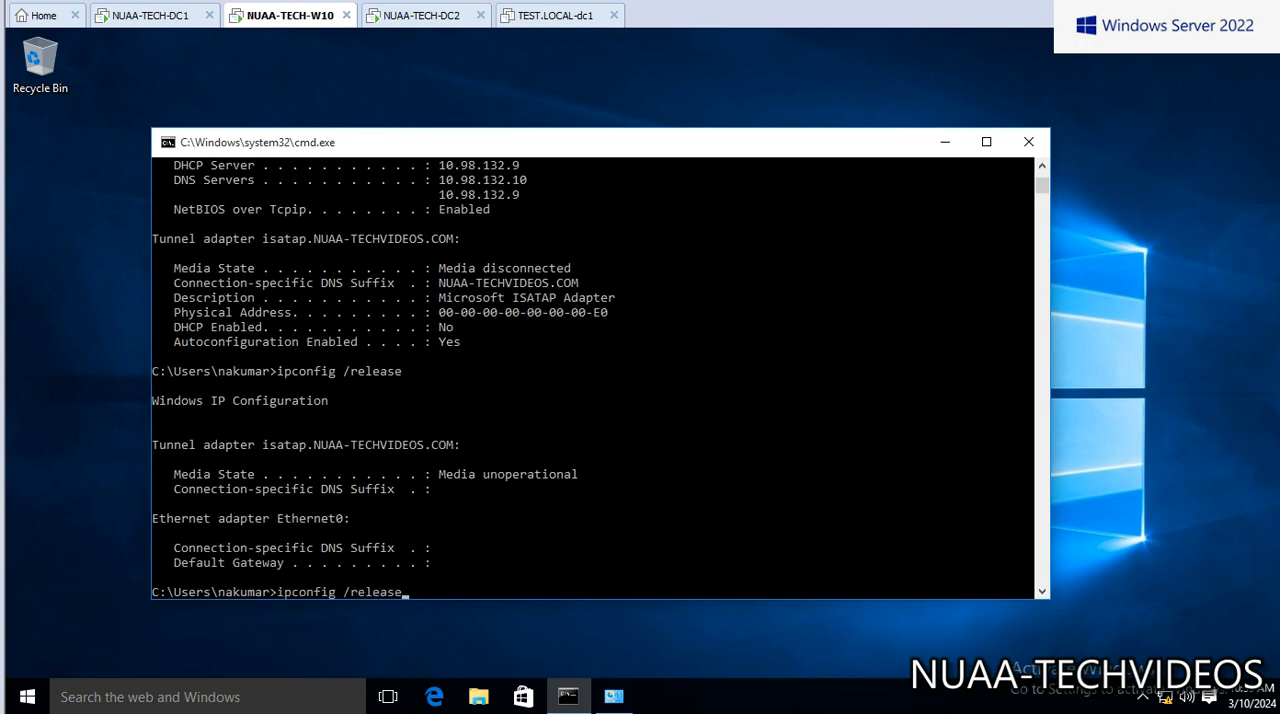
pyautogui.press('BackSpace')
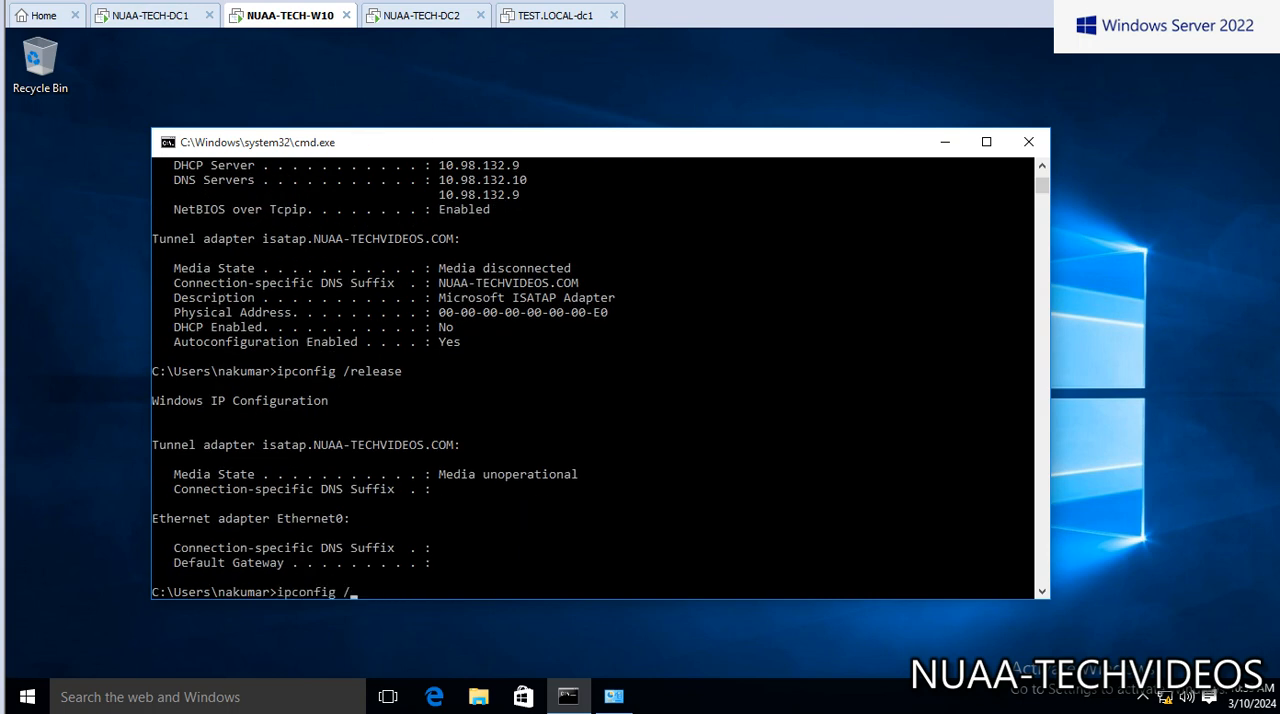
pyautogui.write('rene')
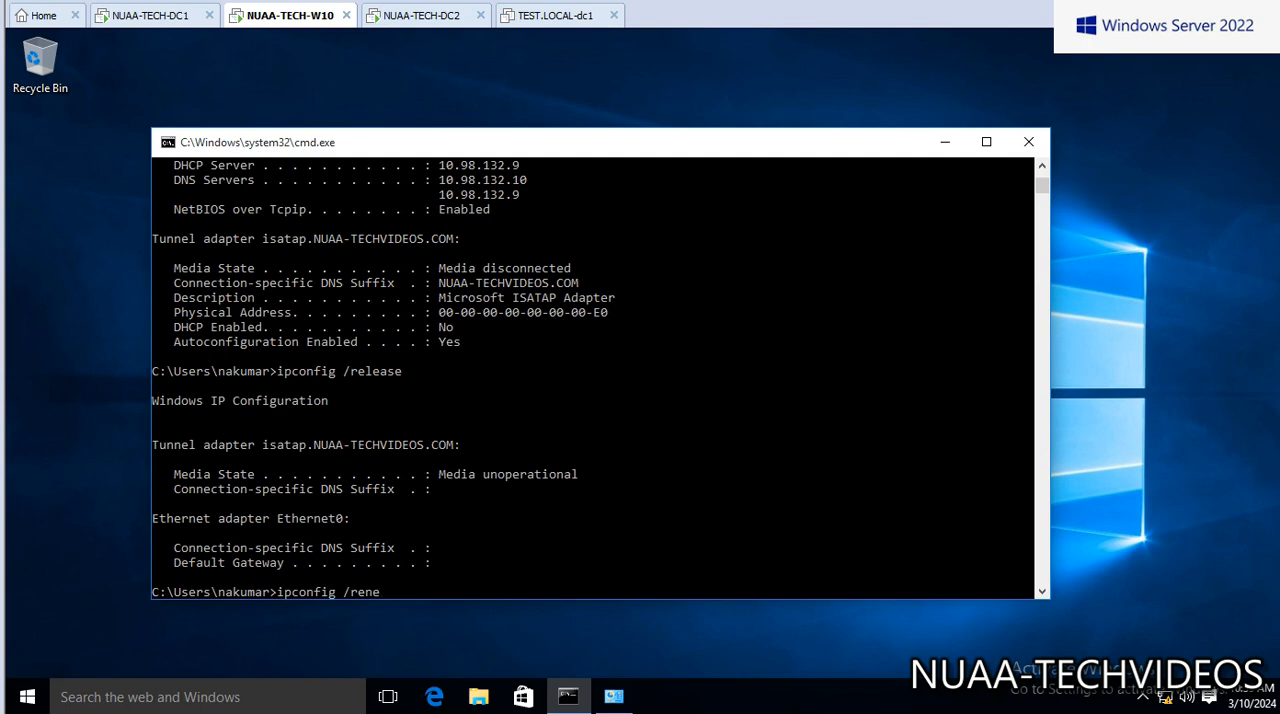
pyautogui.press('enter')
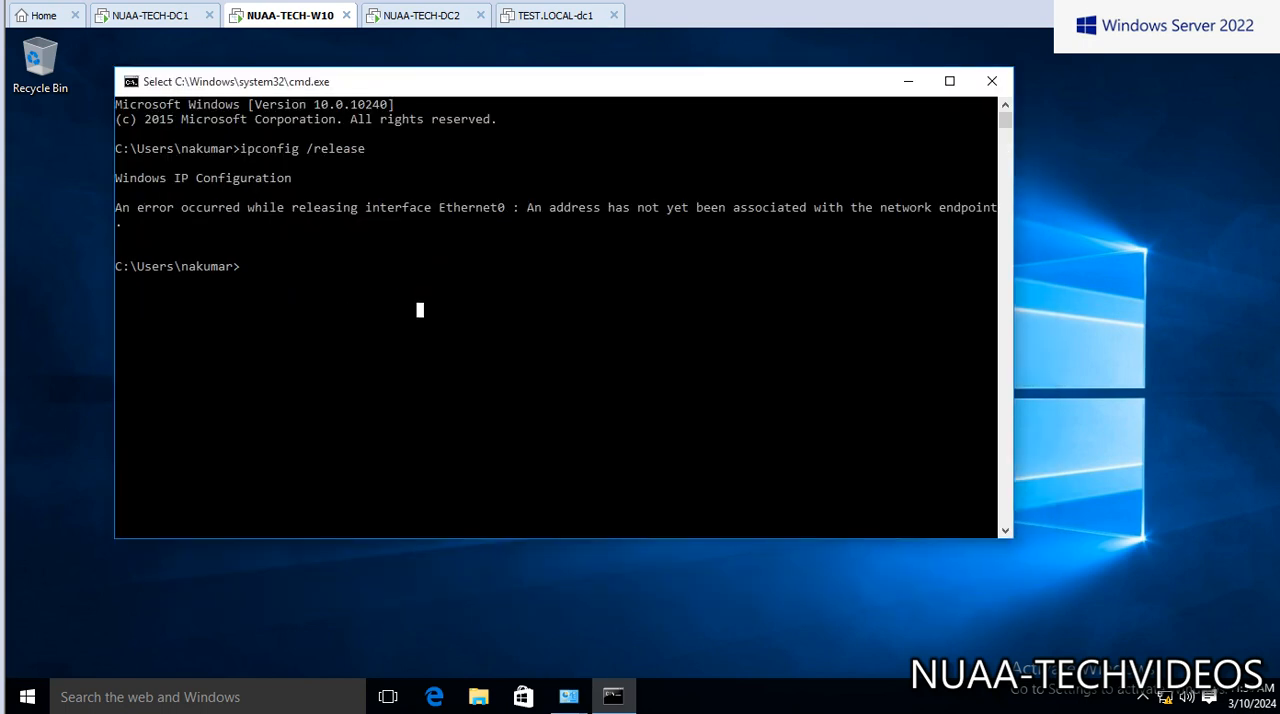
# Check ipconfig output and examine the new 10.98.132.16 lease from DC1.
pyautogui.write('ipconf')
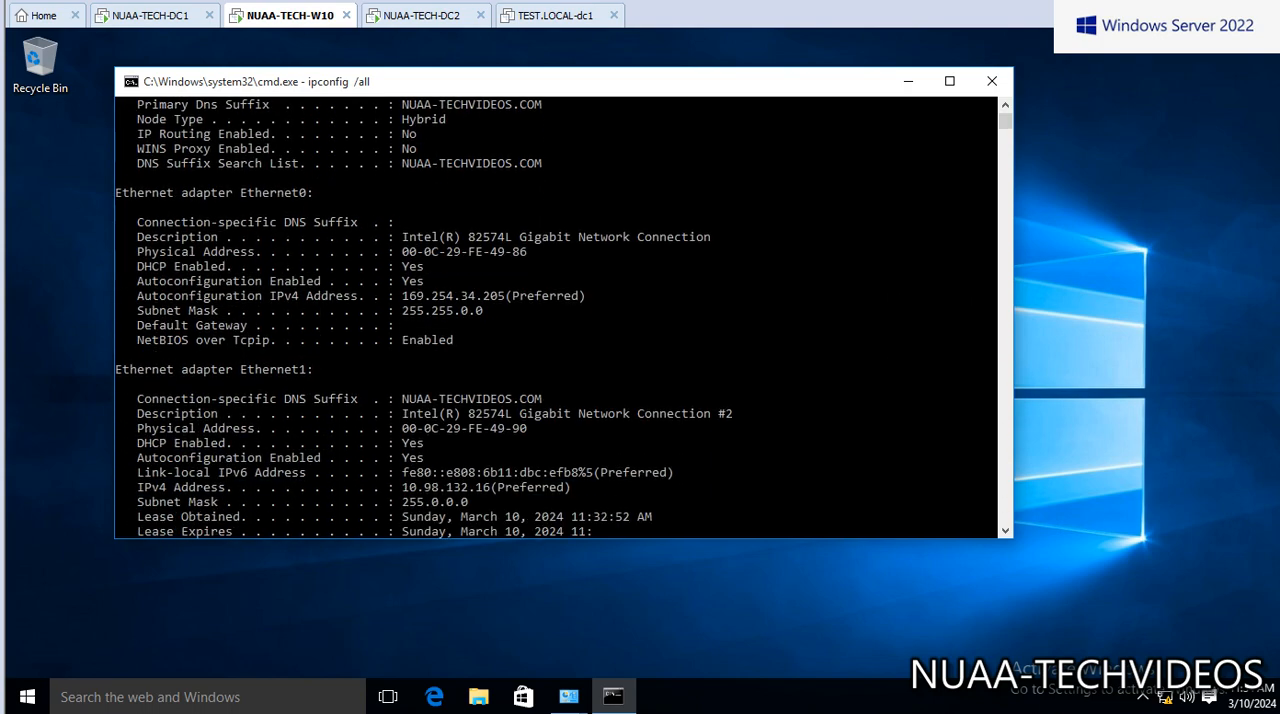
pyautogui.scroll(-3)
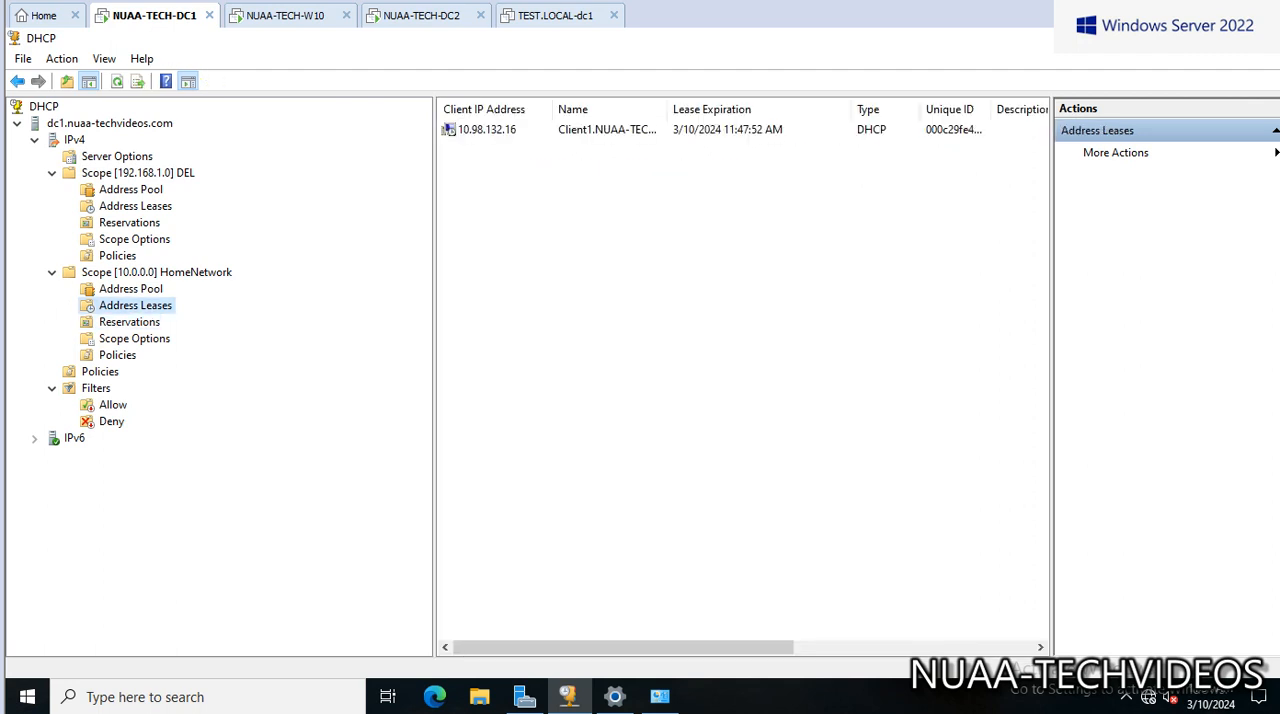
pyautogui.click(487, 129)
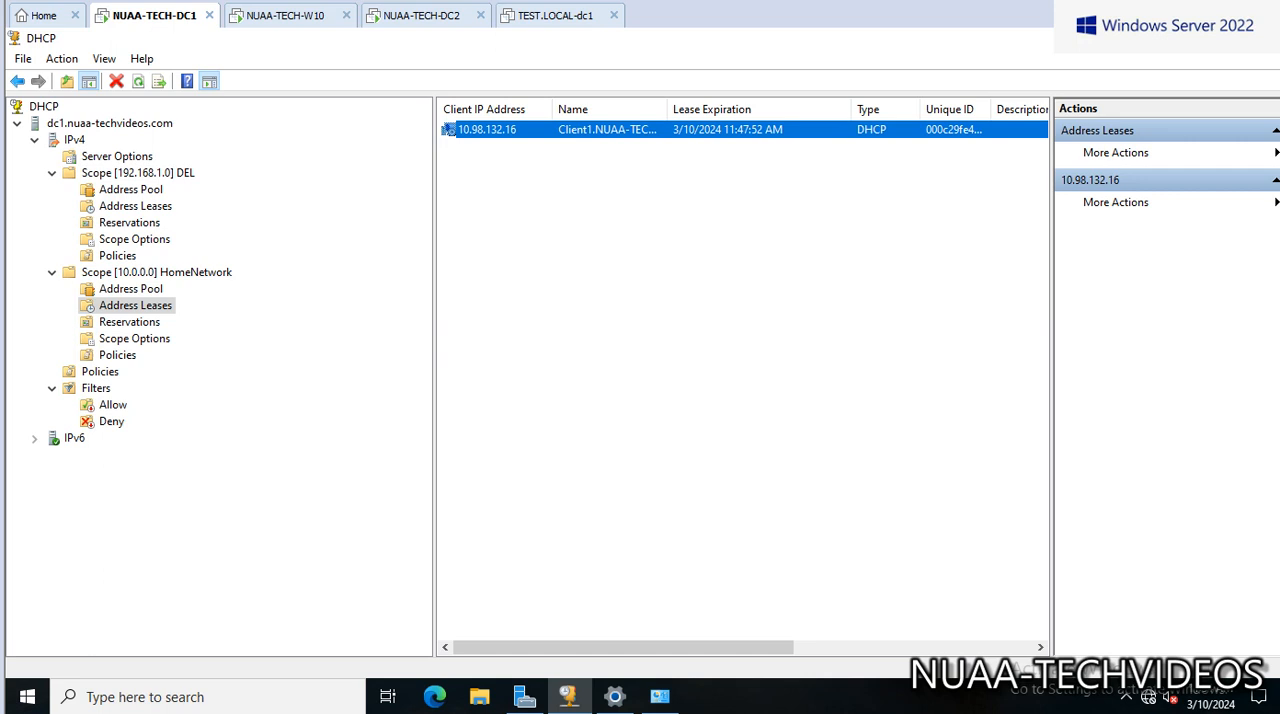